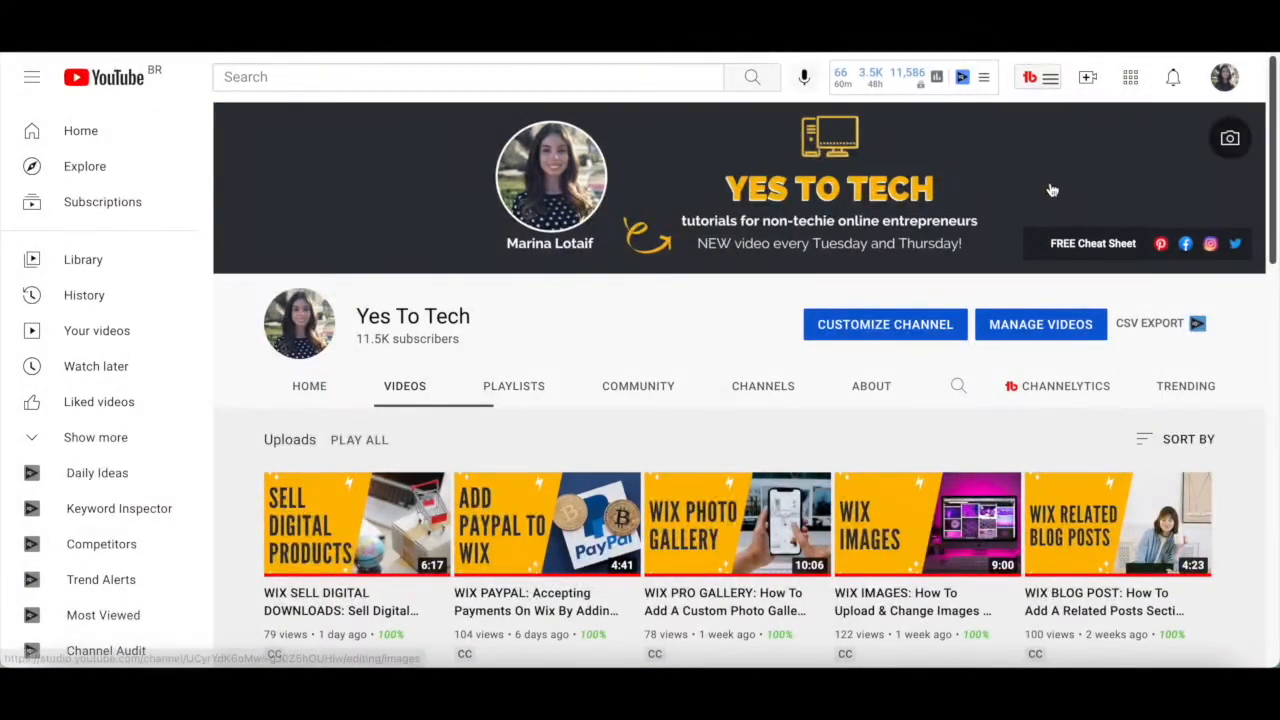
- From the Yes To Tech channel page, choose Create > Go live
click(1088, 77)
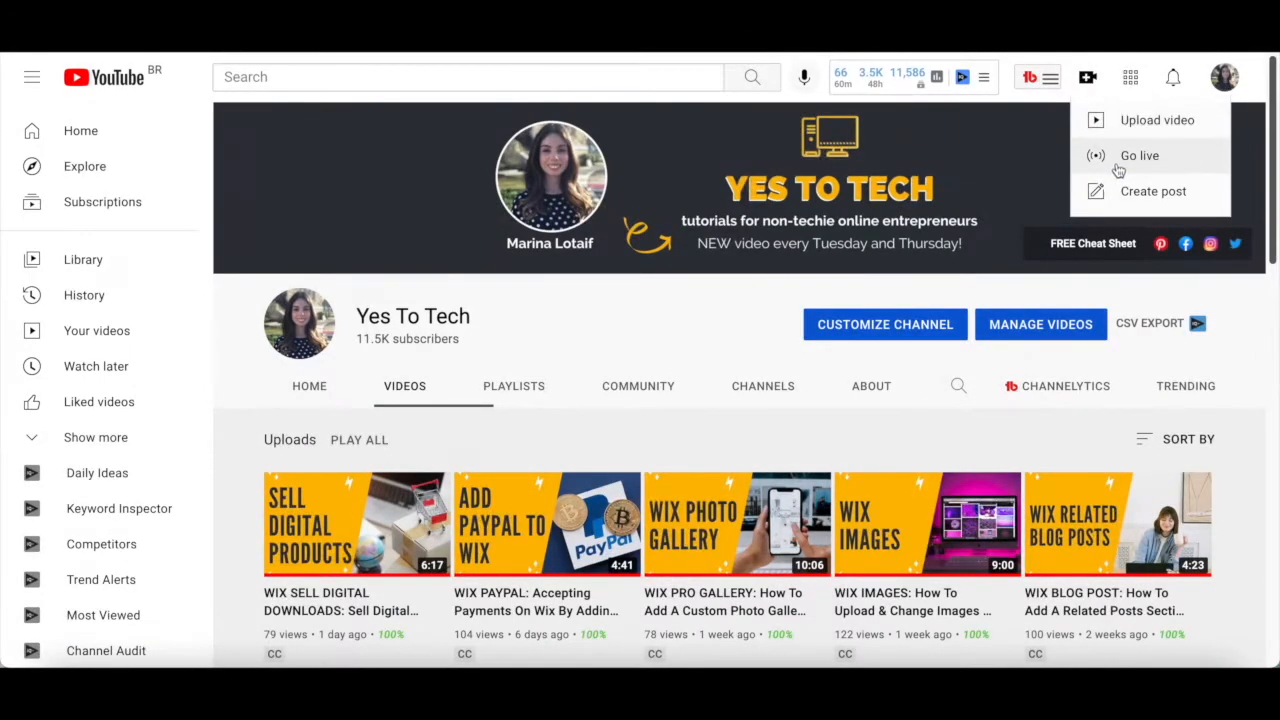
click(1139, 155)
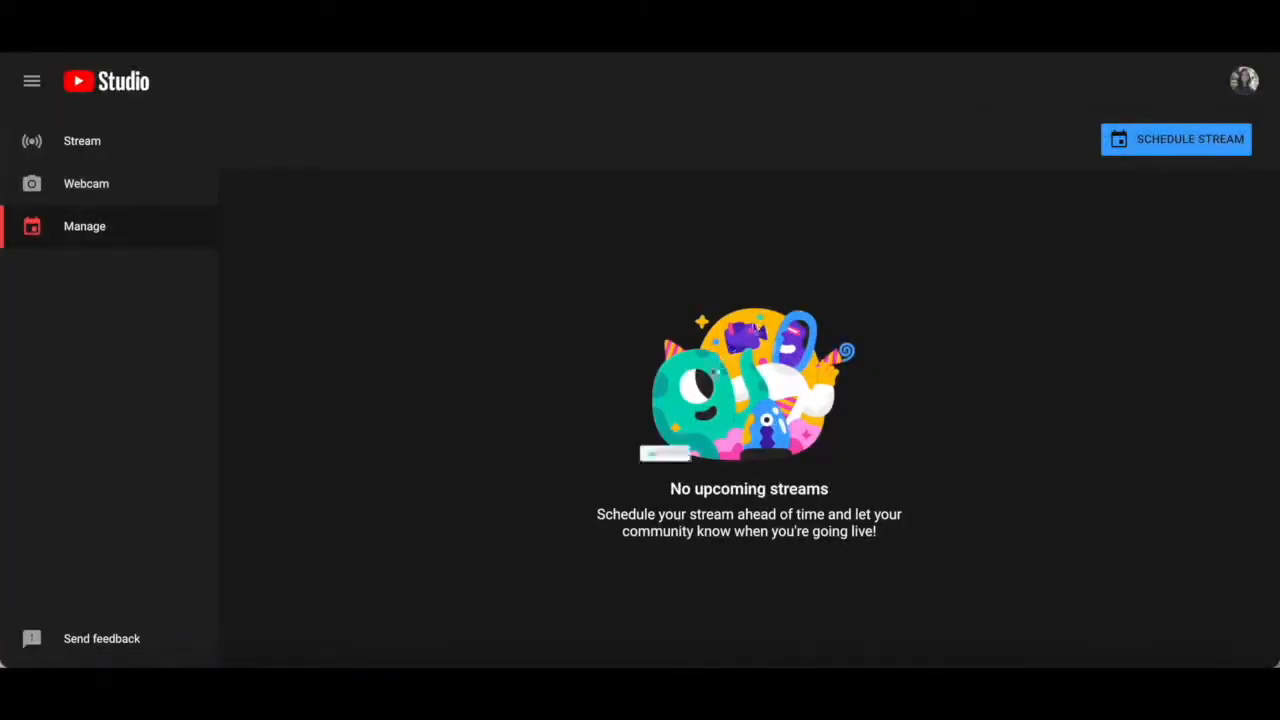
mouse_move(911, 246)
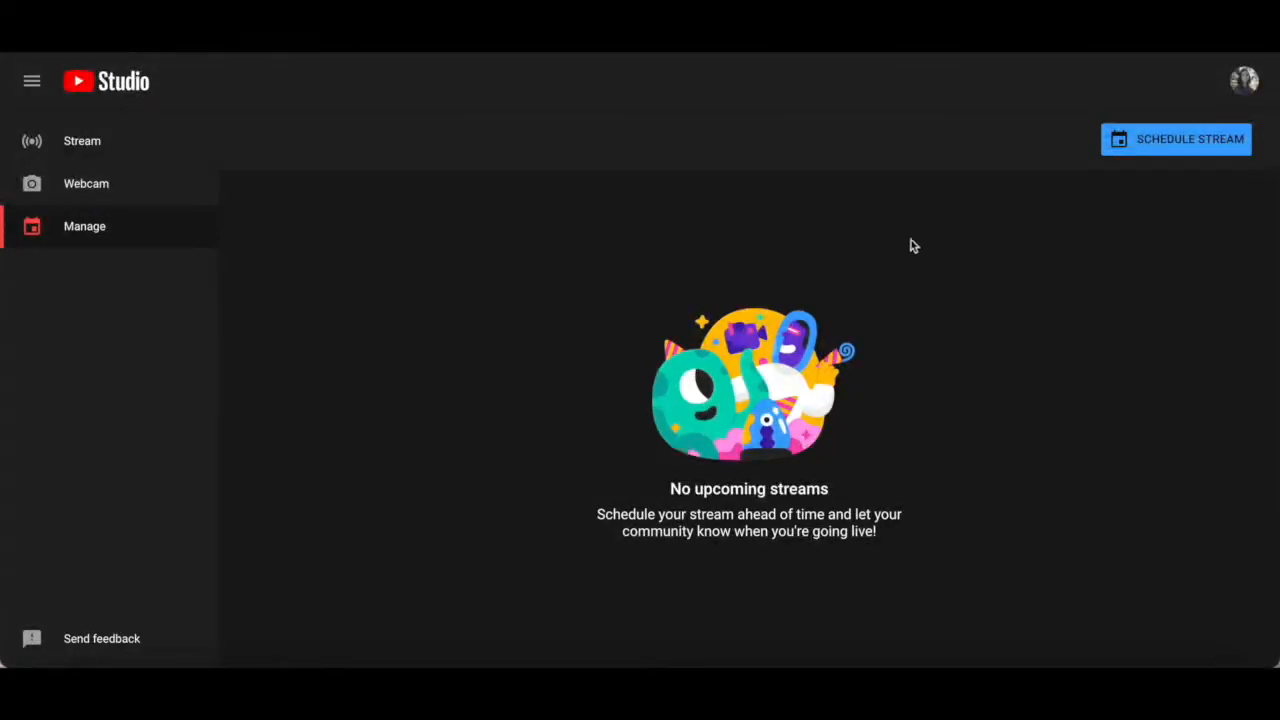
mouse_move(194, 228)
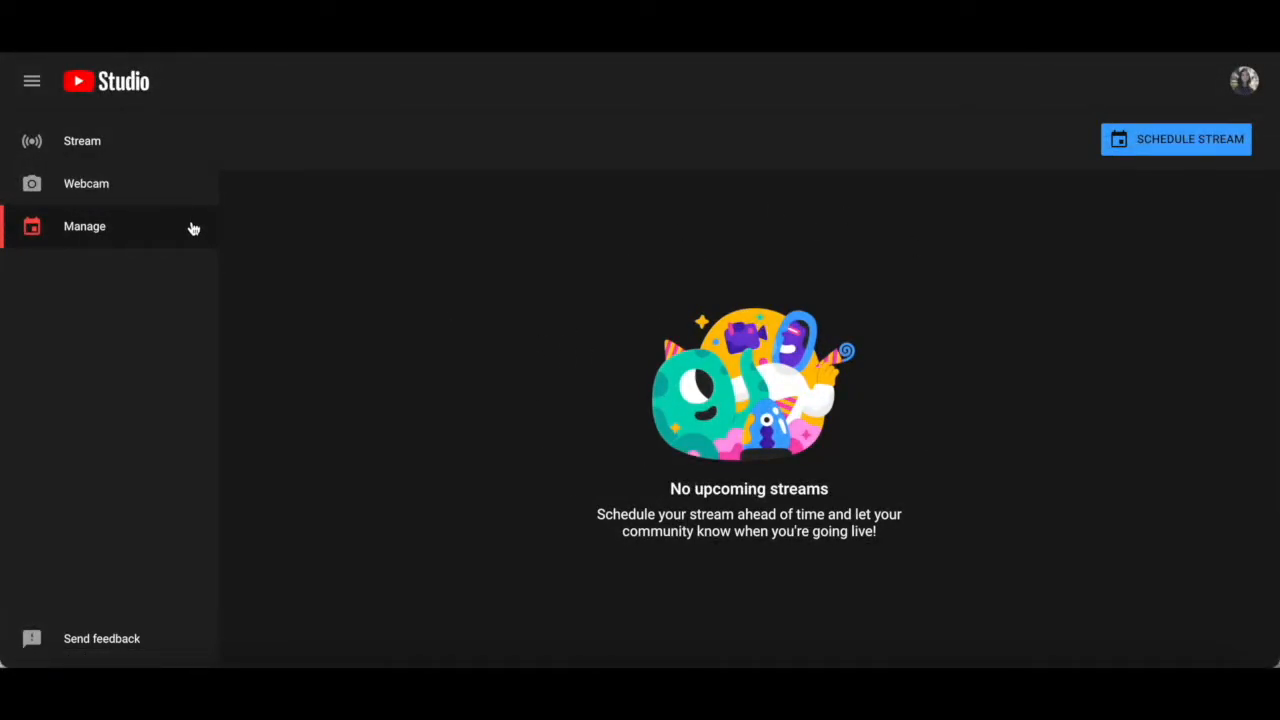
mouse_move(1135, 140)
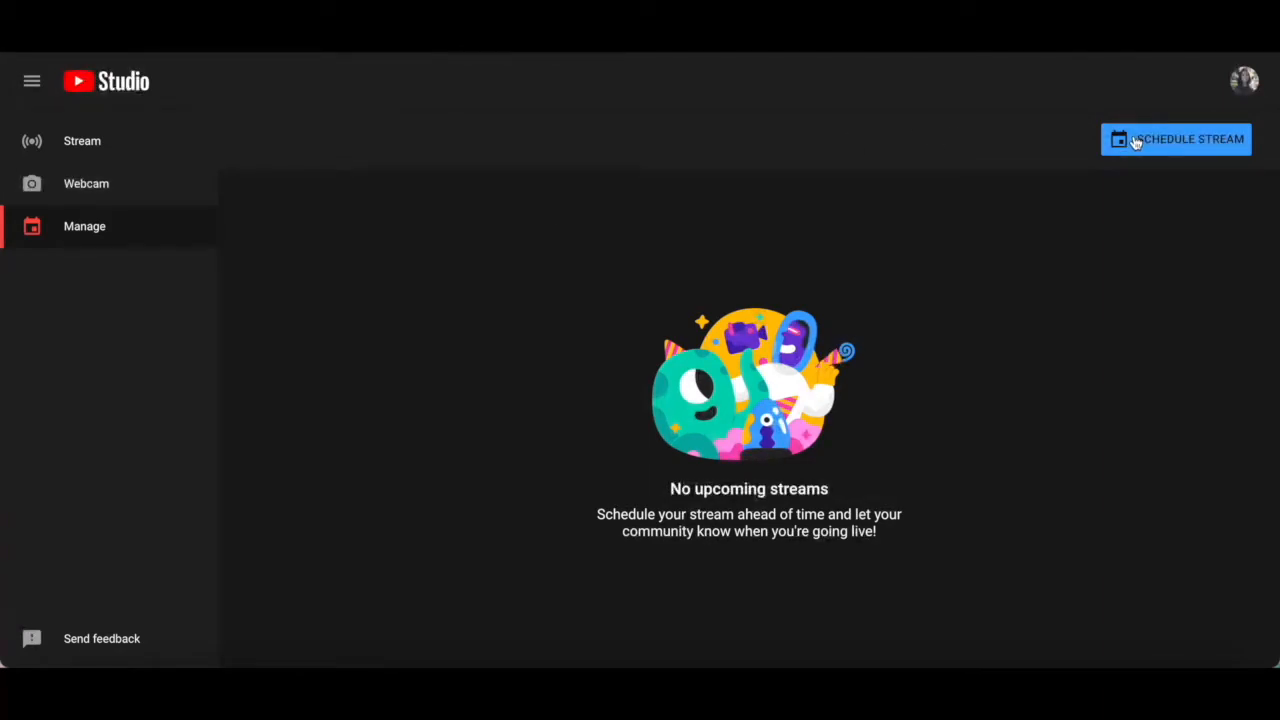
- Start a new scheduled stream and scroll through its Details step
click(1176, 139)
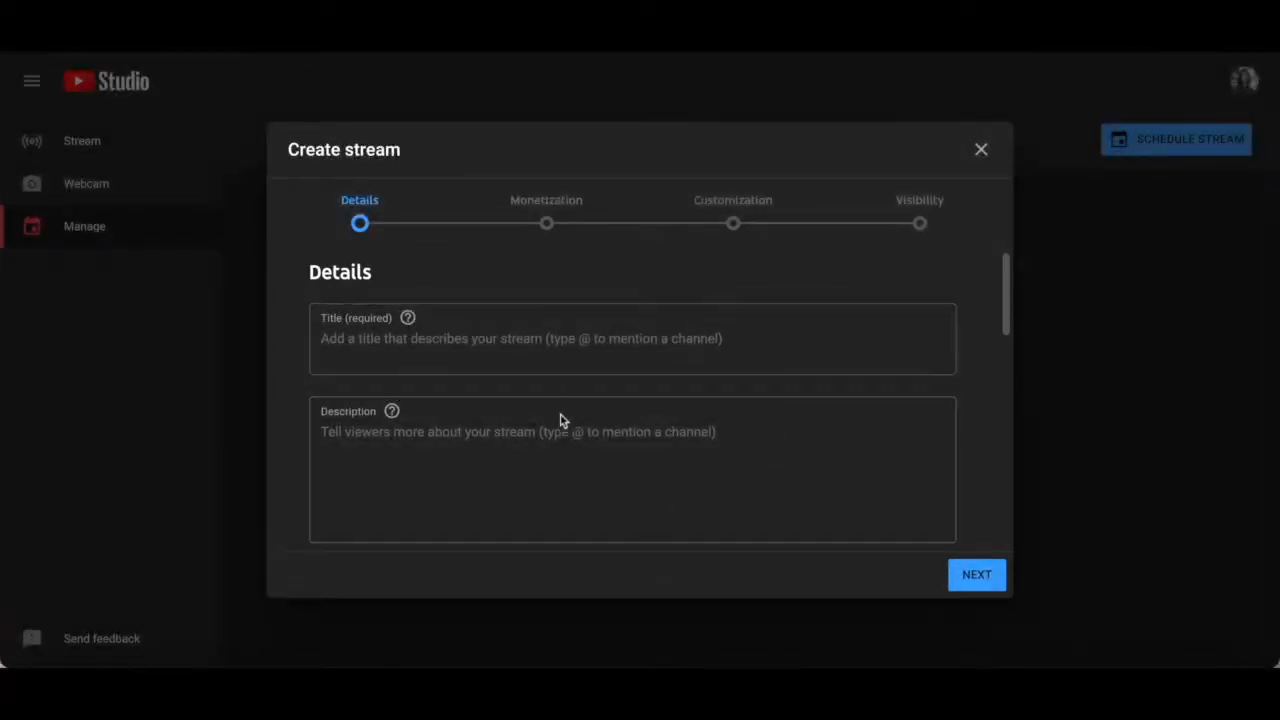
mouse_move(755, 563)
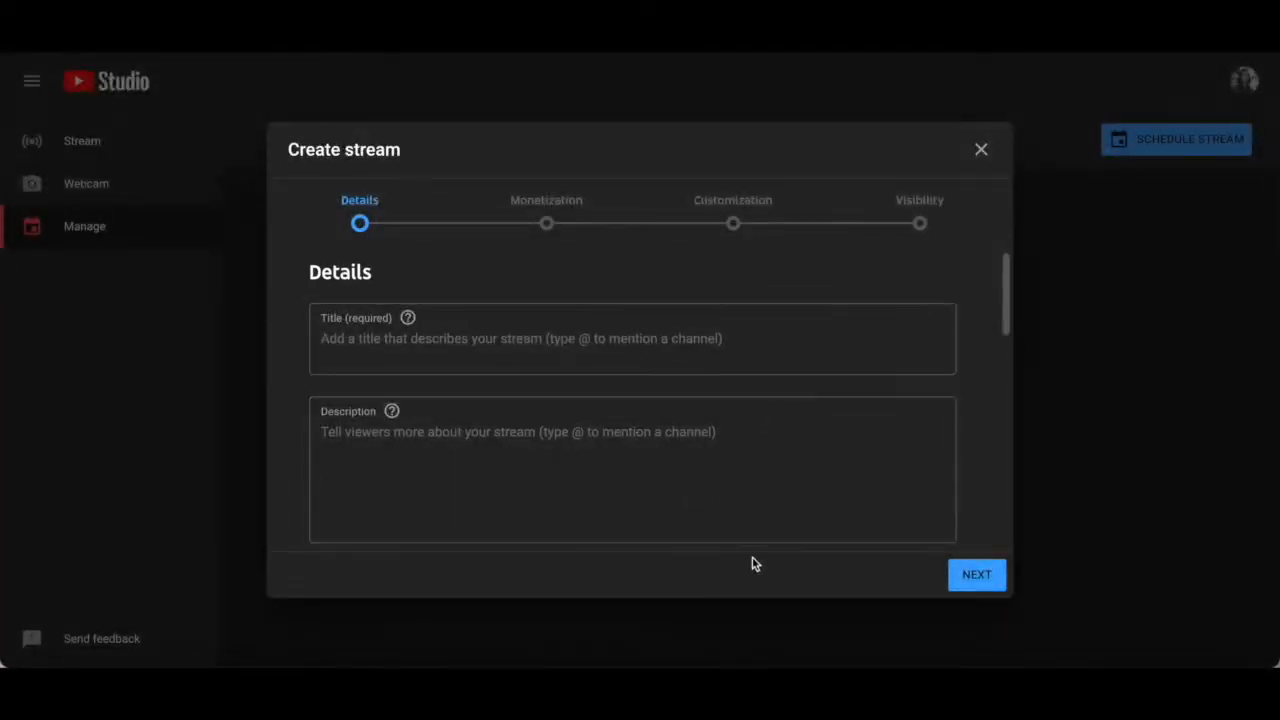
mouse_move(445, 404)
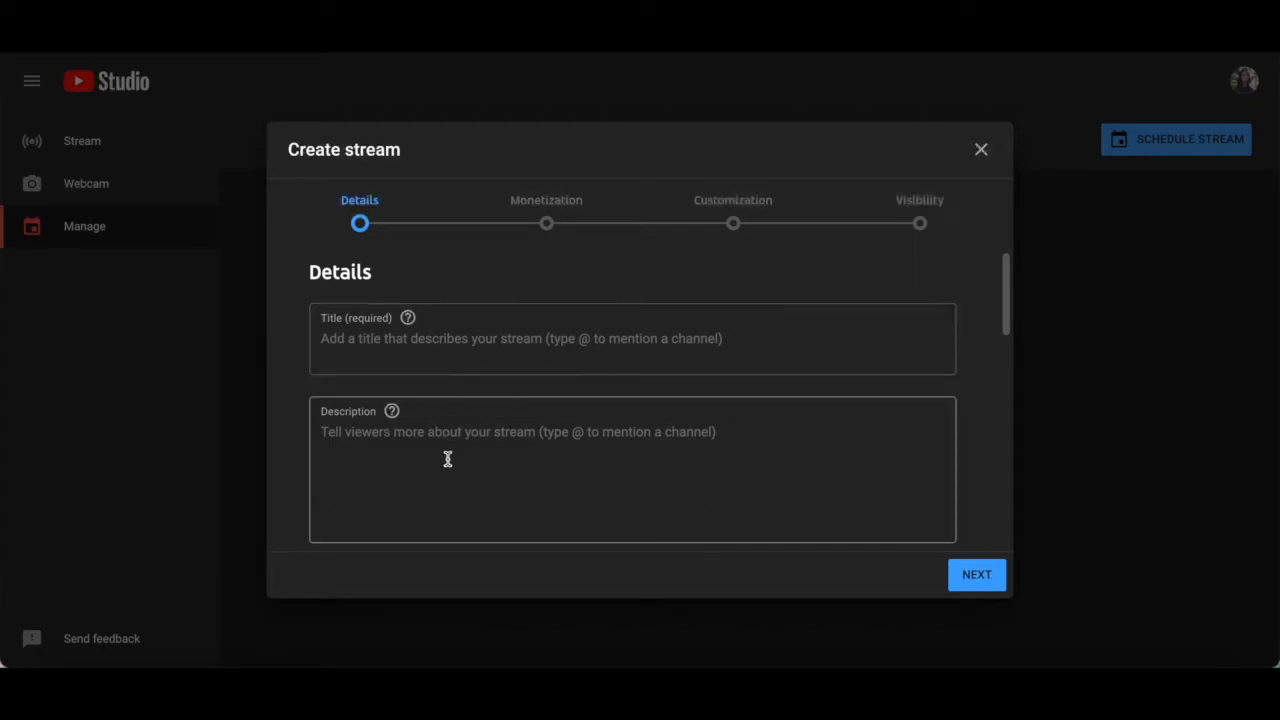
scroll(down, 3)
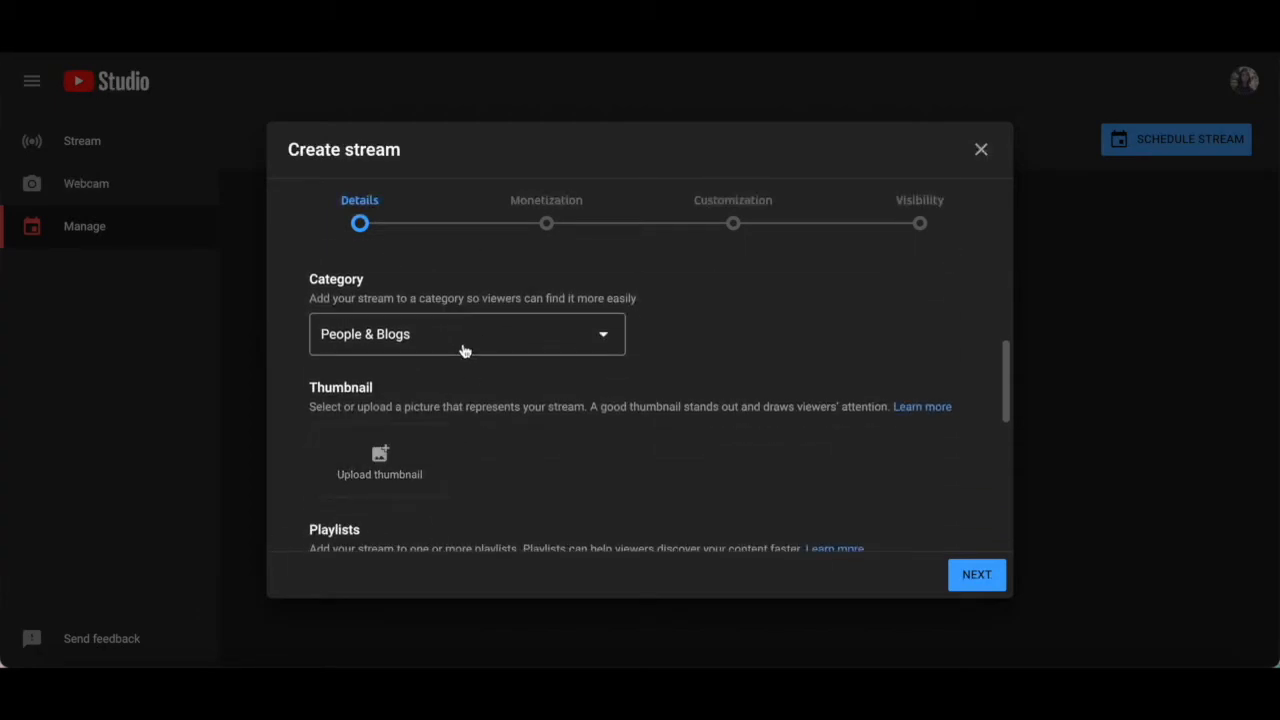
scroll(down, 3)
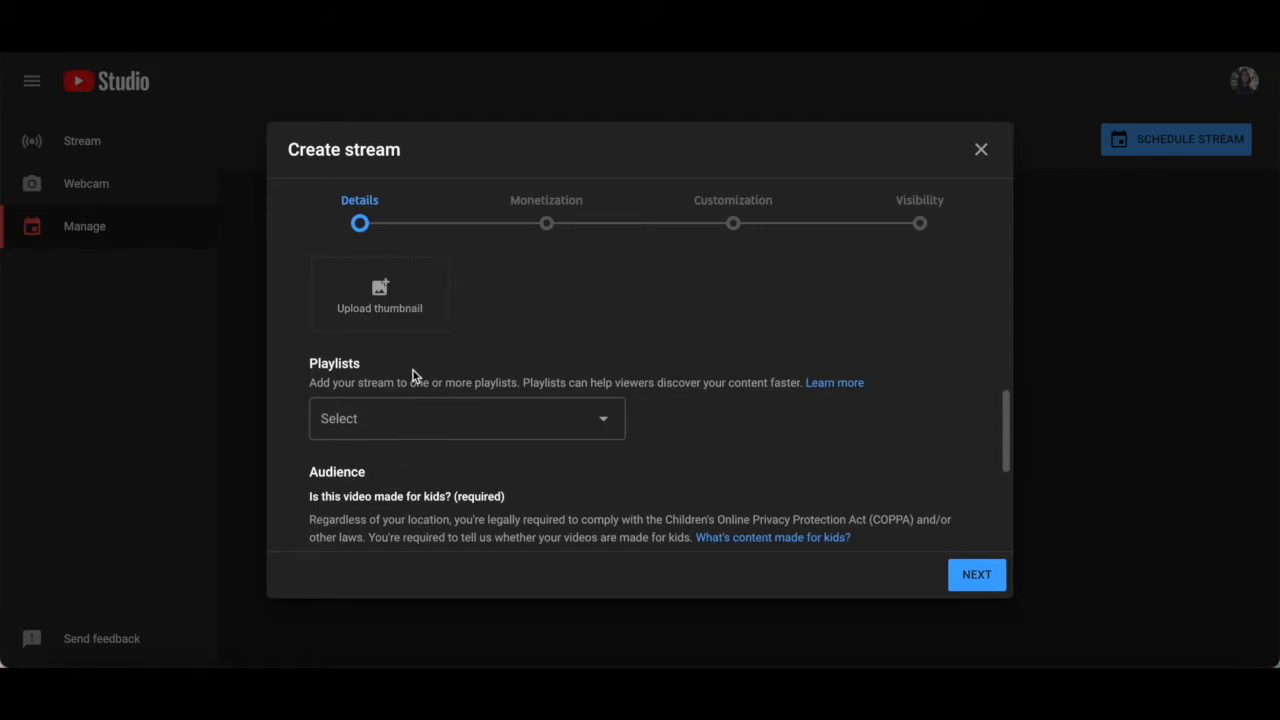
scroll(down, 3)
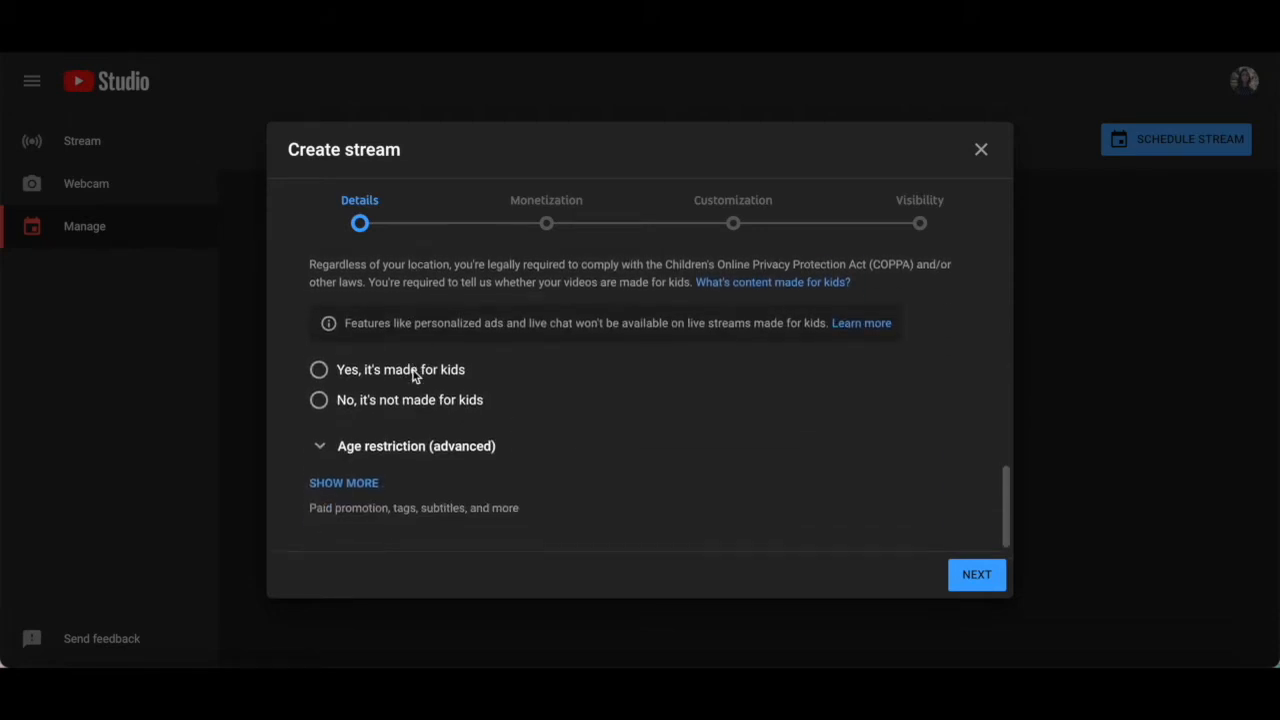
- Reveal the additional settings with Show More and scroll through them to the bottom
click(343, 482)
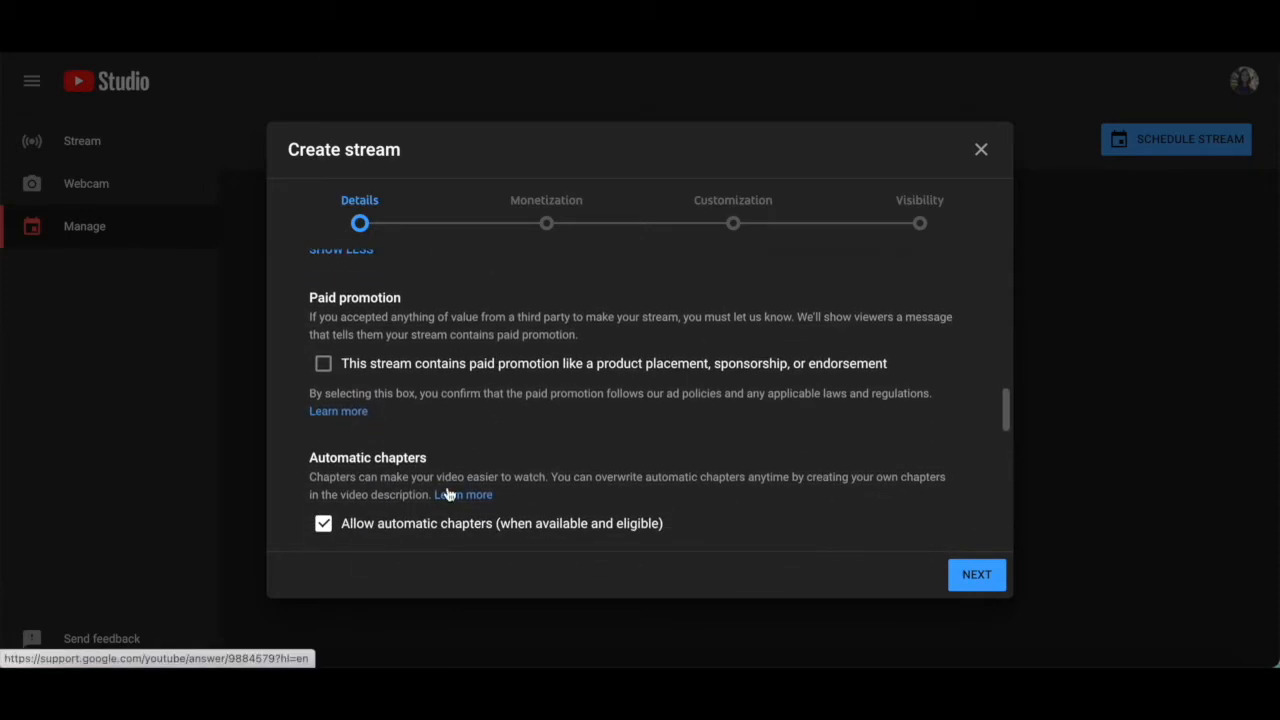
scroll(down, 3)
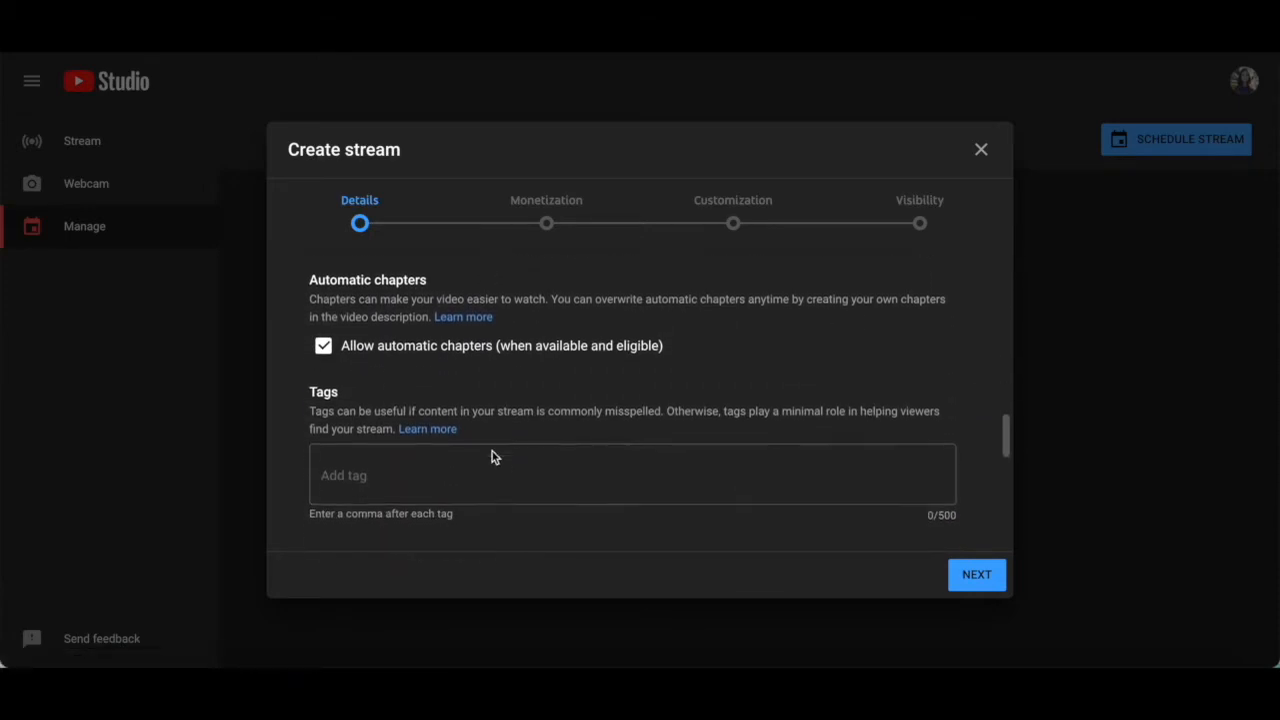
scroll(down, 3)
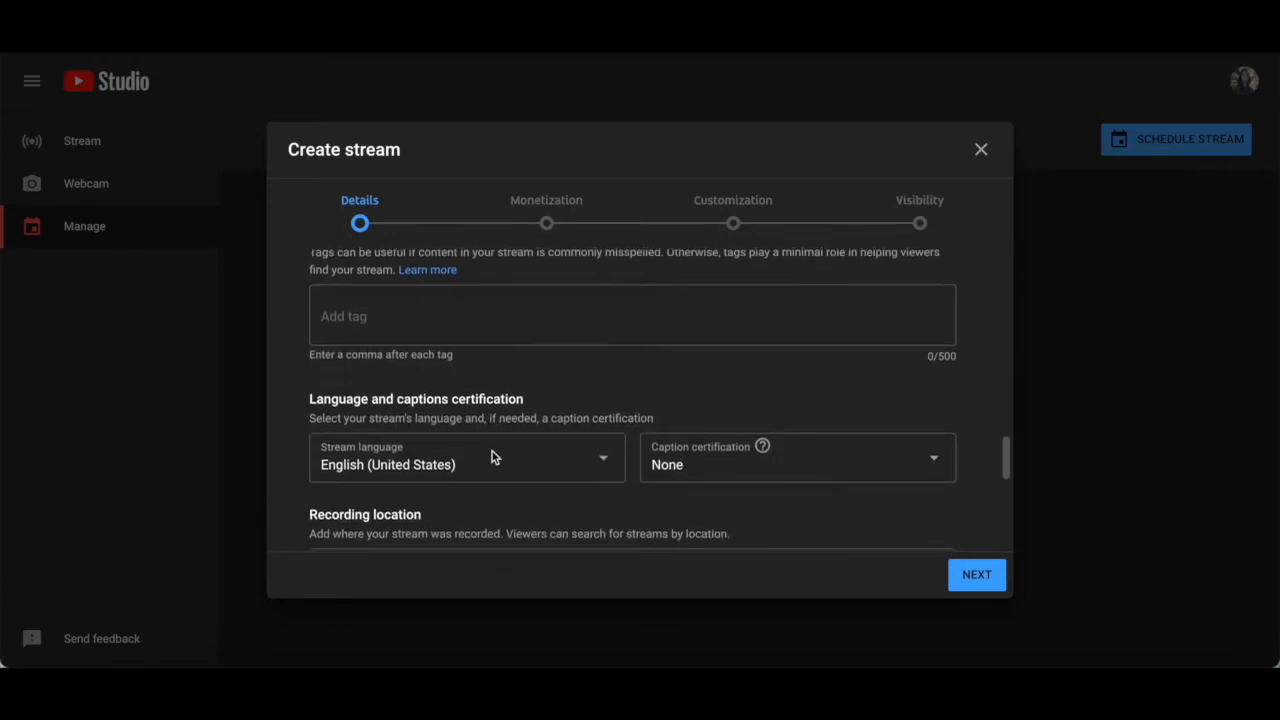
scroll(down, 3)
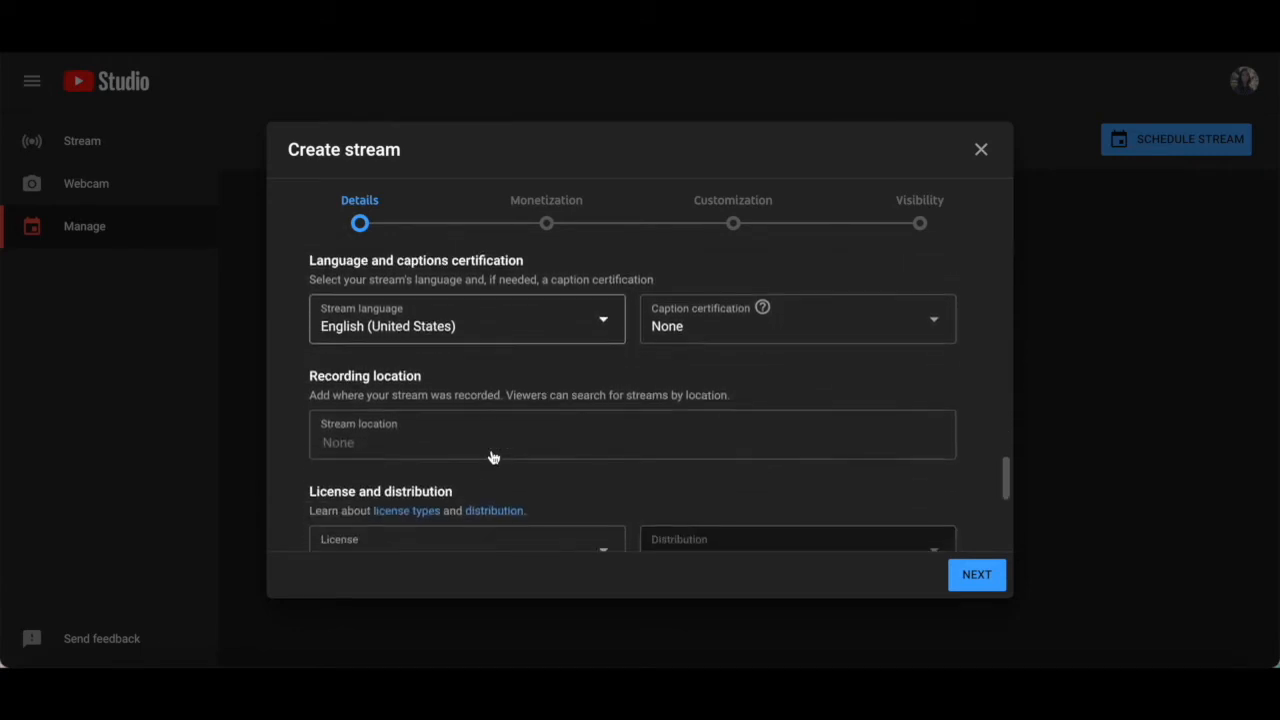
scroll(down, 3)
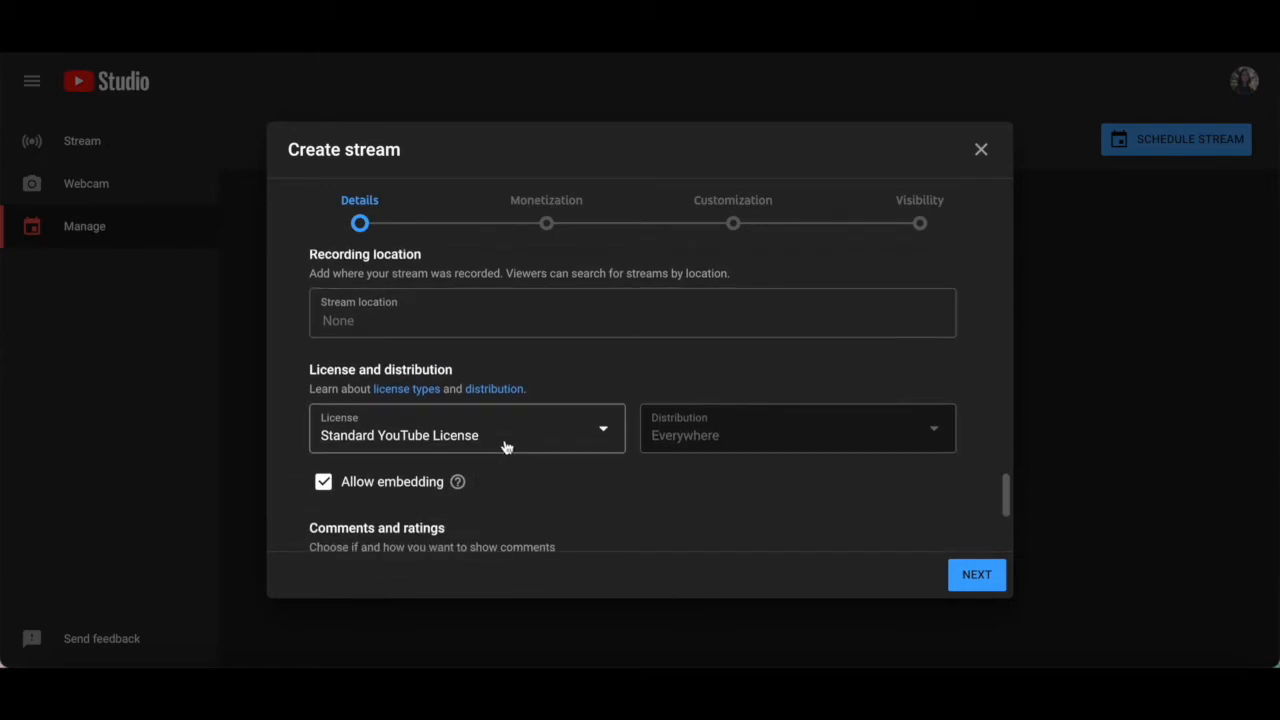
scroll(down, 3)
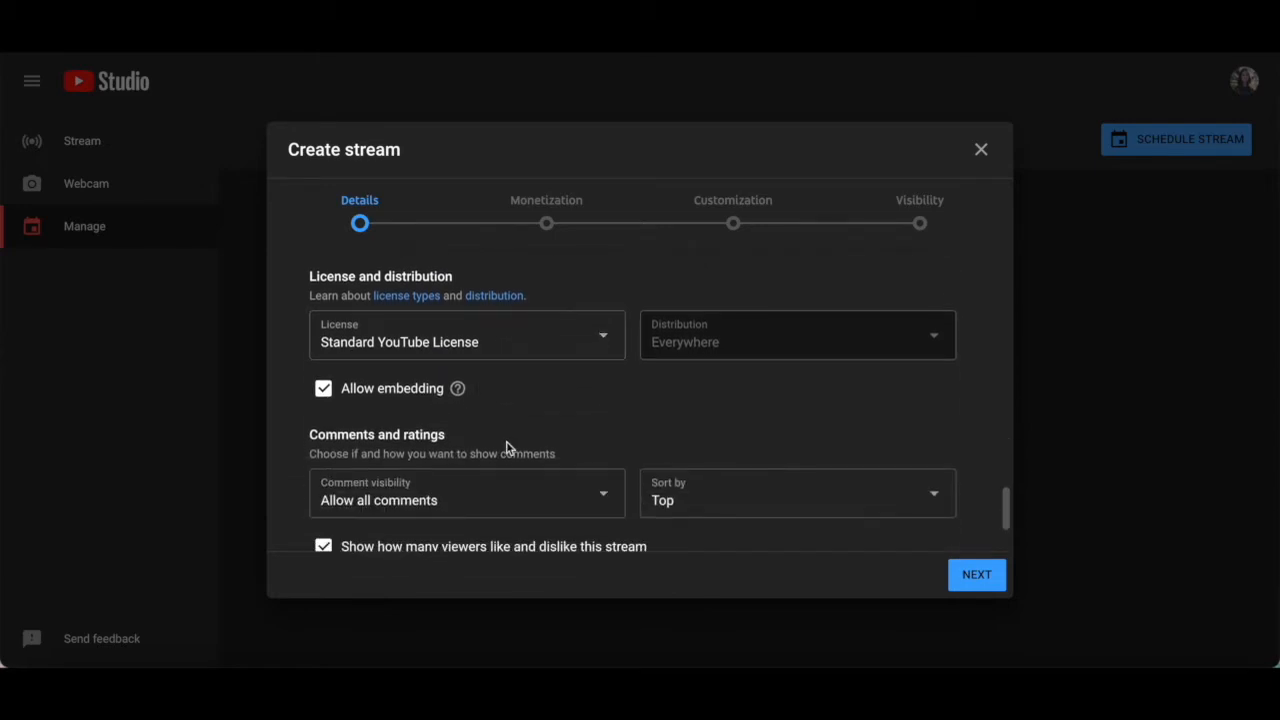
scroll(down, 3)
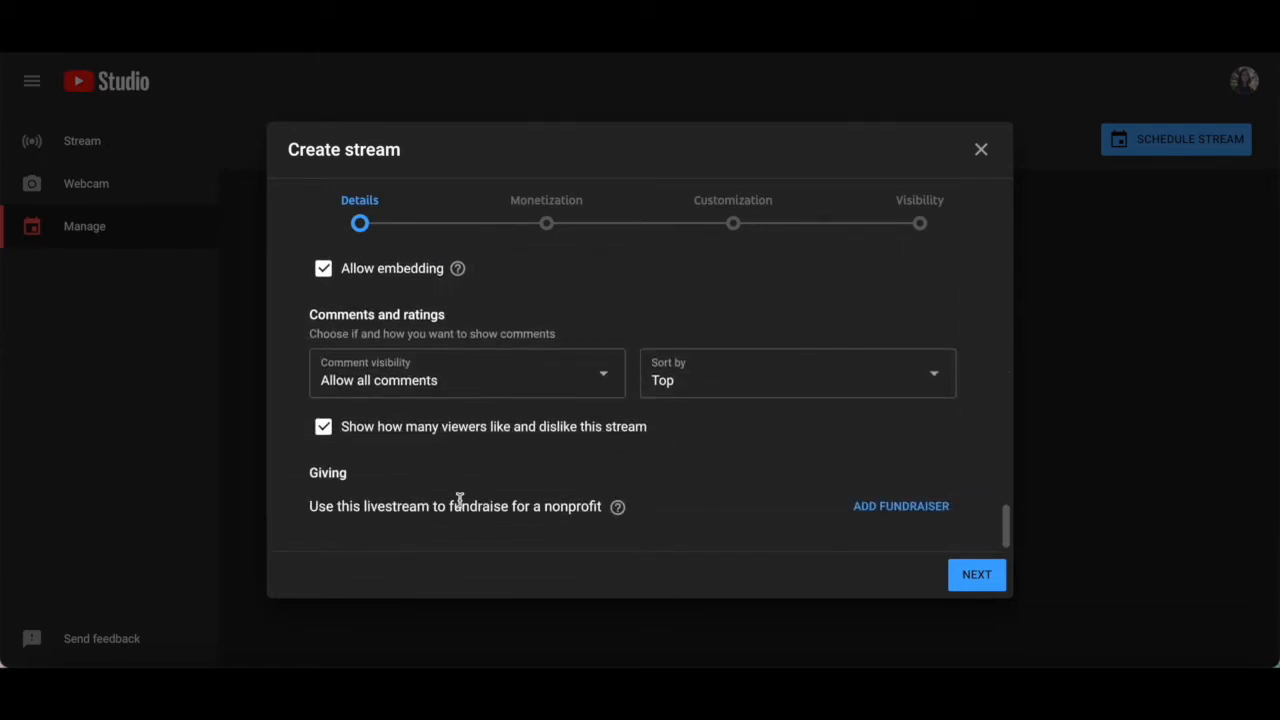
scroll(down, 3)
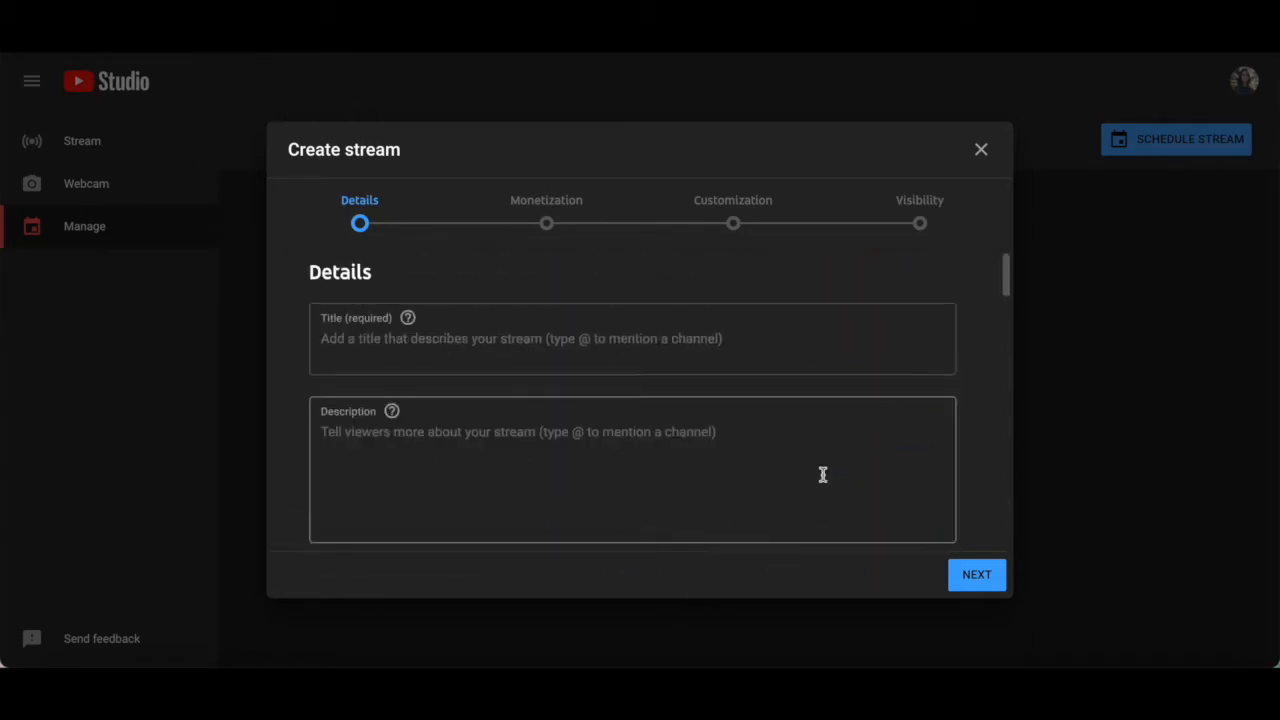
mouse_move(977, 574)
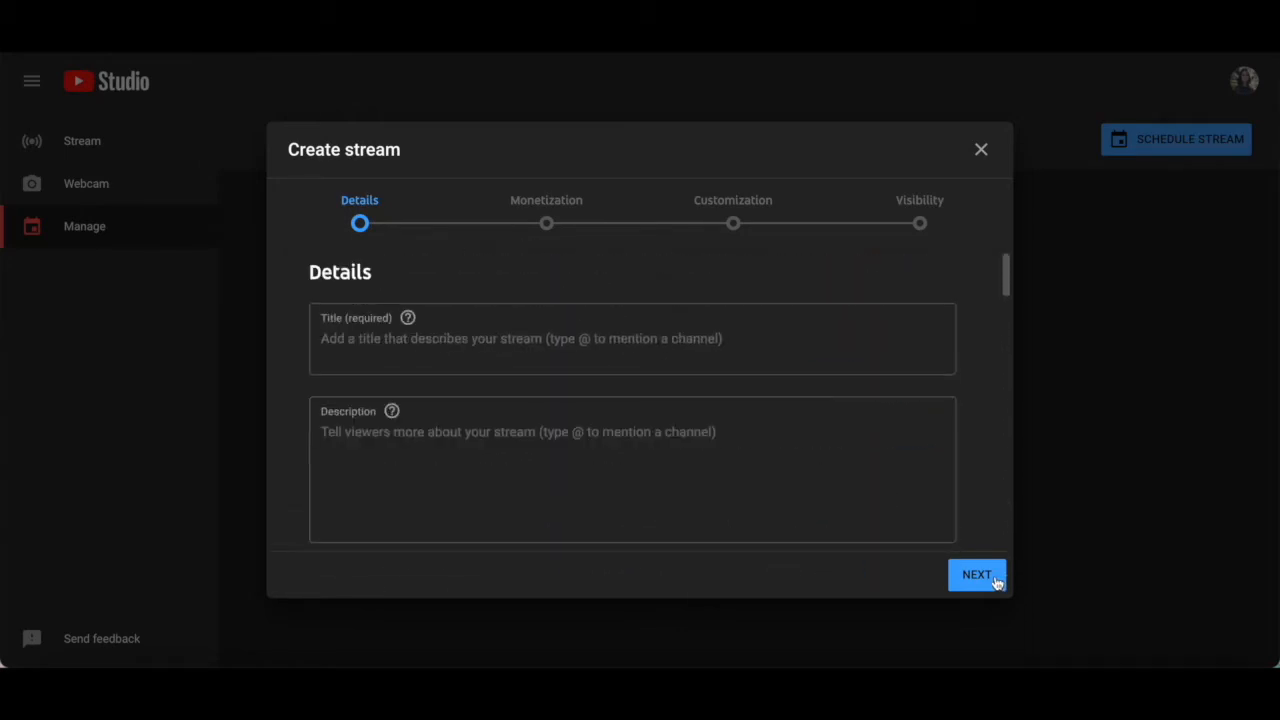
- Enter the title 'Webinar Title' and description 'Webinar desc', then scroll down the Details
text(Webinar)
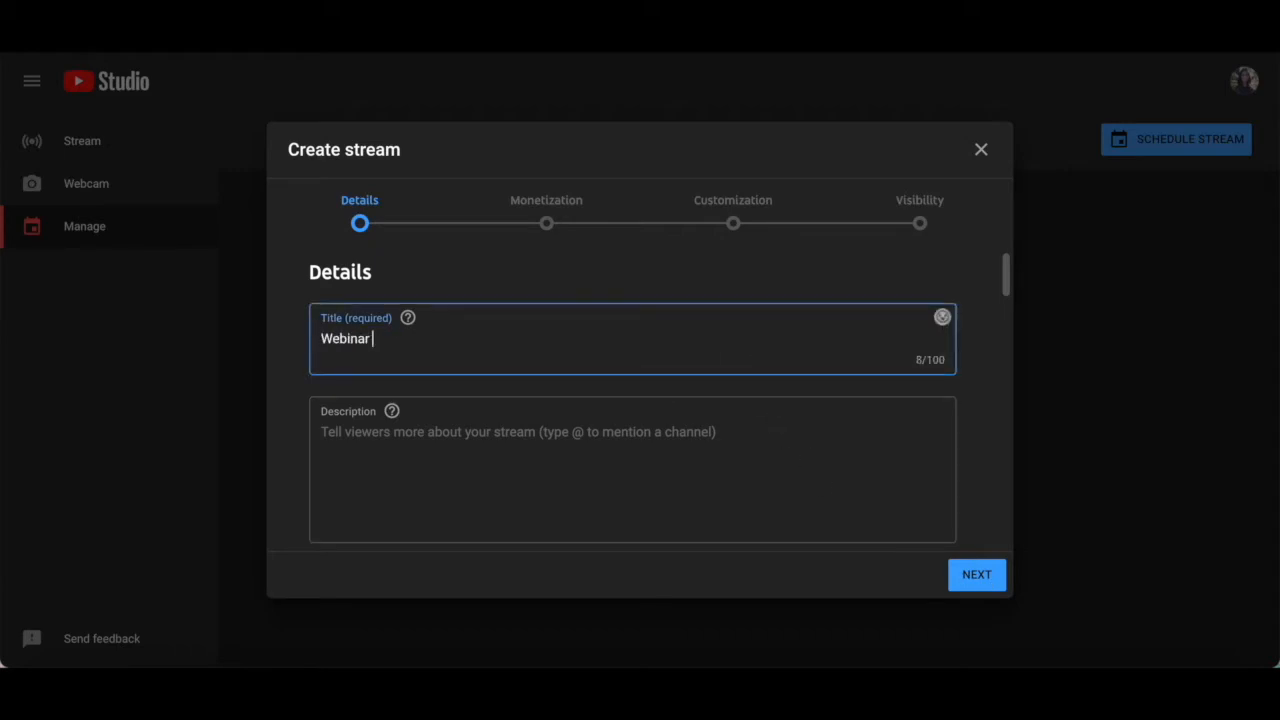
text(Webinar desc)
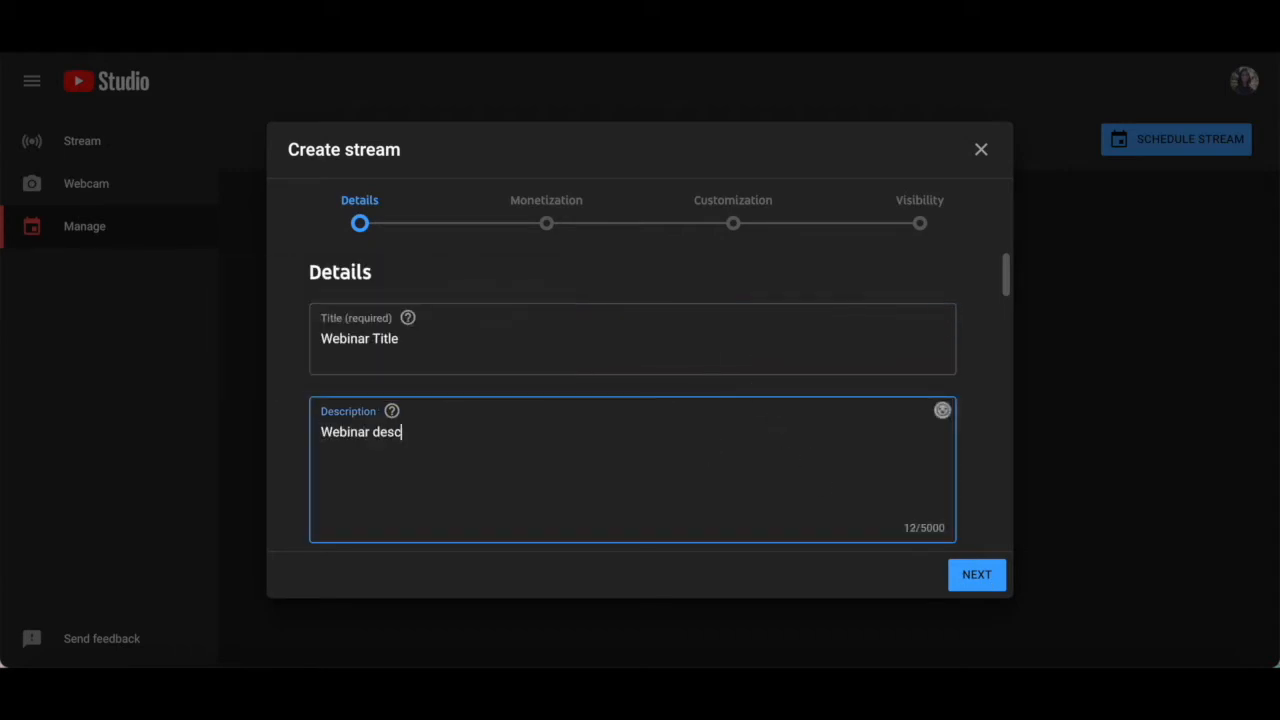
scroll(down, 3)
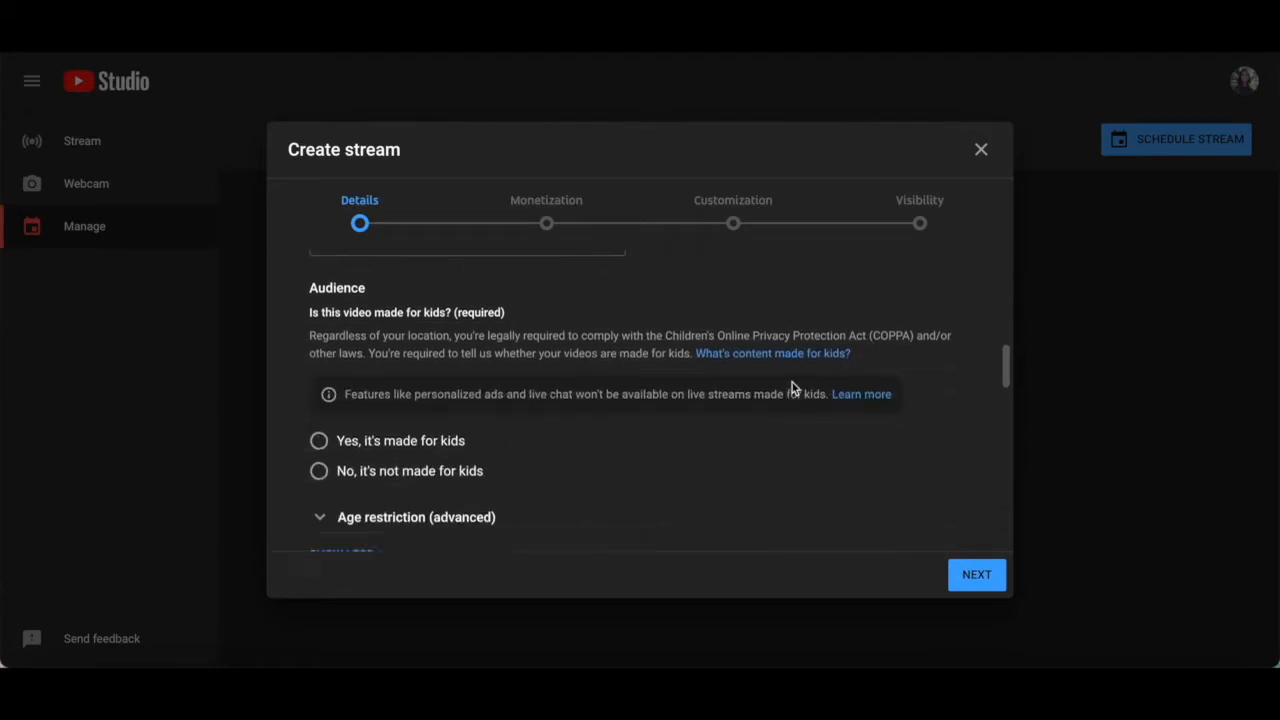
scroll(down, 3)
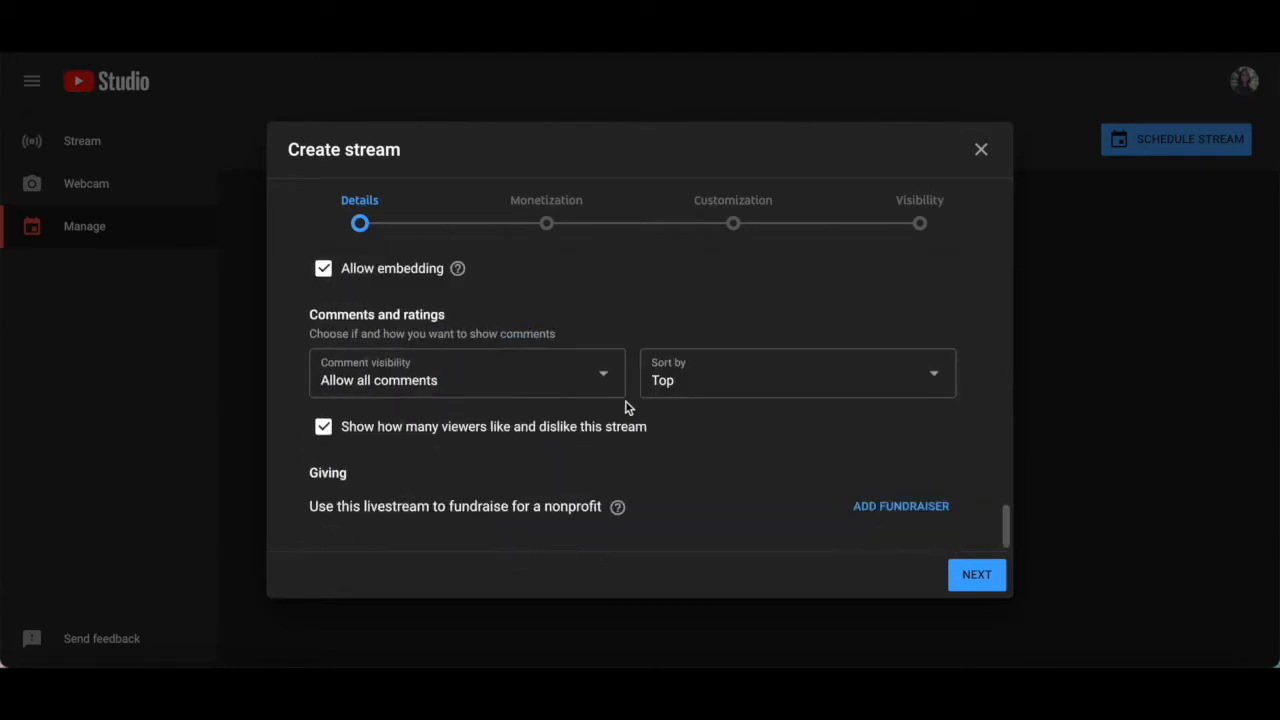
- On the Monetization step, briefly turn monetization on, then set it to Off
click(975, 574)
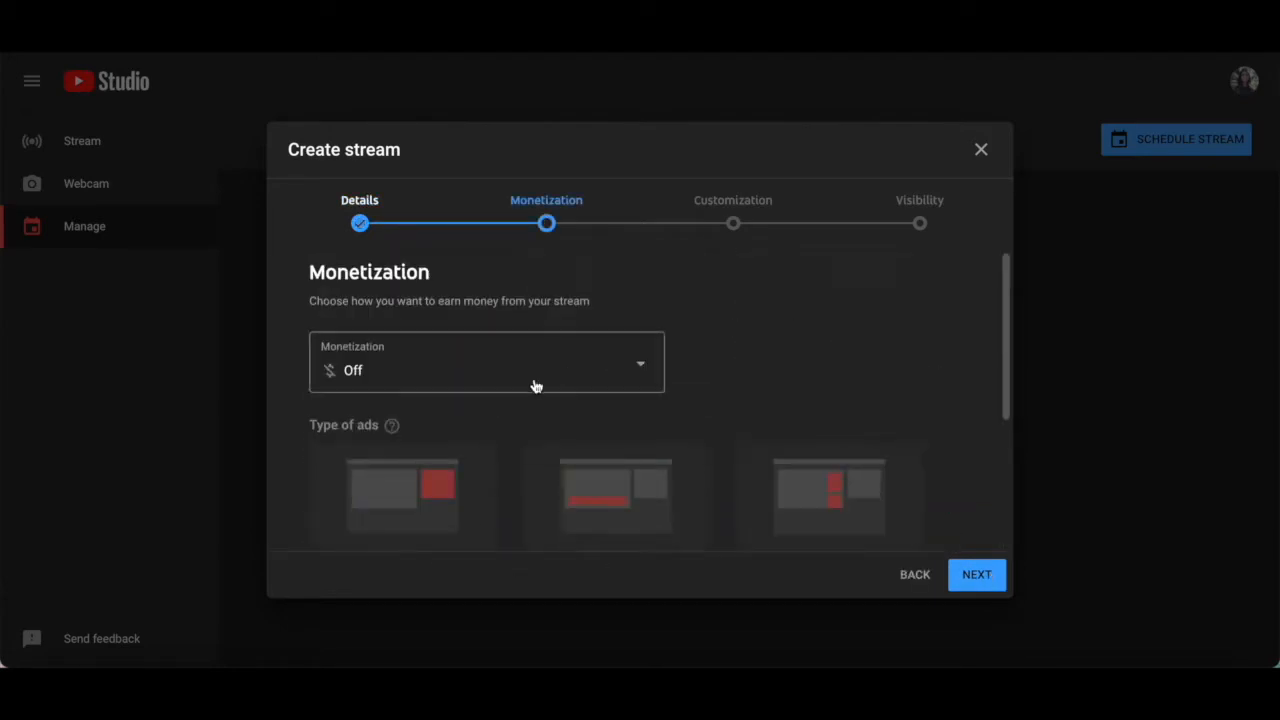
mouse_move(586, 216)
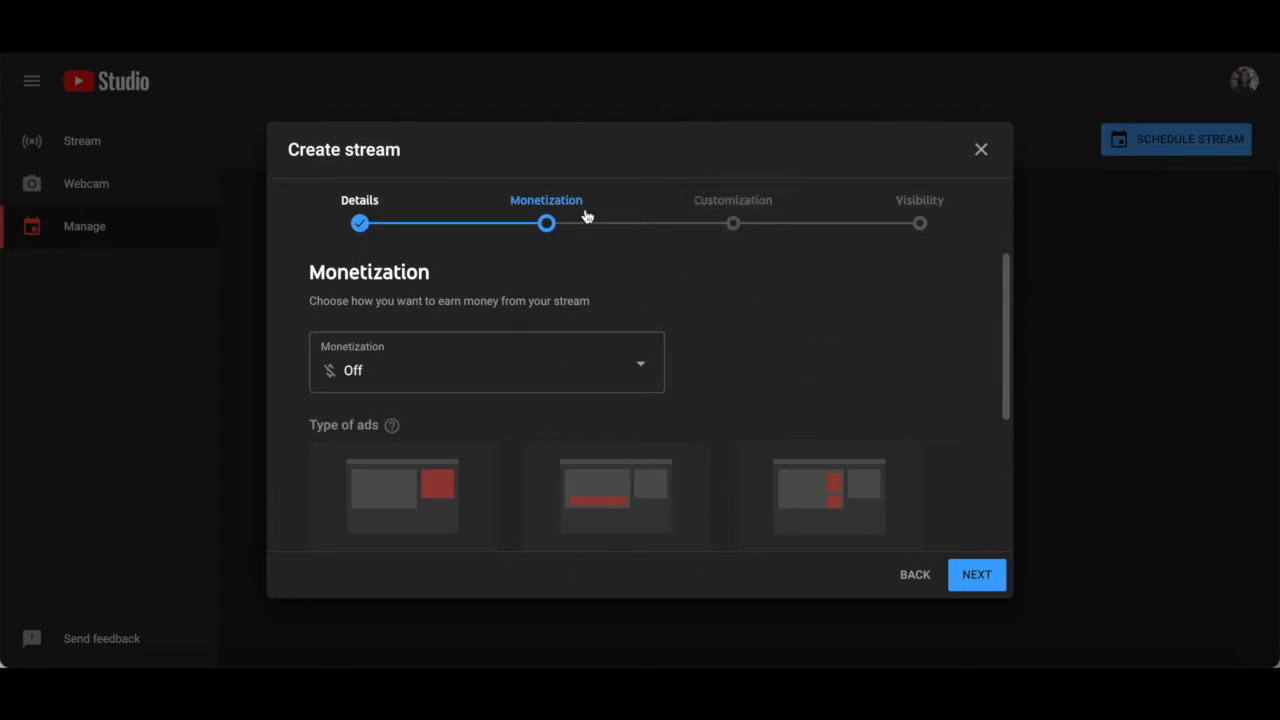
click(486, 362)
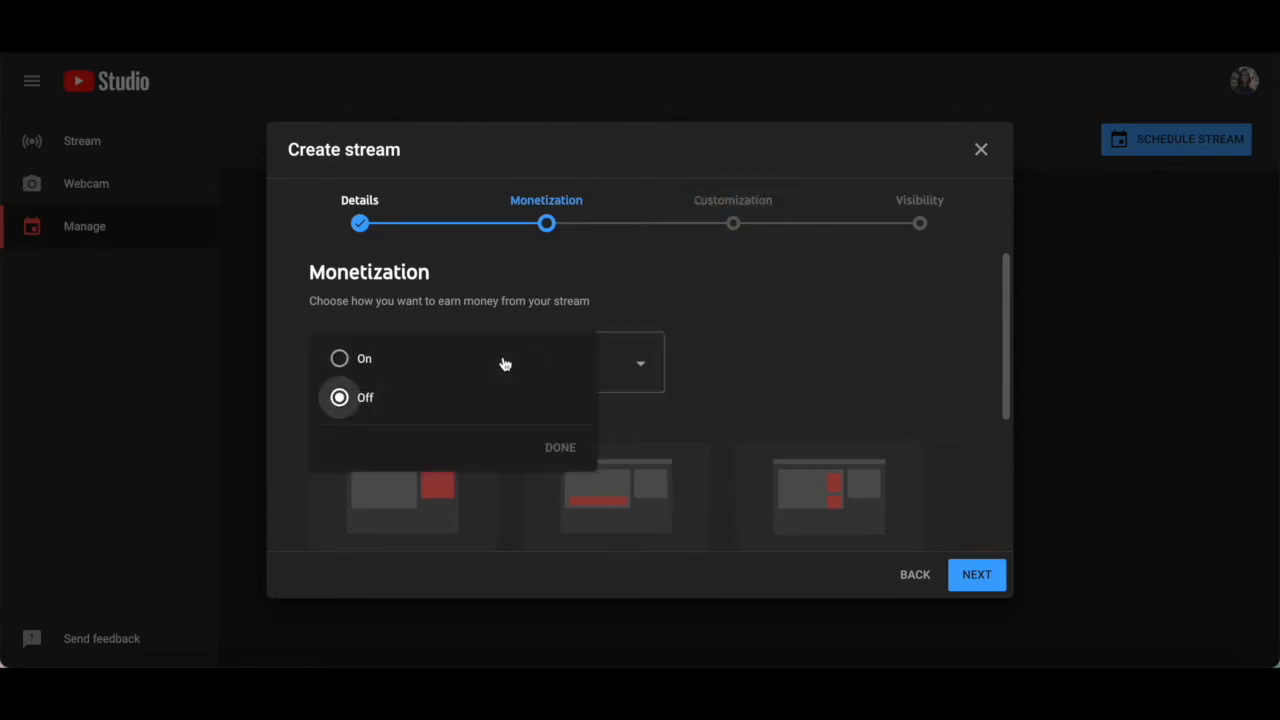
click(339, 358)
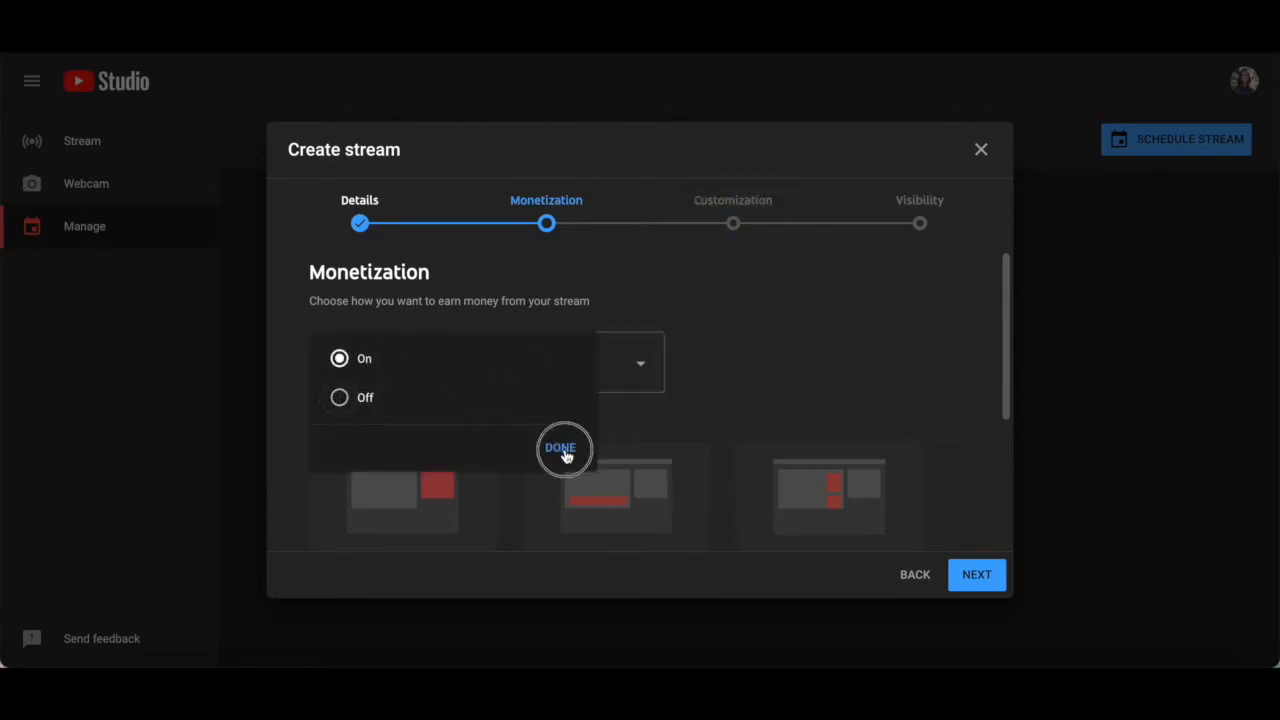
click(560, 447)
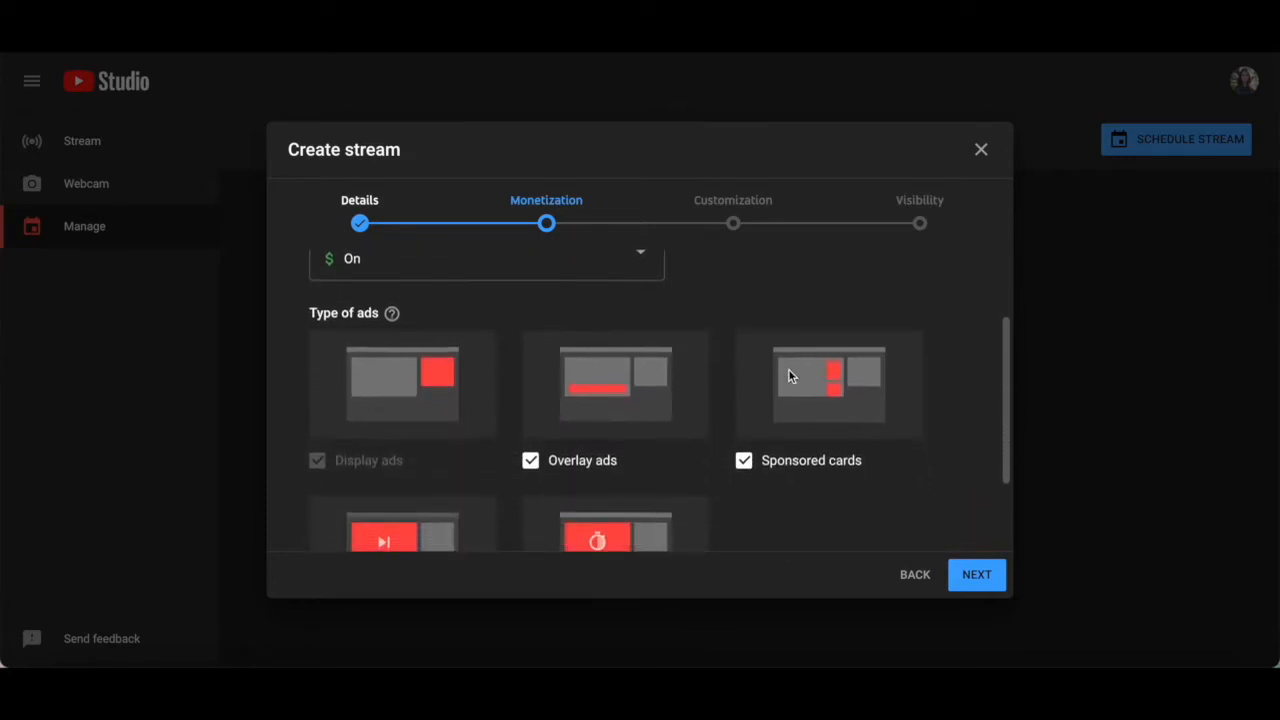
scroll(down, 3)
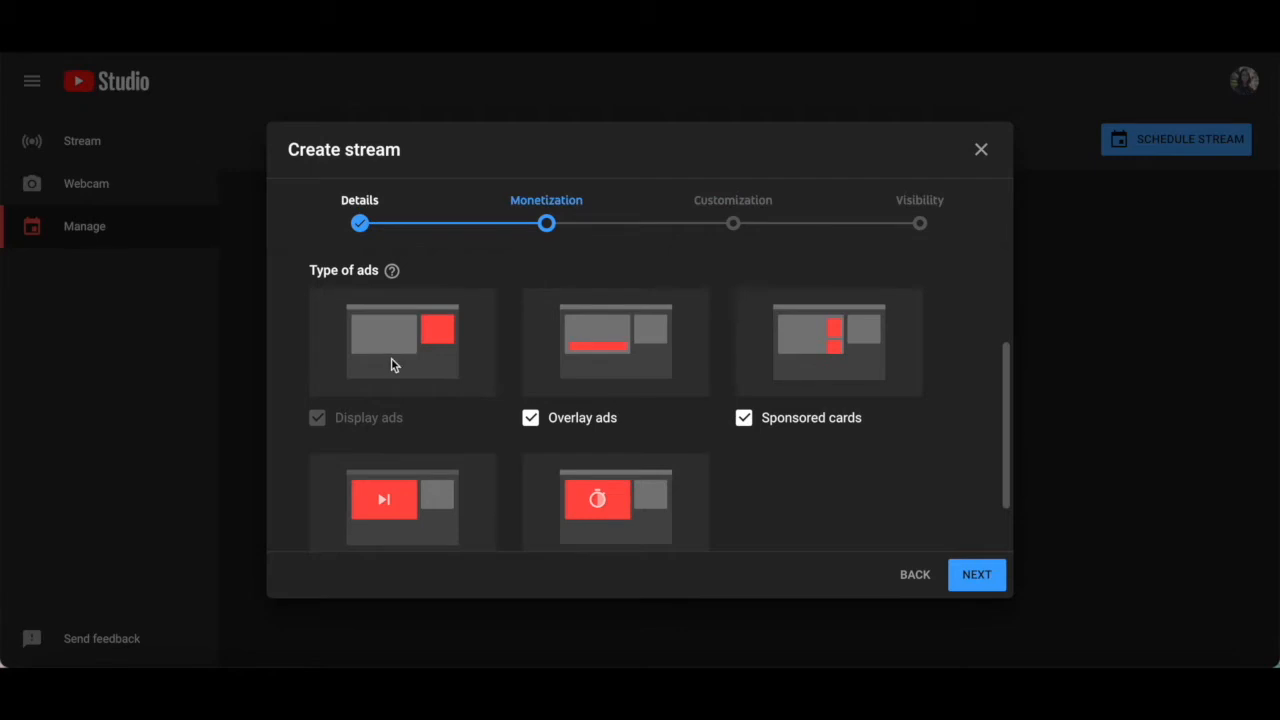
mouse_move(857, 364)
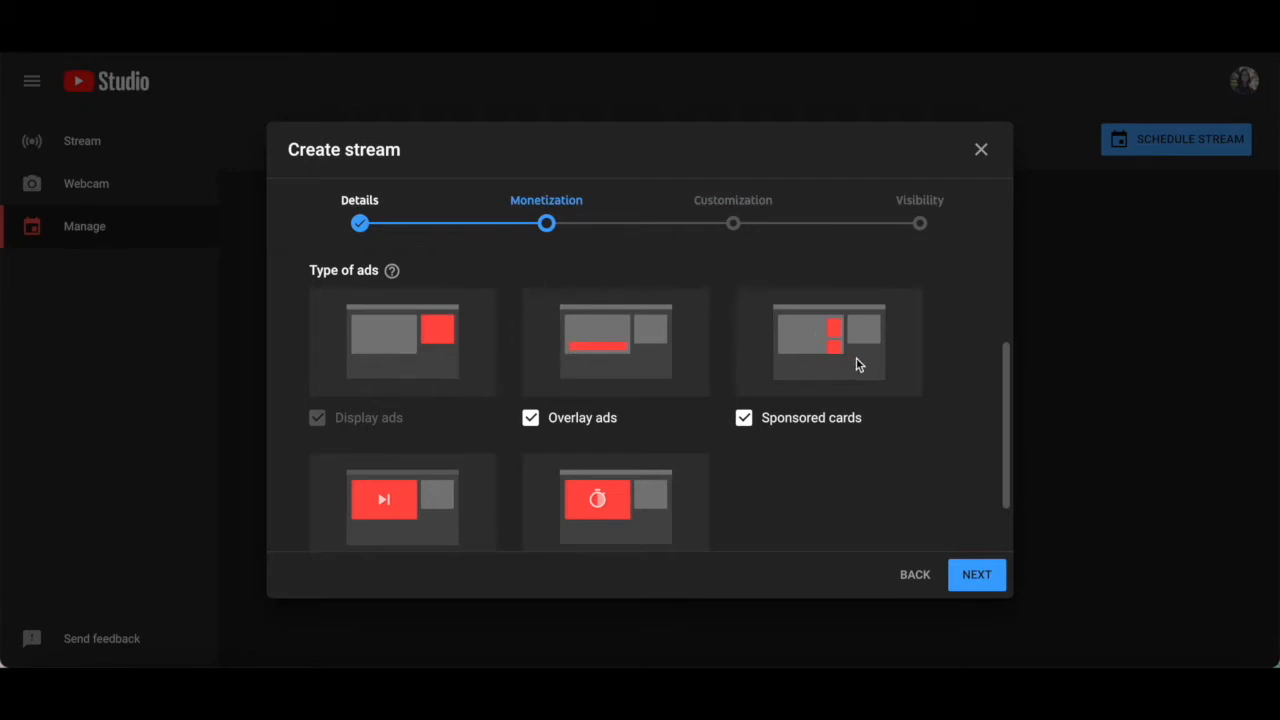
scroll(down, 3)
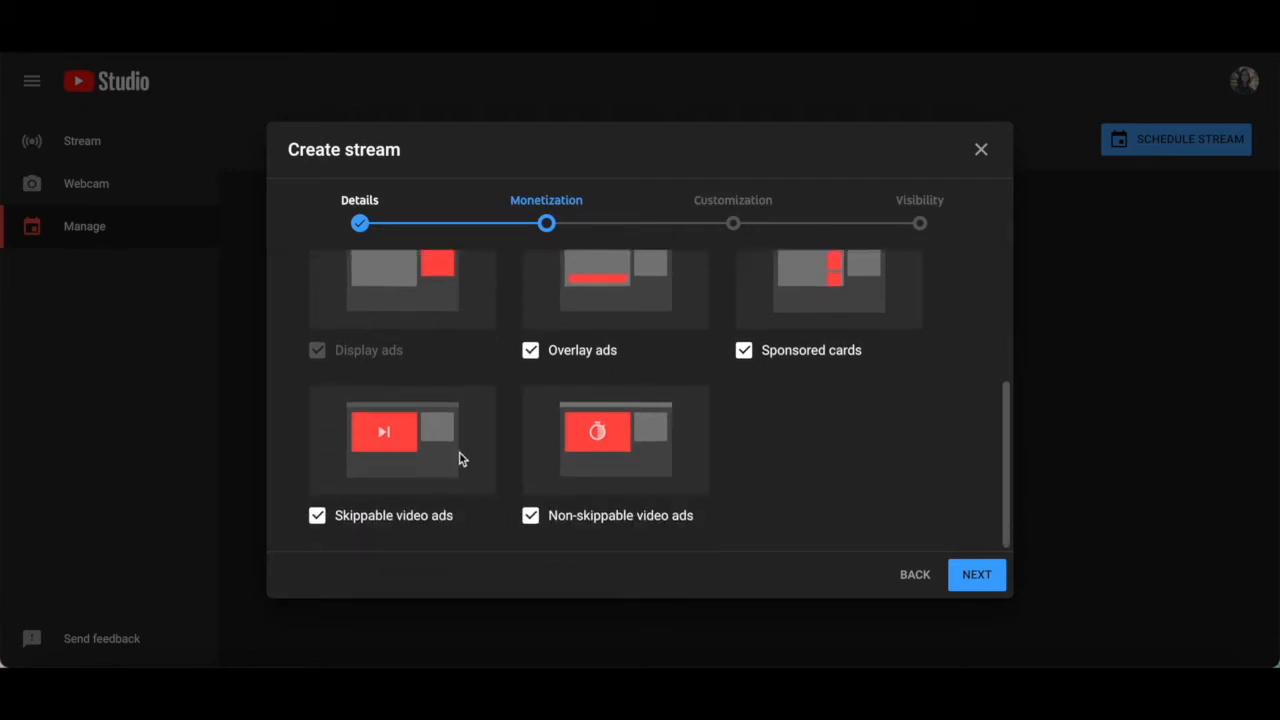
mouse_move(641, 462)
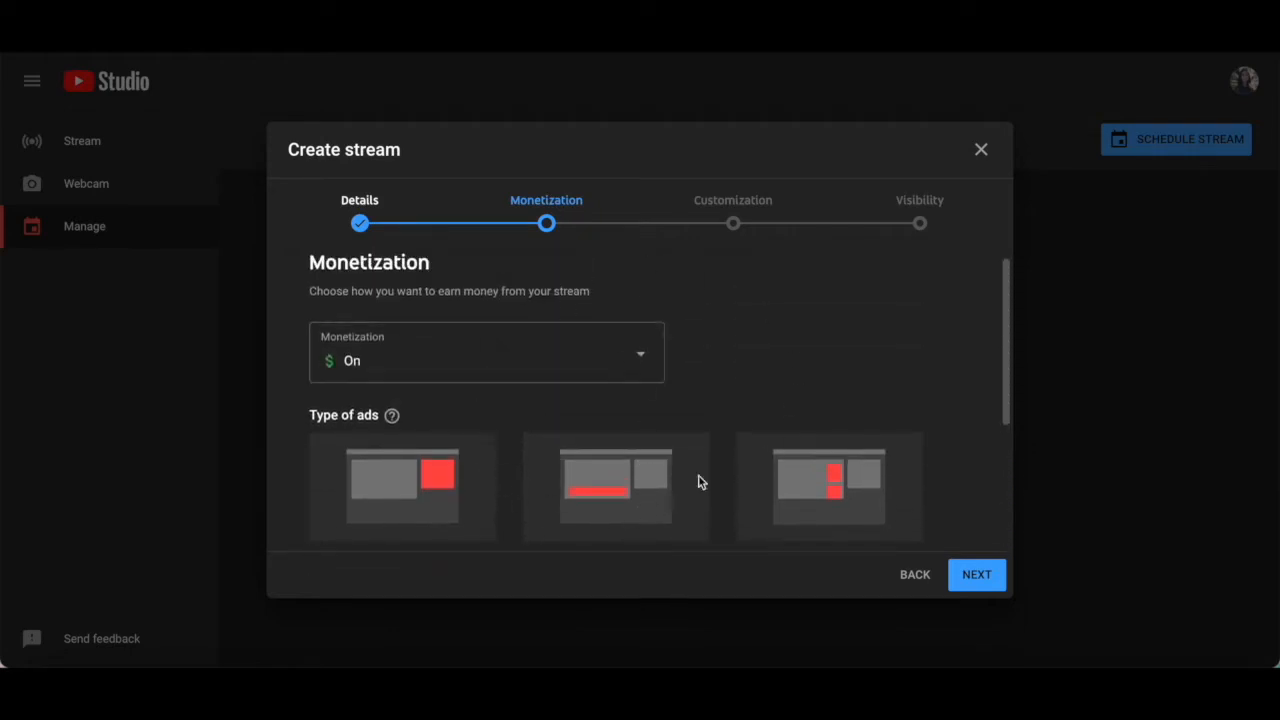
mouse_move(535, 338)
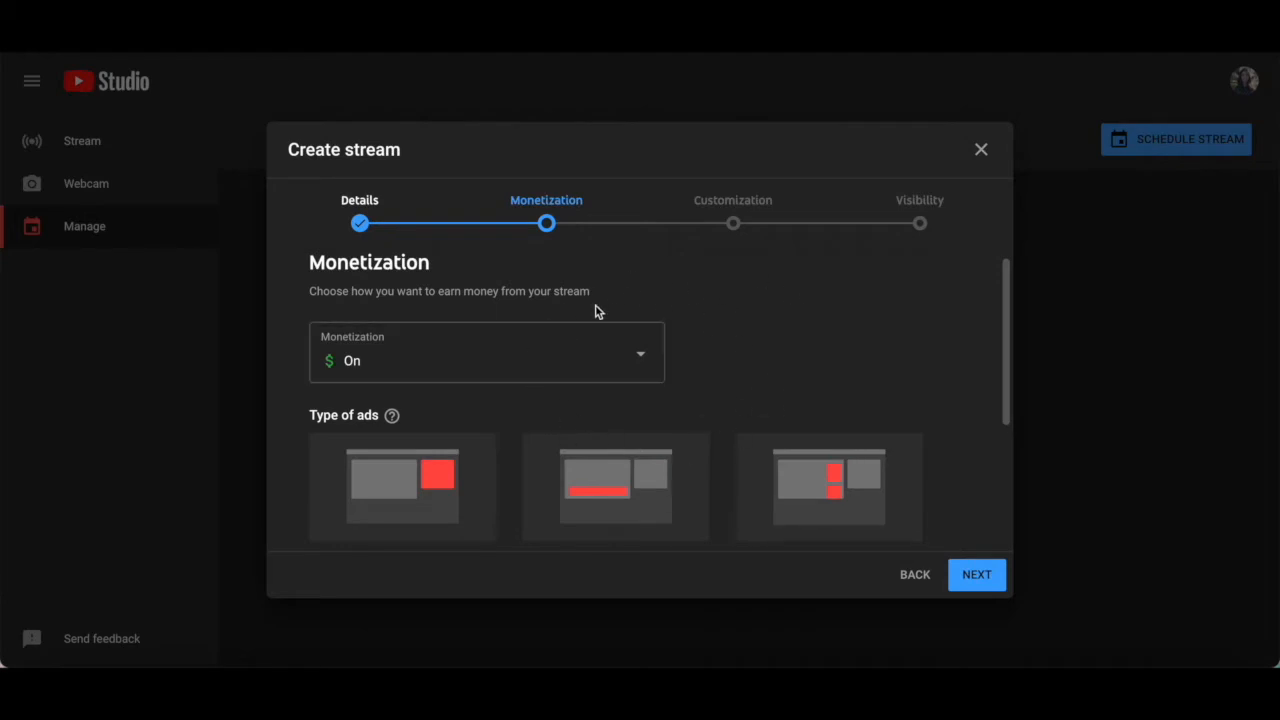
click(486, 352)
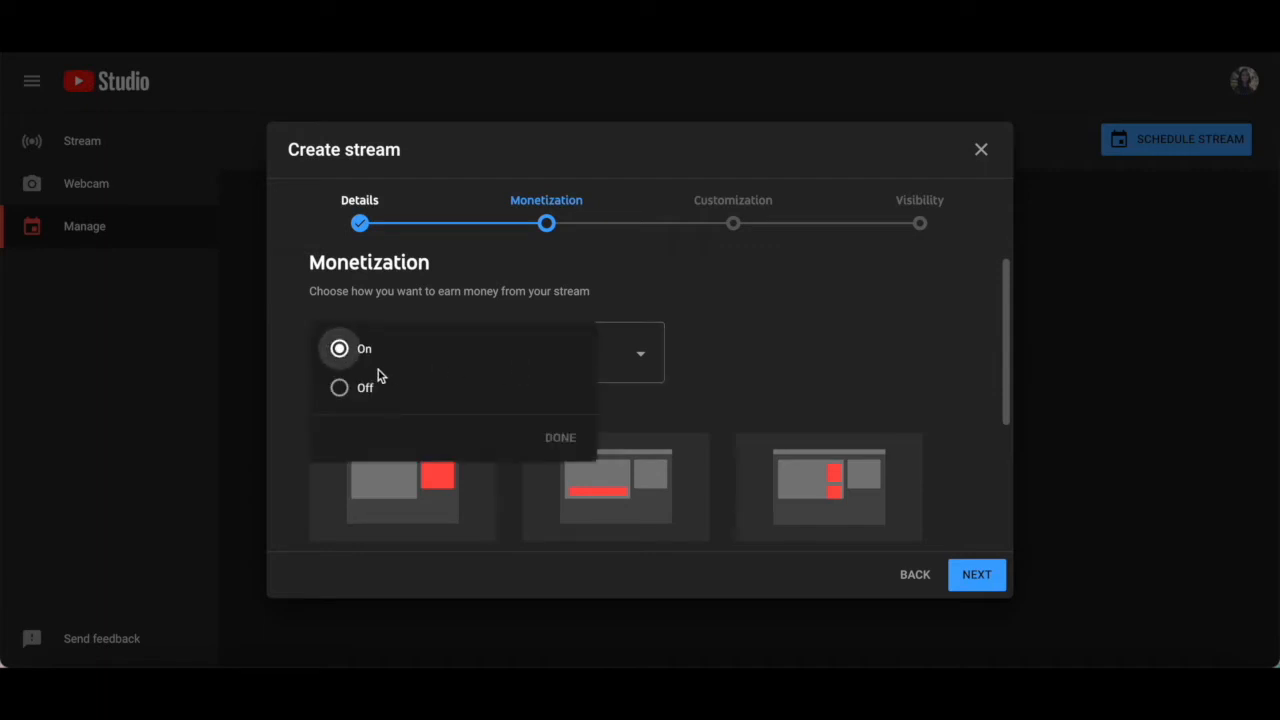
click(365, 388)
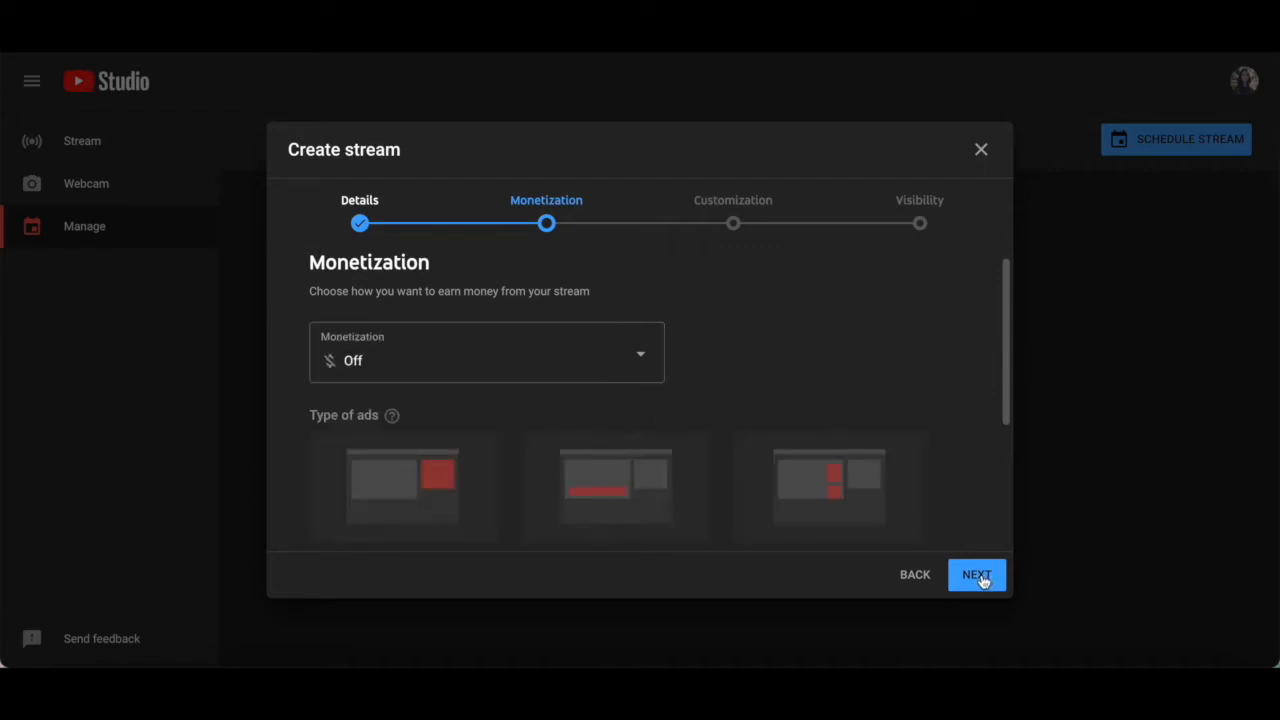
- Go to the Customization step and enable live chat replay
click(976, 574)
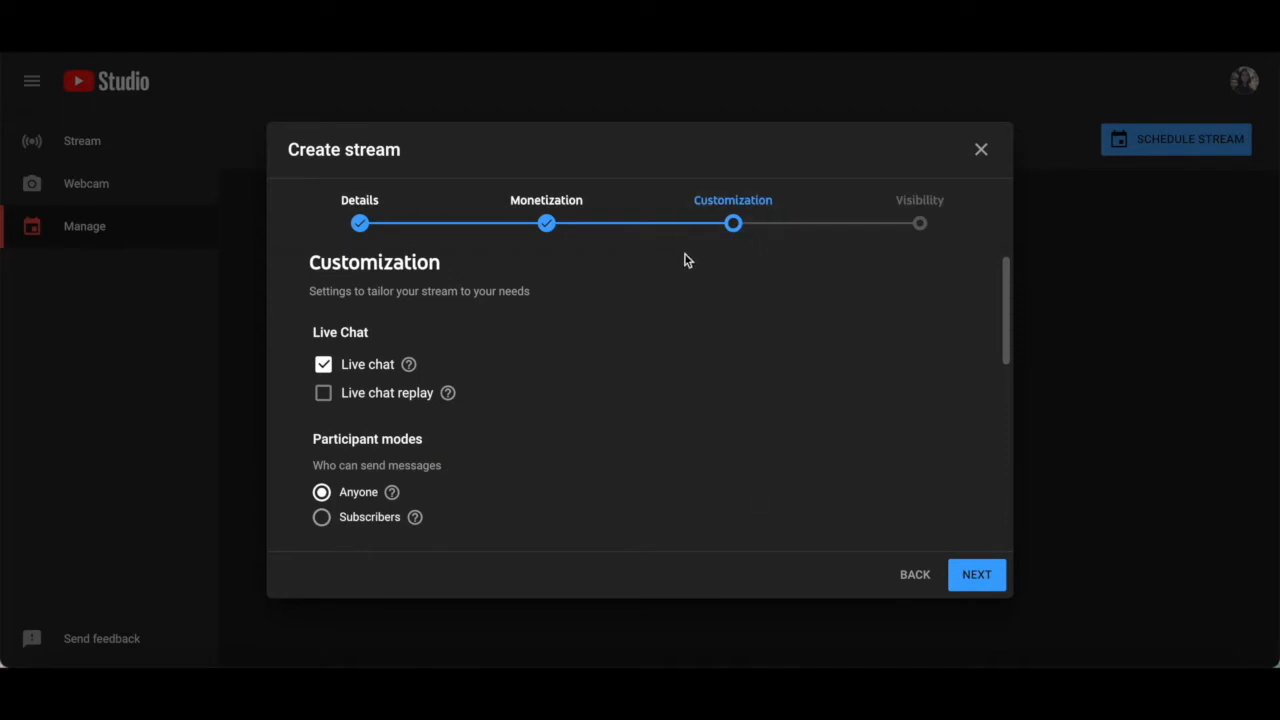
mouse_move(545, 340)
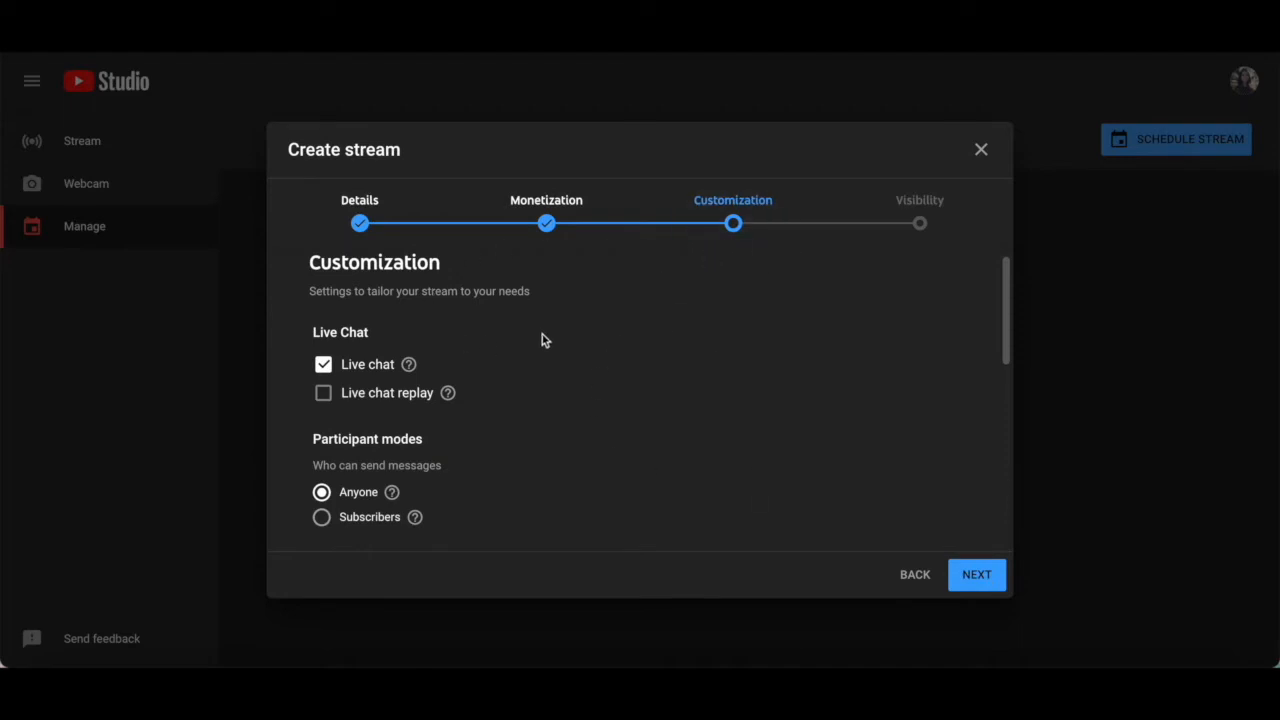
mouse_move(378, 315)
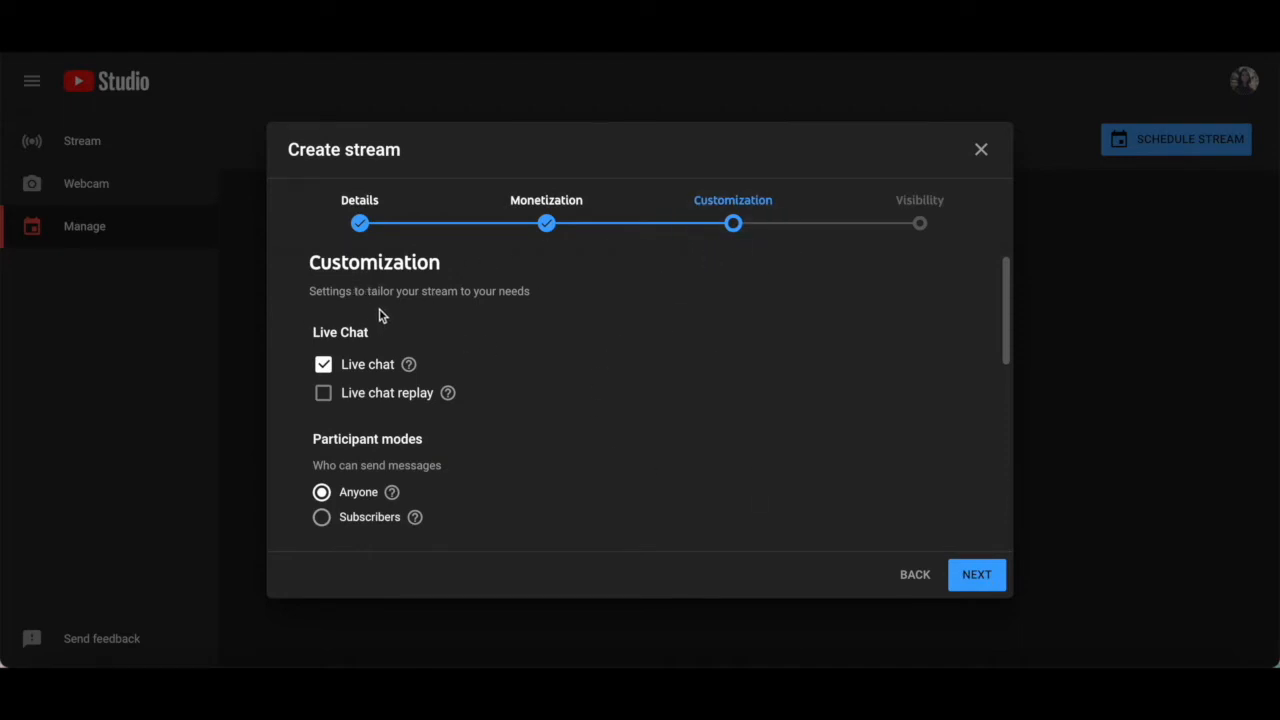
mouse_move(407, 316)
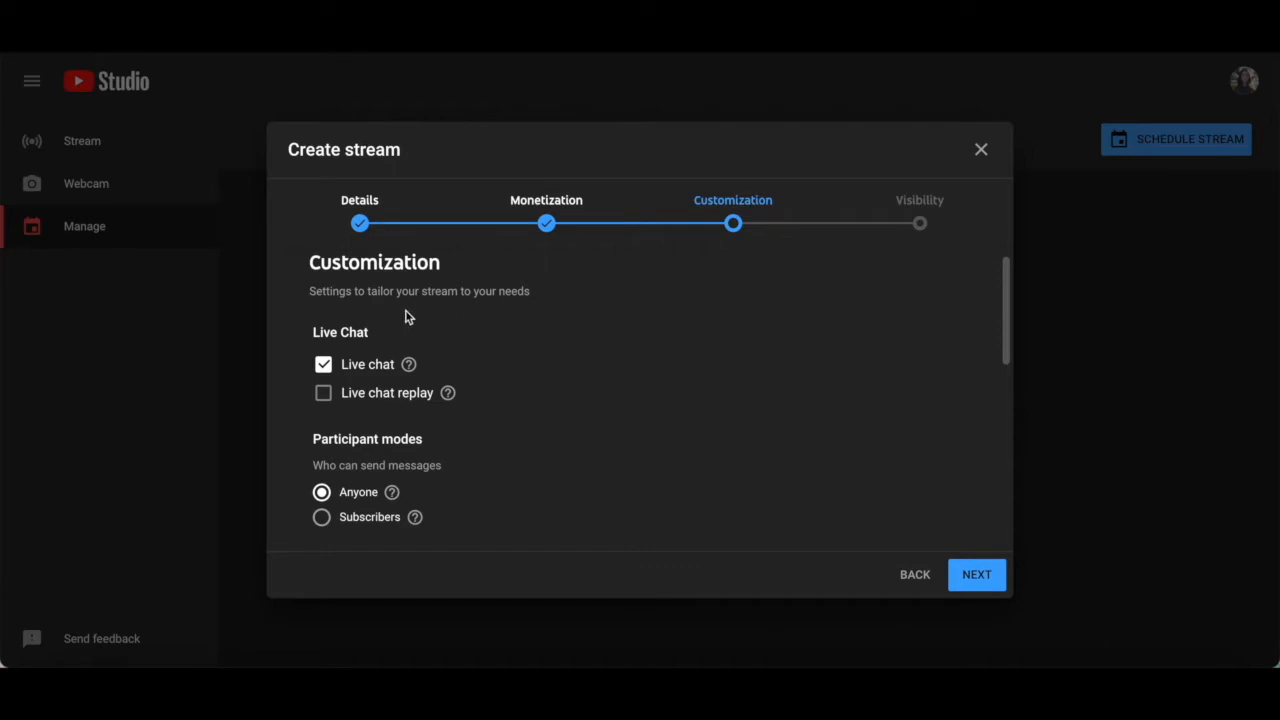
mouse_move(510, 305)
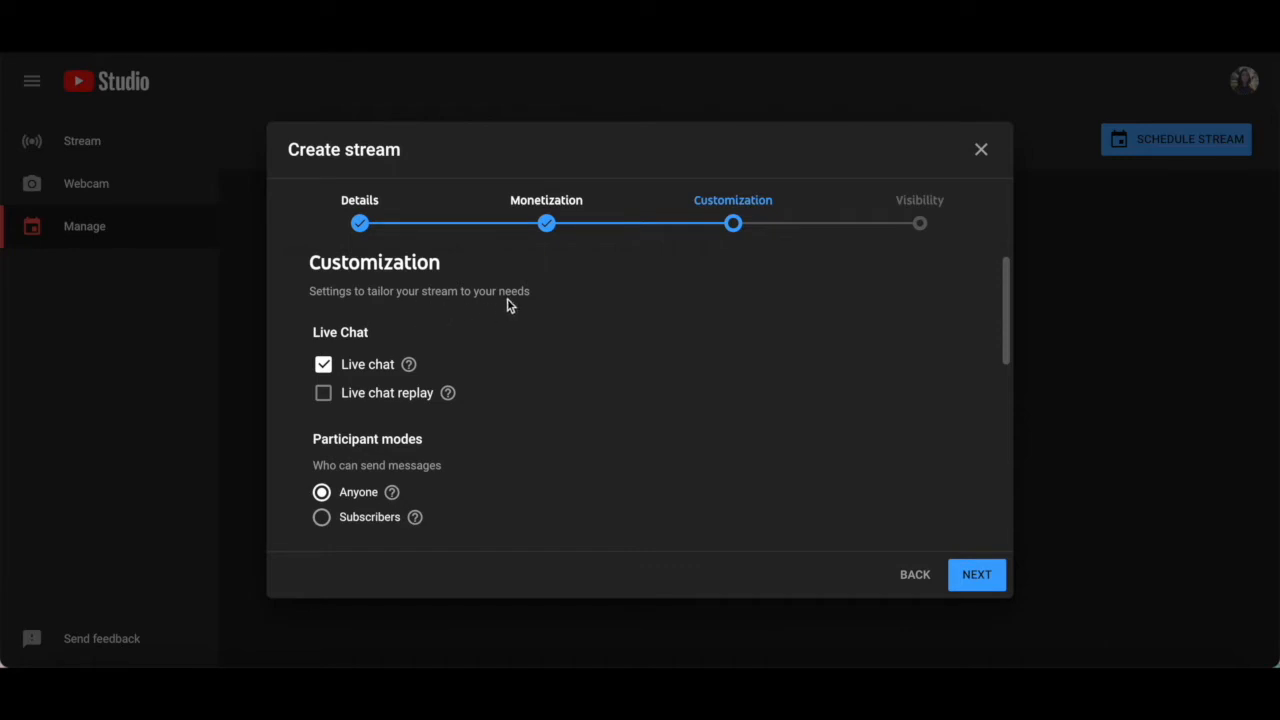
mouse_move(365, 375)
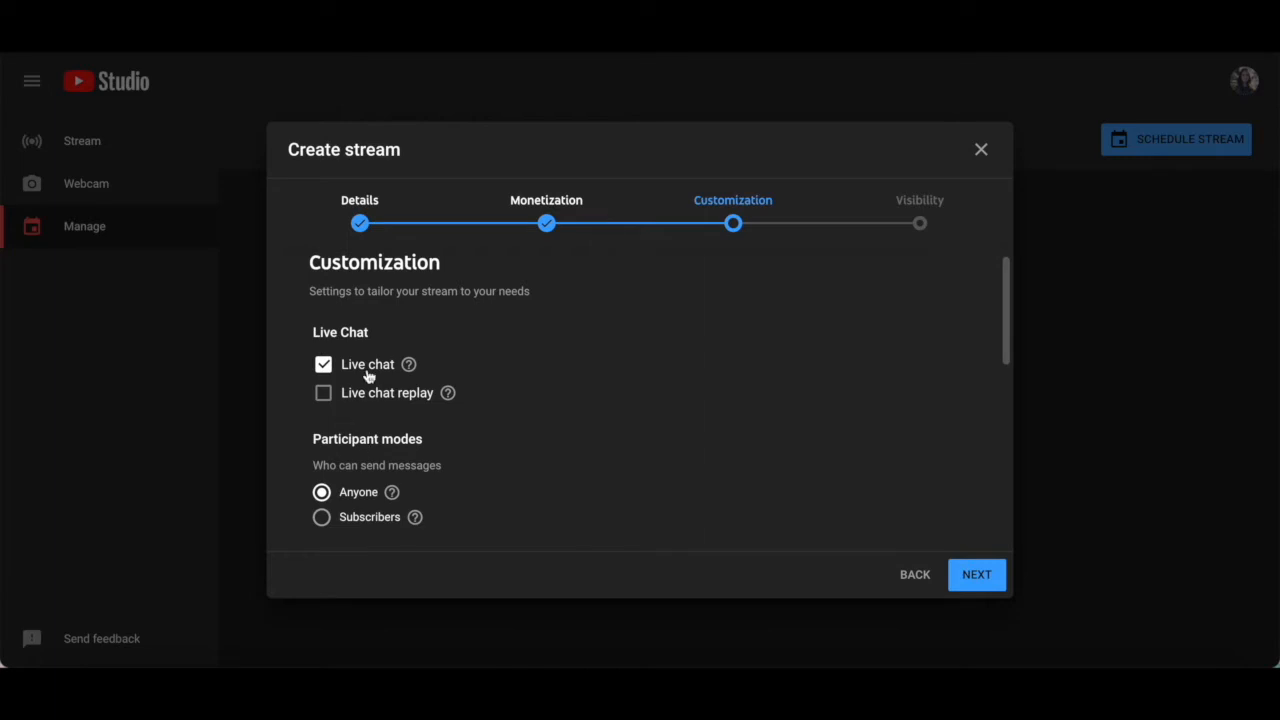
mouse_move(362, 385)
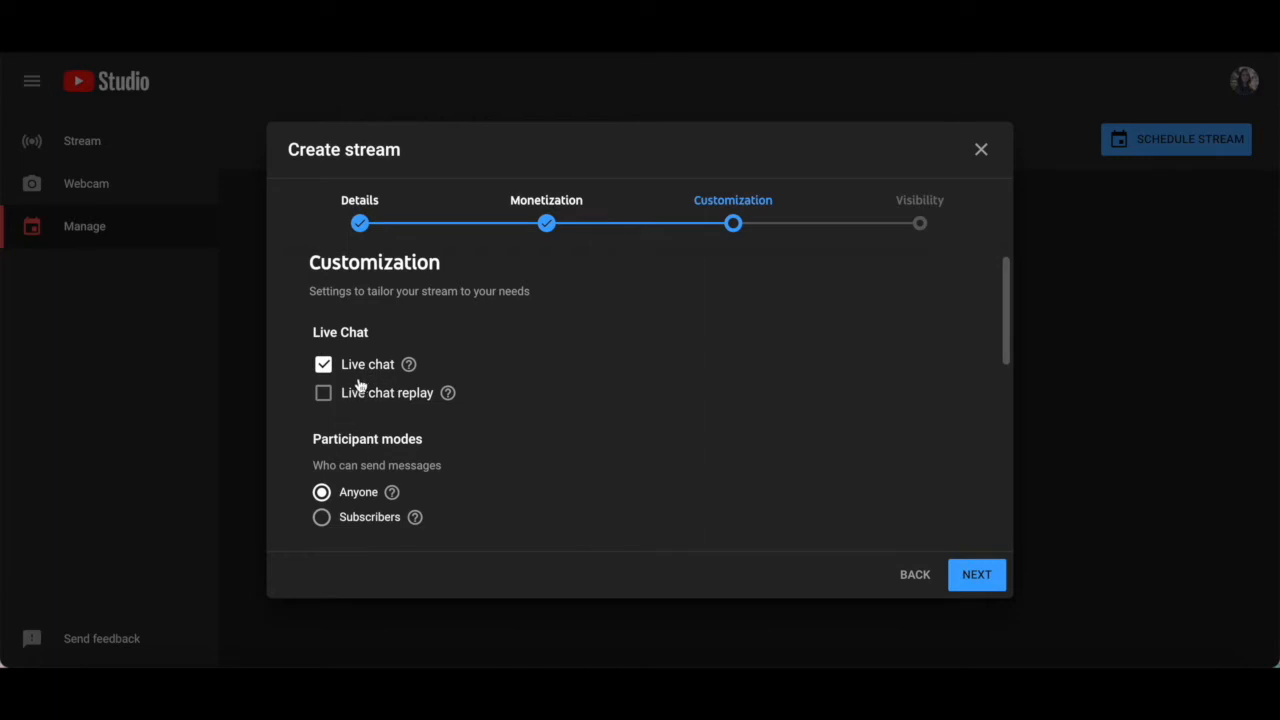
mouse_move(382, 383)
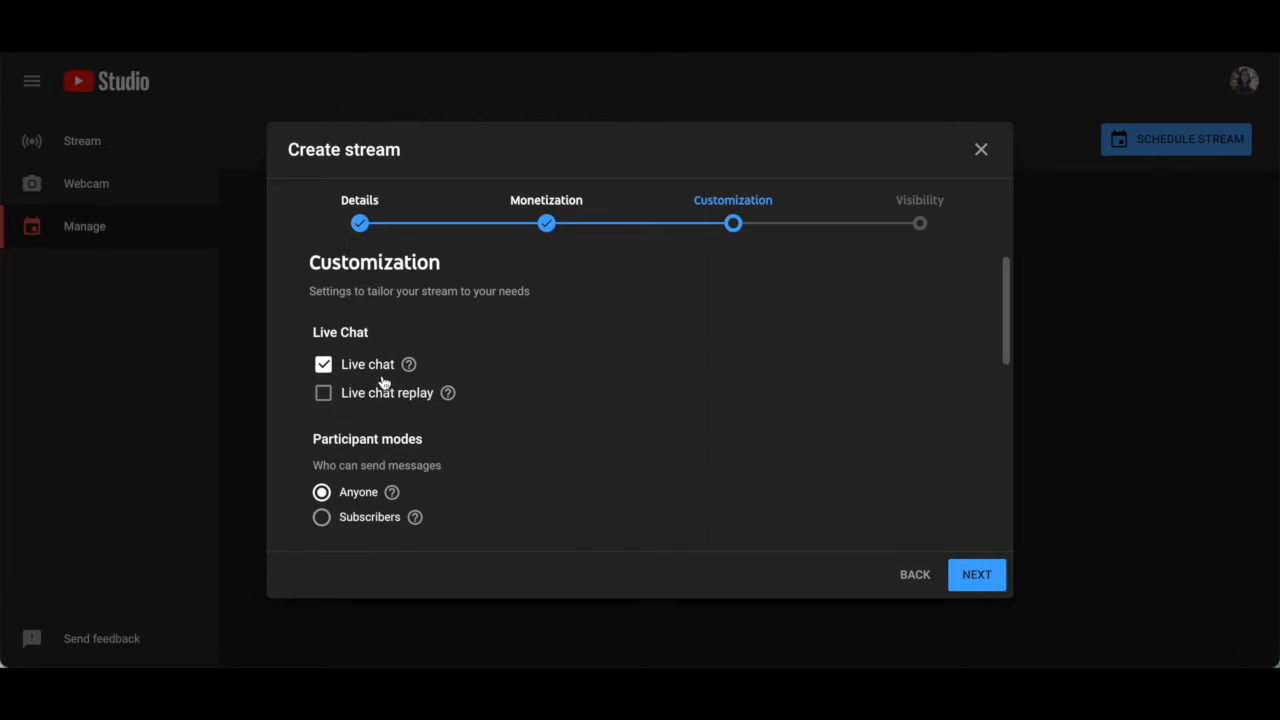
mouse_move(393, 378)
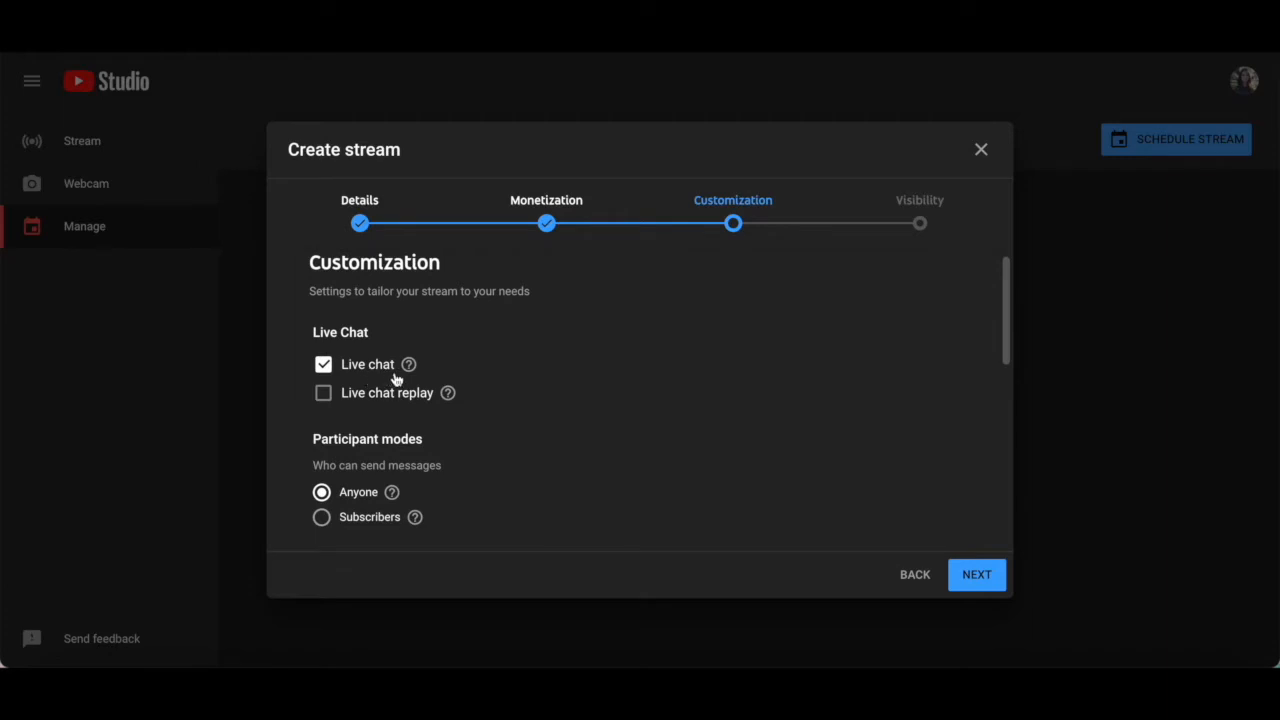
mouse_move(358, 398)
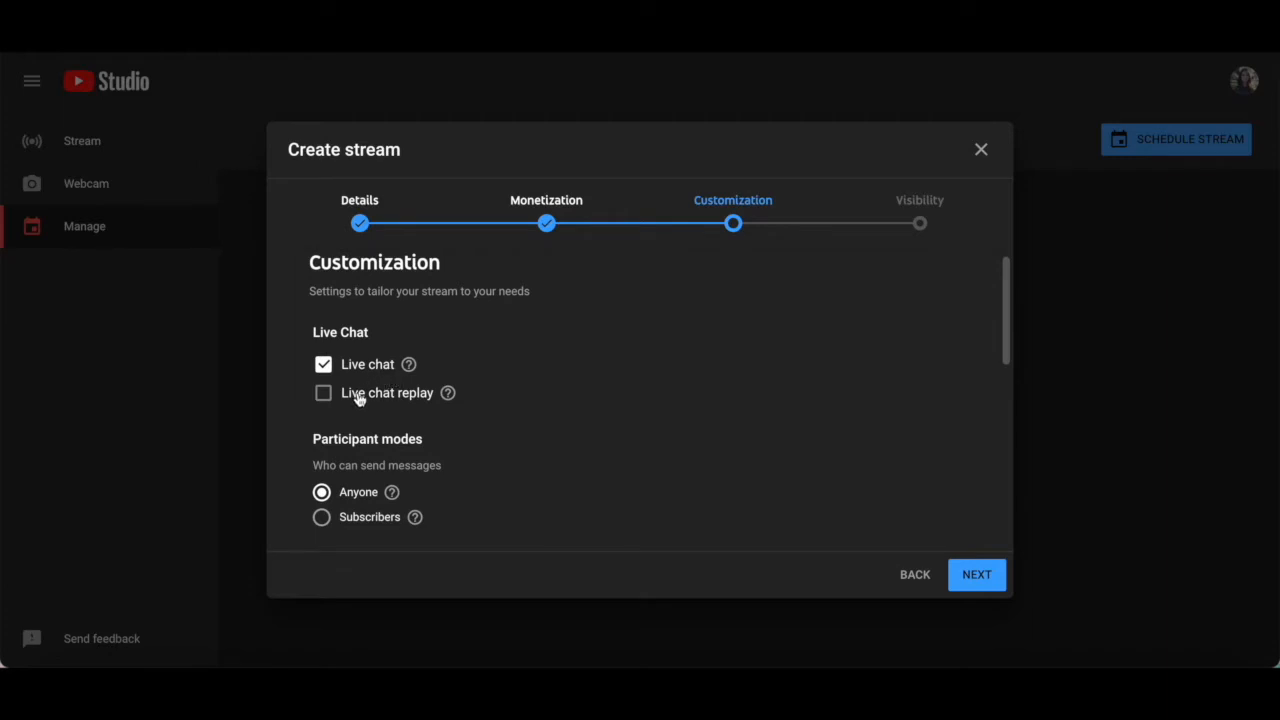
click(323, 392)
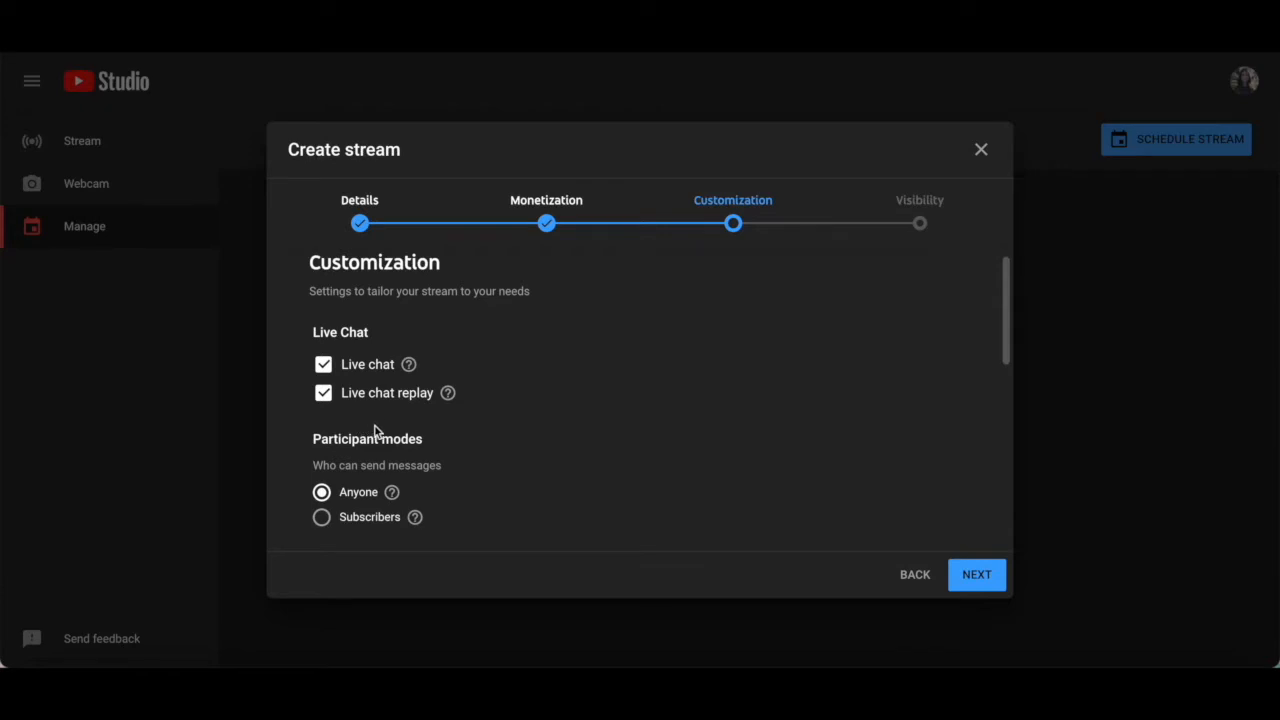
mouse_move(410, 434)
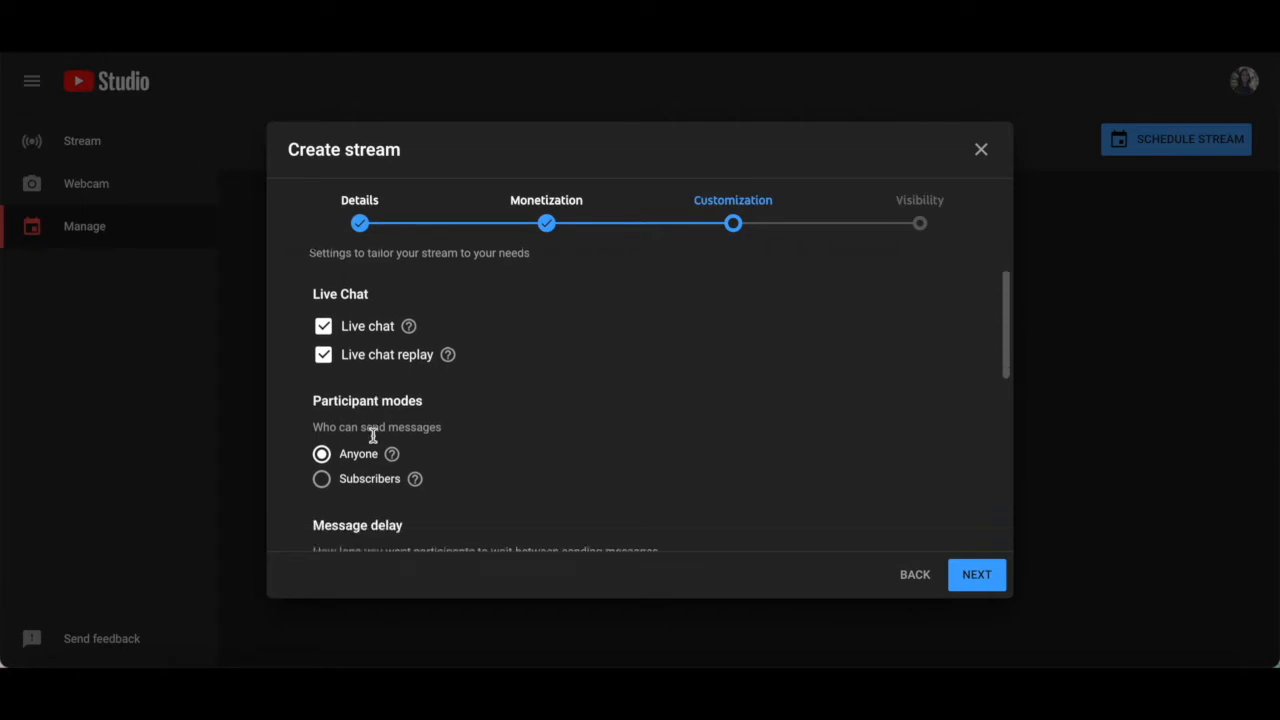
- Enable chat slow mode with a 60-second delay, keeping participation open to anyone
scroll(down, 3)
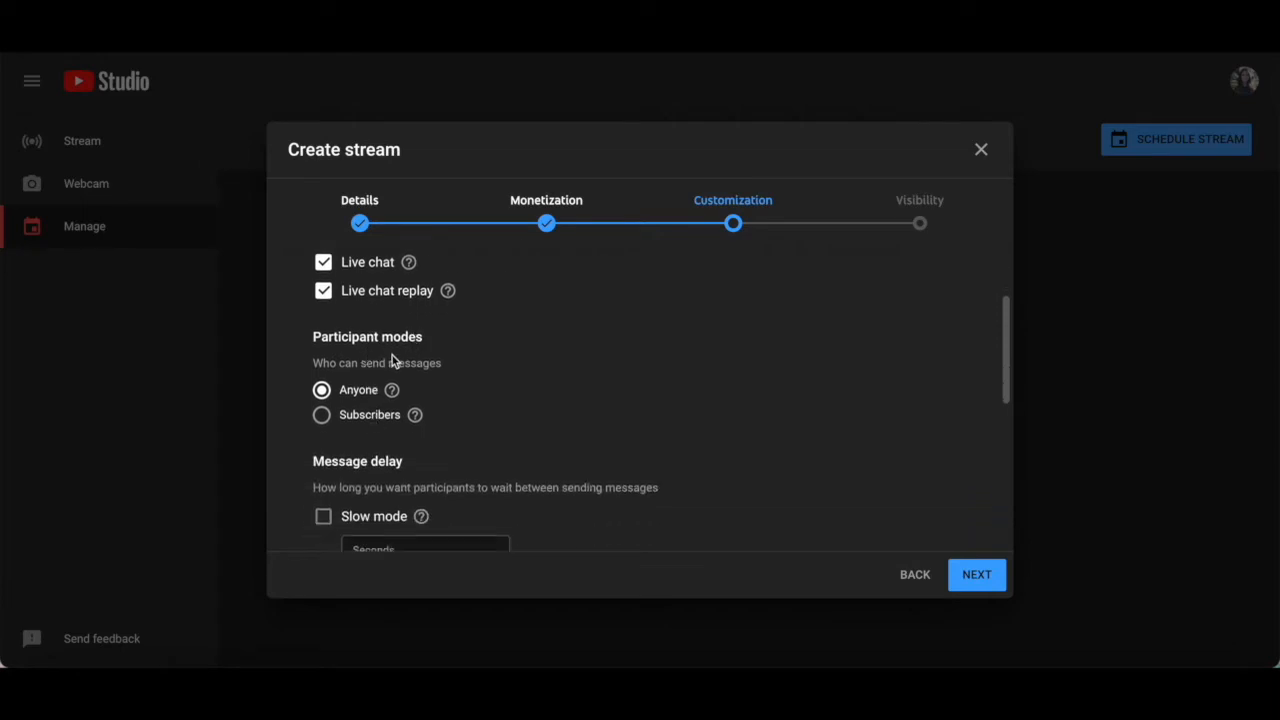
mouse_move(360, 425)
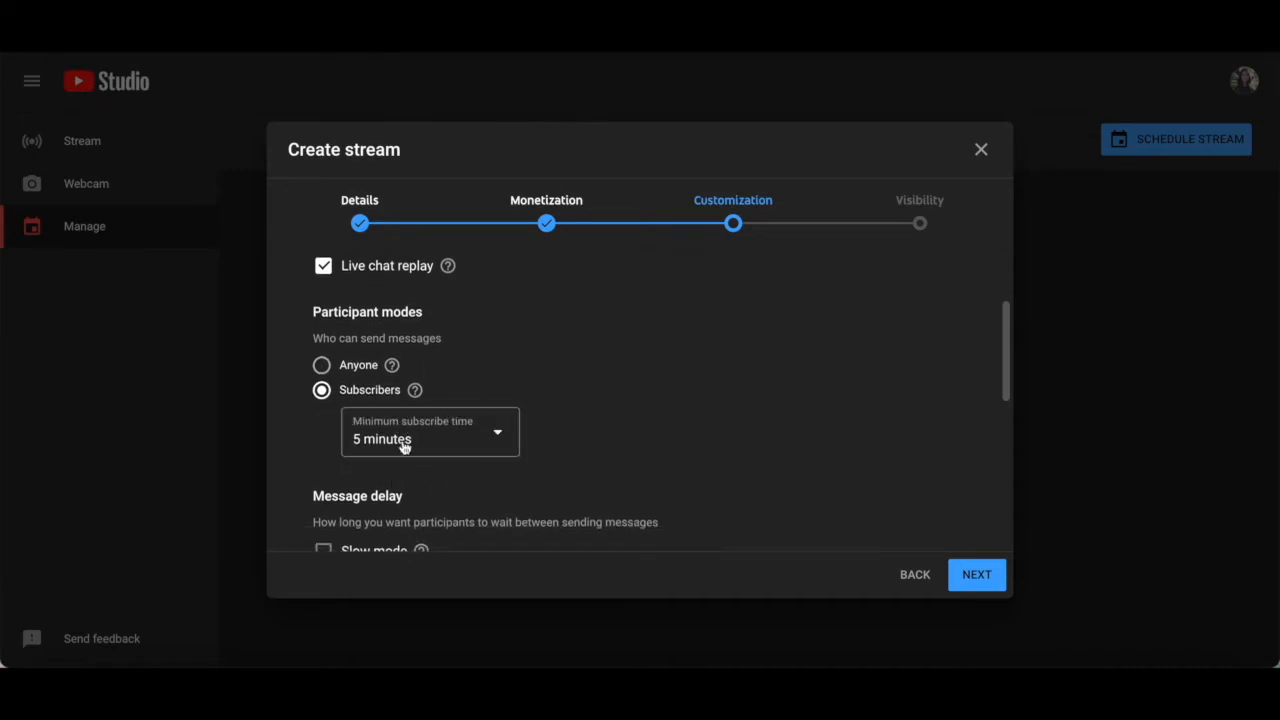
mouse_move(425, 421)
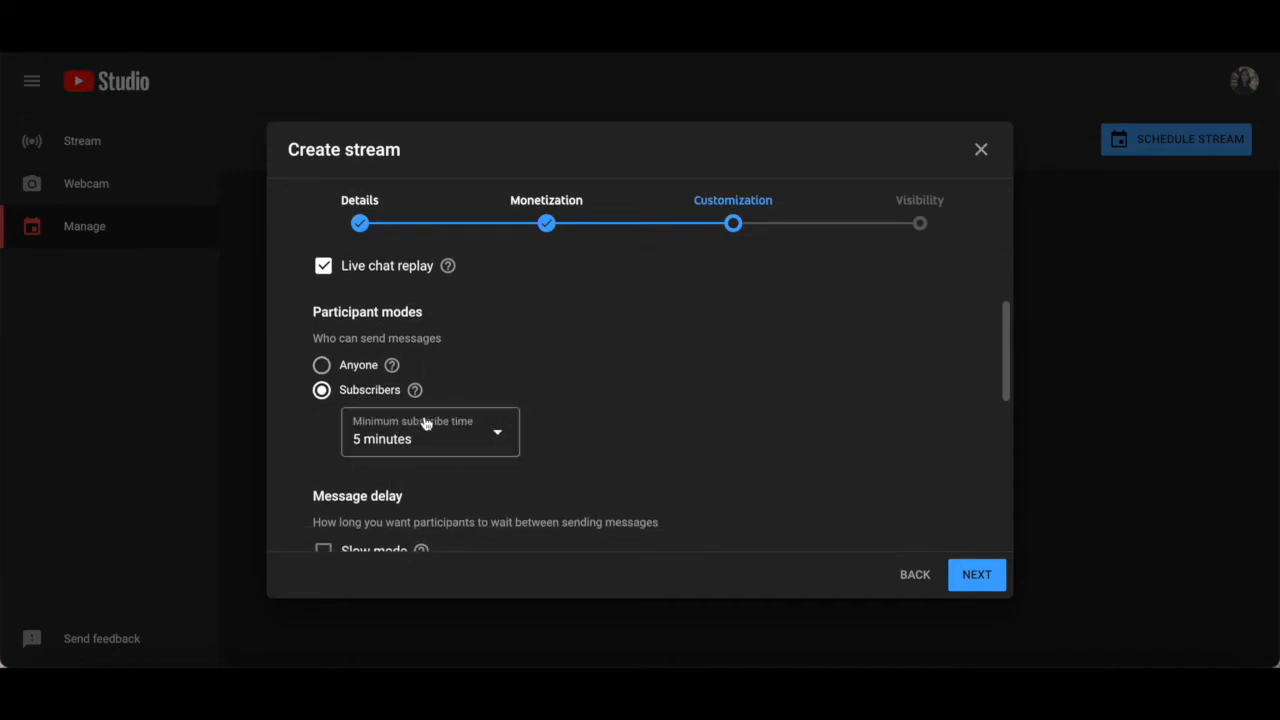
mouse_move(432, 403)
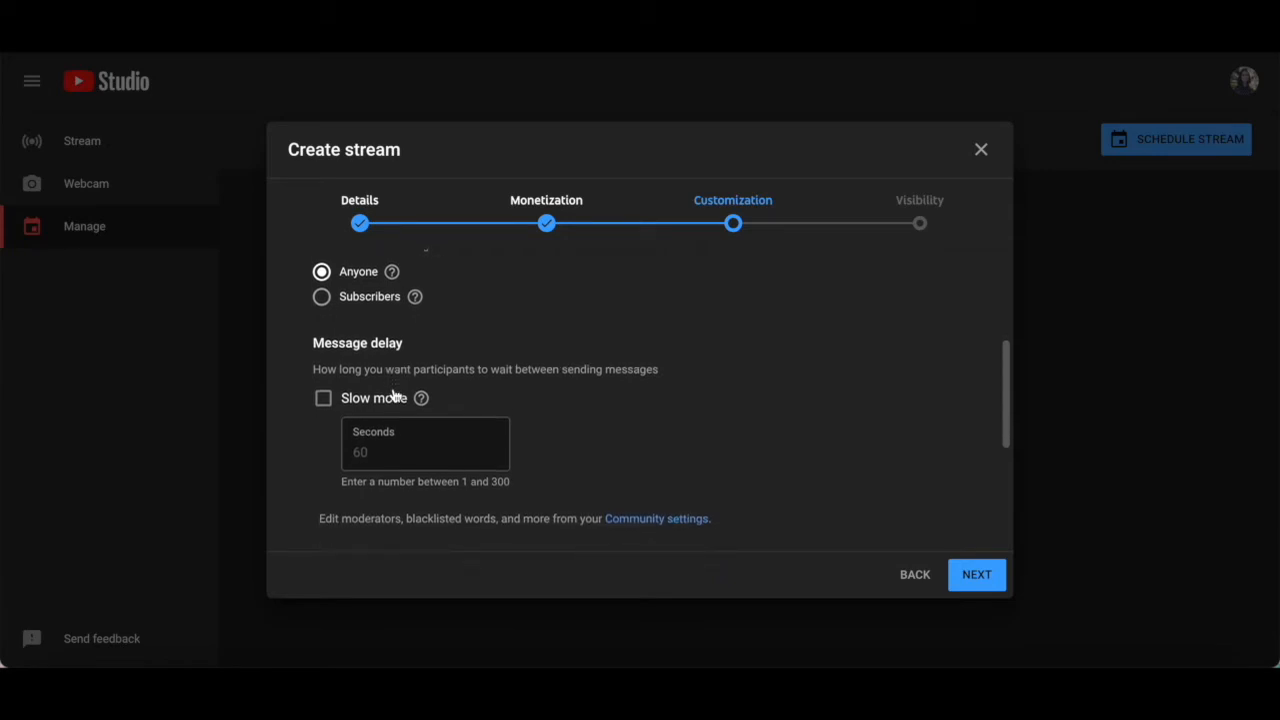
mouse_move(390, 393)
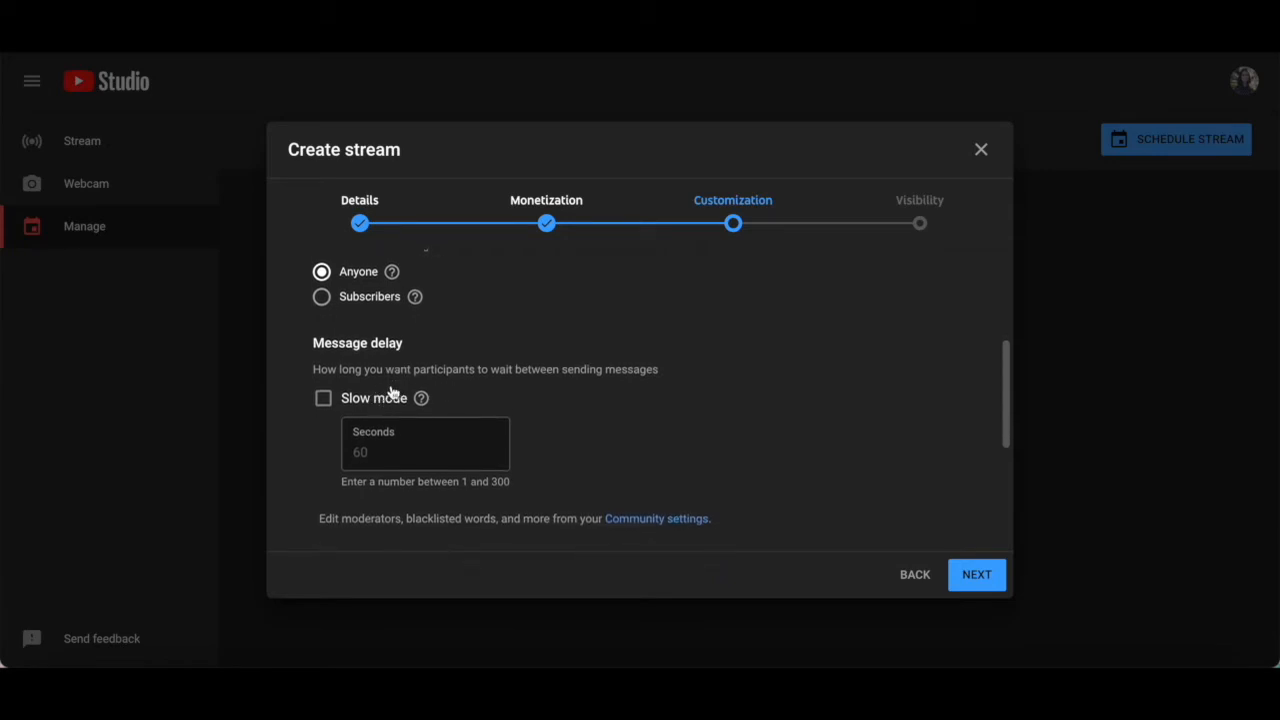
mouse_move(499, 387)
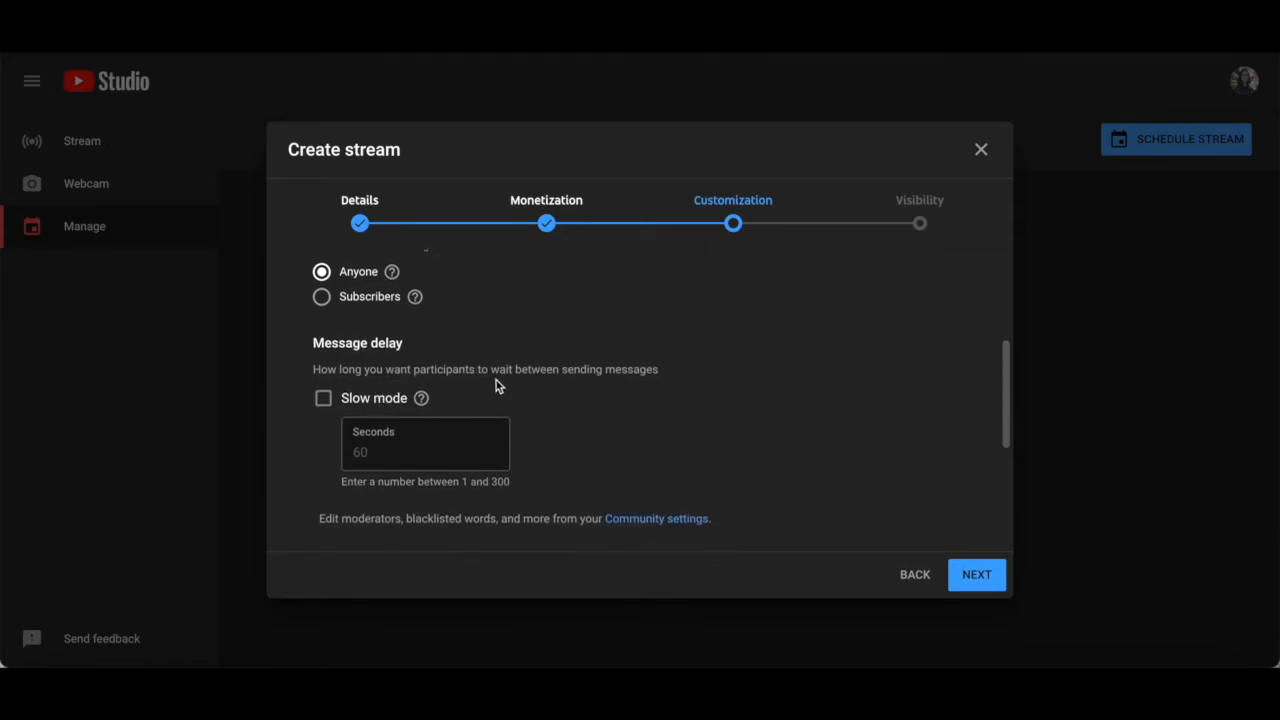
mouse_move(364, 405)
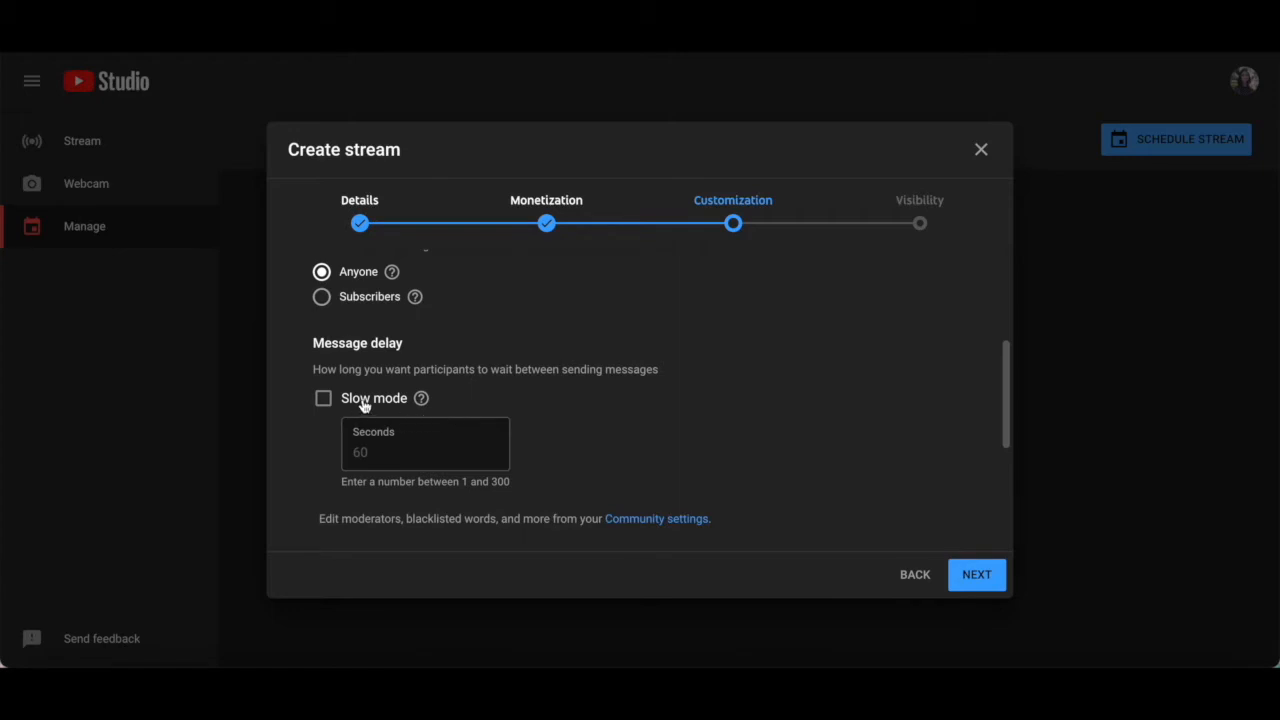
click(322, 398)
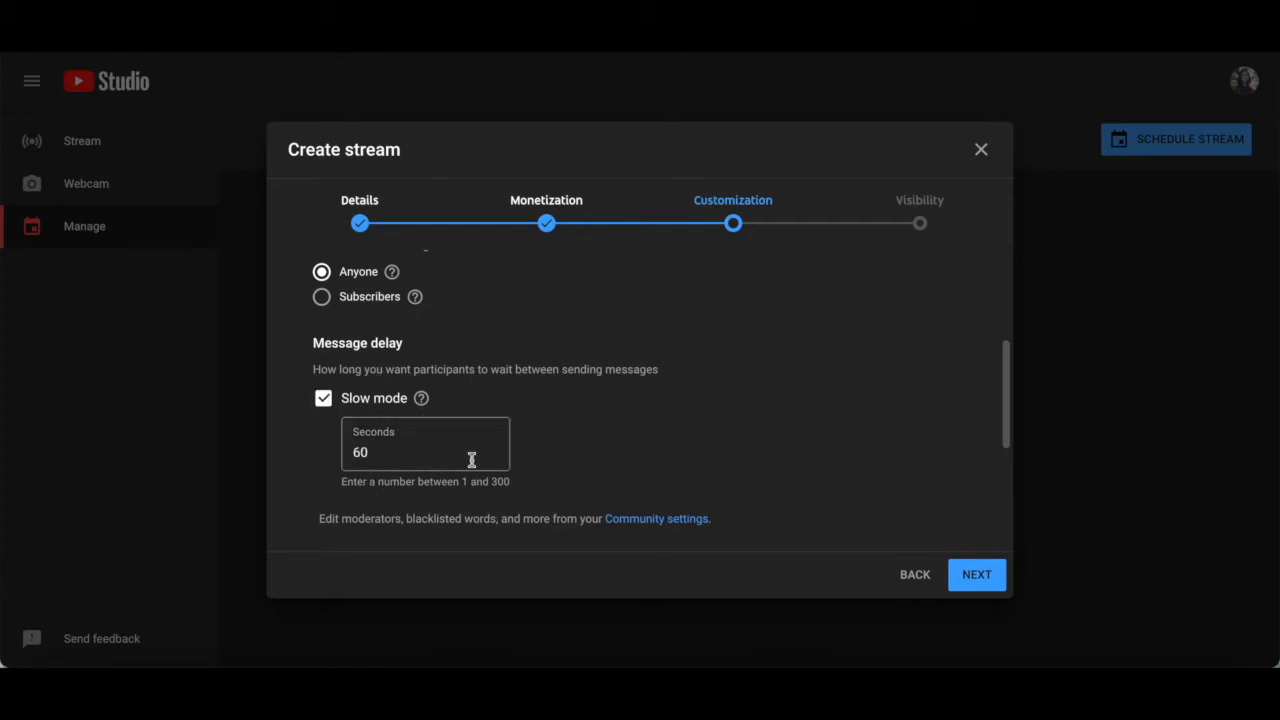
mouse_move(527, 501)
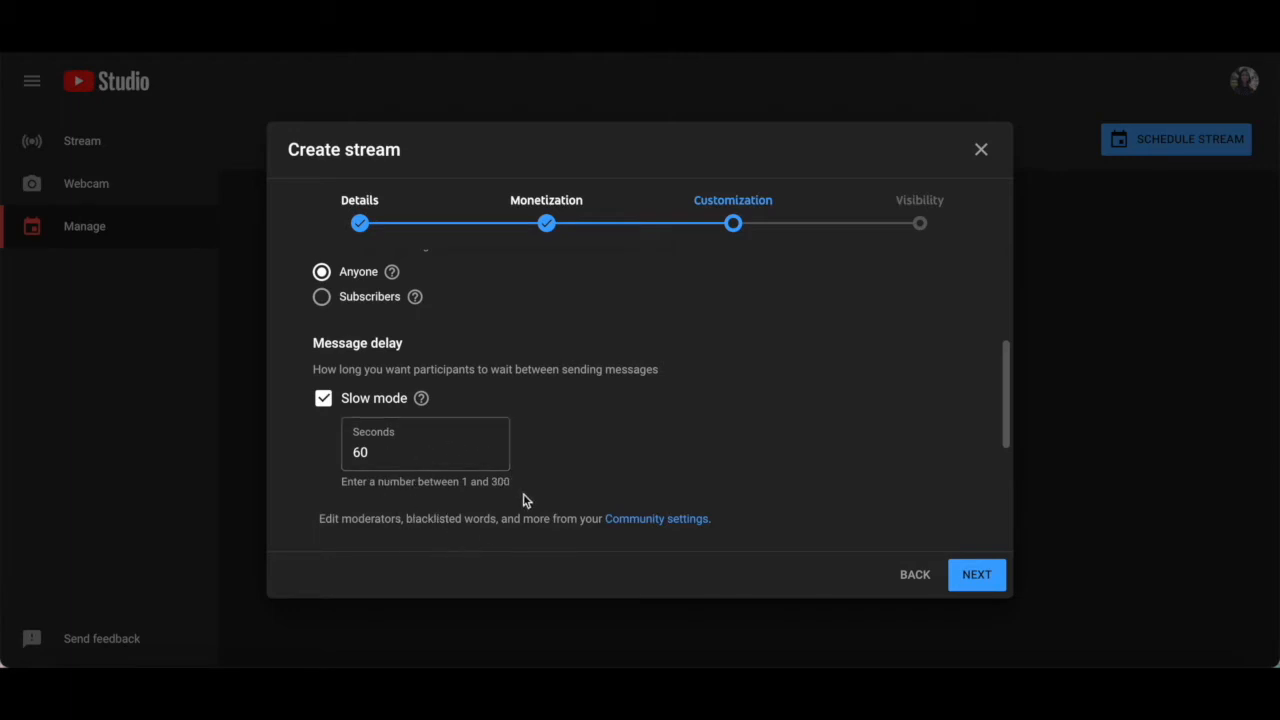
mouse_move(517, 447)
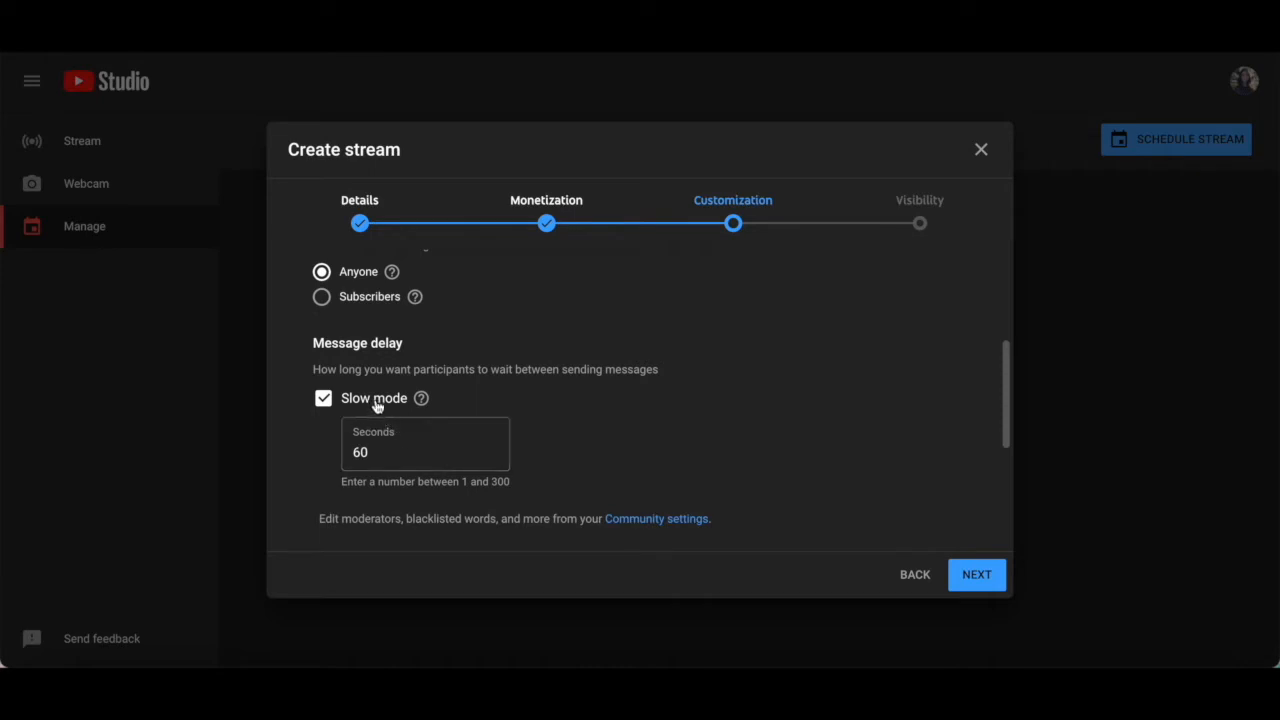
- Review the Redirect and Trailer options, opening and closing the trailer video list without choosing one
scroll(down, 3)
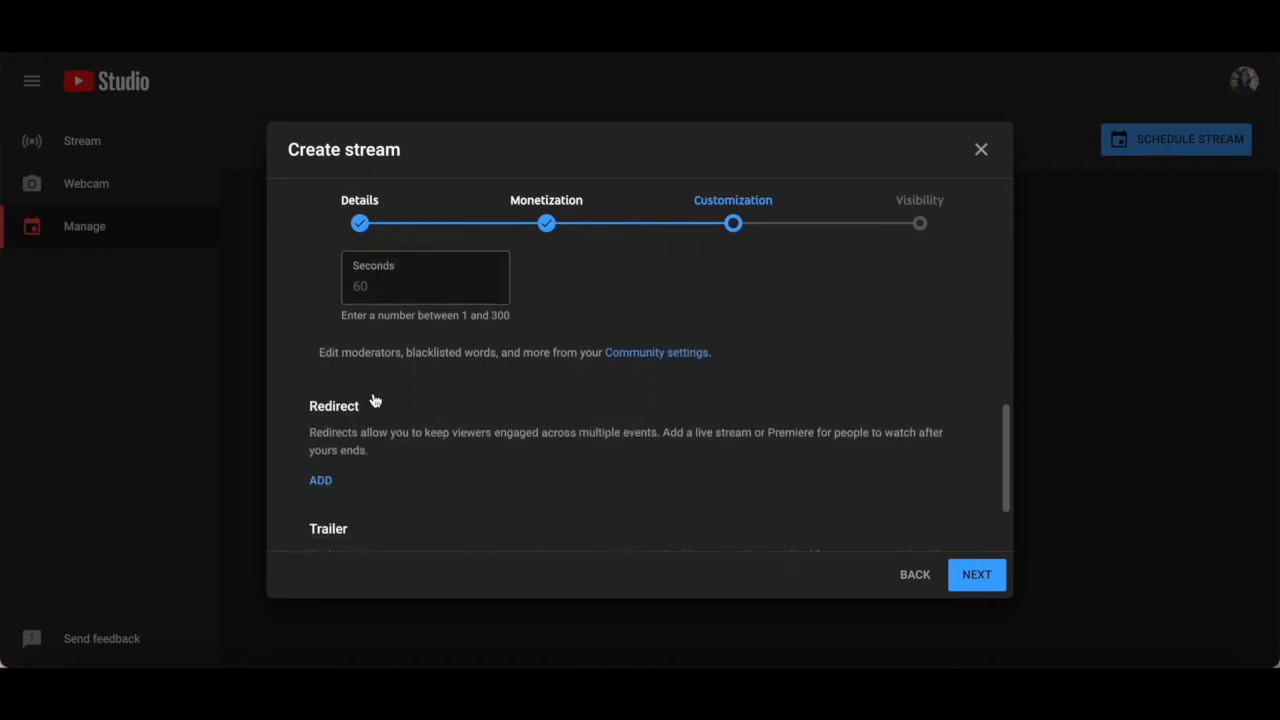
scroll(down, 3)
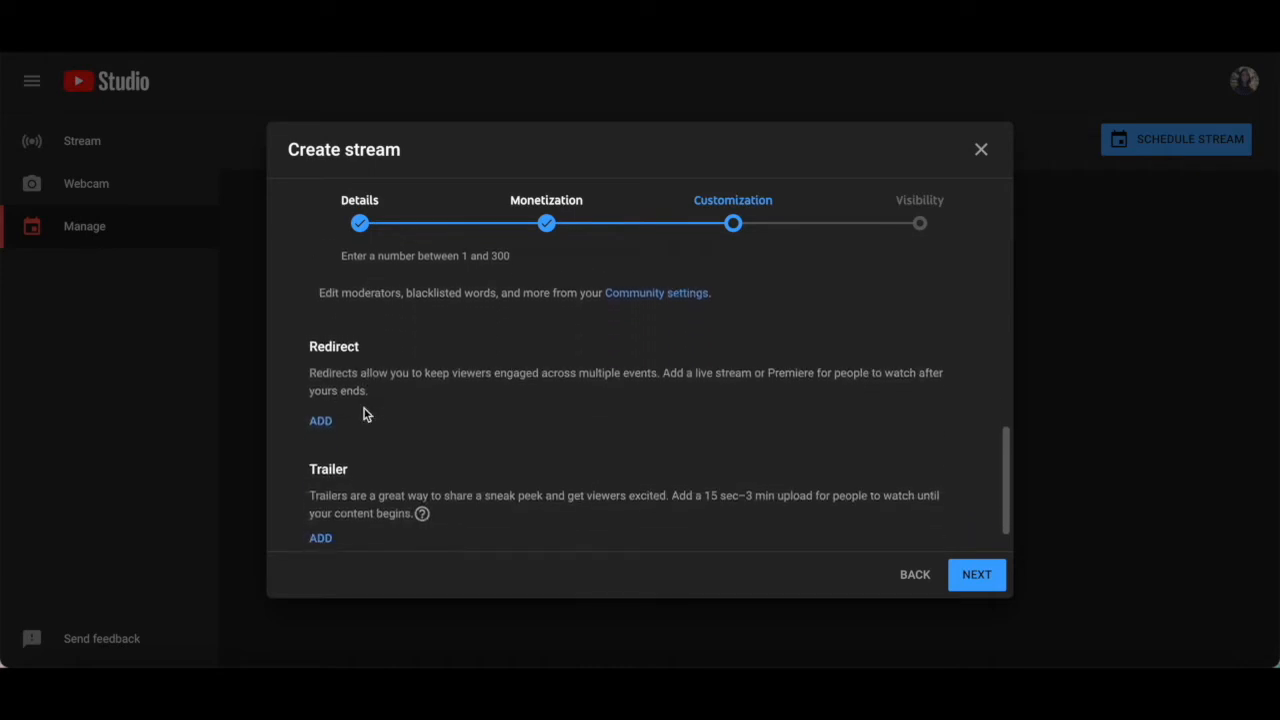
click(320, 420)
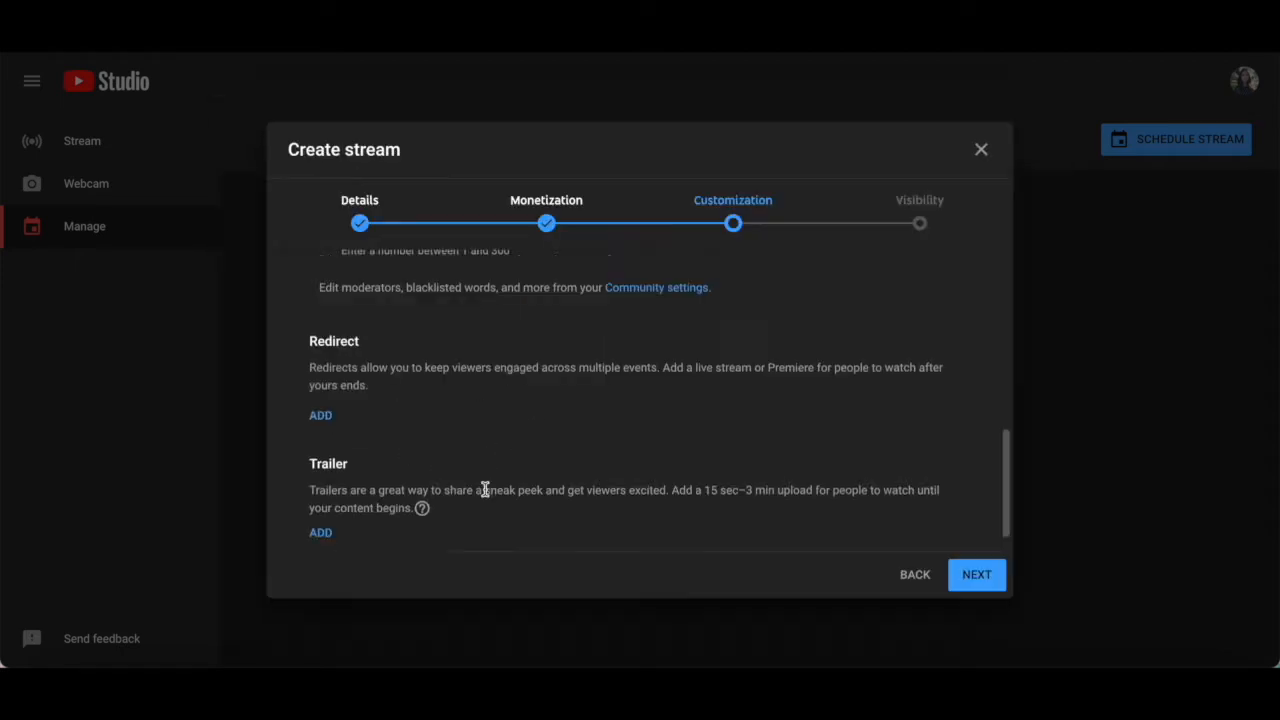
scroll(down, 3)
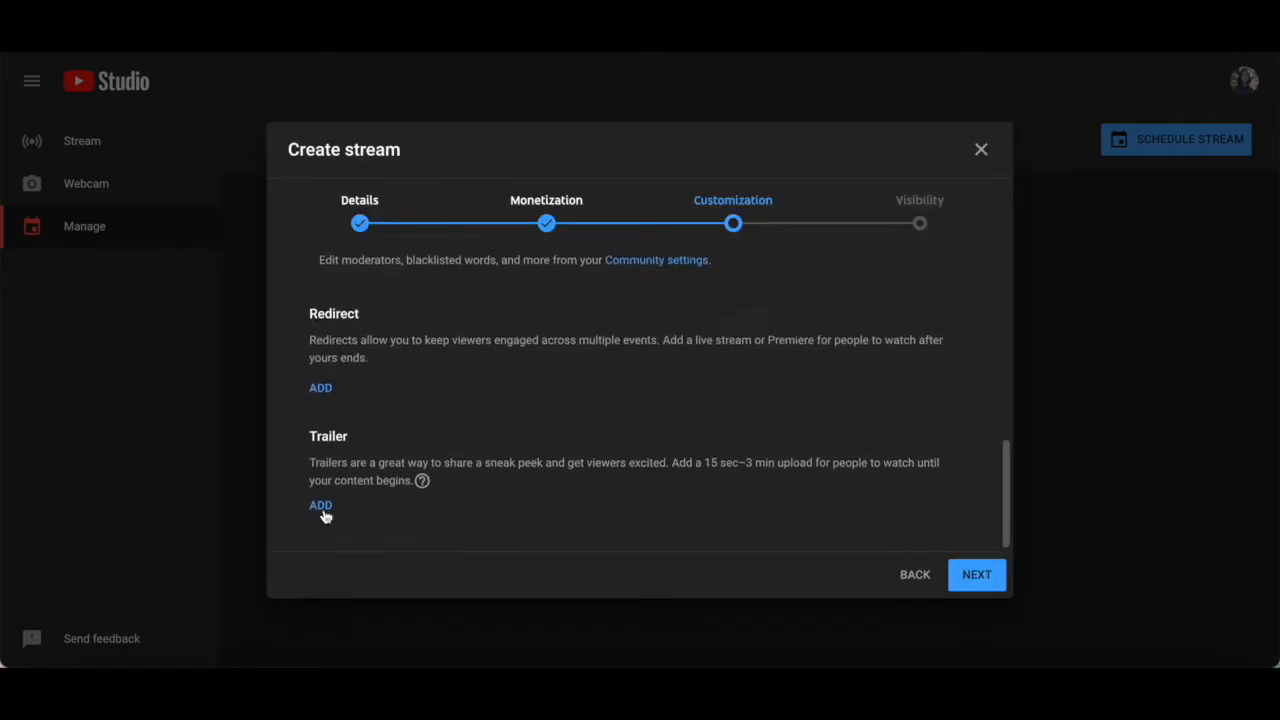
click(320, 505)
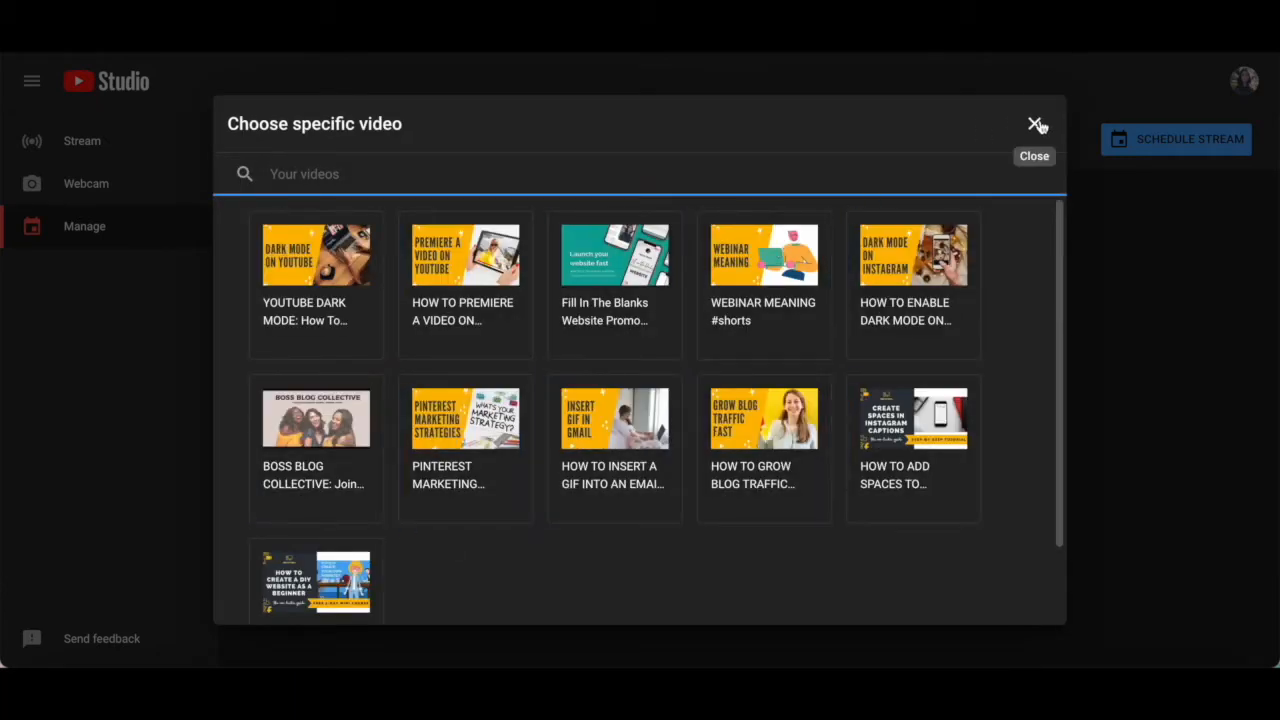
click(1035, 124)
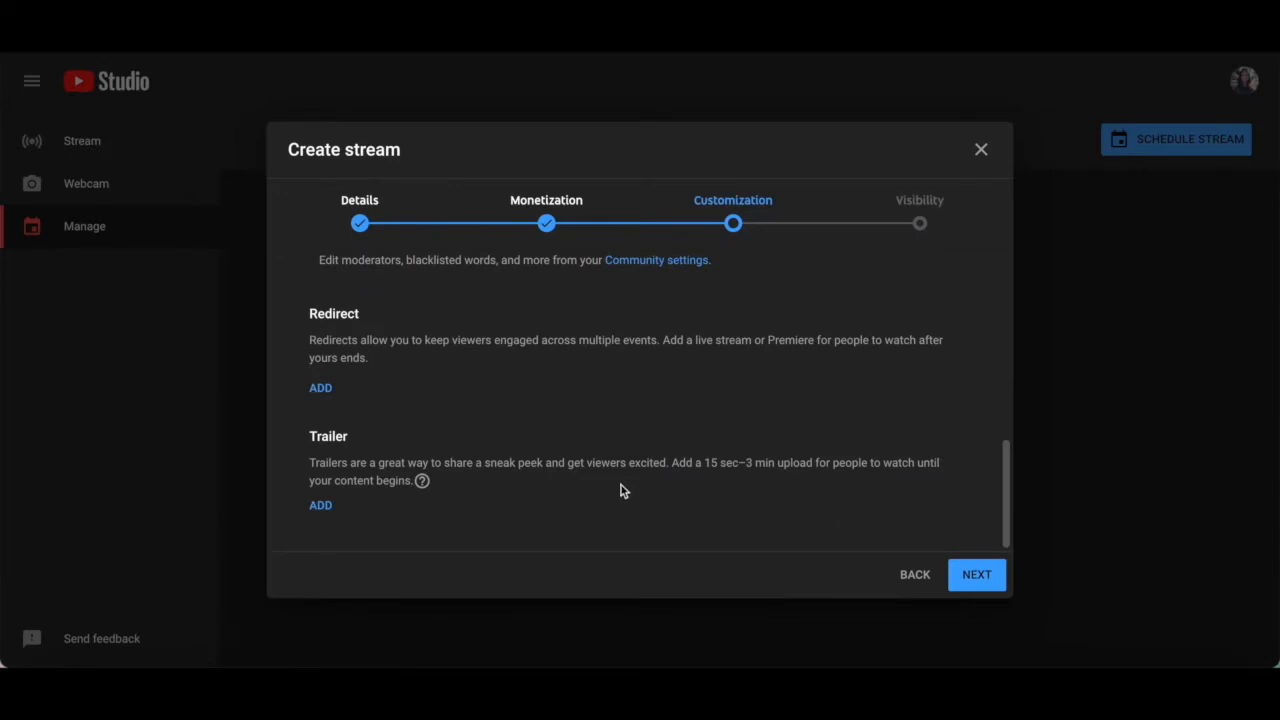
mouse_move(778, 490)
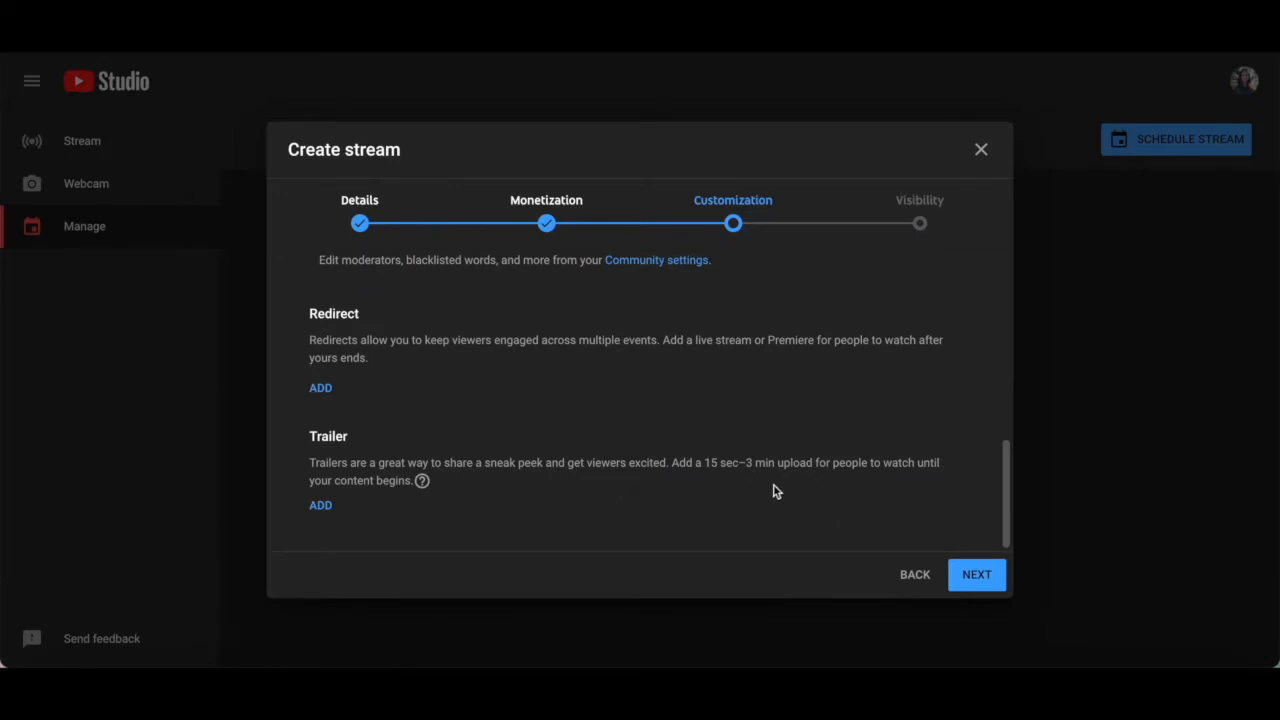
mouse_move(364, 502)
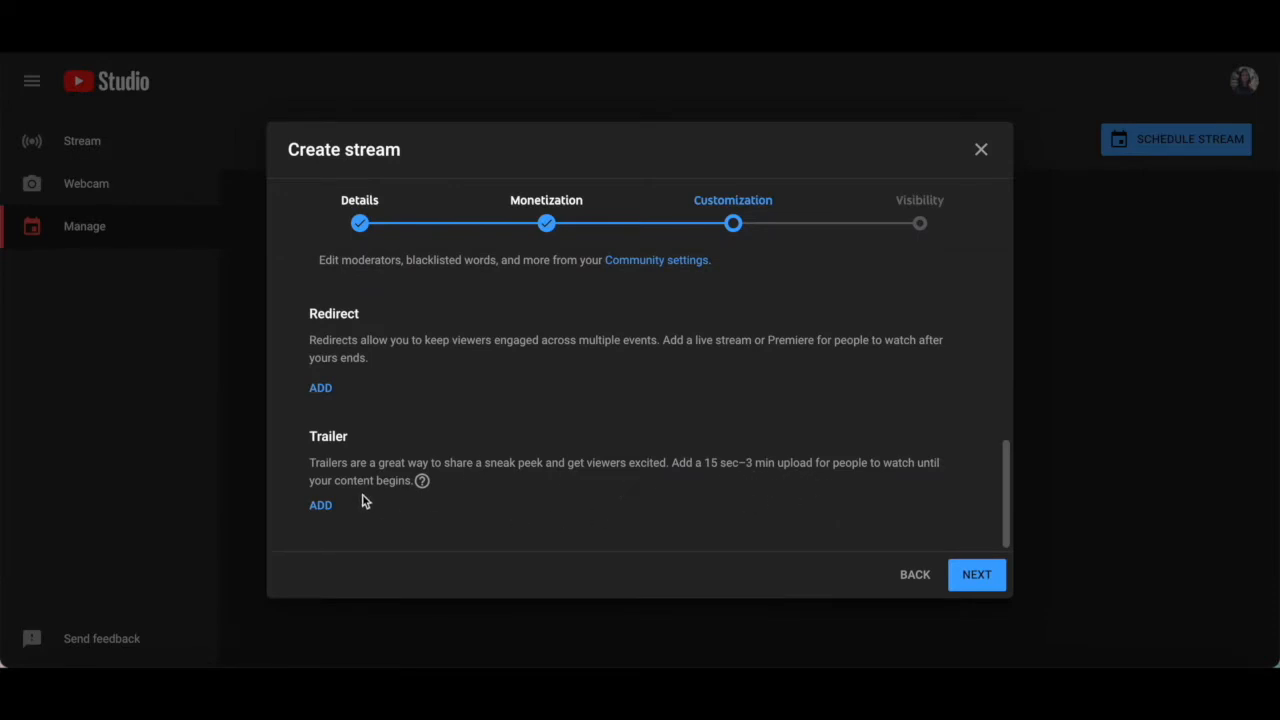
mouse_move(371, 507)
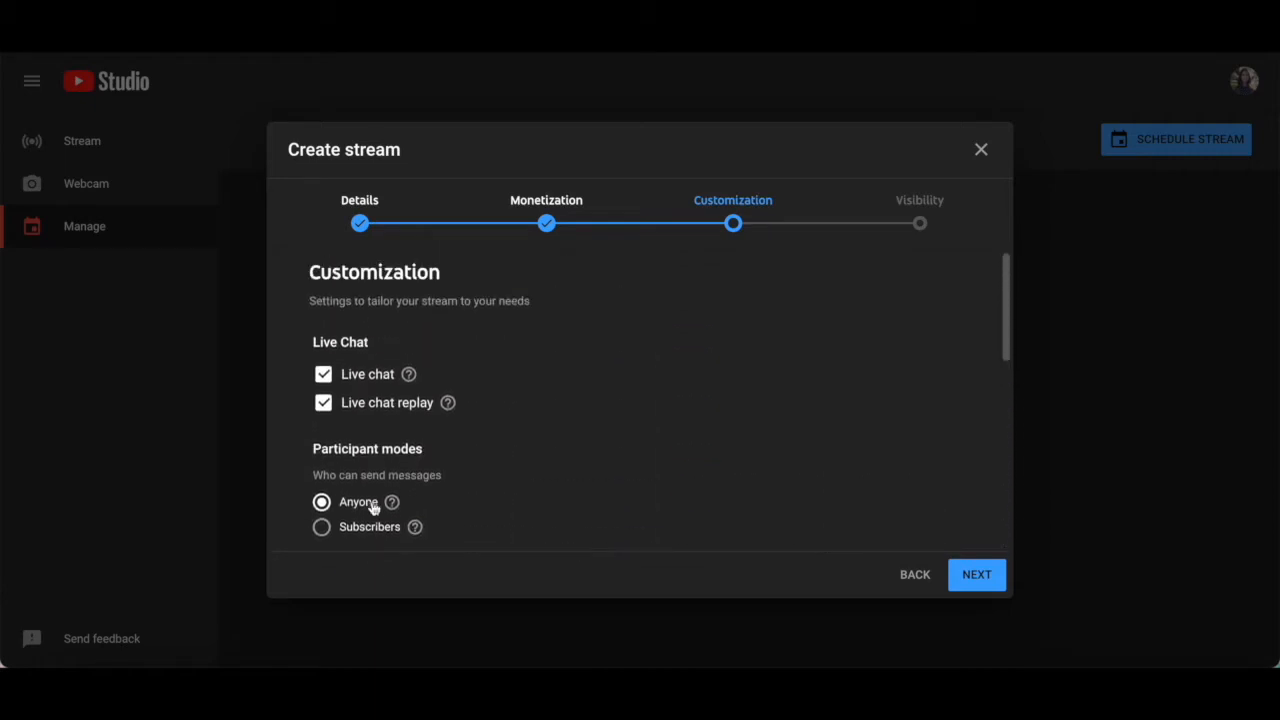
mouse_move(518, 444)
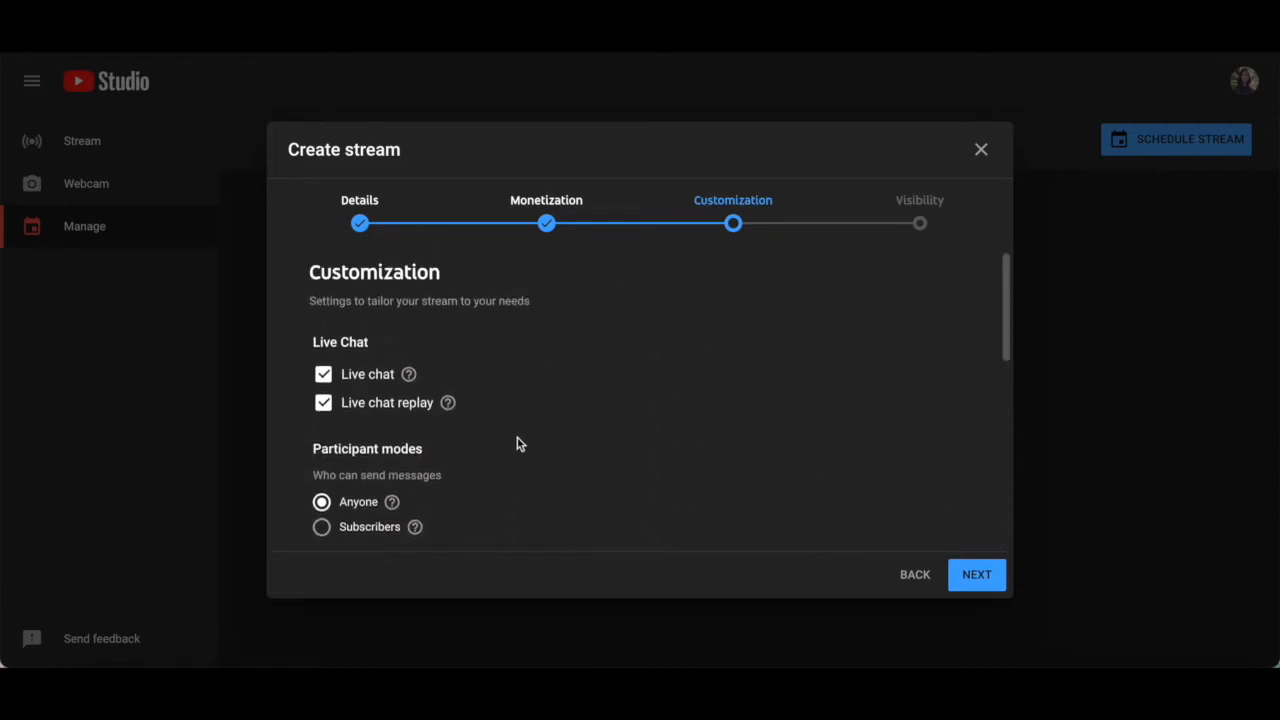
- Advance to the Visibility step and view the Privacy options, with Public selected
click(975, 574)
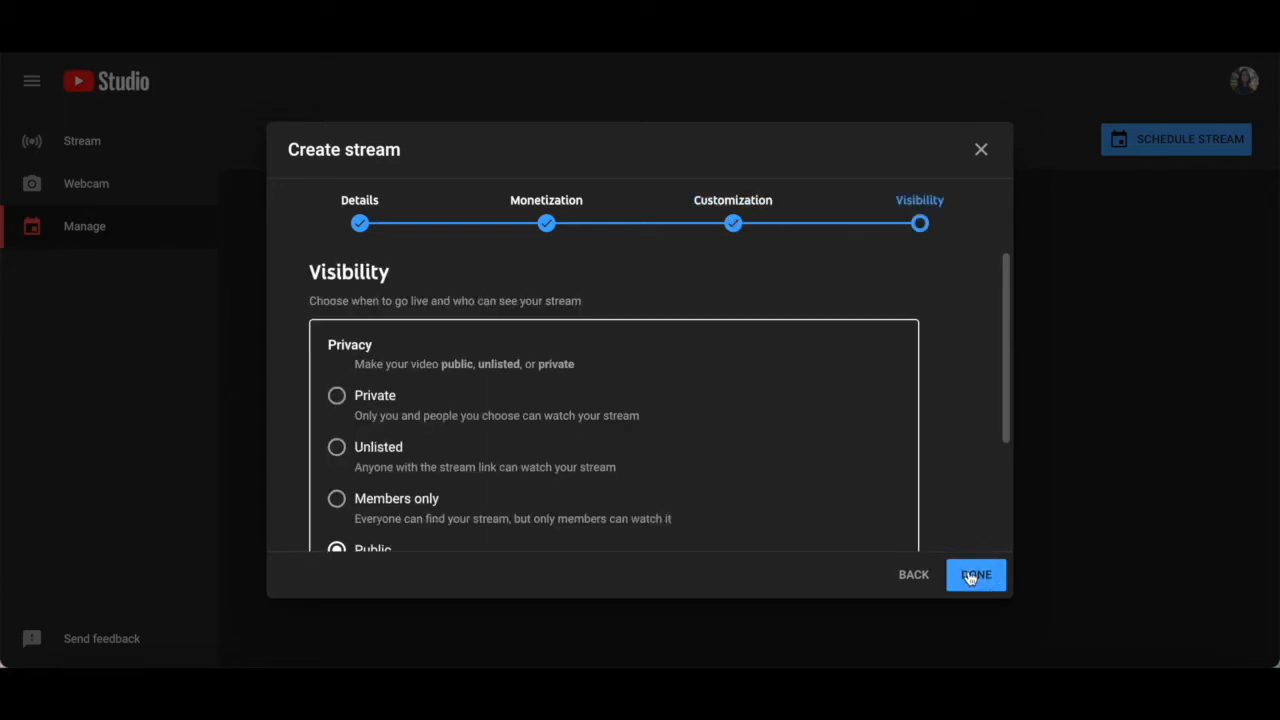
mouse_move(537, 353)
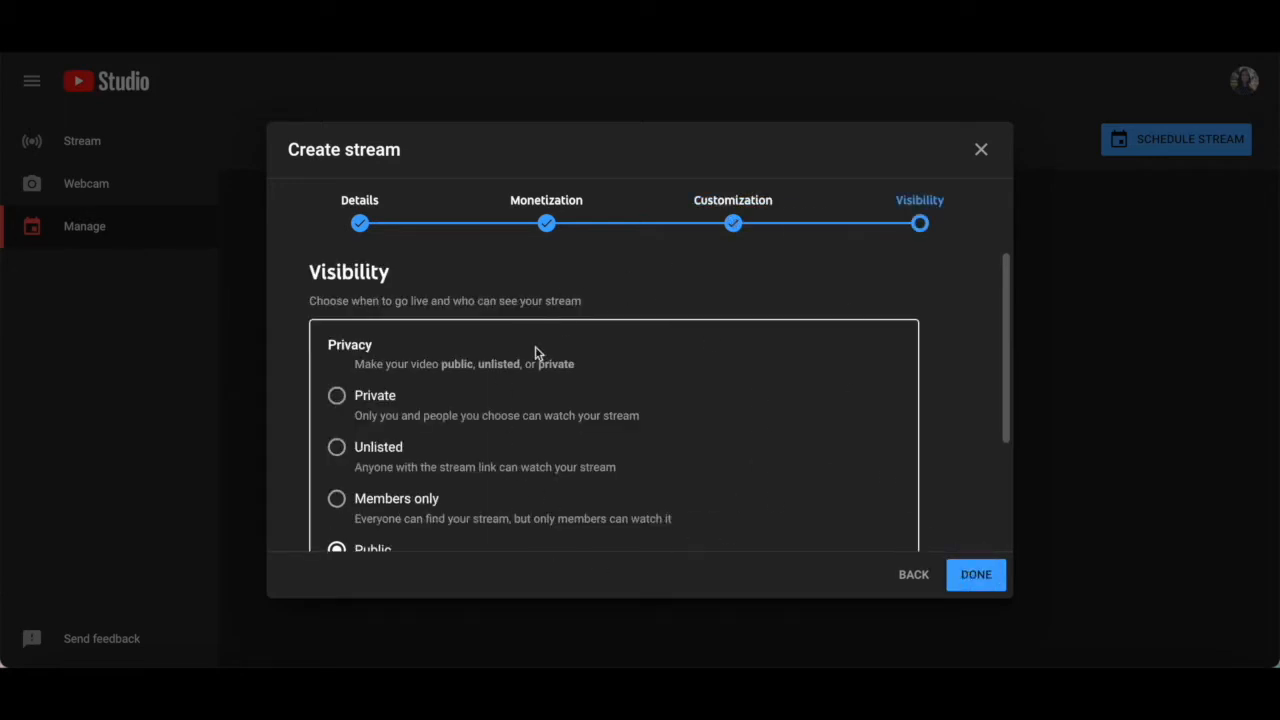
mouse_move(590, 487)
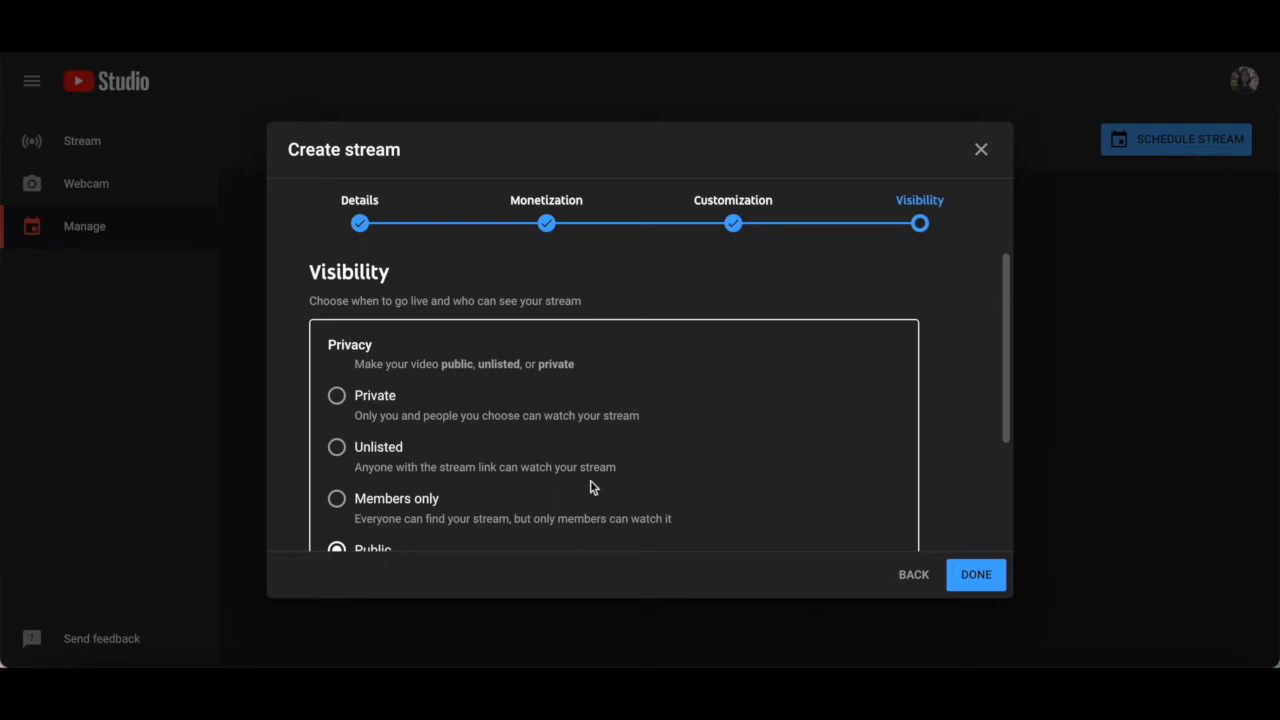
mouse_move(500, 342)
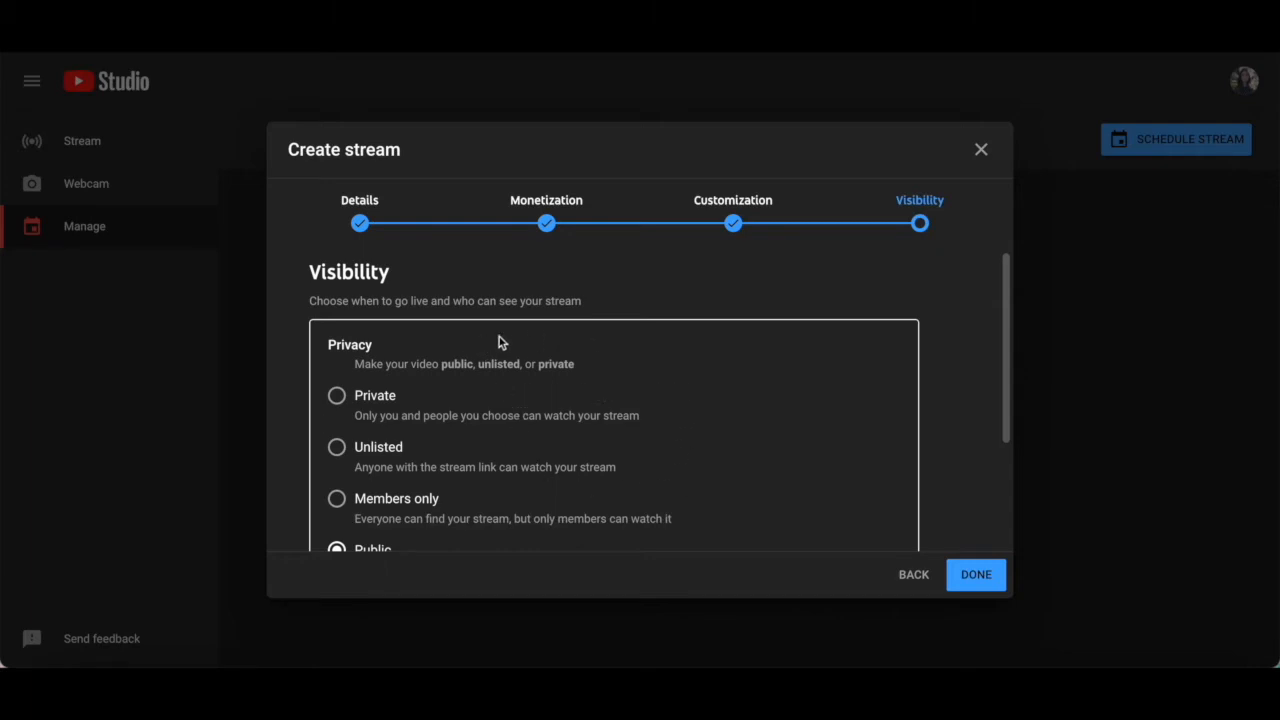
scroll(down, 3)
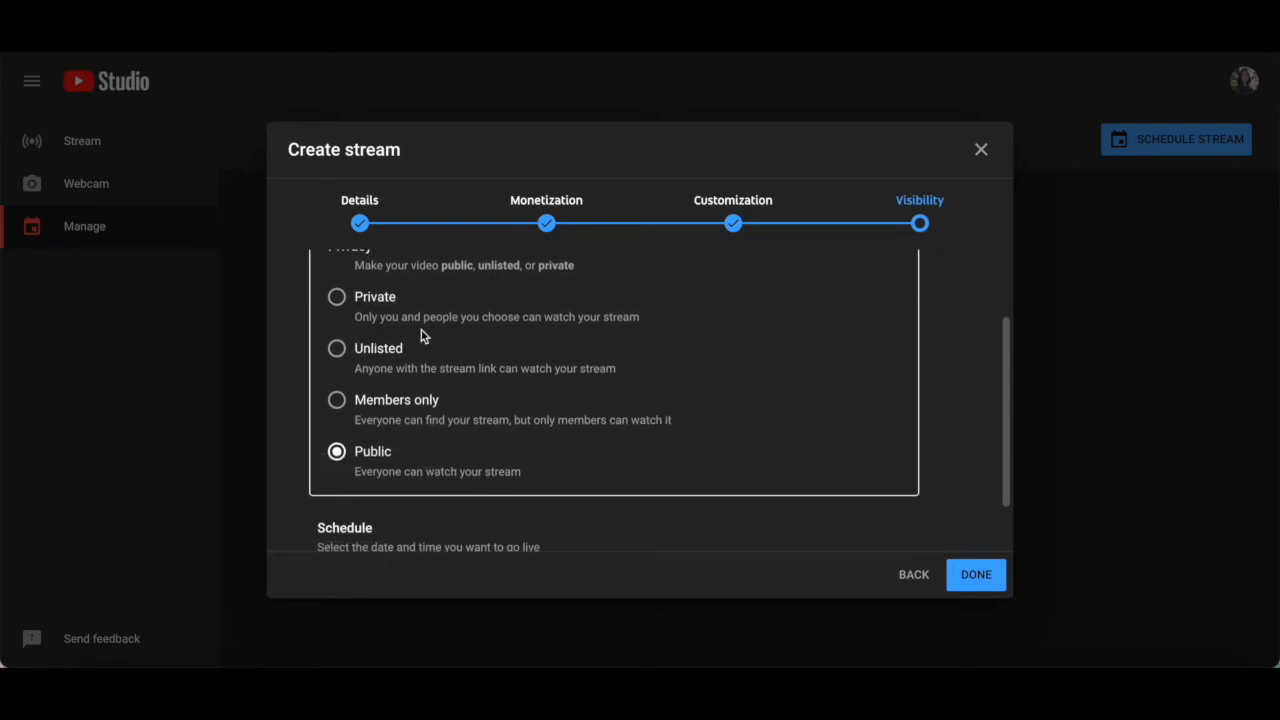
mouse_move(490, 338)
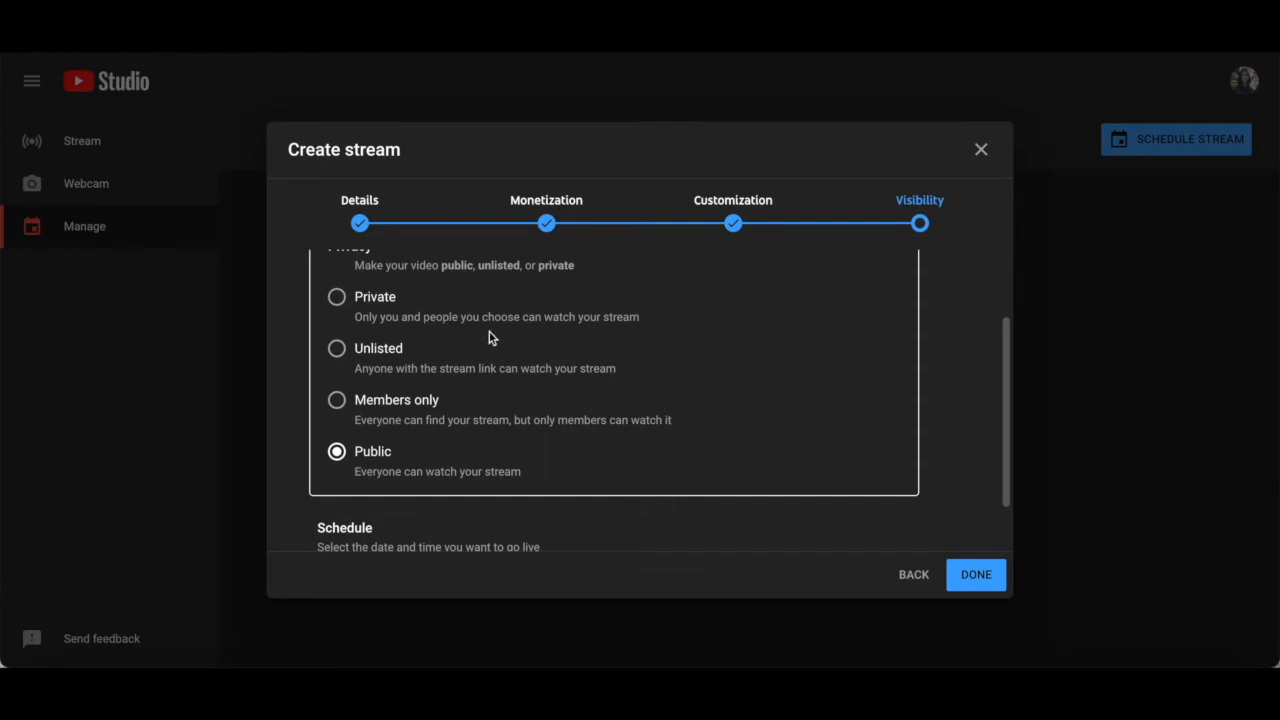
mouse_move(550, 335)
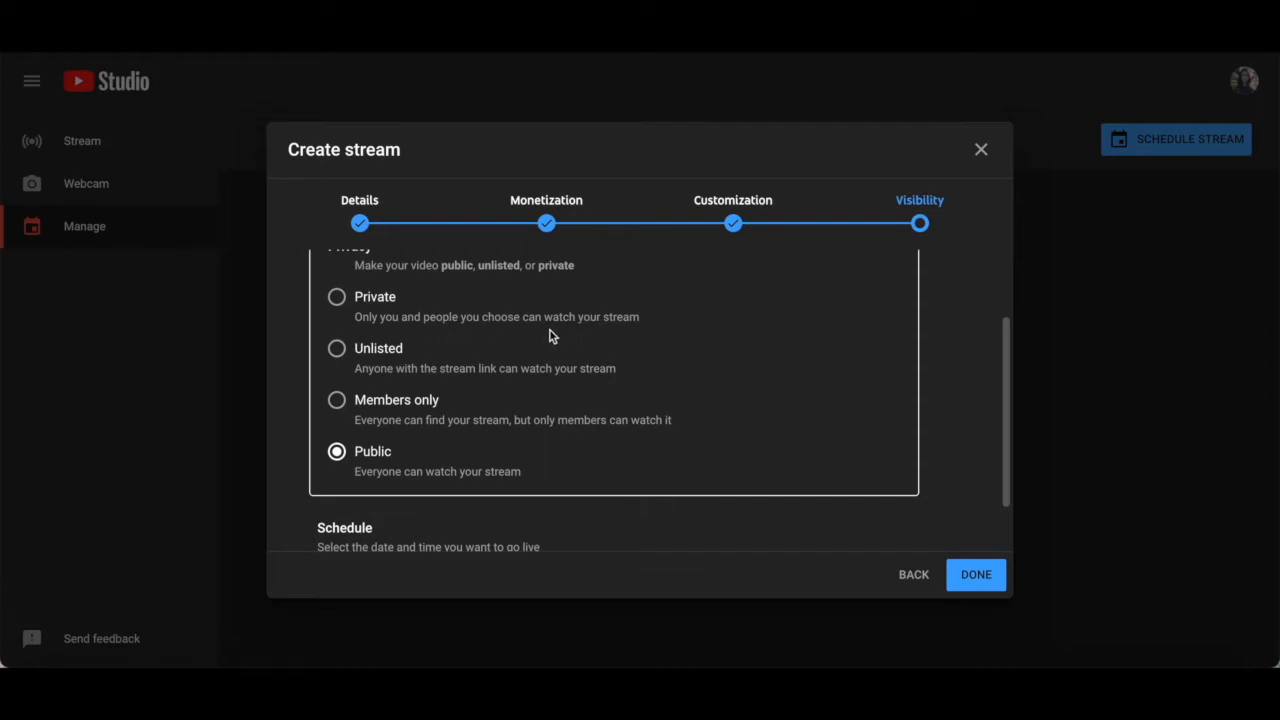
mouse_move(355, 302)
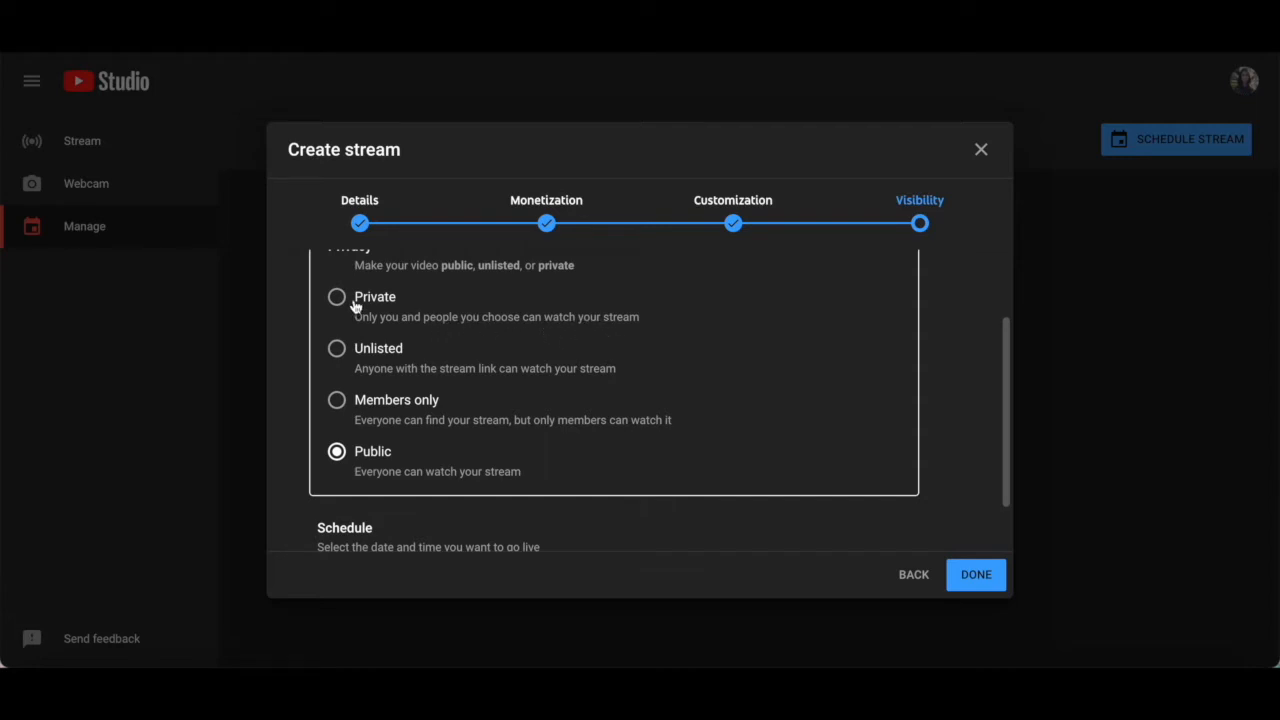
- Set the stream to Private and open the Share Privately invite form
click(336, 296)
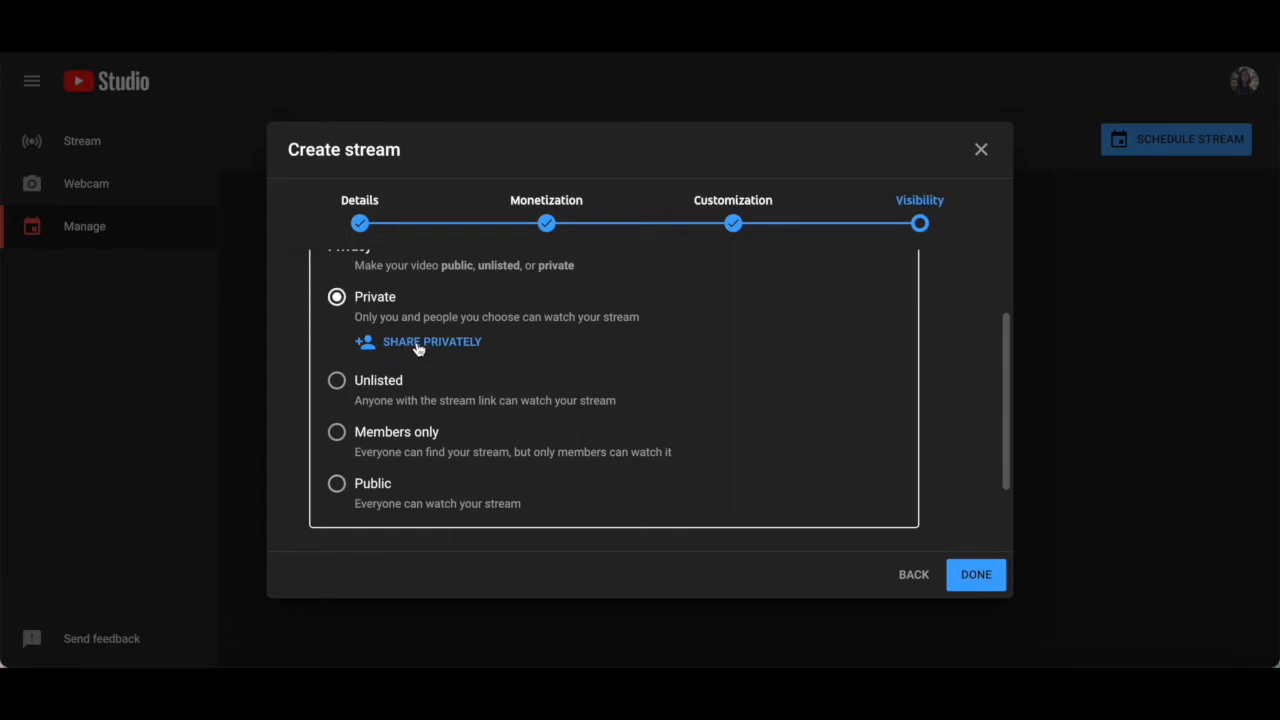
click(431, 341)
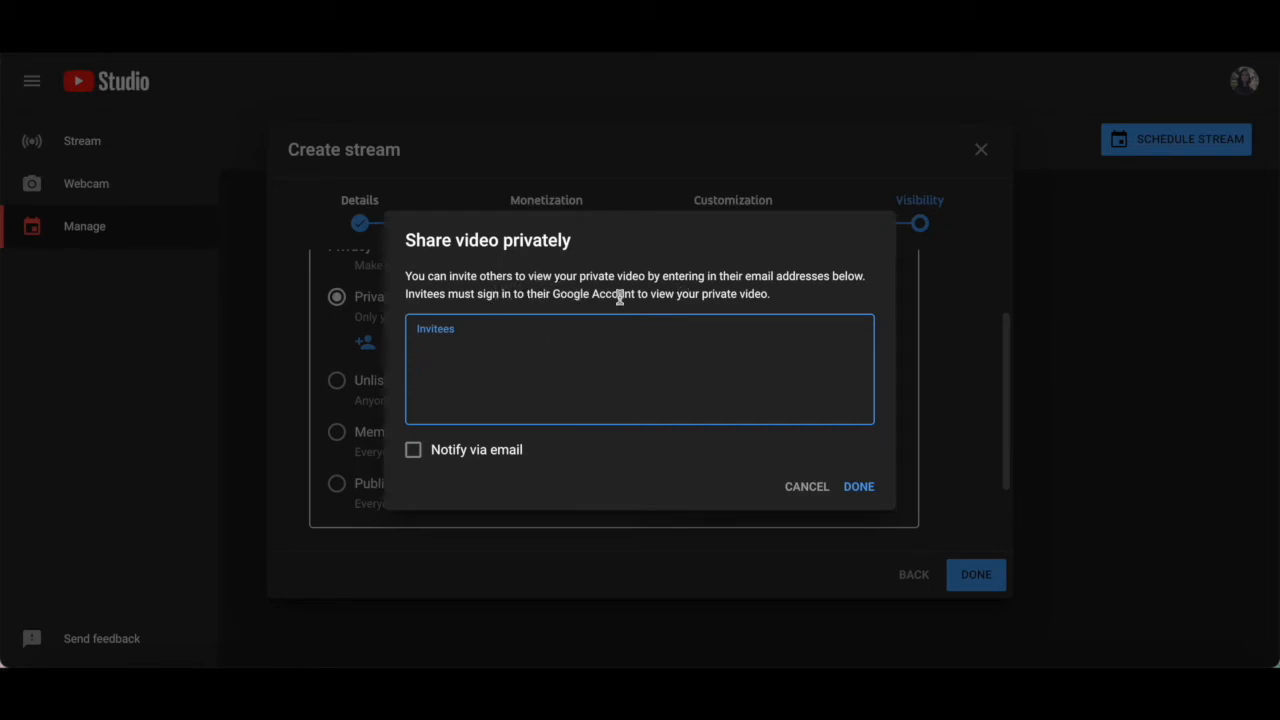
mouse_move(698, 293)
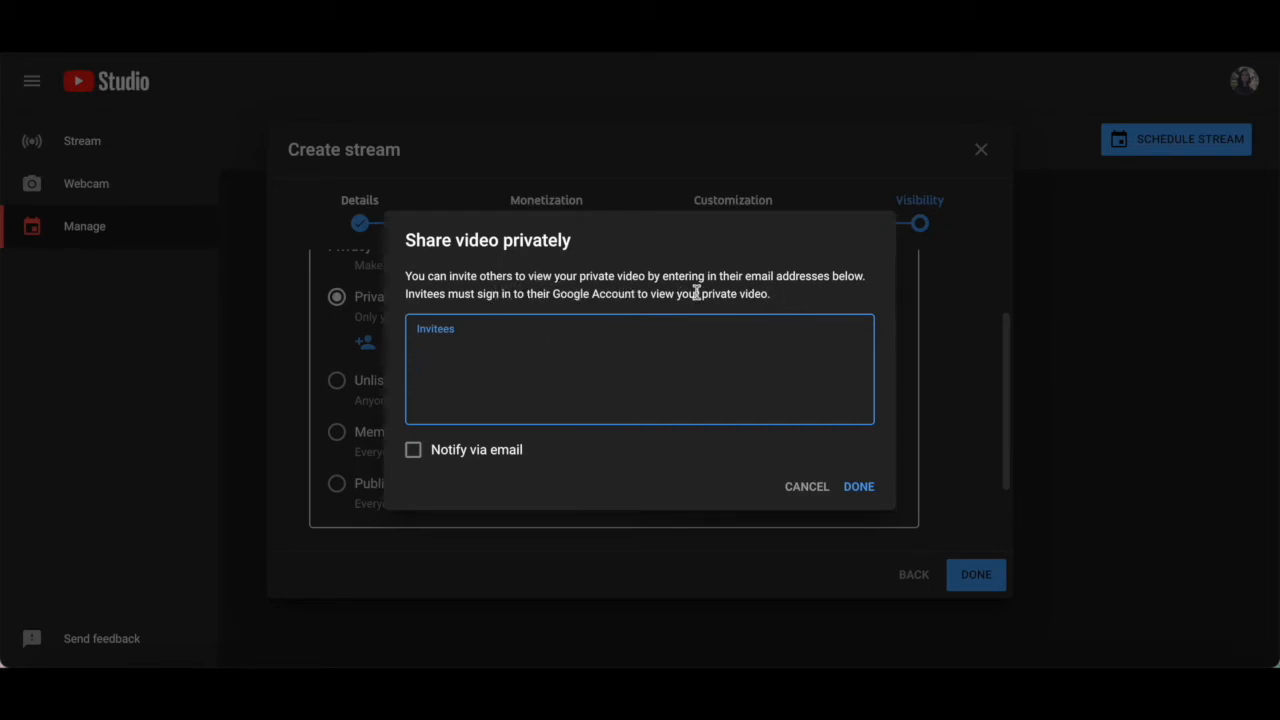
mouse_move(540, 330)
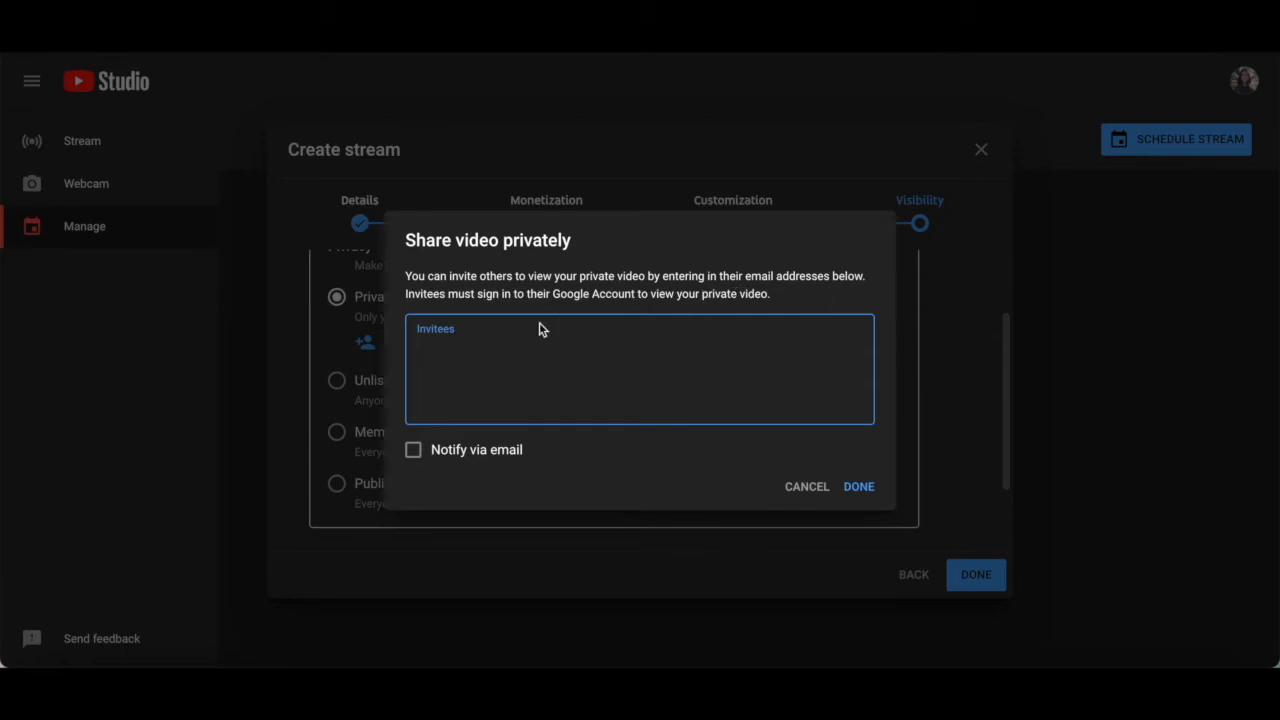
mouse_move(517, 450)
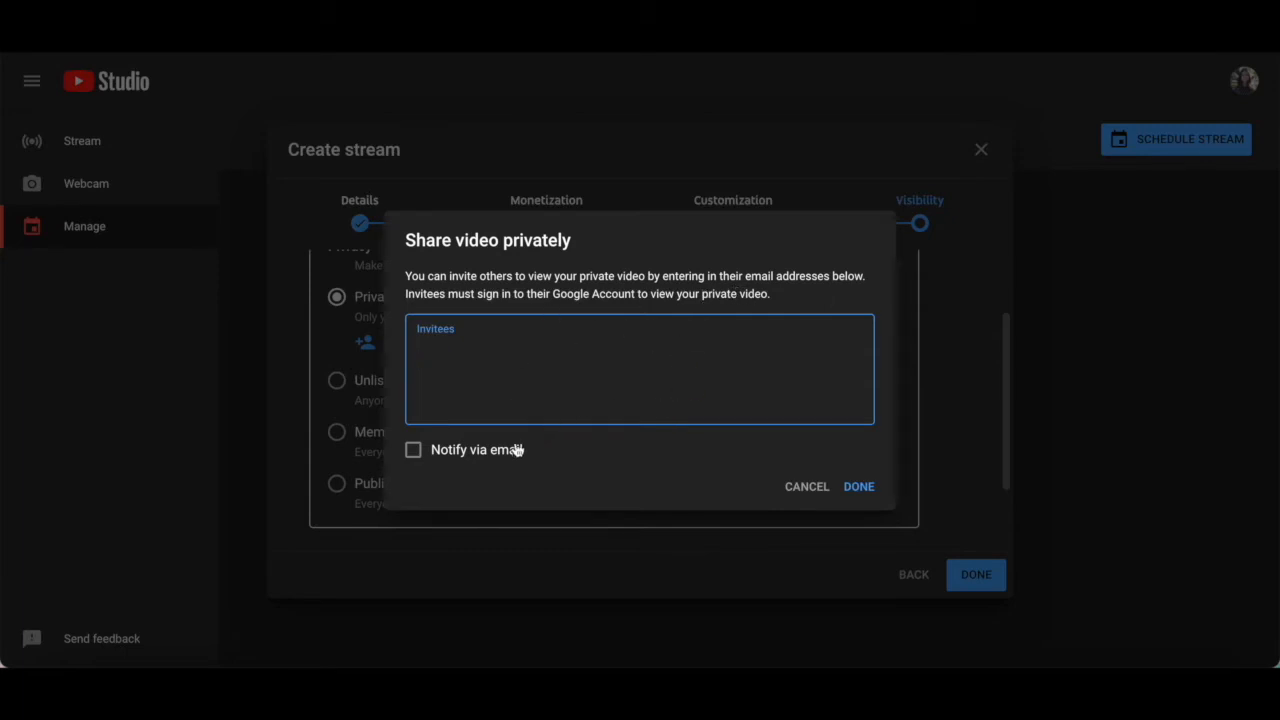
mouse_move(560, 455)
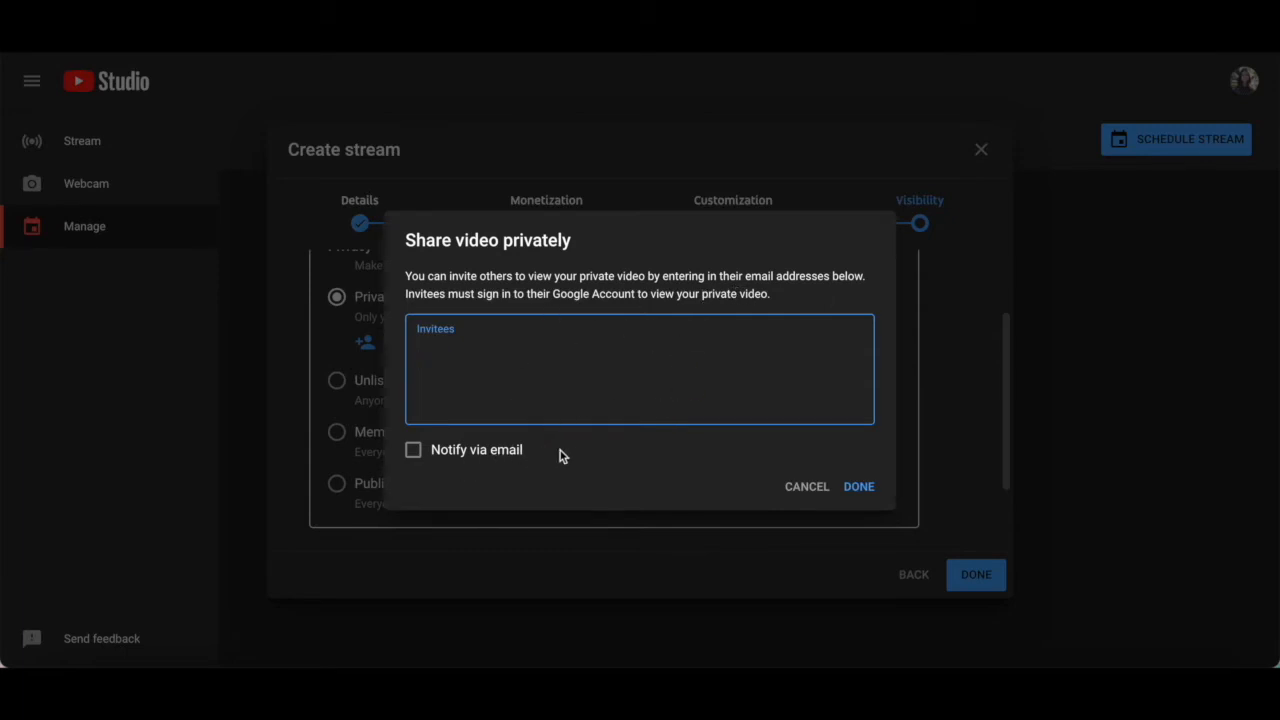
- Close the invite form, try Unlisted and Members only, then settle on Public
click(806, 486)
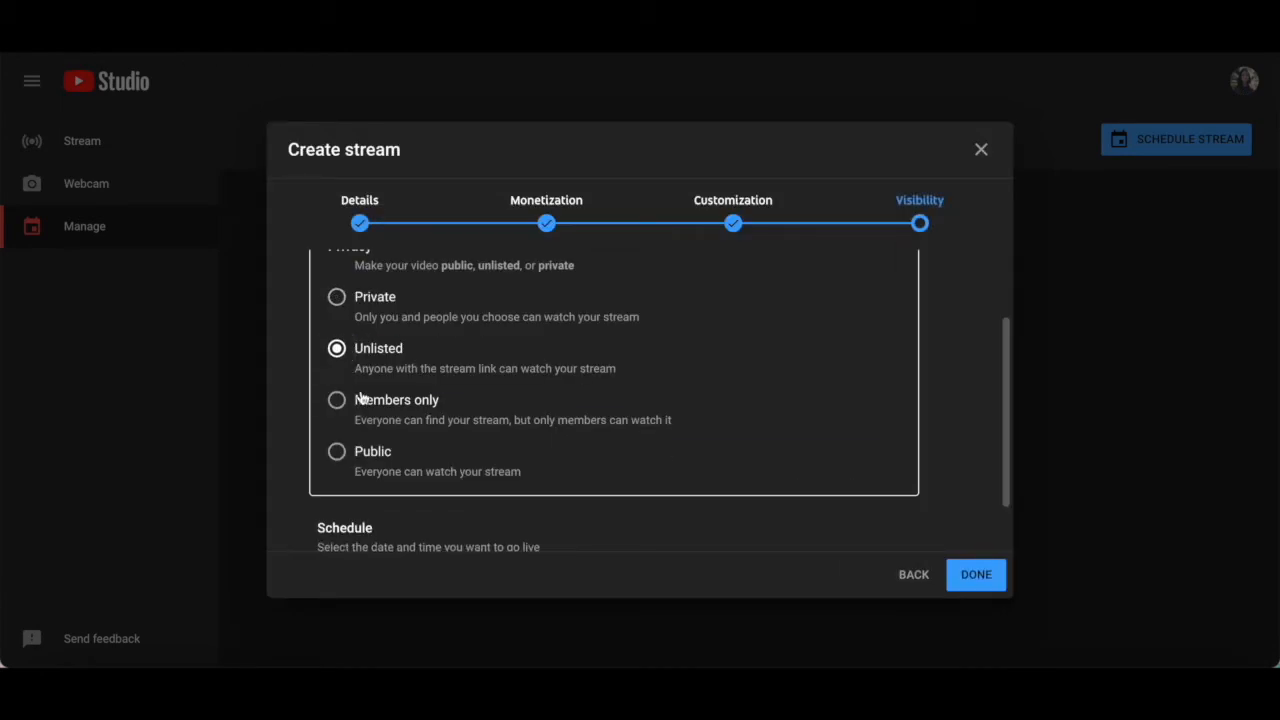
mouse_move(505, 391)
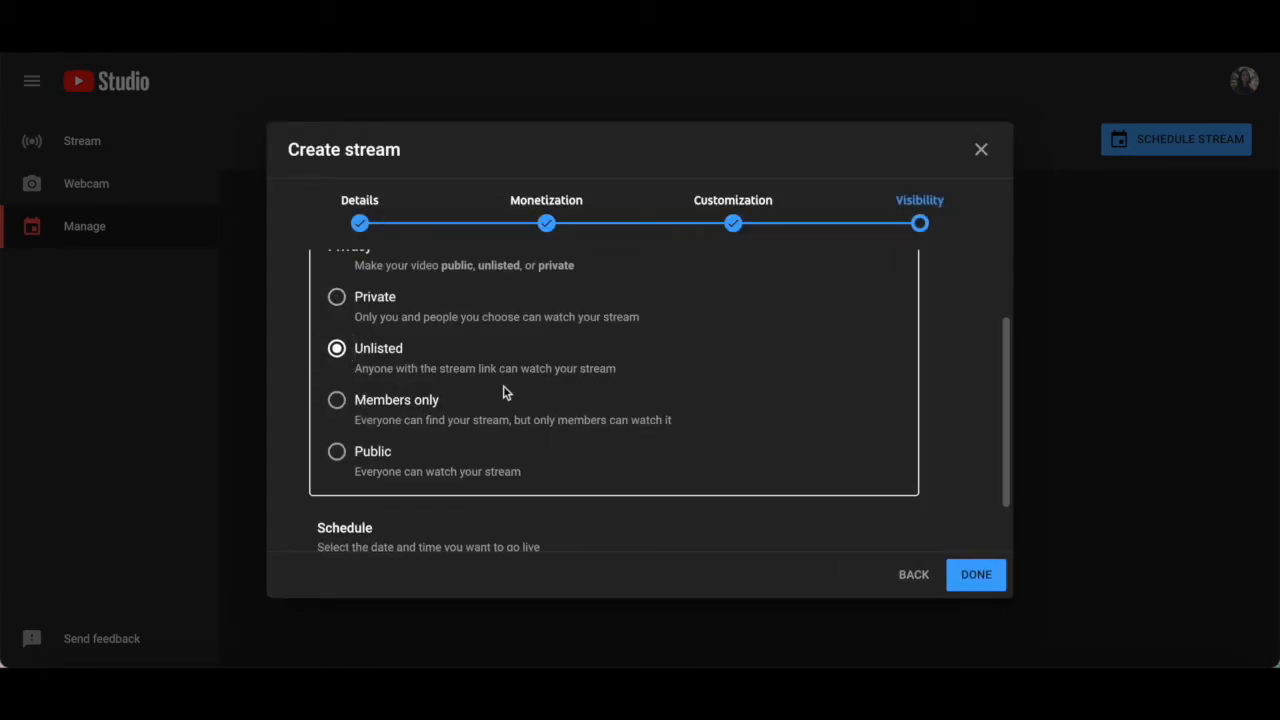
mouse_move(458, 390)
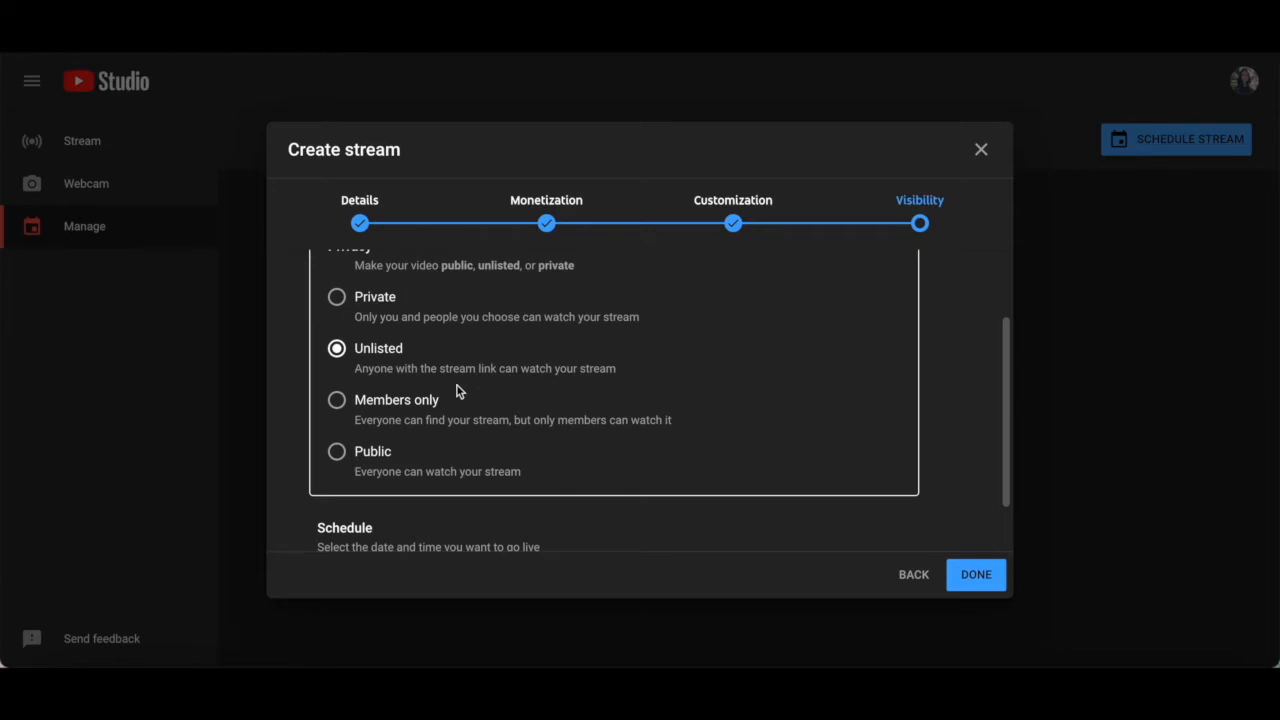
click(336, 399)
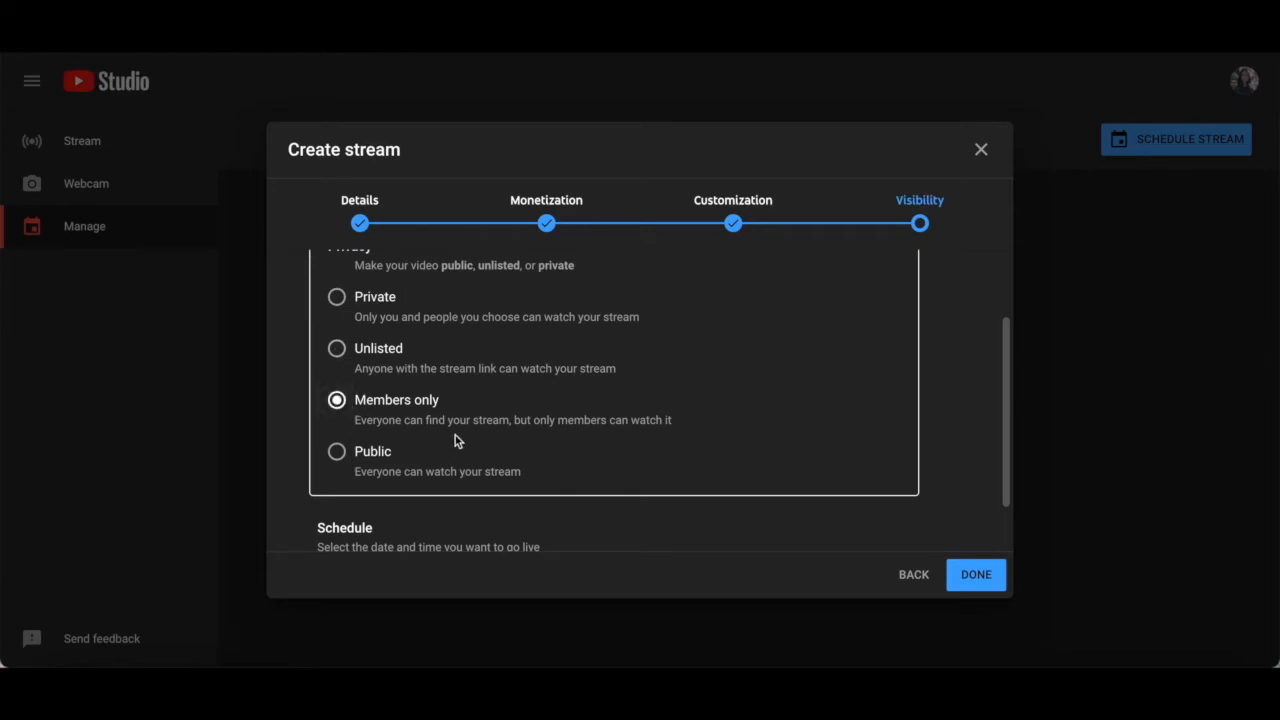
mouse_move(540, 443)
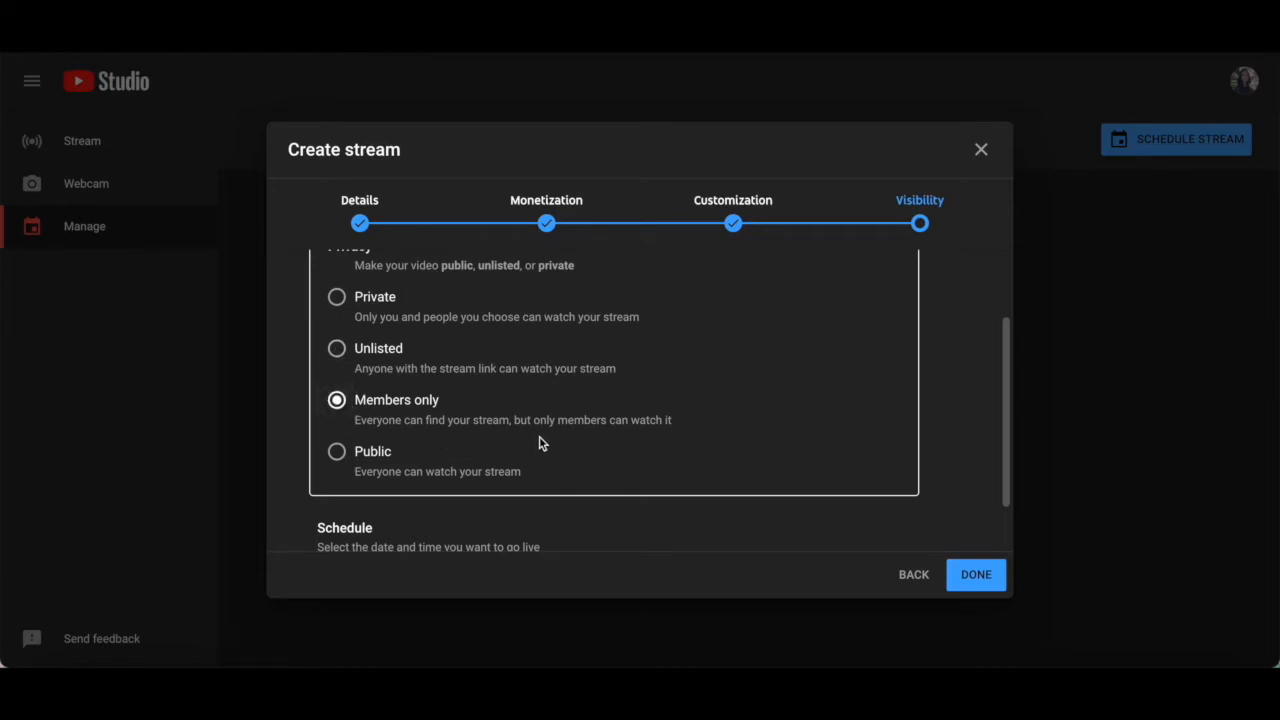
mouse_move(547, 457)
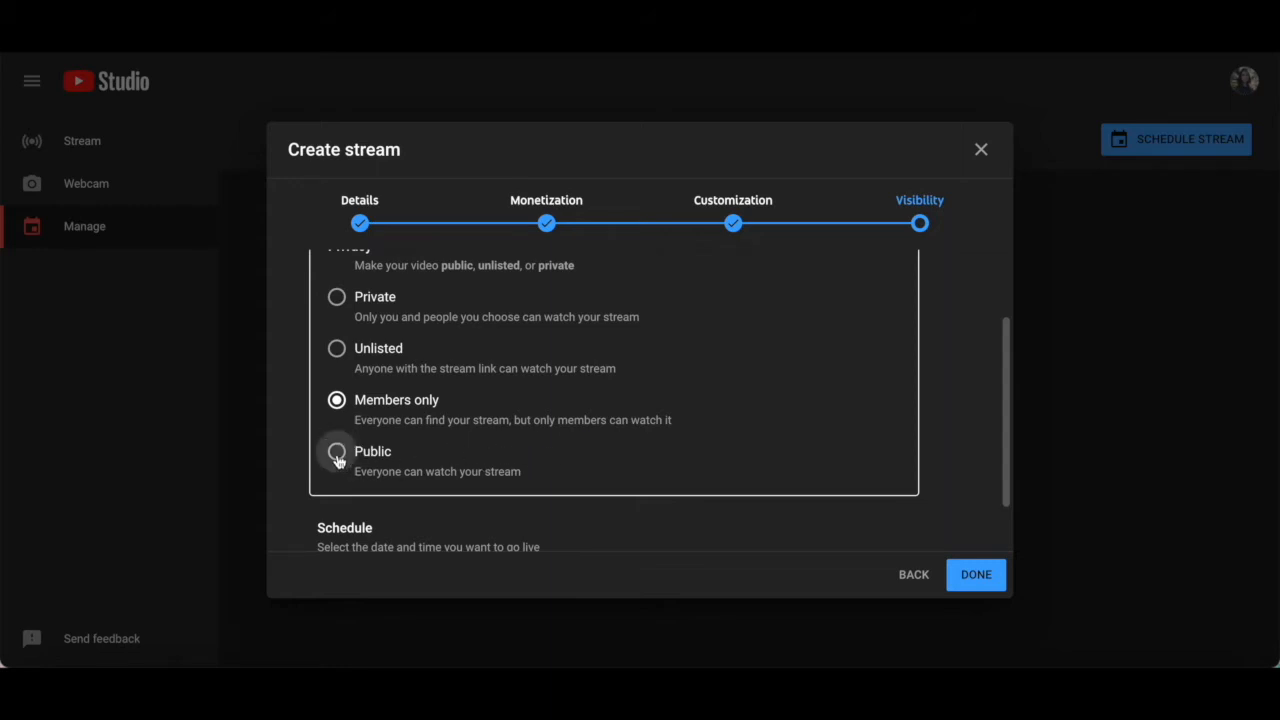
click(336, 451)
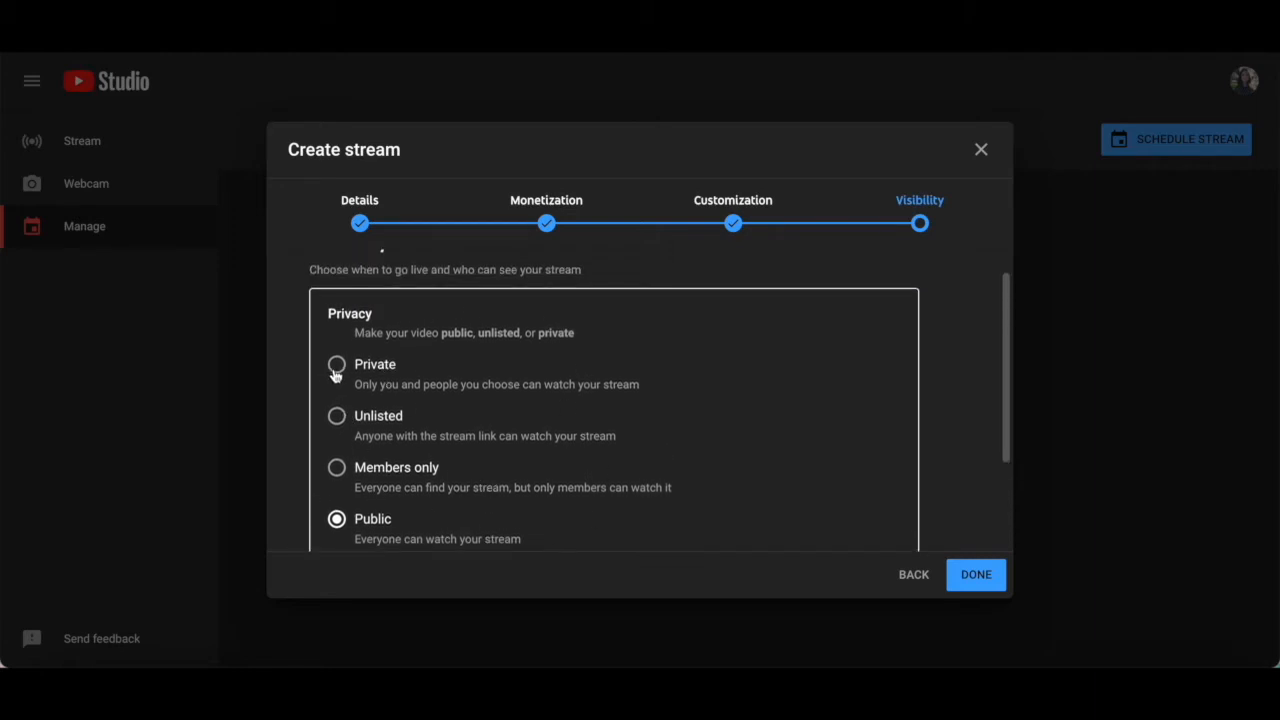
- Set visibility to Private and schedule for Dec 14, 2021 at 11:45 AM
click(336, 364)
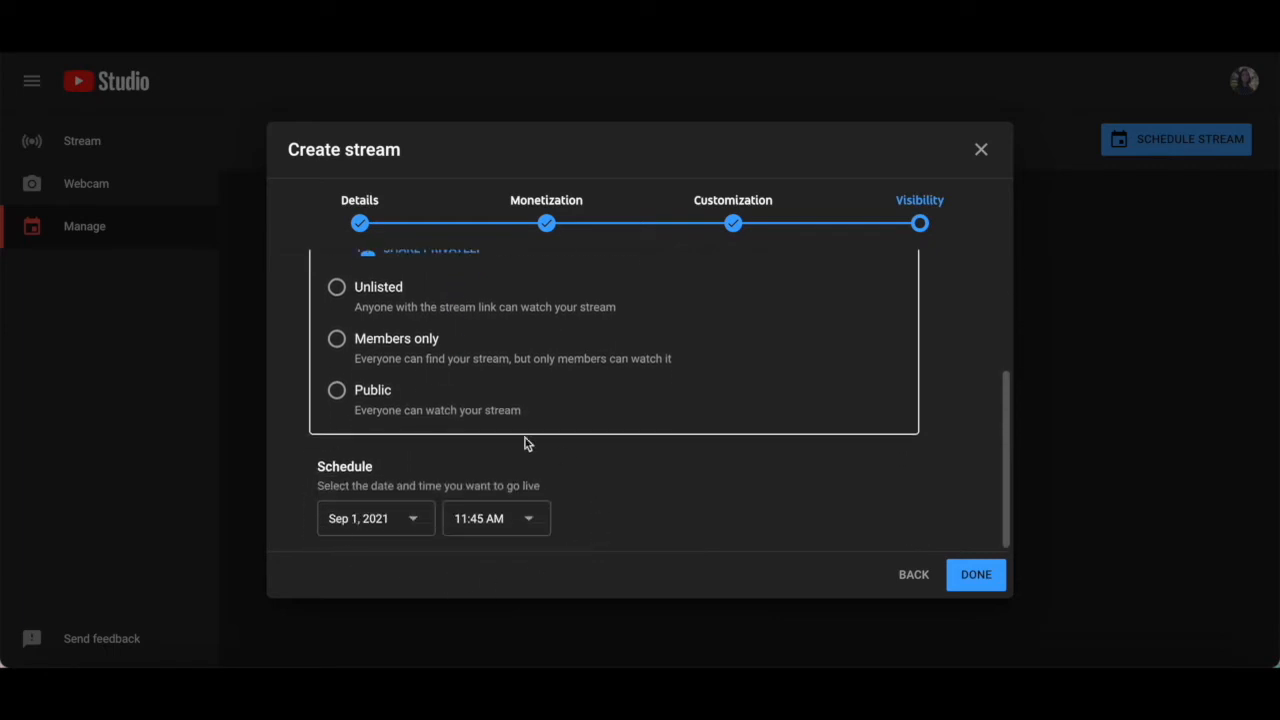
mouse_move(420, 582)
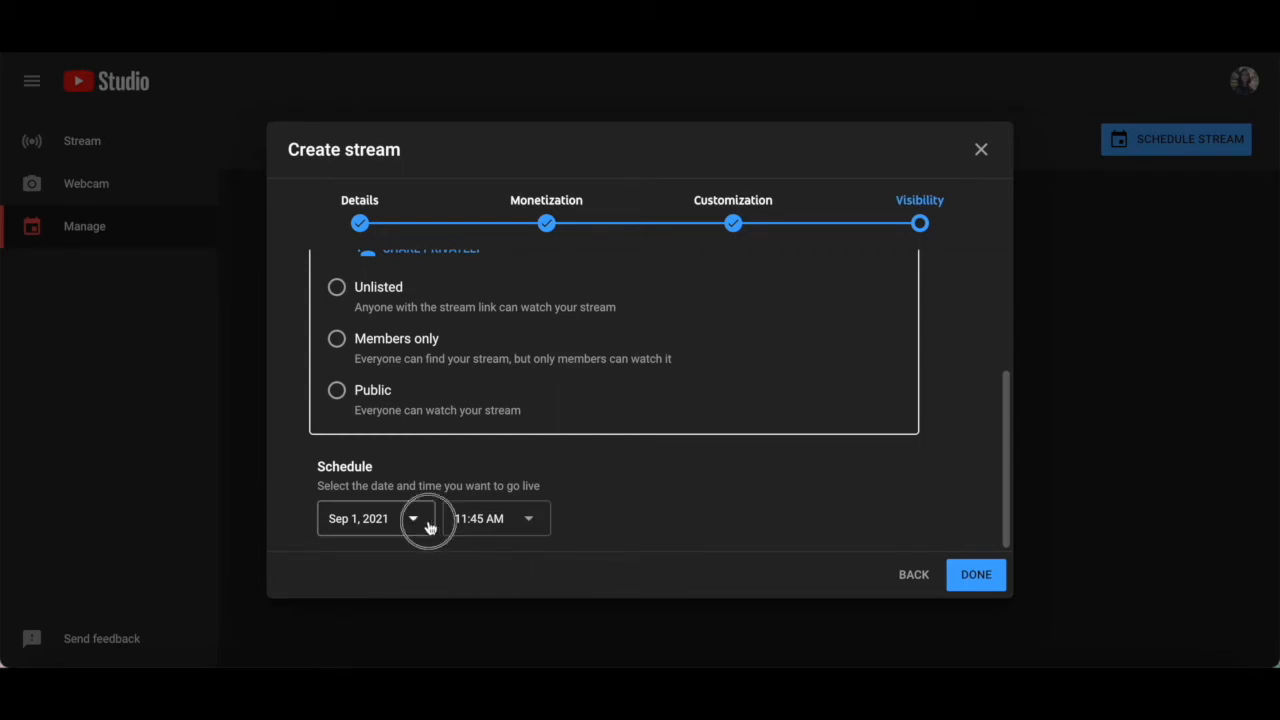
click(413, 518)
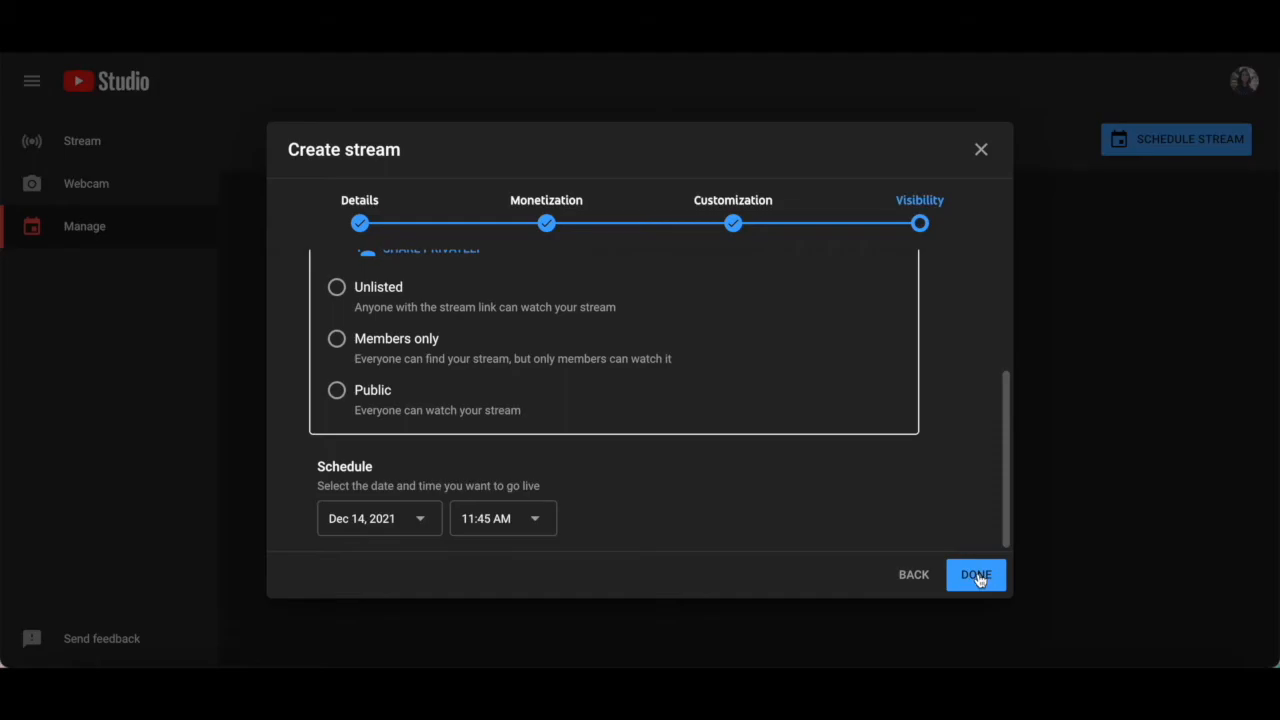
- Finish the scheduled stream, then choose Get shareable link from Webinar Title's Options menu
click(975, 574)
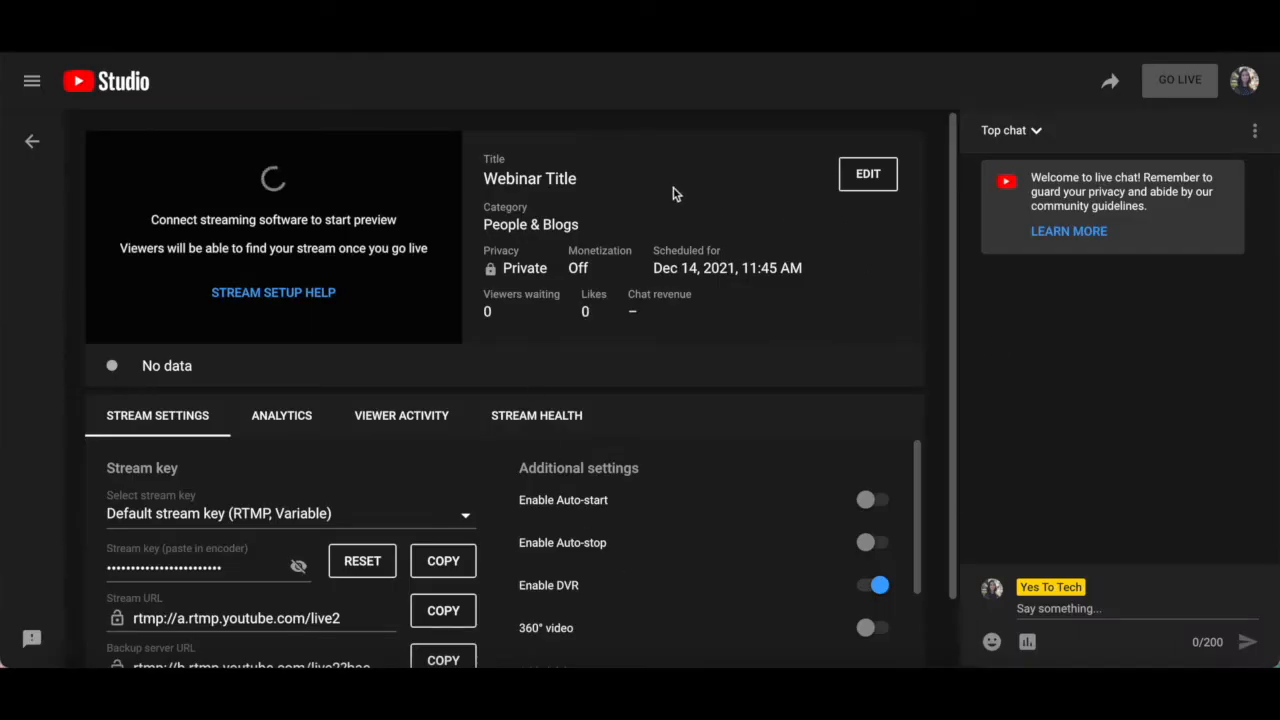
mouse_move(589, 432)
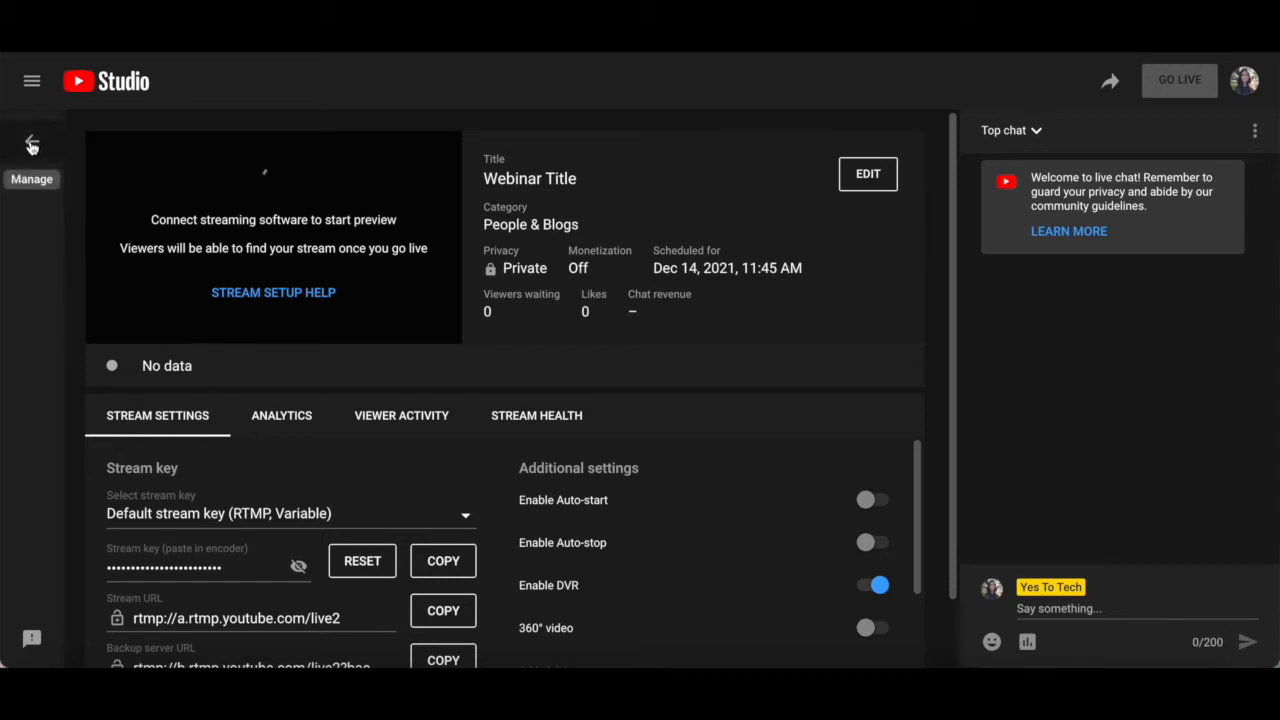
click(31, 143)
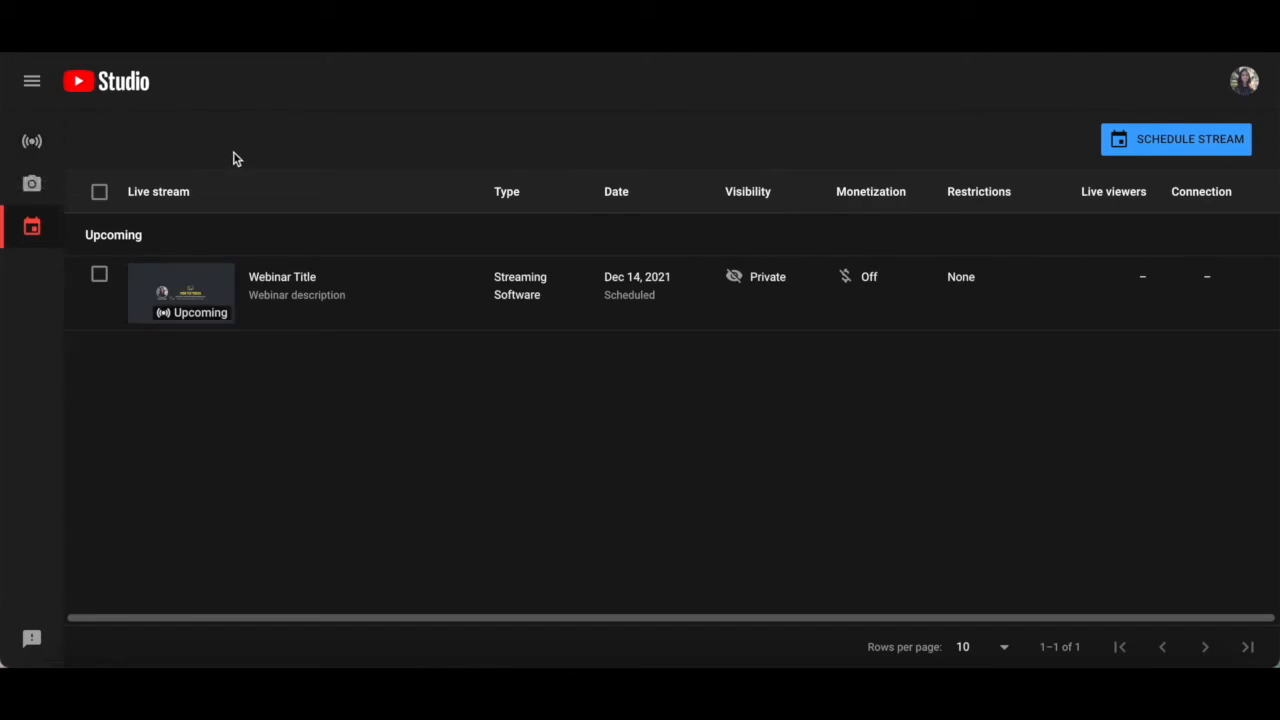
mouse_move(430, 318)
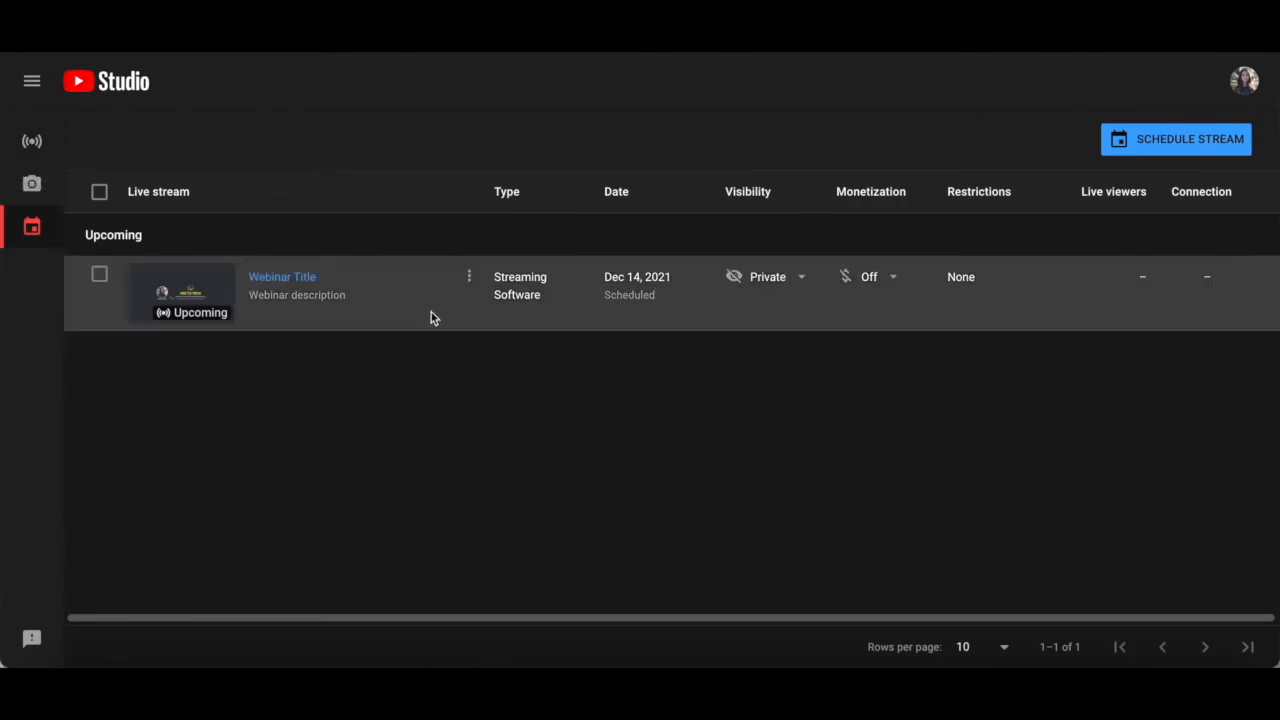
mouse_move(469, 277)
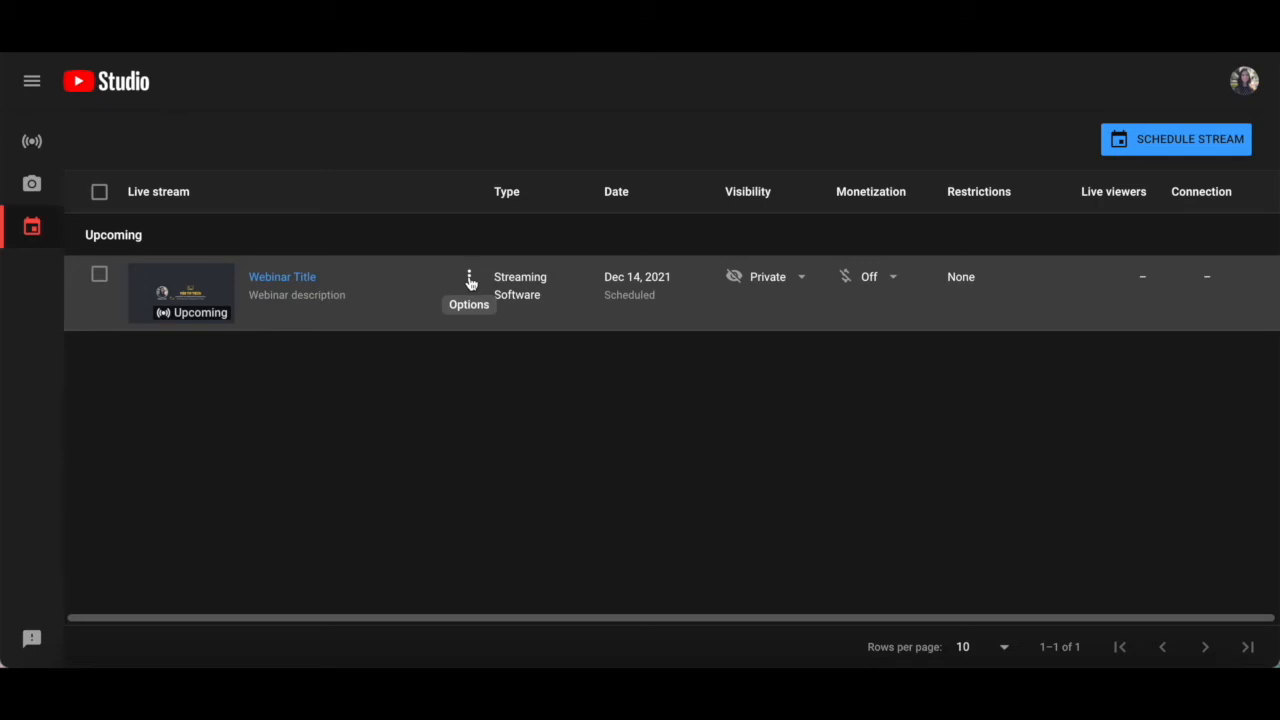
click(469, 277)
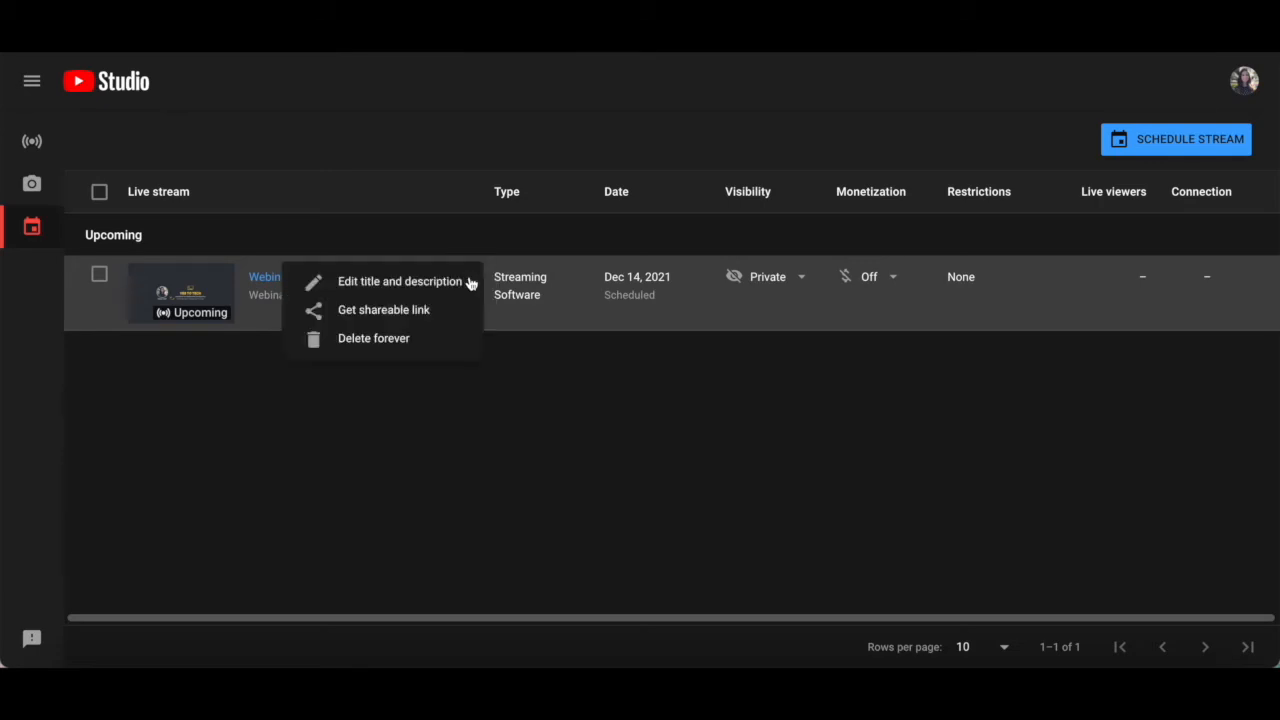
mouse_move(438, 314)
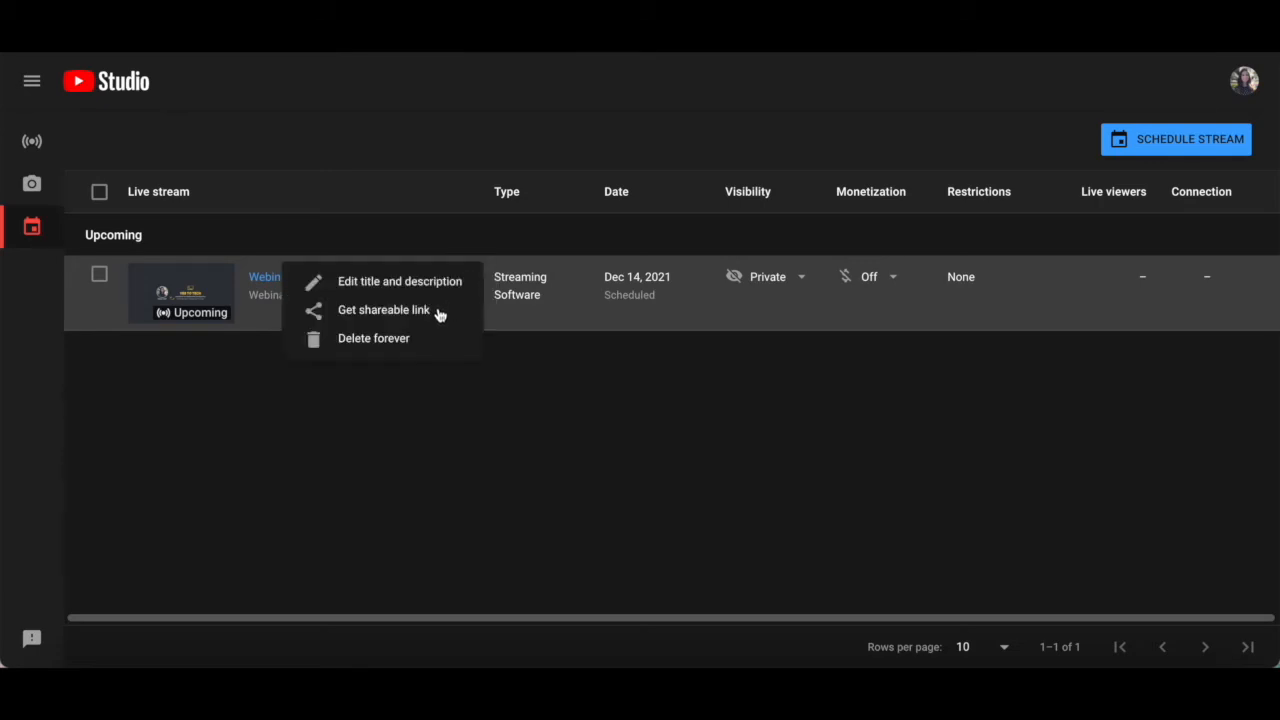
click(384, 310)
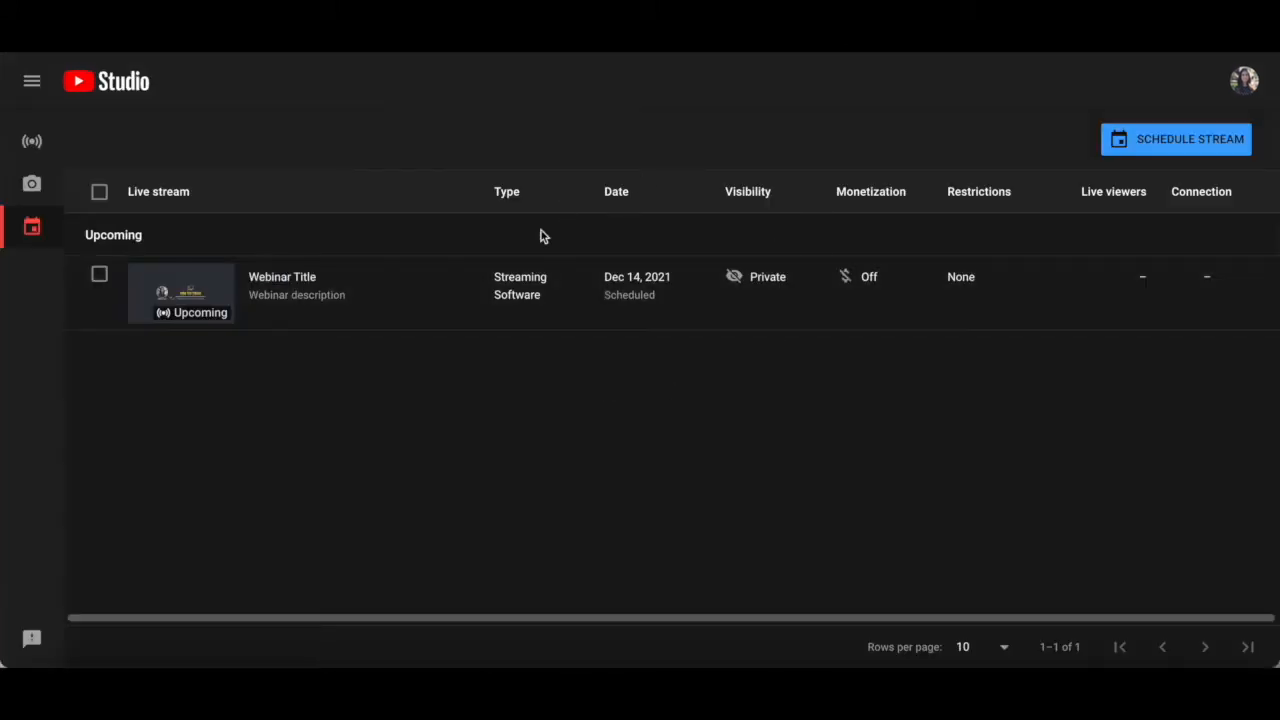
mouse_move(665, 305)
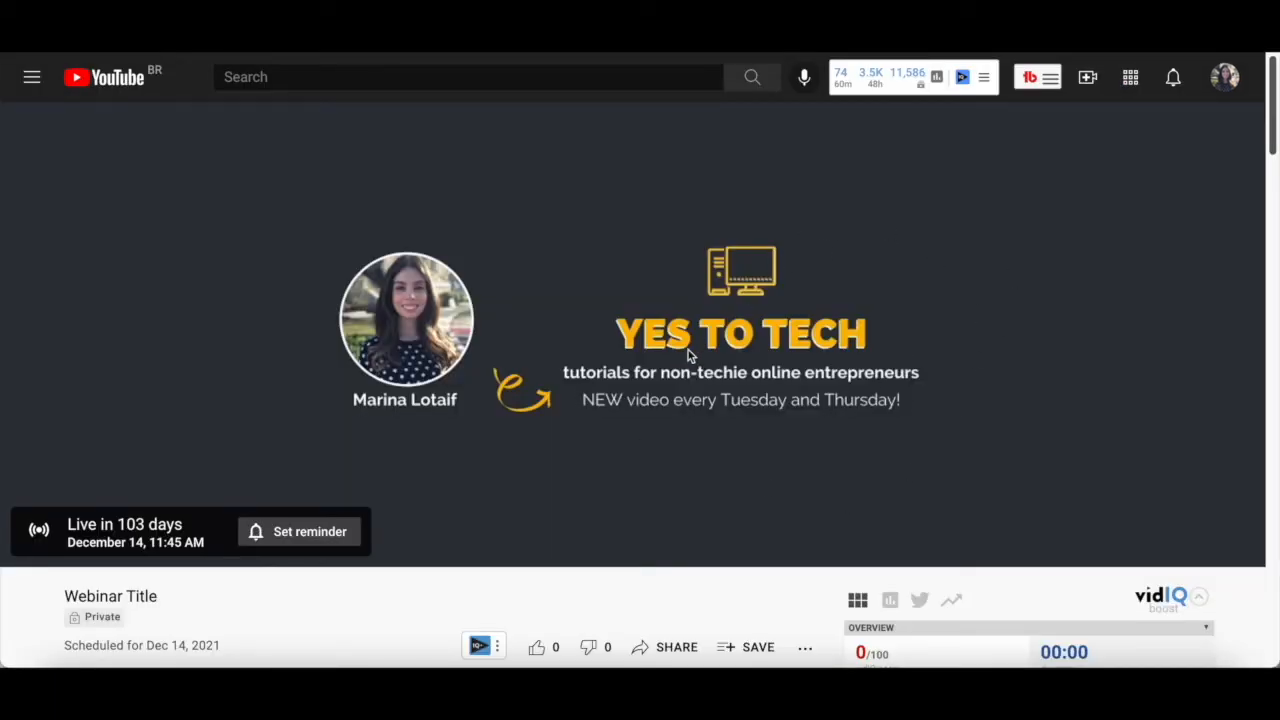
mouse_move(828, 395)
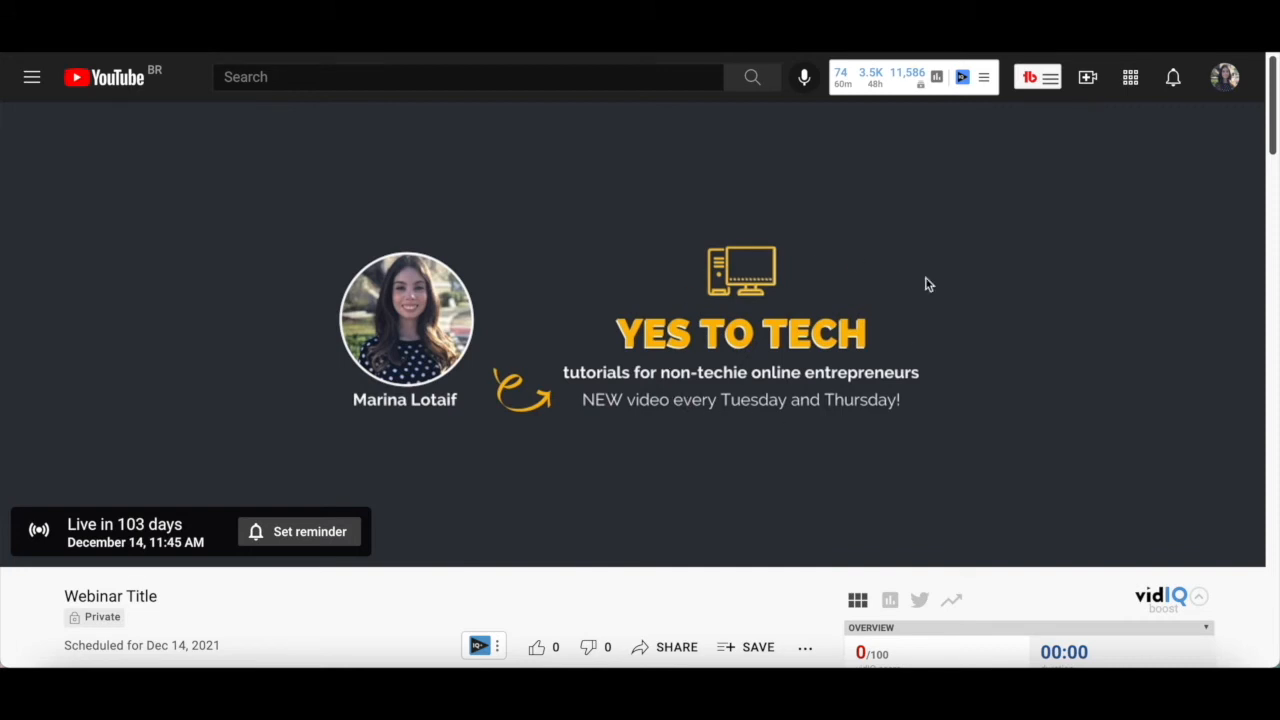
mouse_move(725, 280)
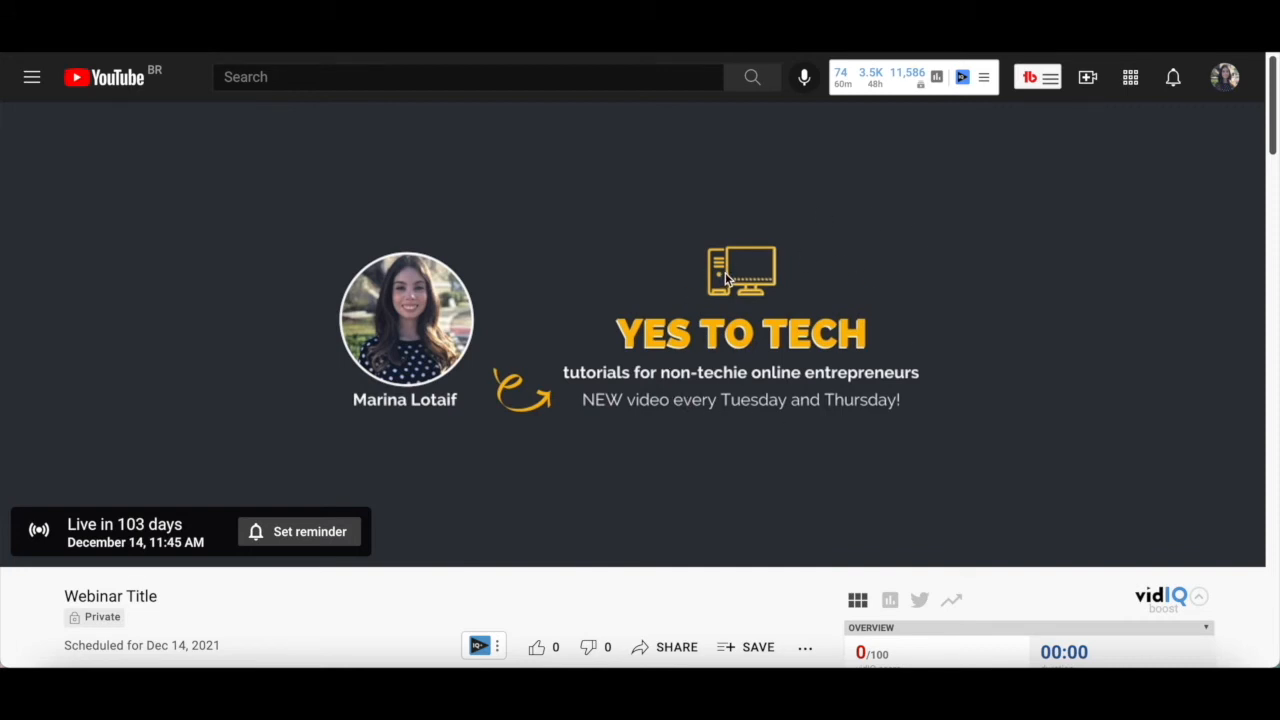
mouse_move(785, 378)
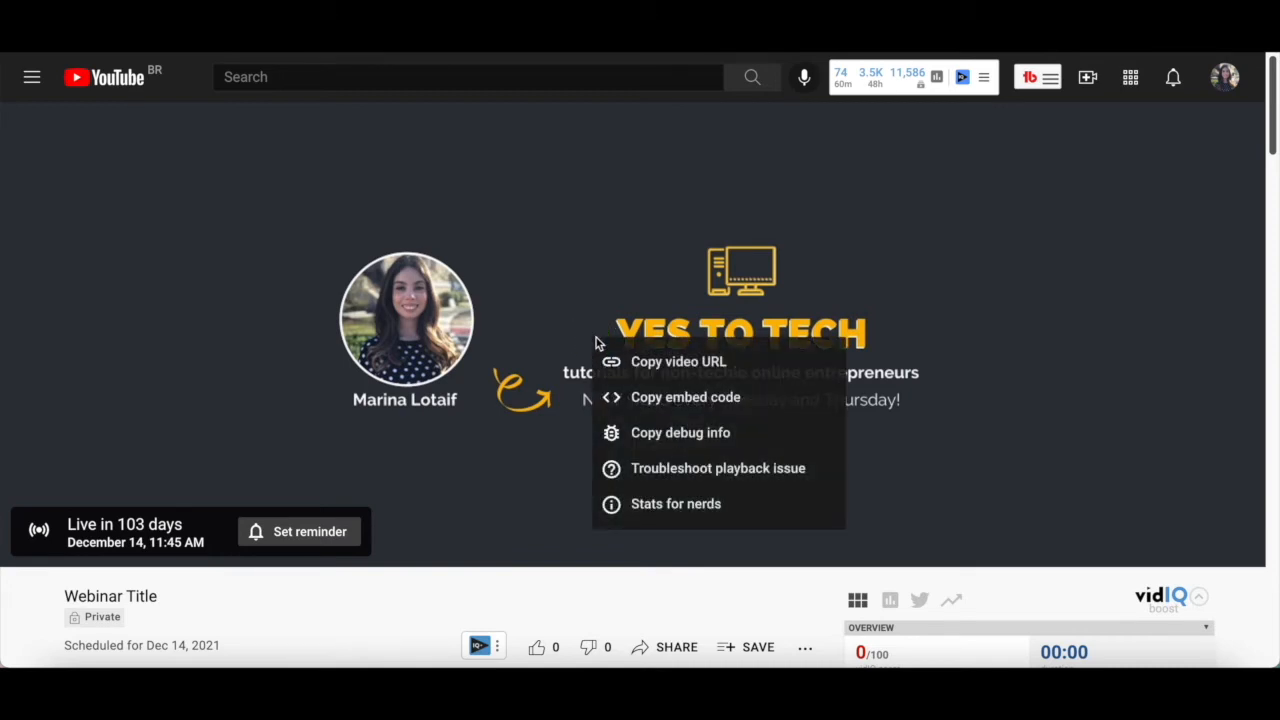
mouse_move(685, 397)
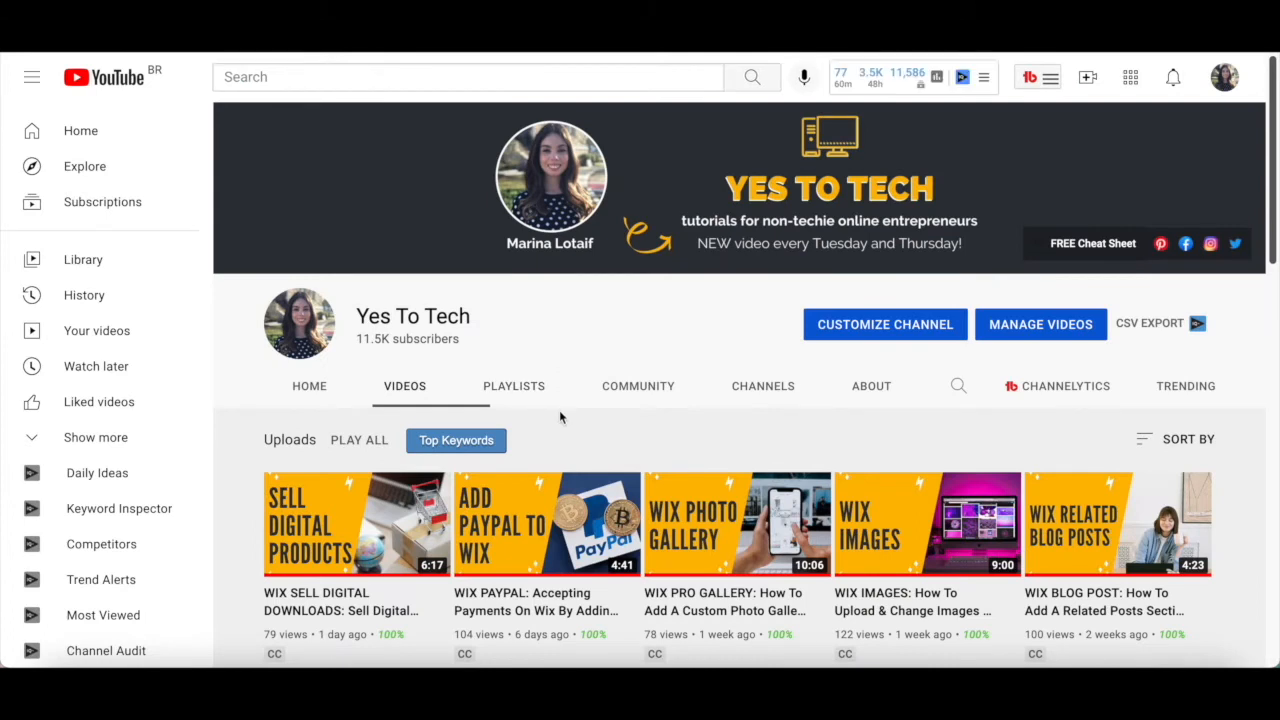
mouse_move(598, 422)
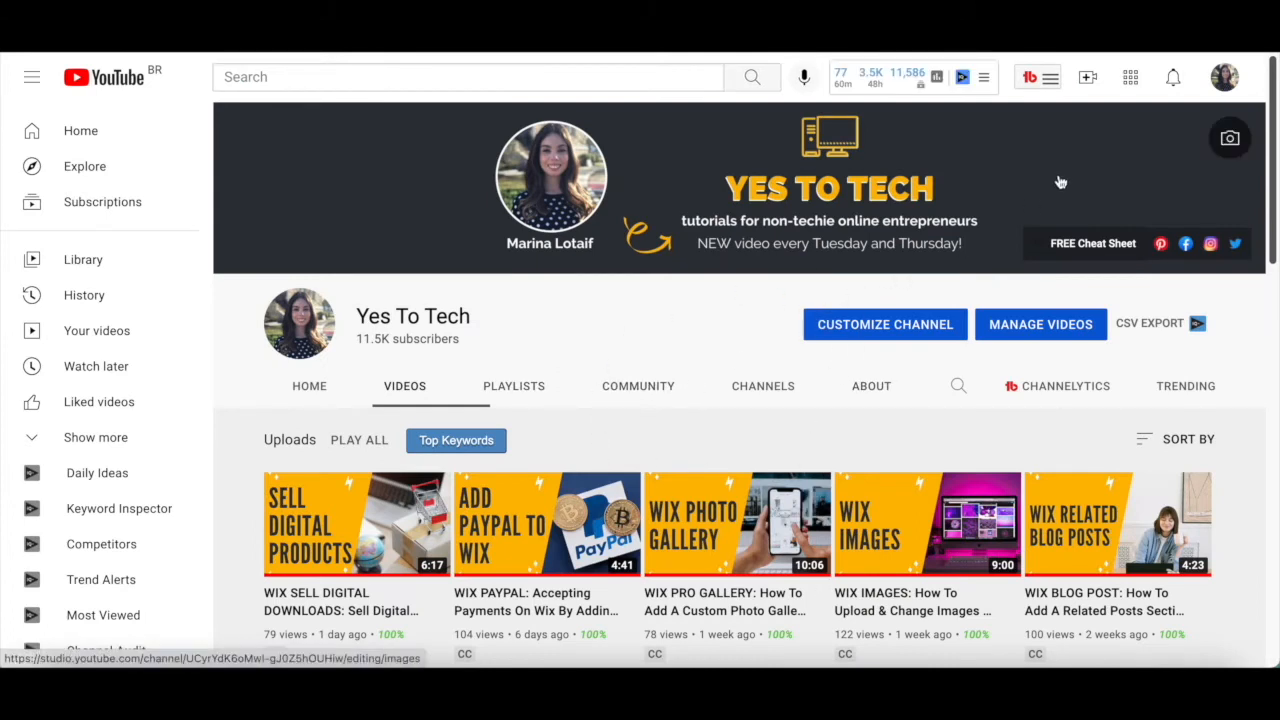
mouse_move(1087, 77)
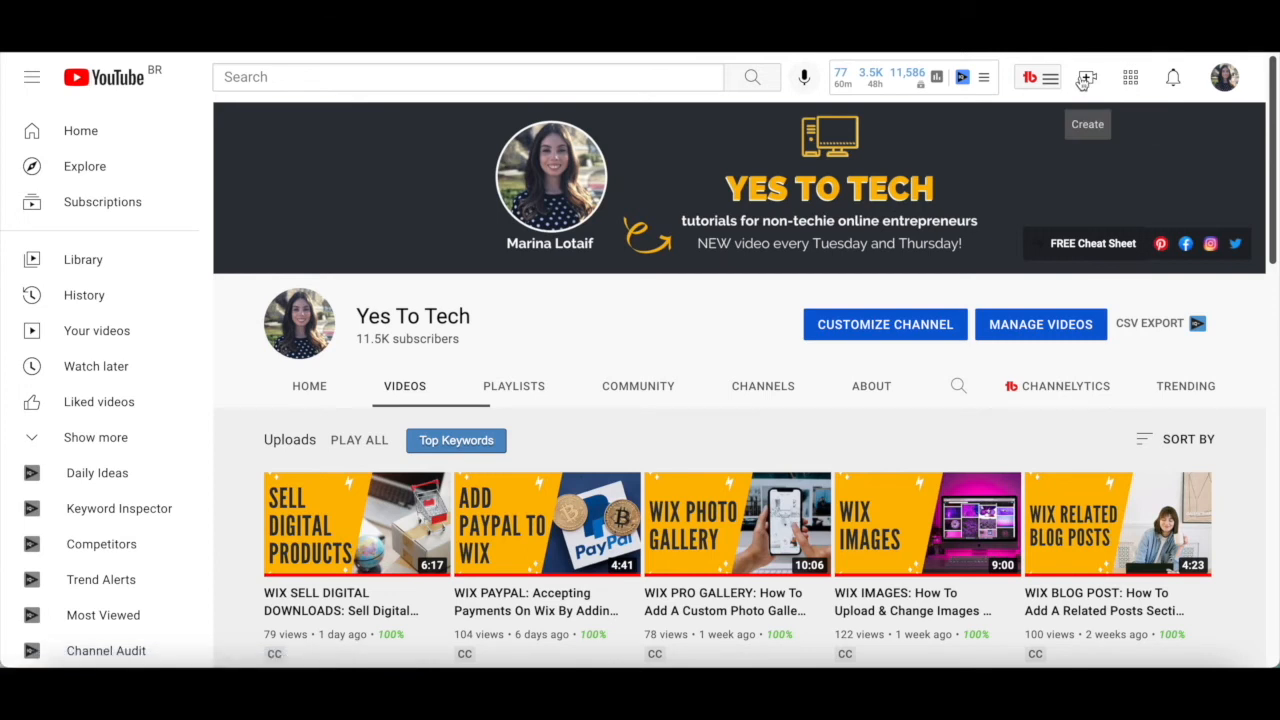
- Choose Create > Go live and open the Webinar Title stream from the Manage list
click(1087, 77)
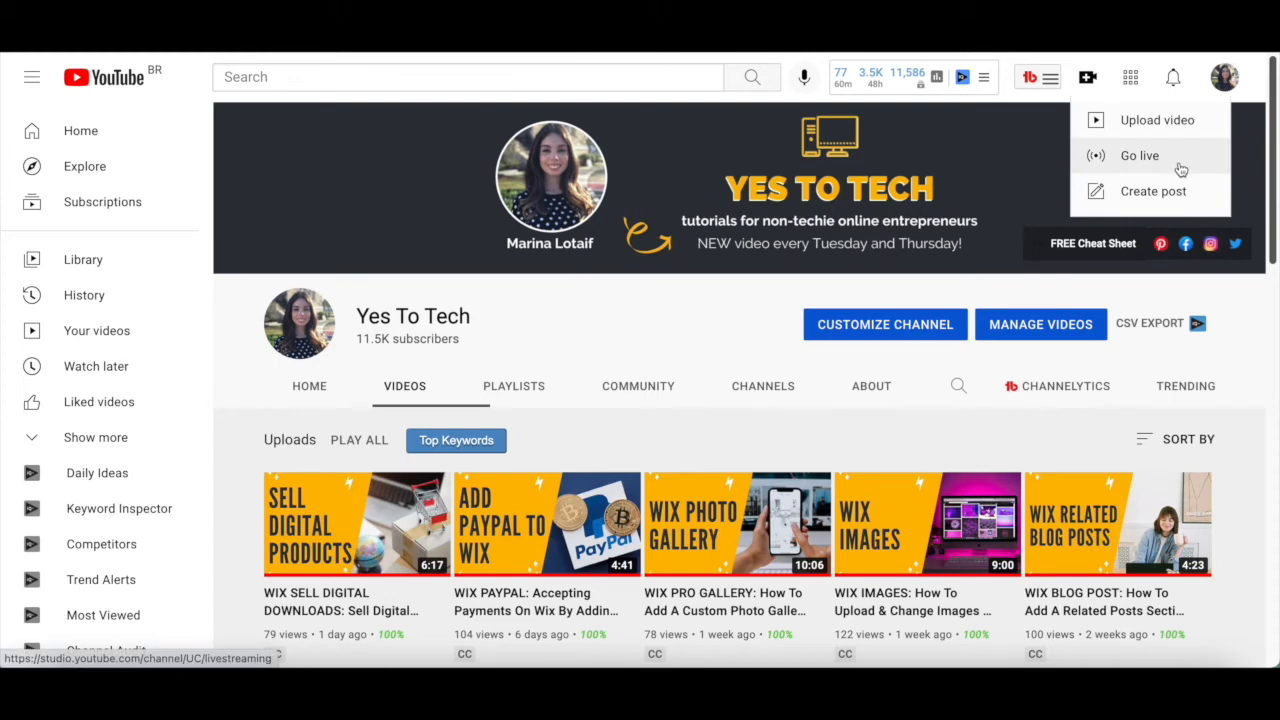
click(1139, 155)
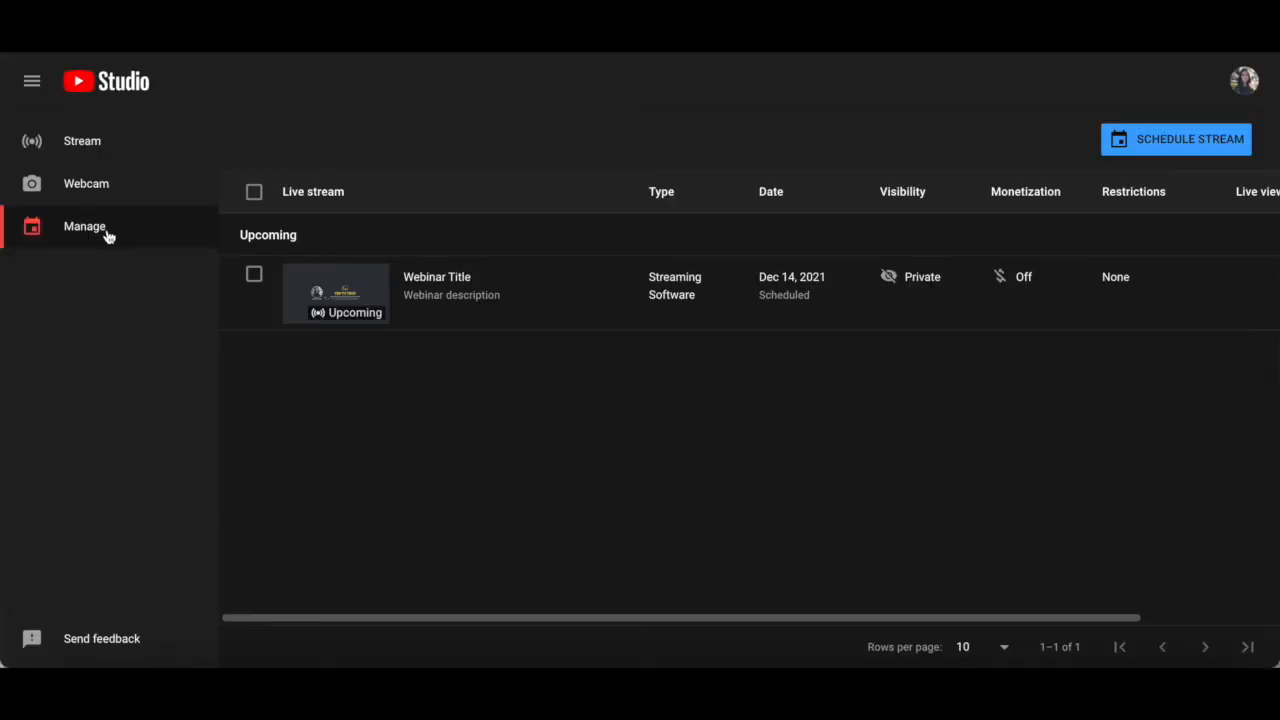
mouse_move(140, 245)
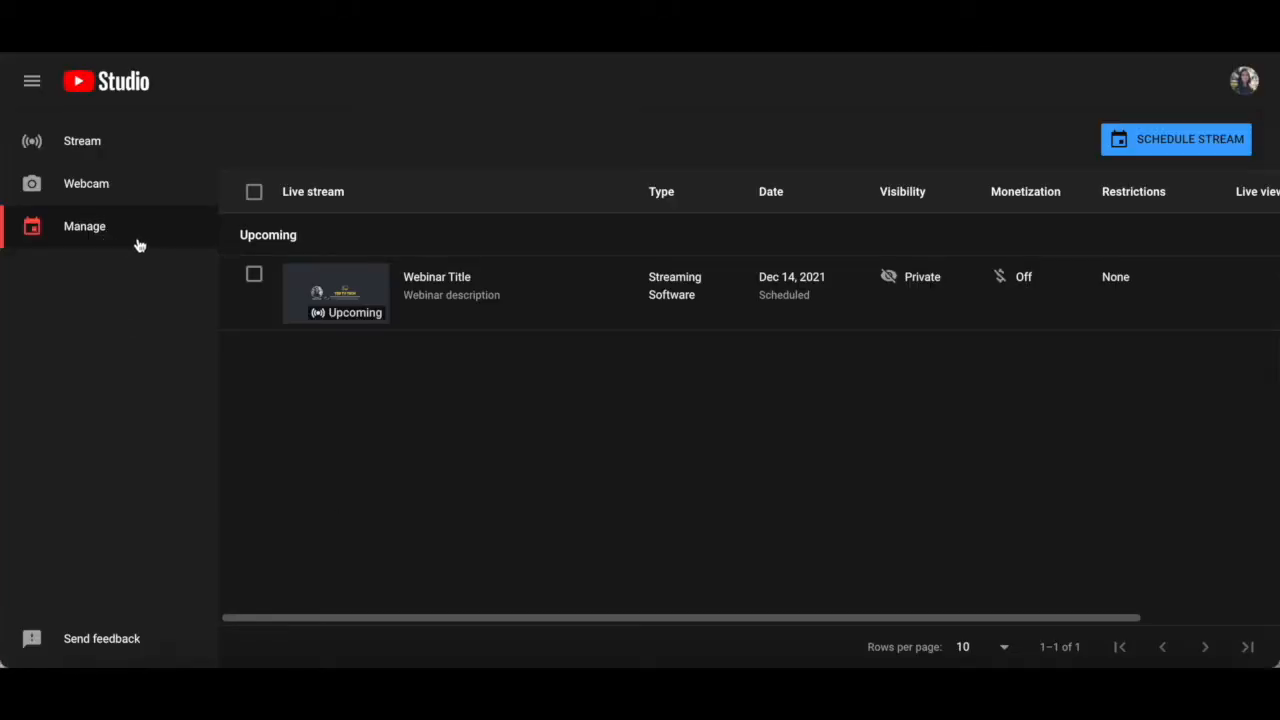
mouse_move(330, 295)
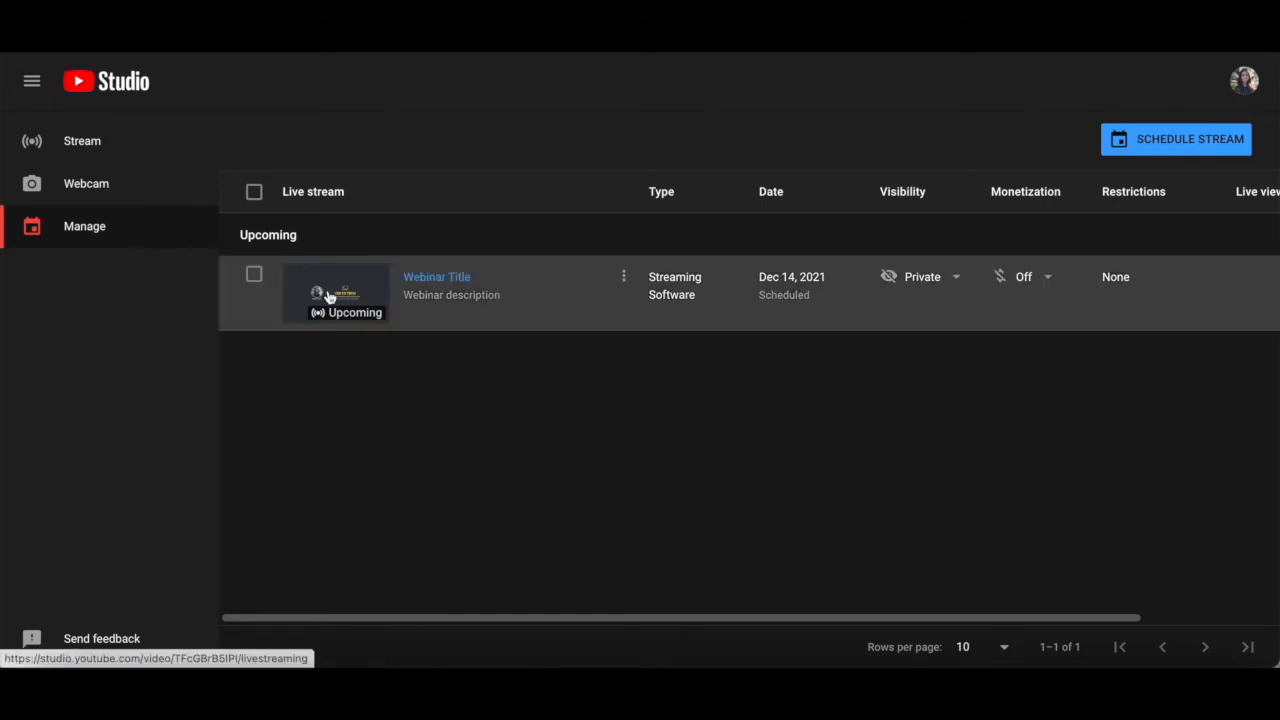
click(336, 293)
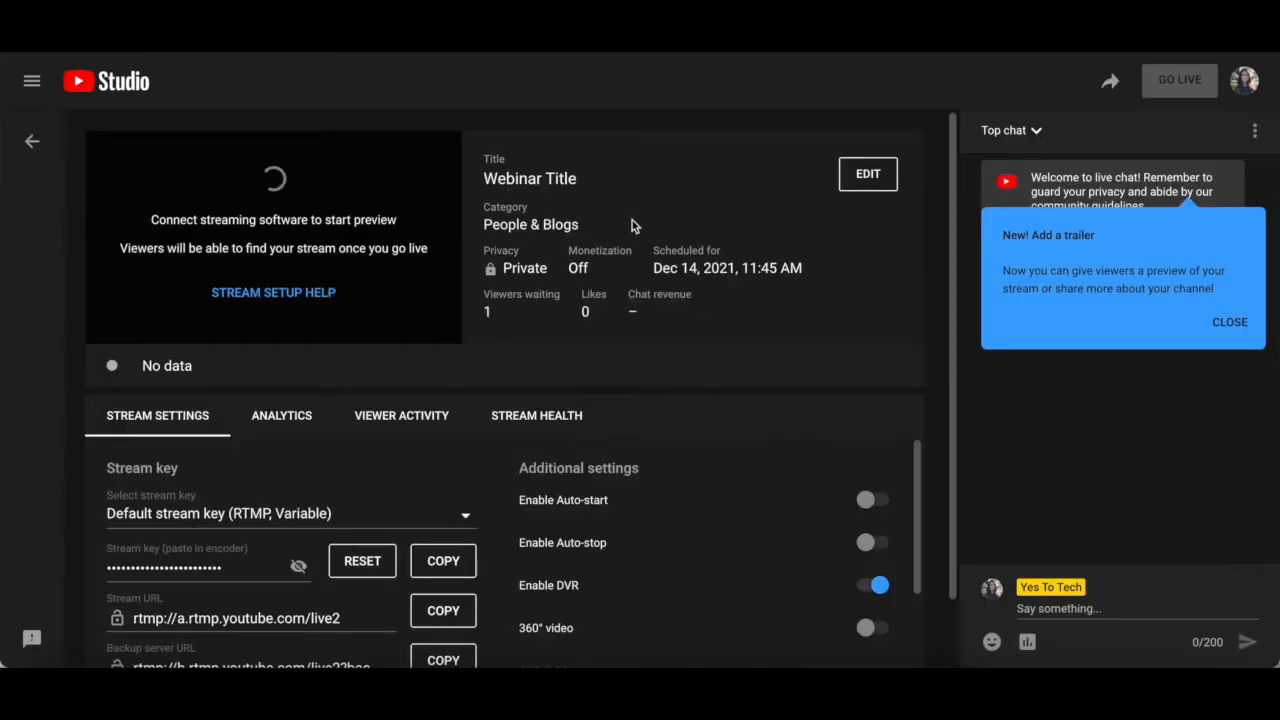
mouse_move(476, 282)
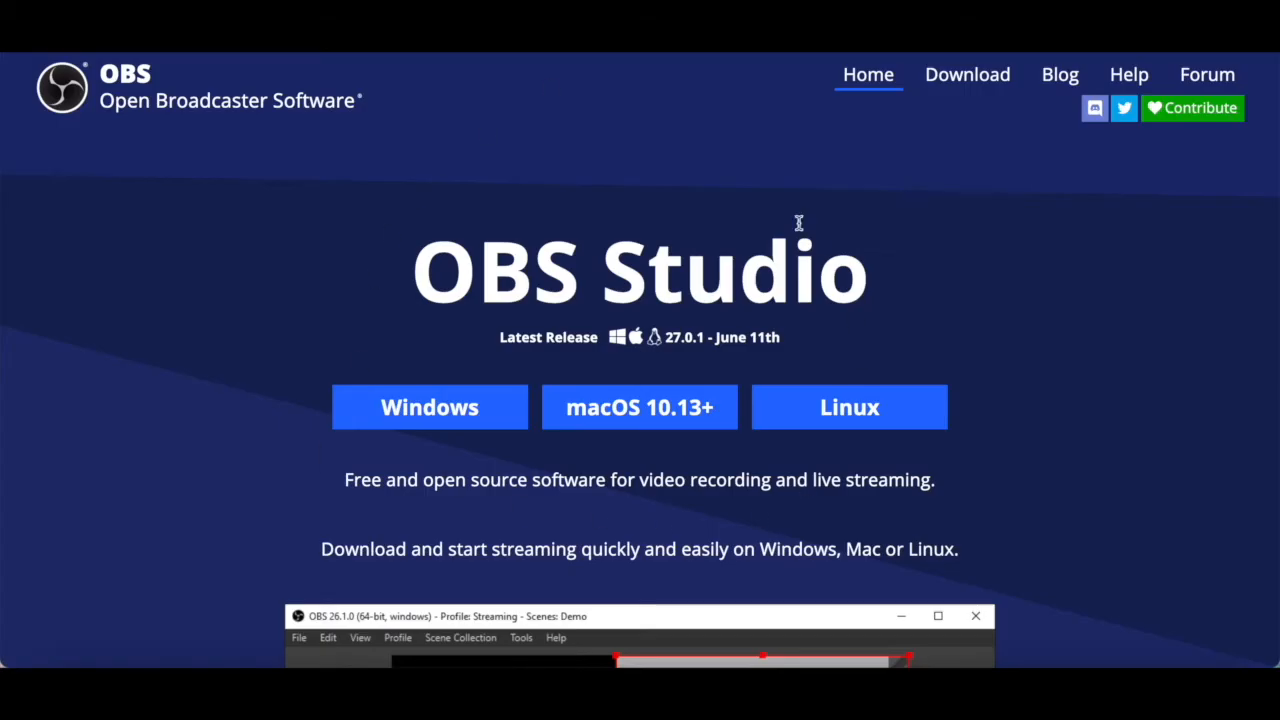
mouse_move(732, 504)
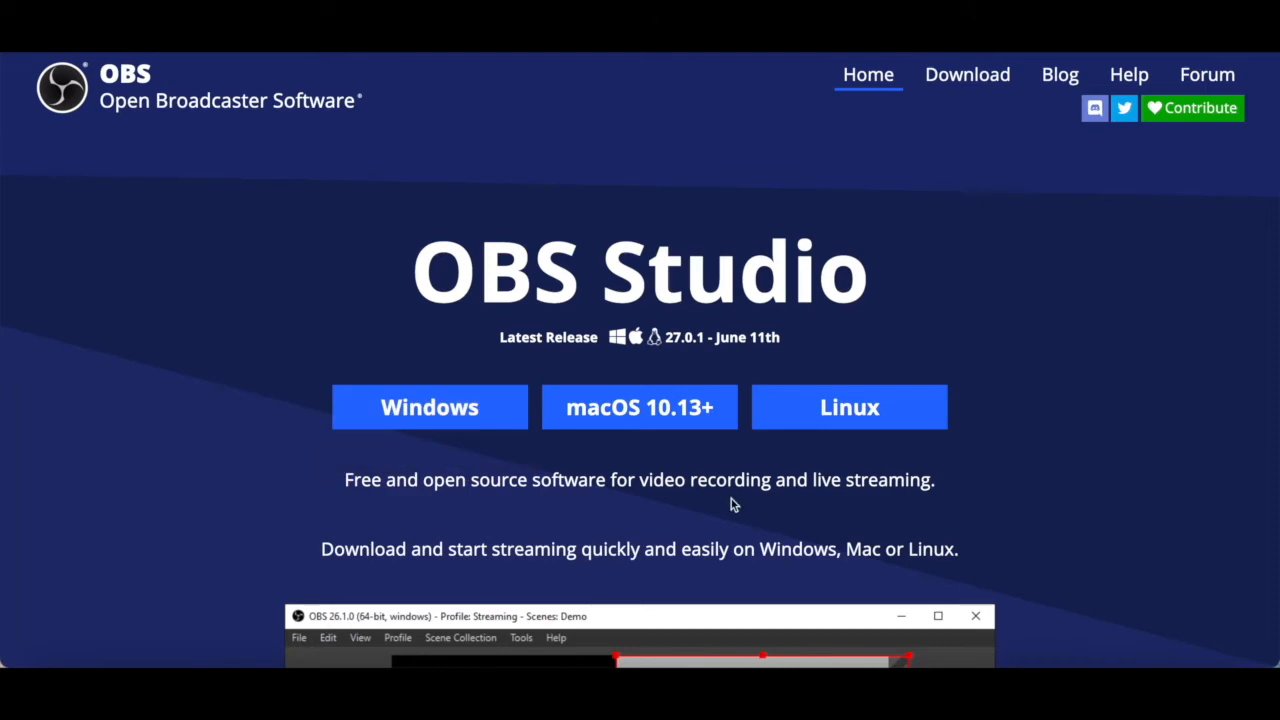
mouse_move(870, 428)
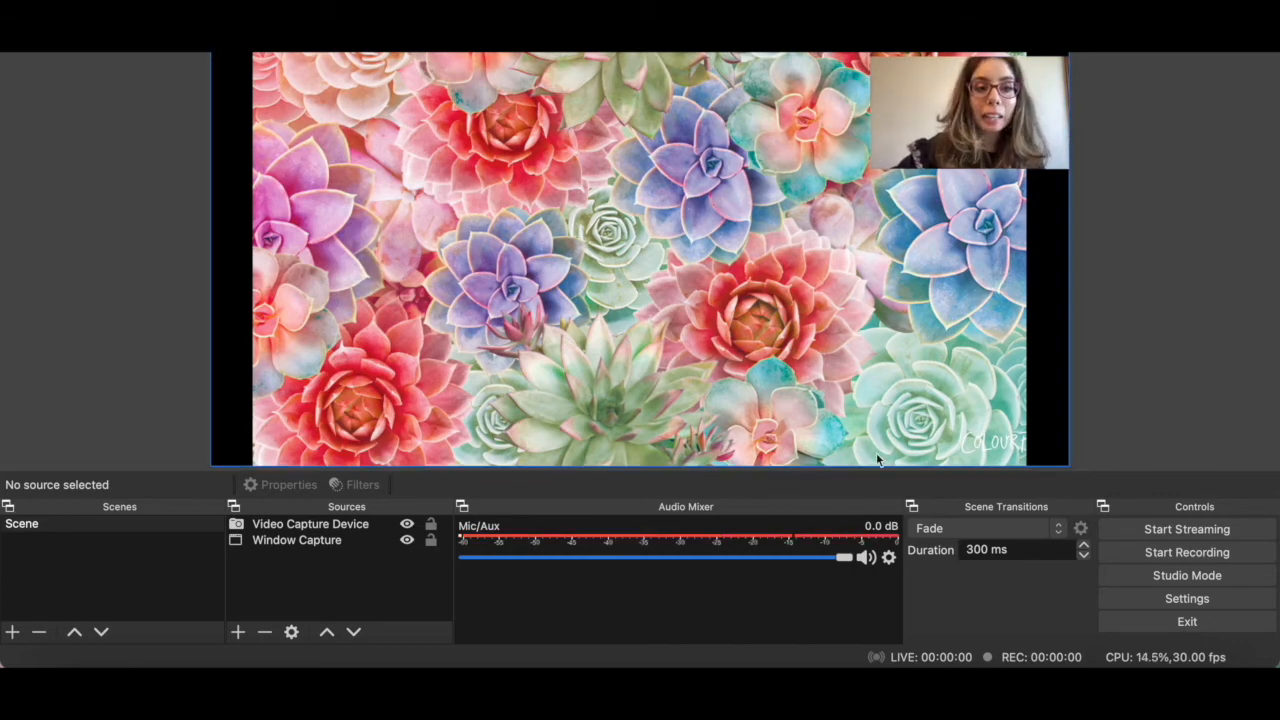
mouse_move(785, 260)
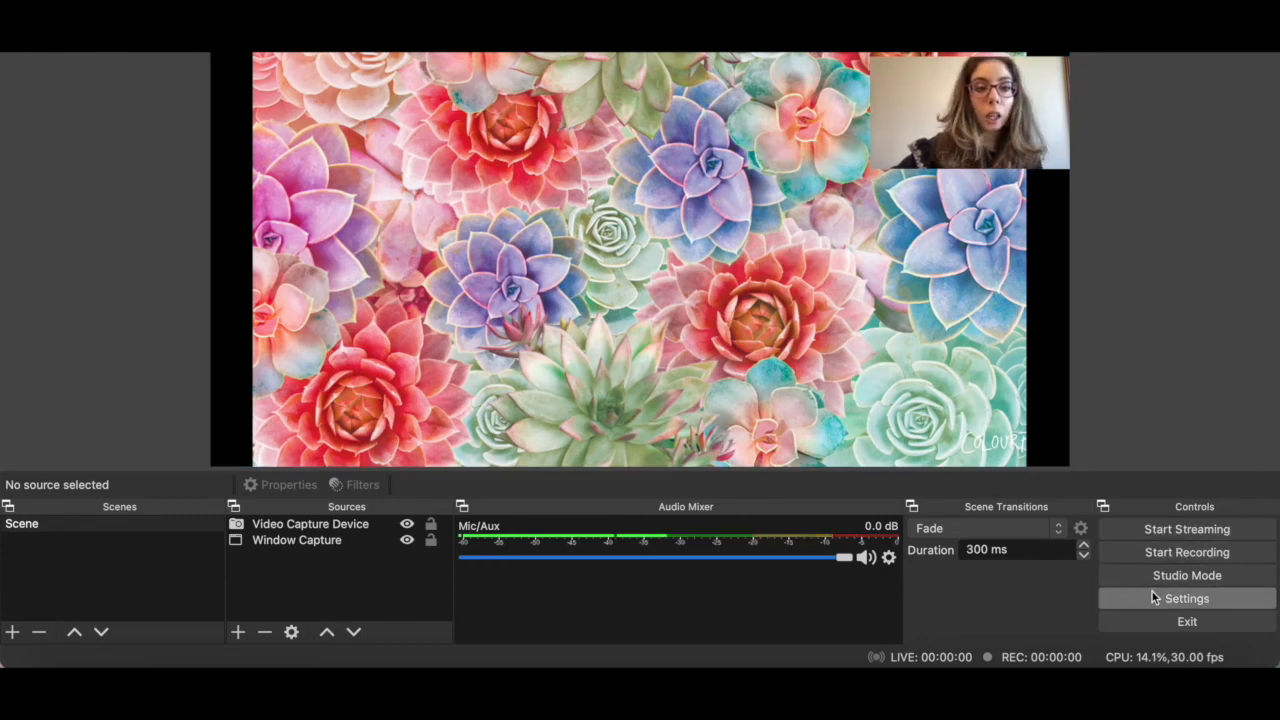
- Paste the stream key into OBS Stream settings with YouTube - RTMP and save
click(1186, 598)
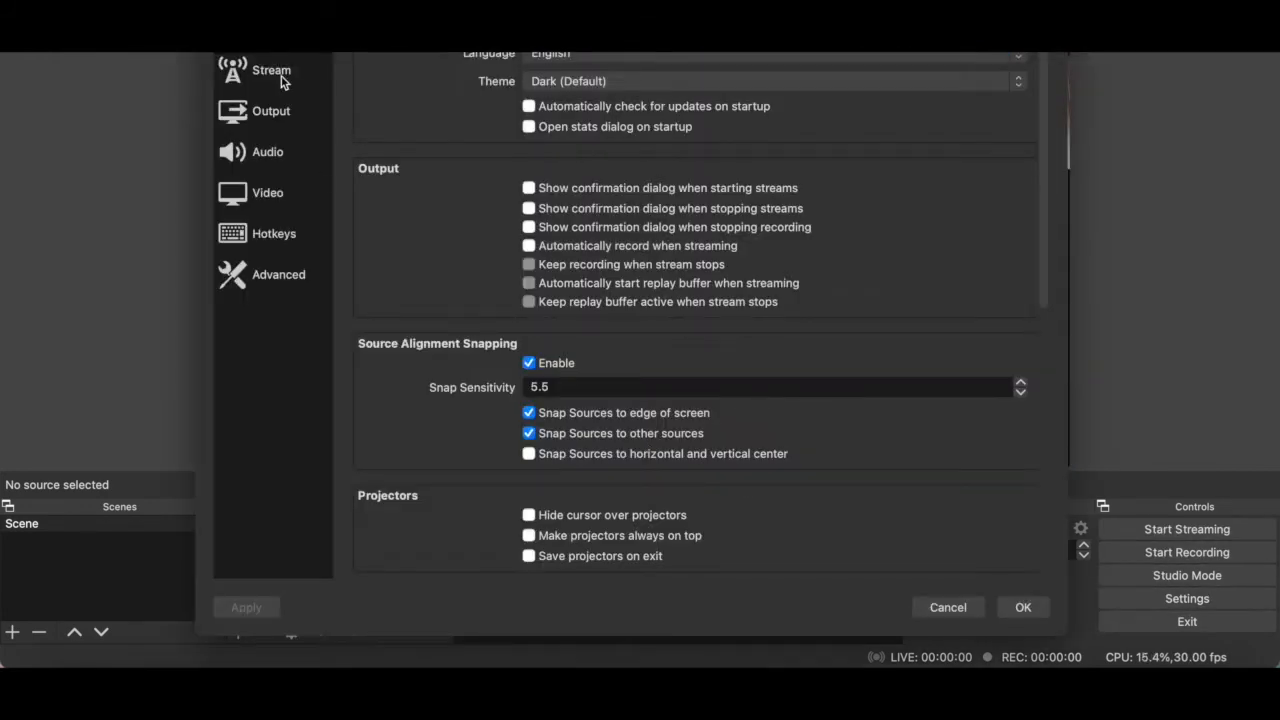
click(272, 70)
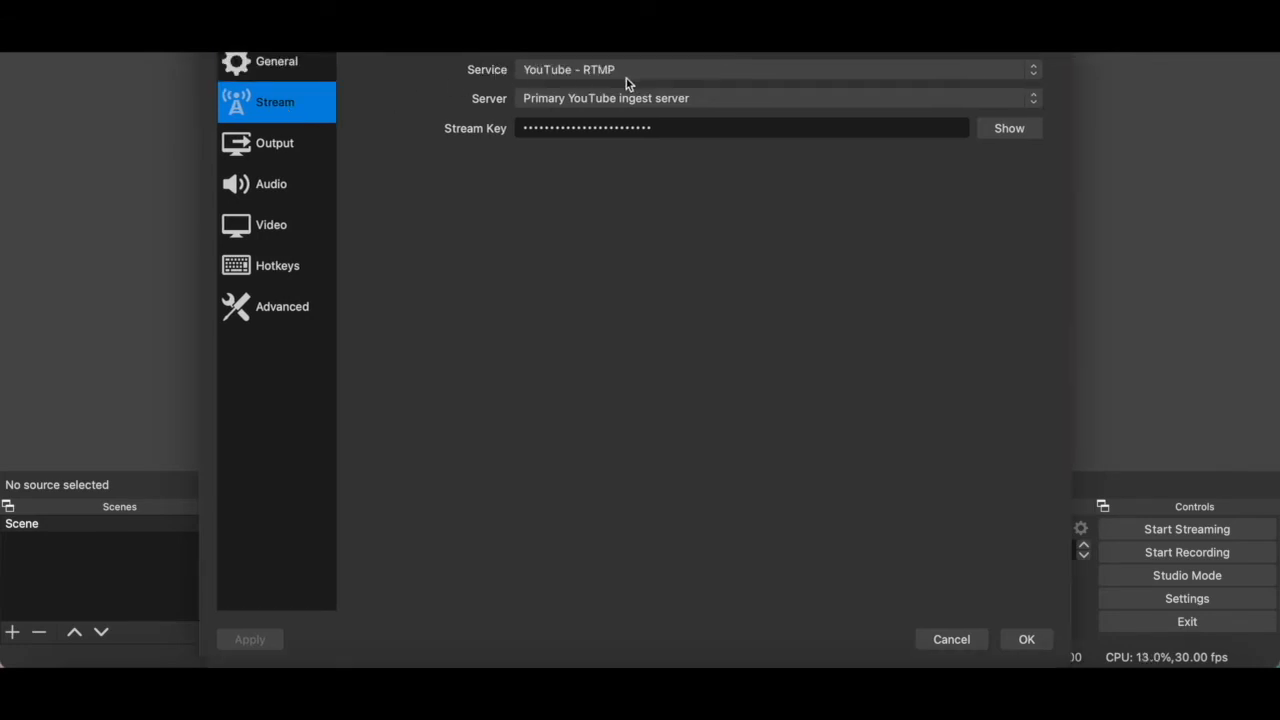
mouse_move(603, 88)
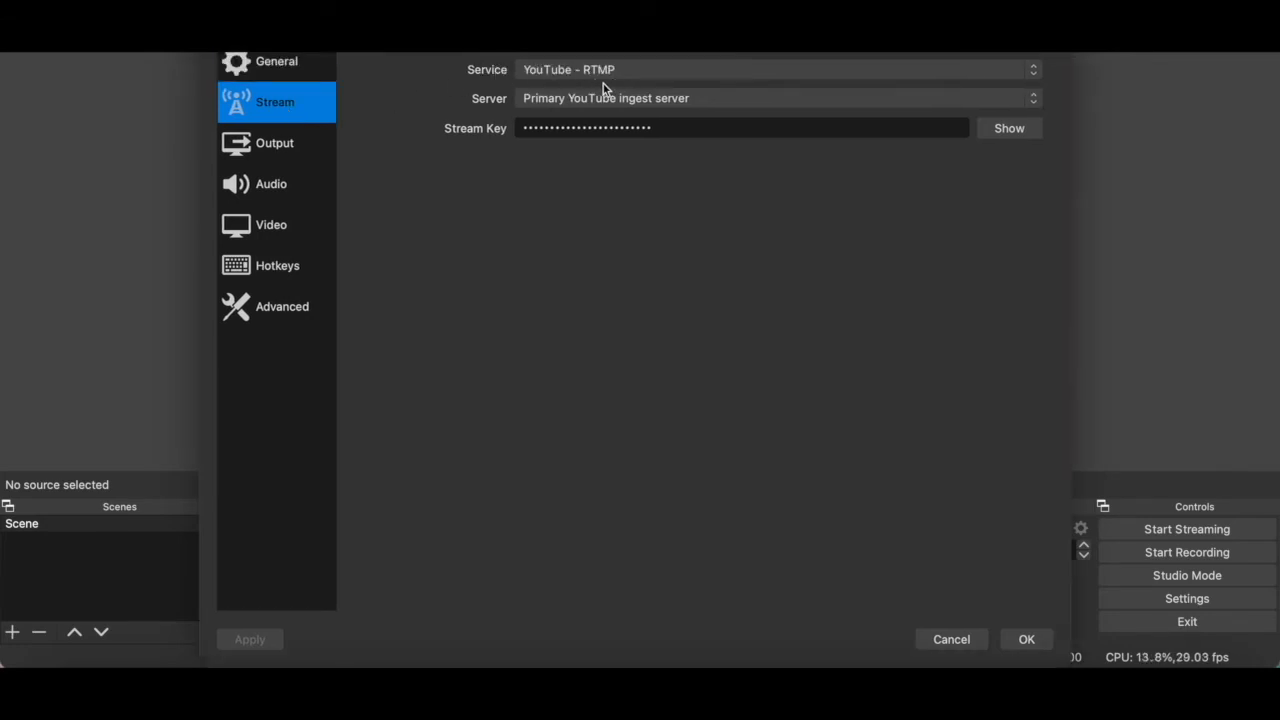
mouse_move(658, 117)
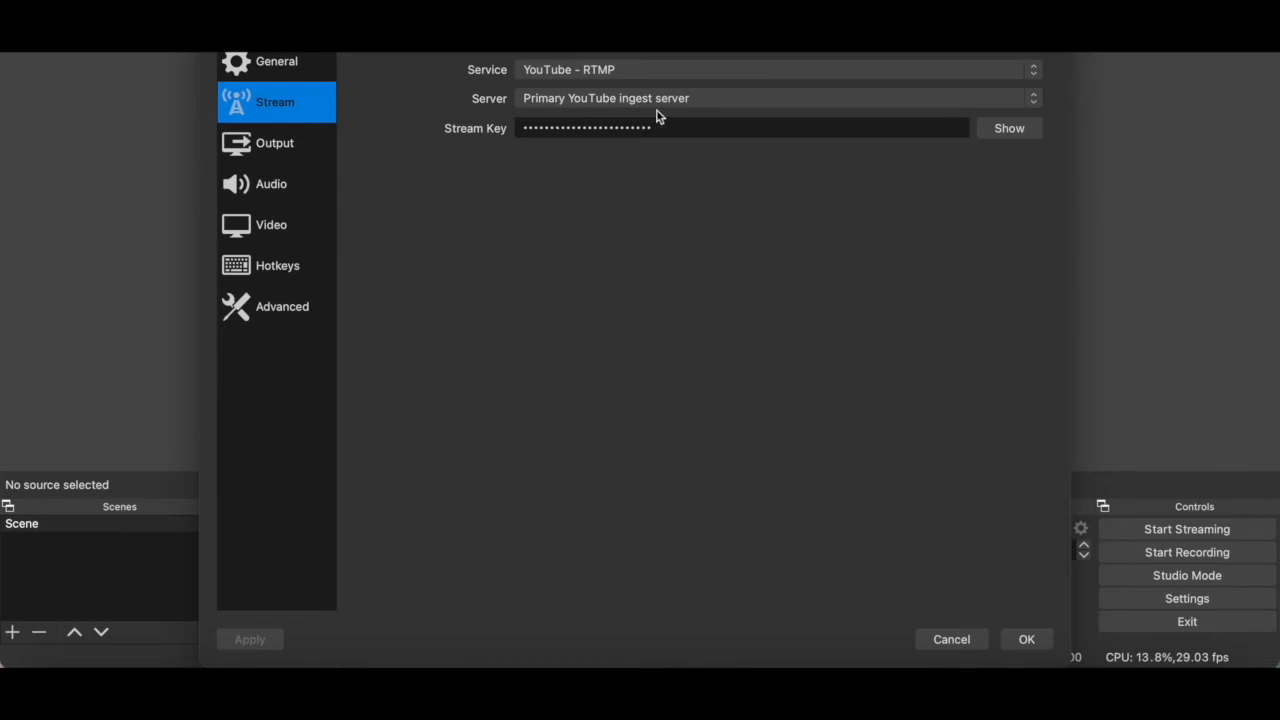
mouse_move(672, 118)
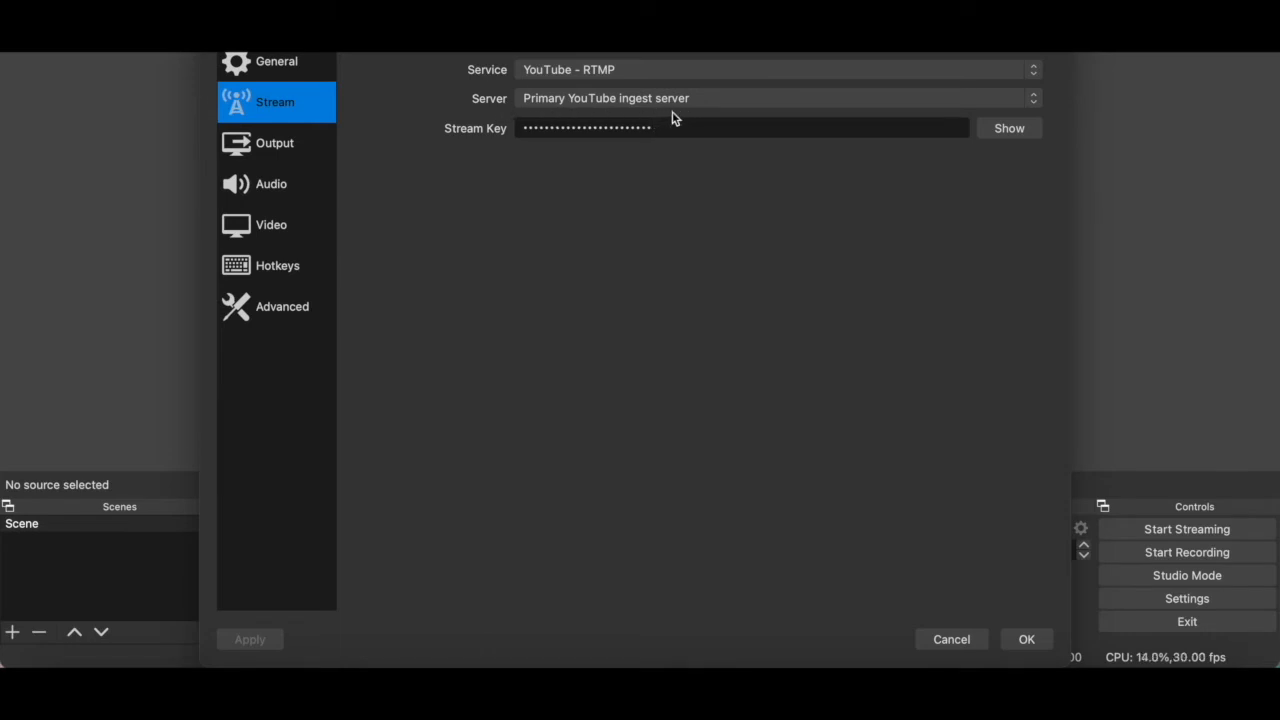
mouse_move(700, 126)
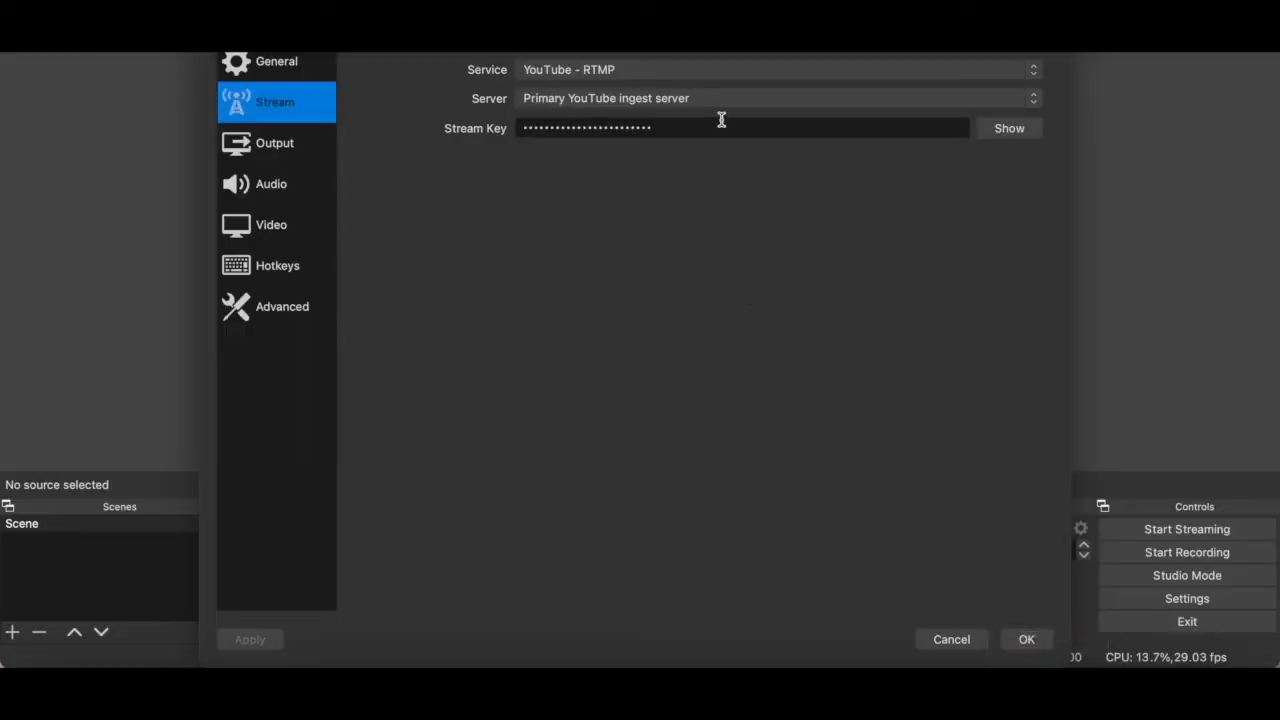
click(742, 127)
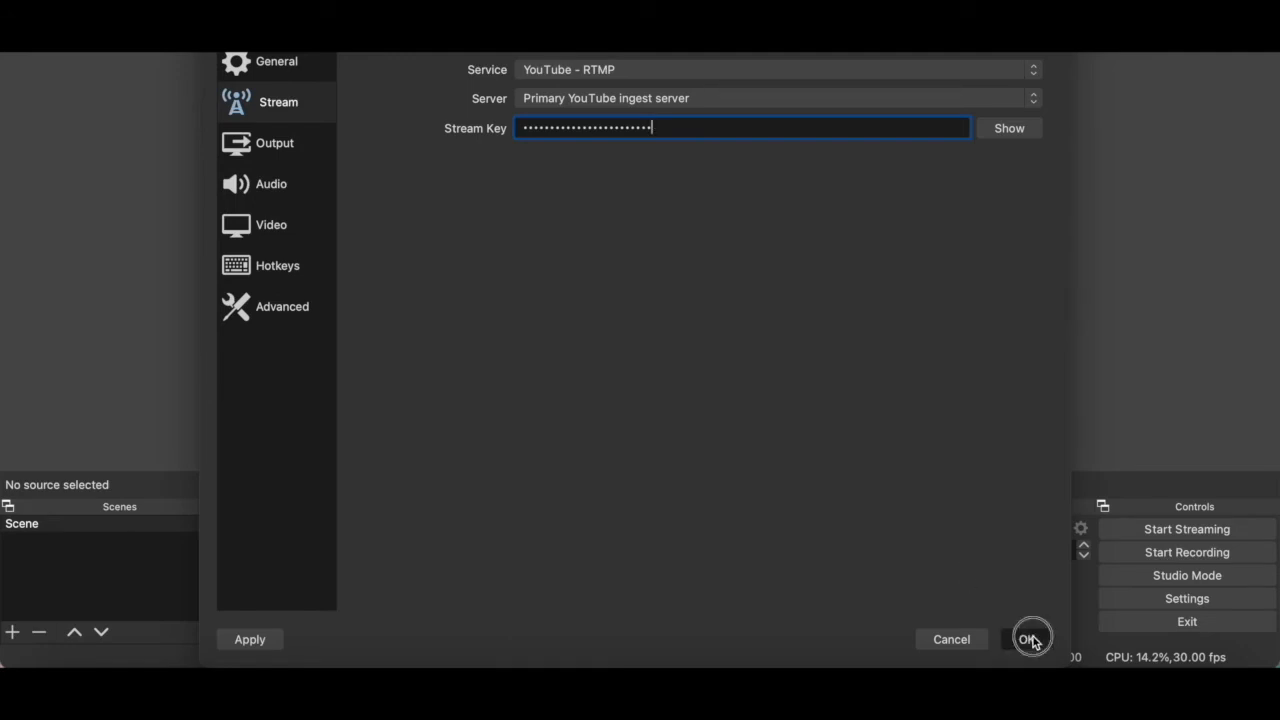
click(1026, 639)
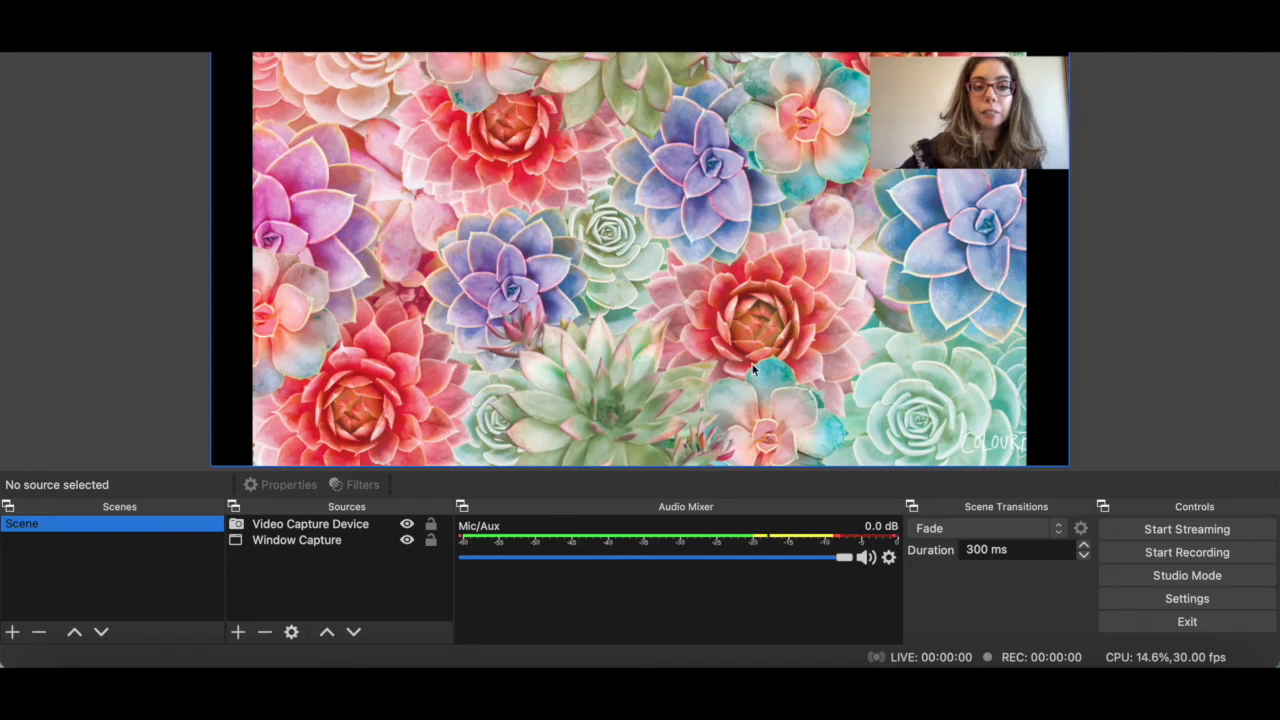
mouse_move(1187, 529)
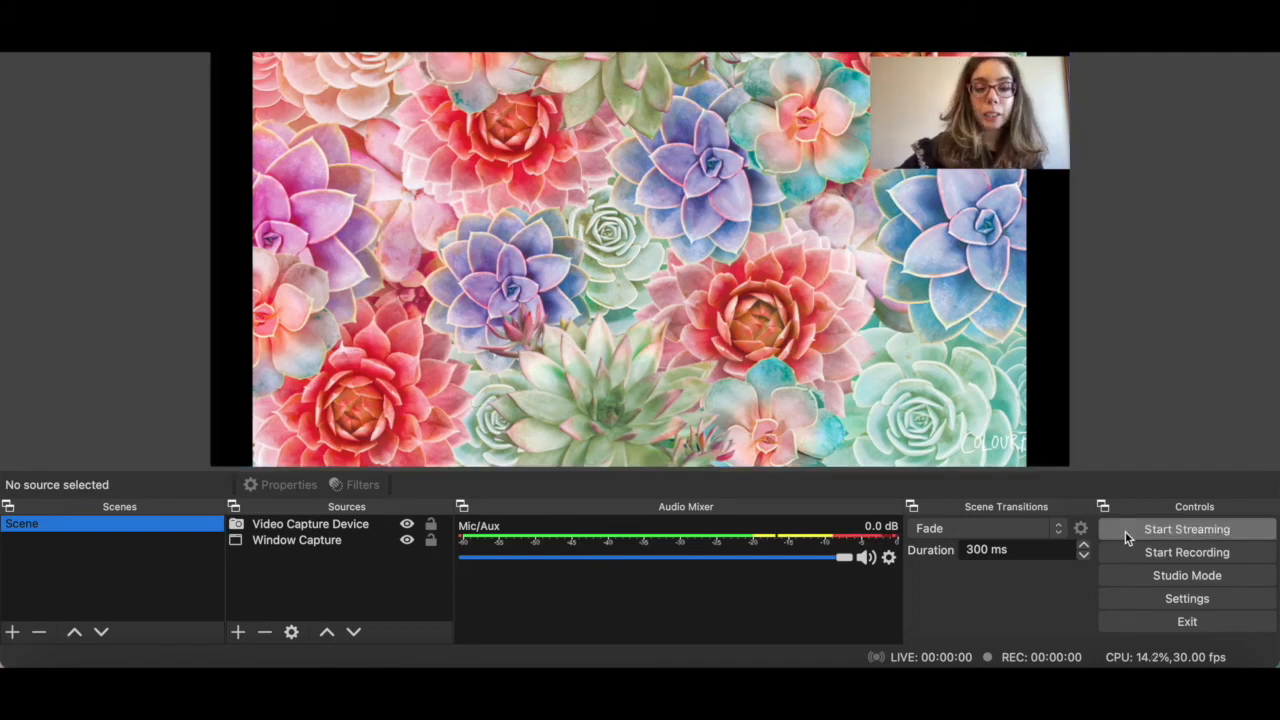
- Start Streaming from the OBS Controls panel and let it connect
click(1186, 529)
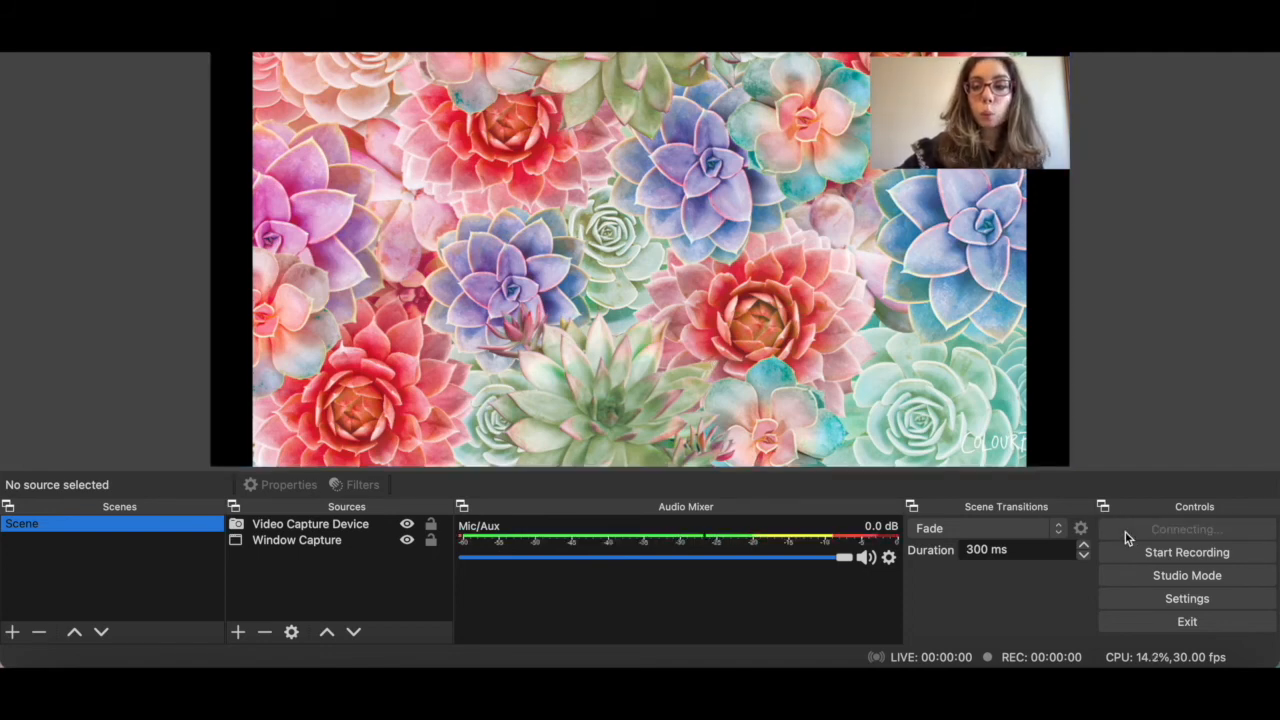
click(1186, 528)
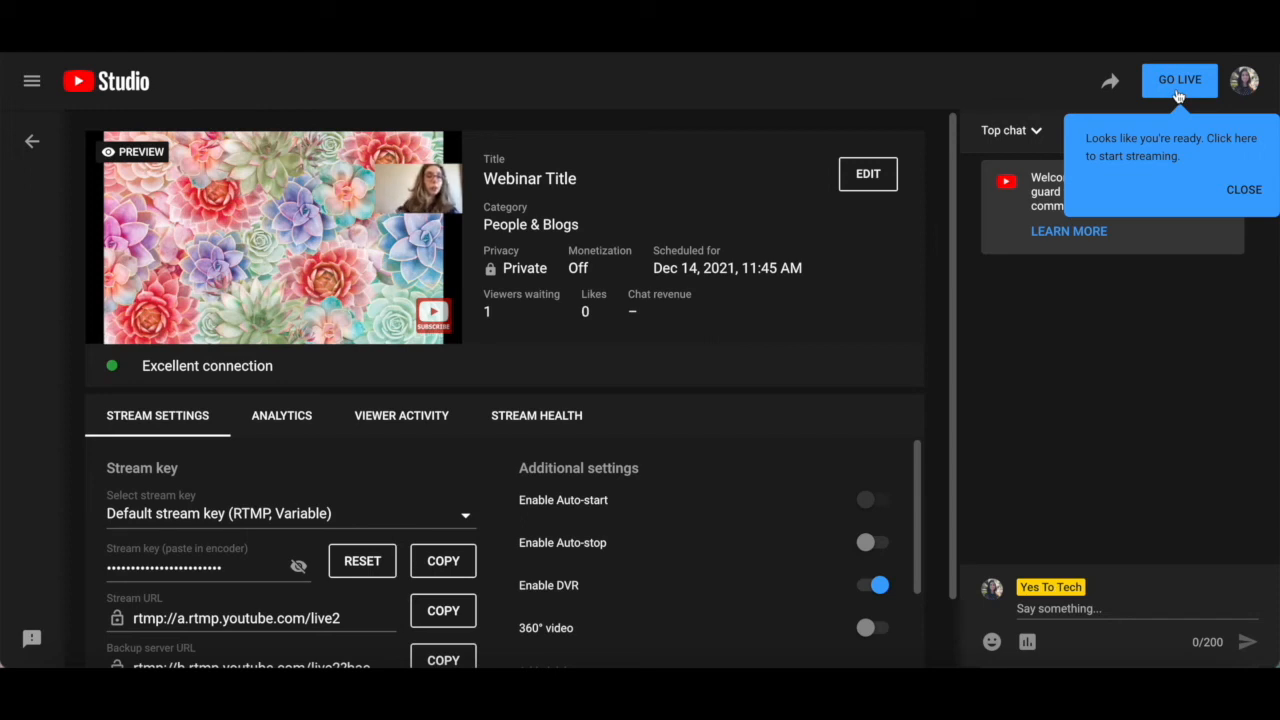
- Press GO LIVE in the Live Control Room and open the Analytics tab
click(1179, 80)
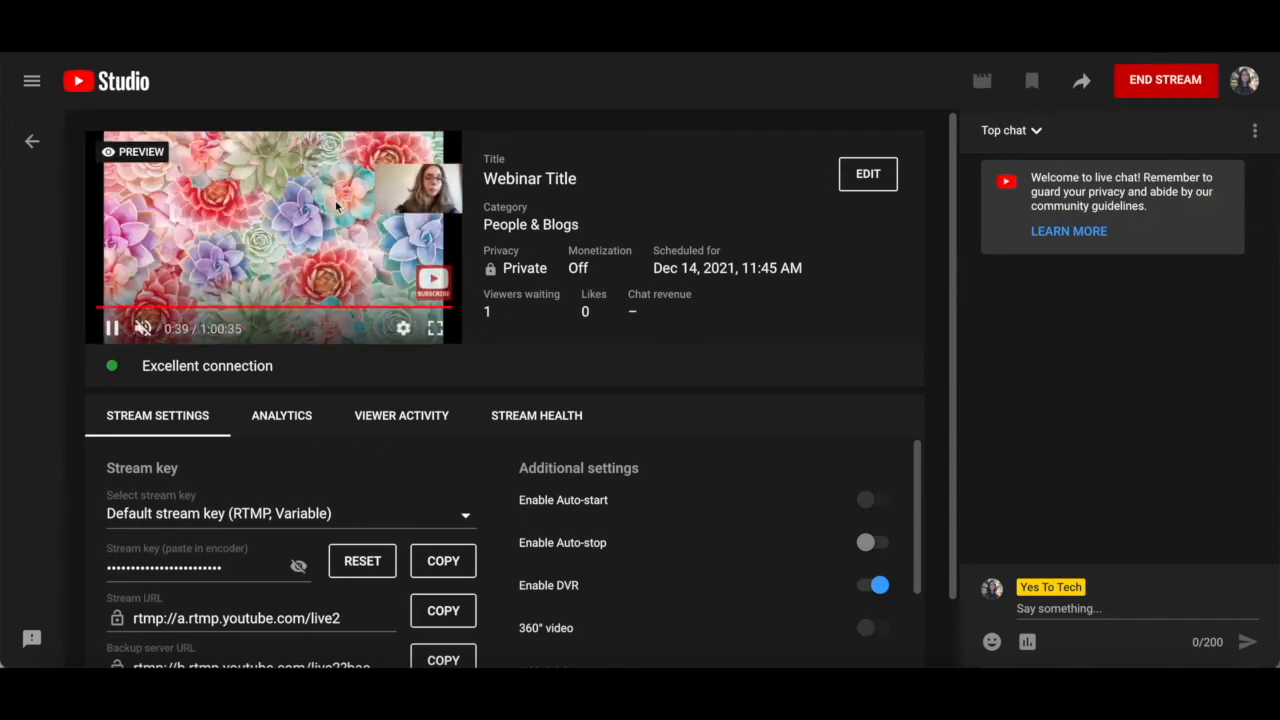
click(281, 415)
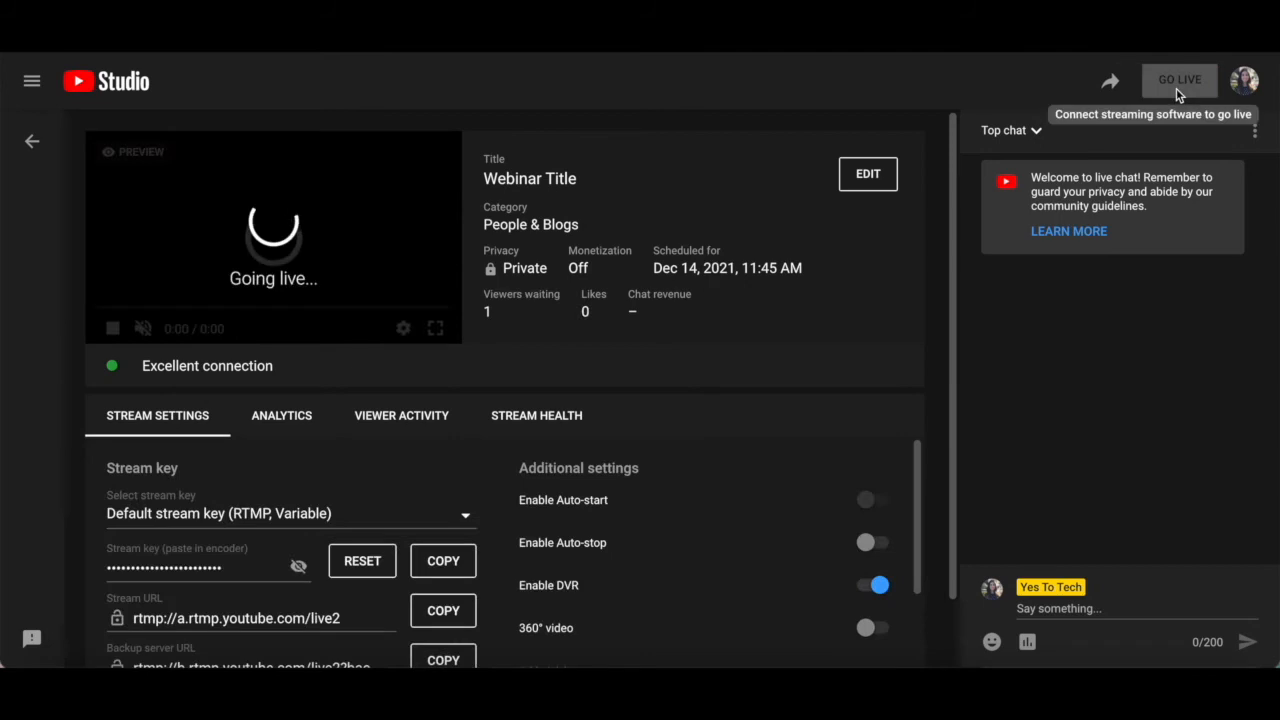
click(1179, 80)
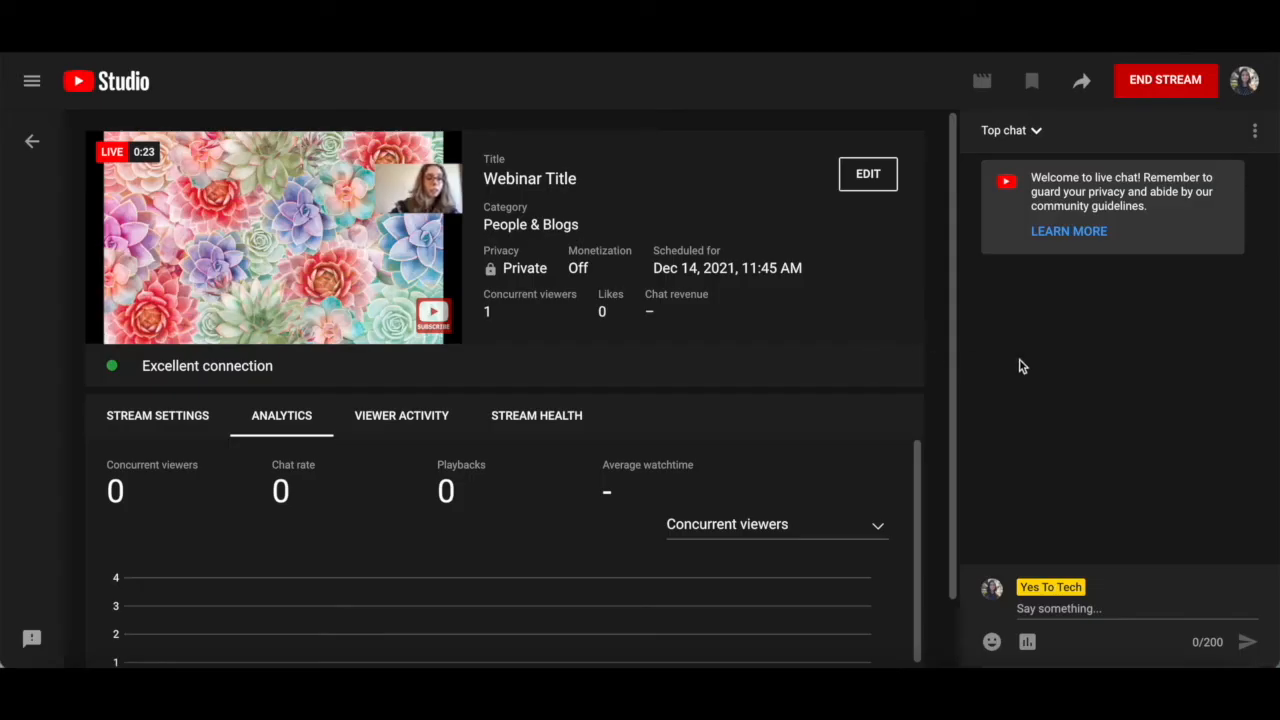
mouse_move(1133, 489)
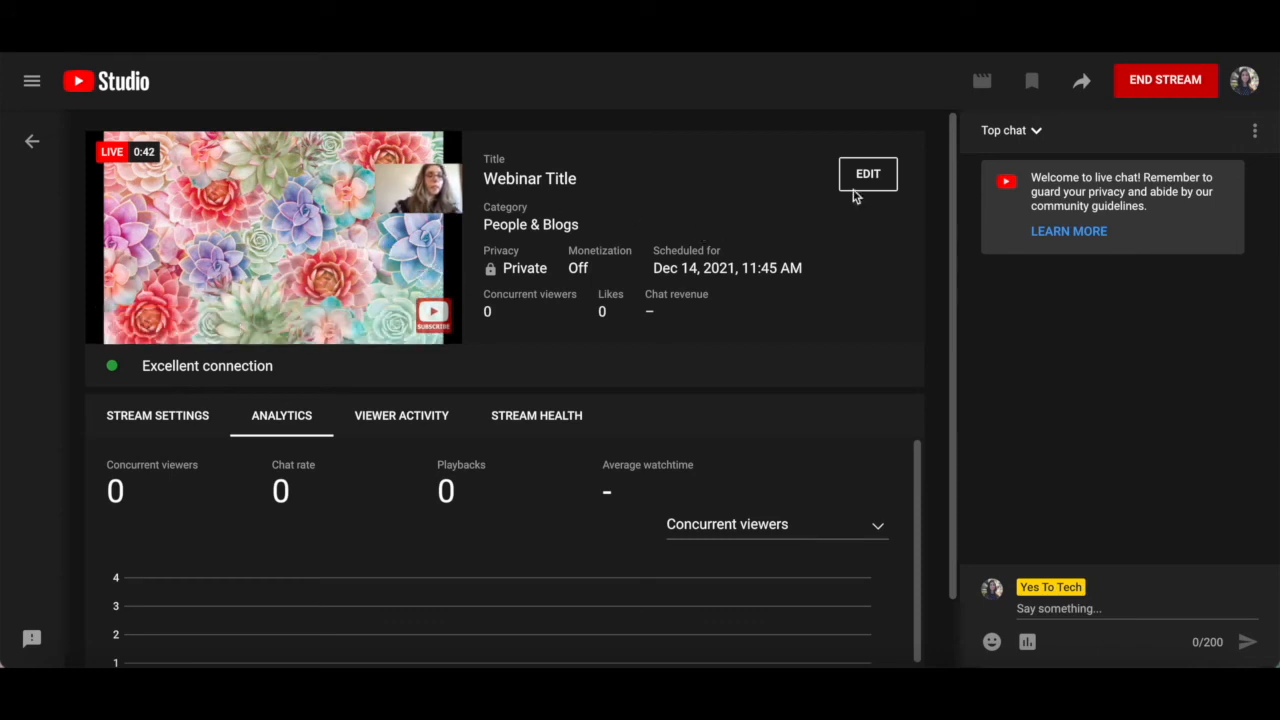
mouse_move(1166, 90)
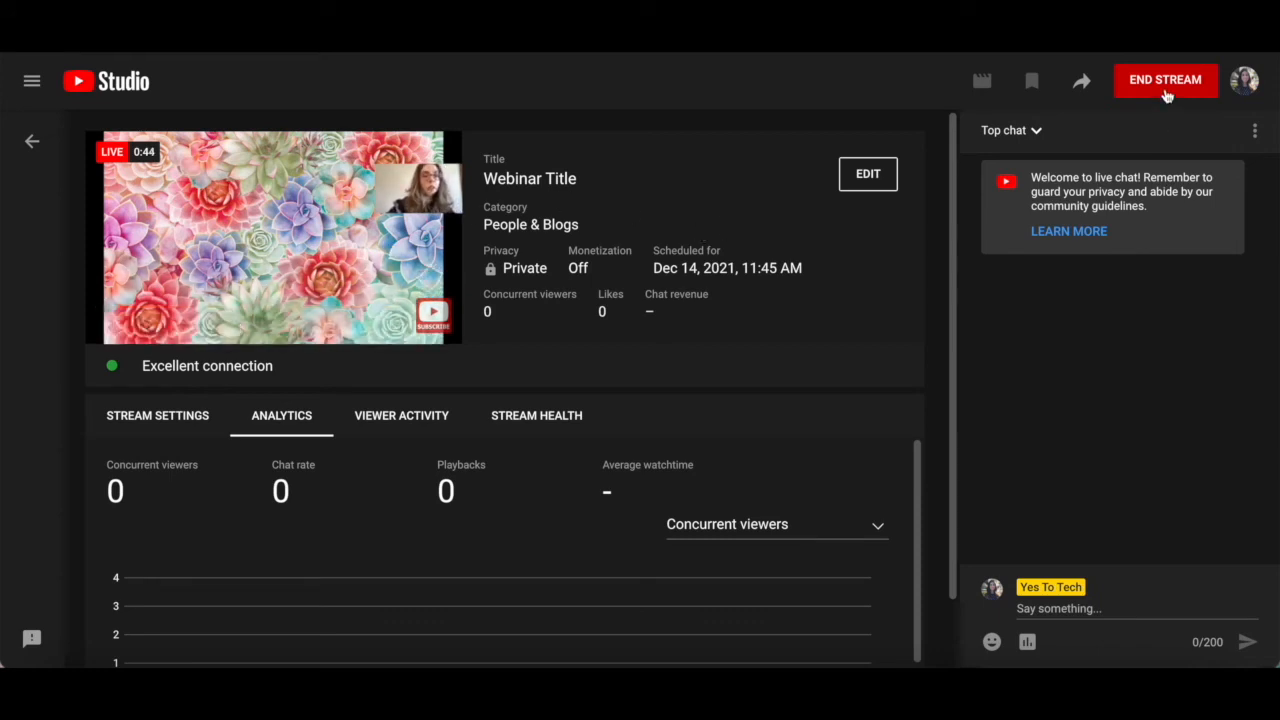
- End the stream, confirm END, and Stop Streaming in OBS Studio
click(1165, 80)
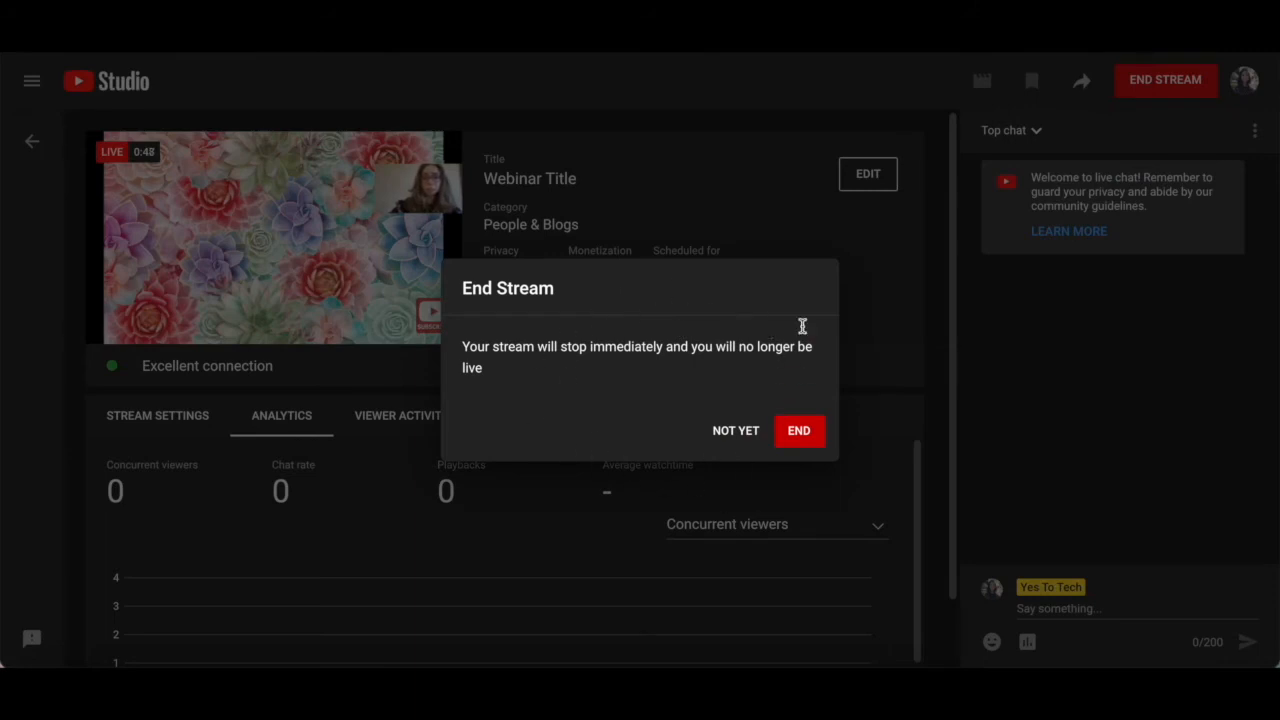
mouse_move(628, 347)
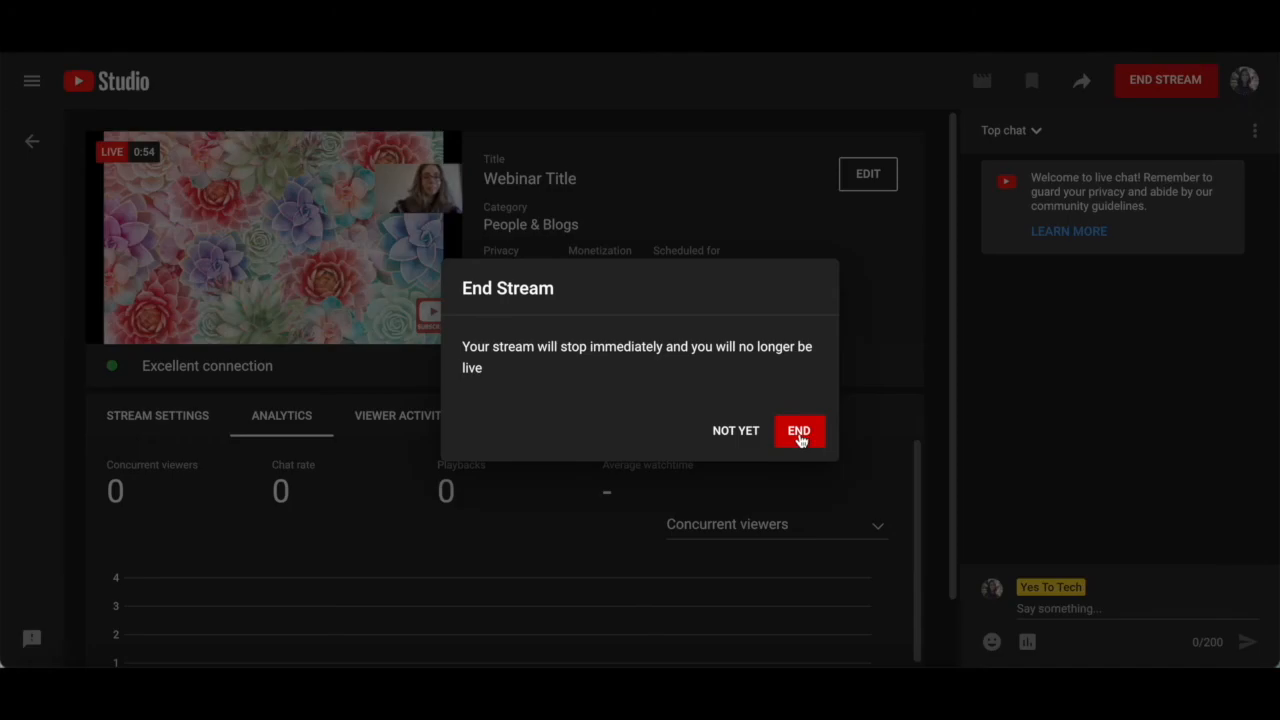
click(798, 431)
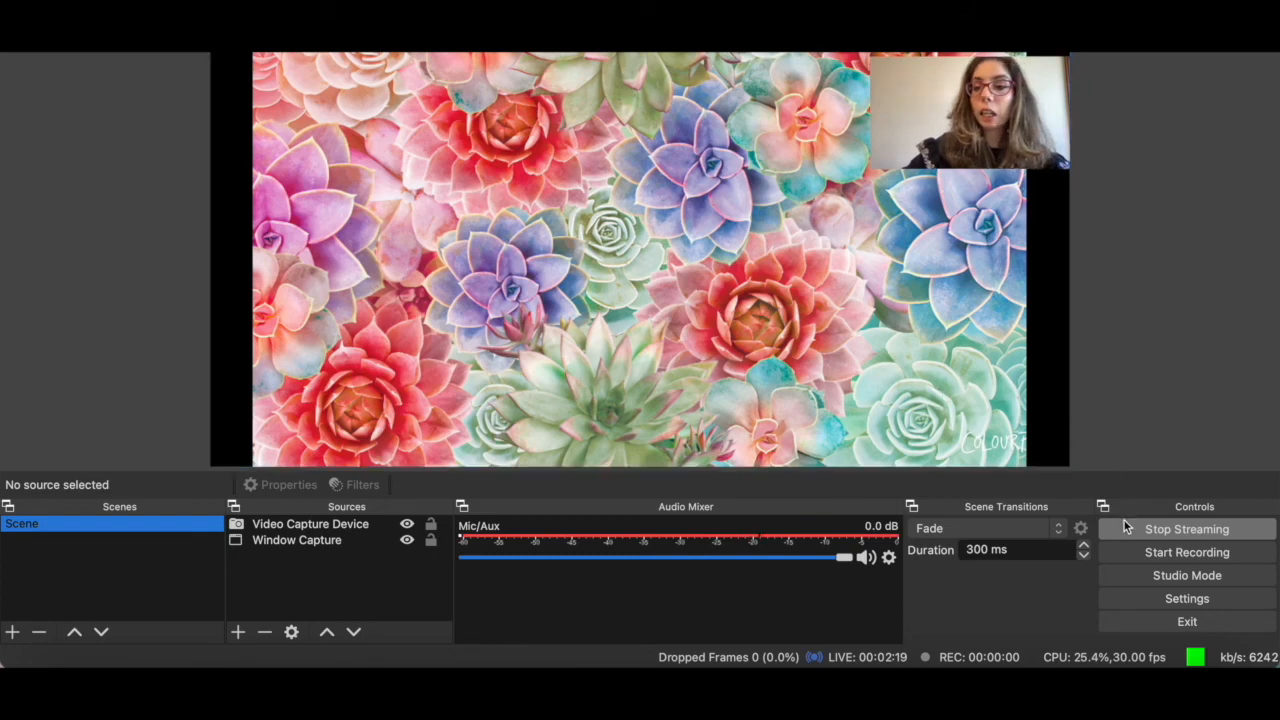
click(1186, 529)
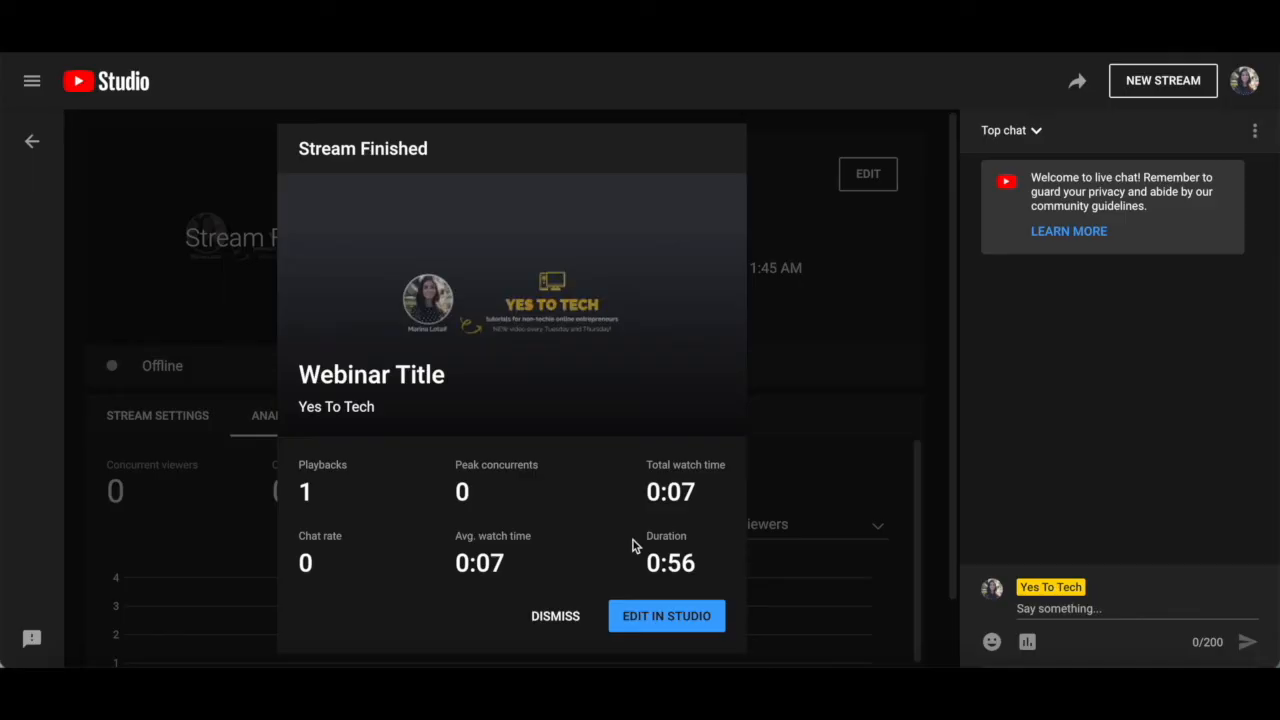
mouse_move(418, 367)
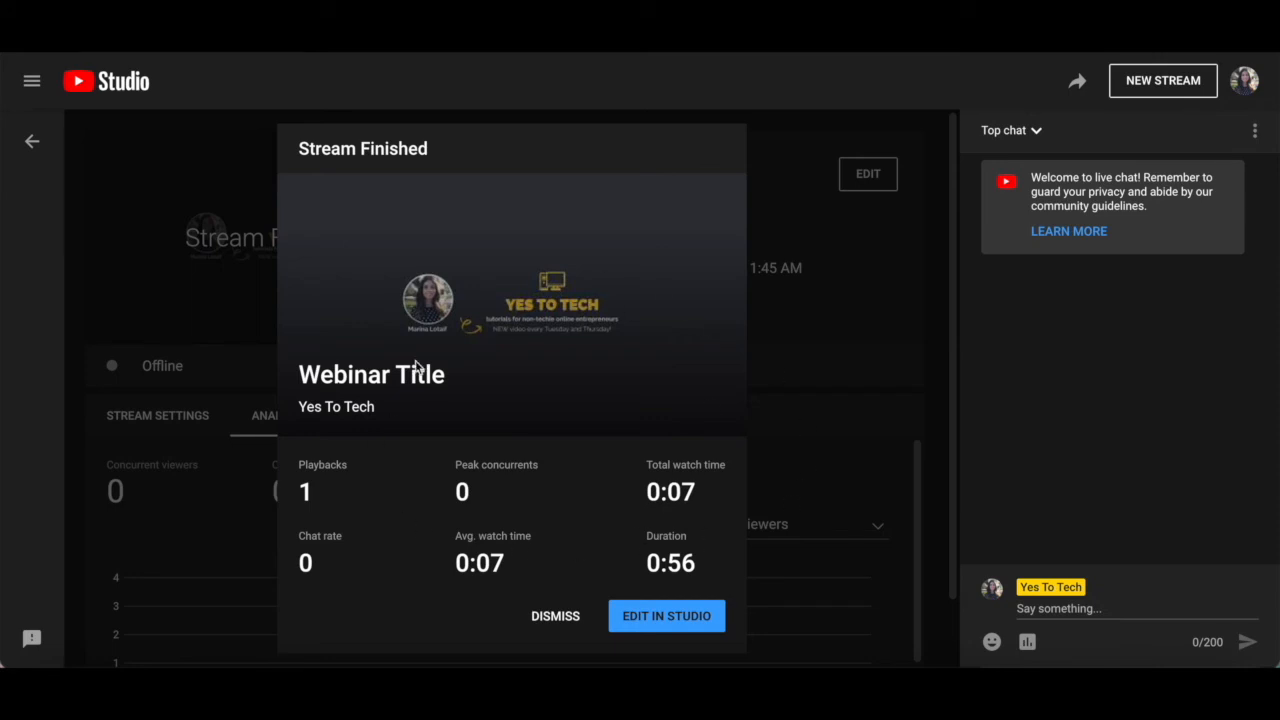
mouse_move(357, 502)
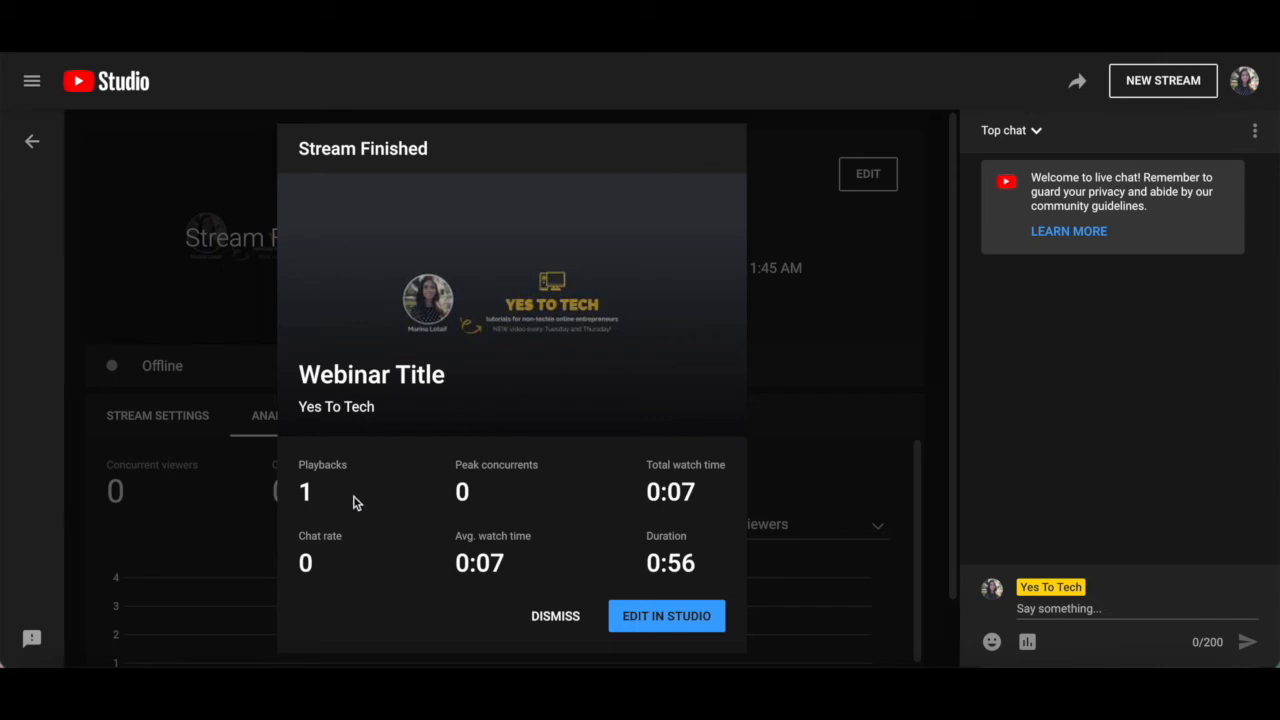
mouse_move(490, 497)
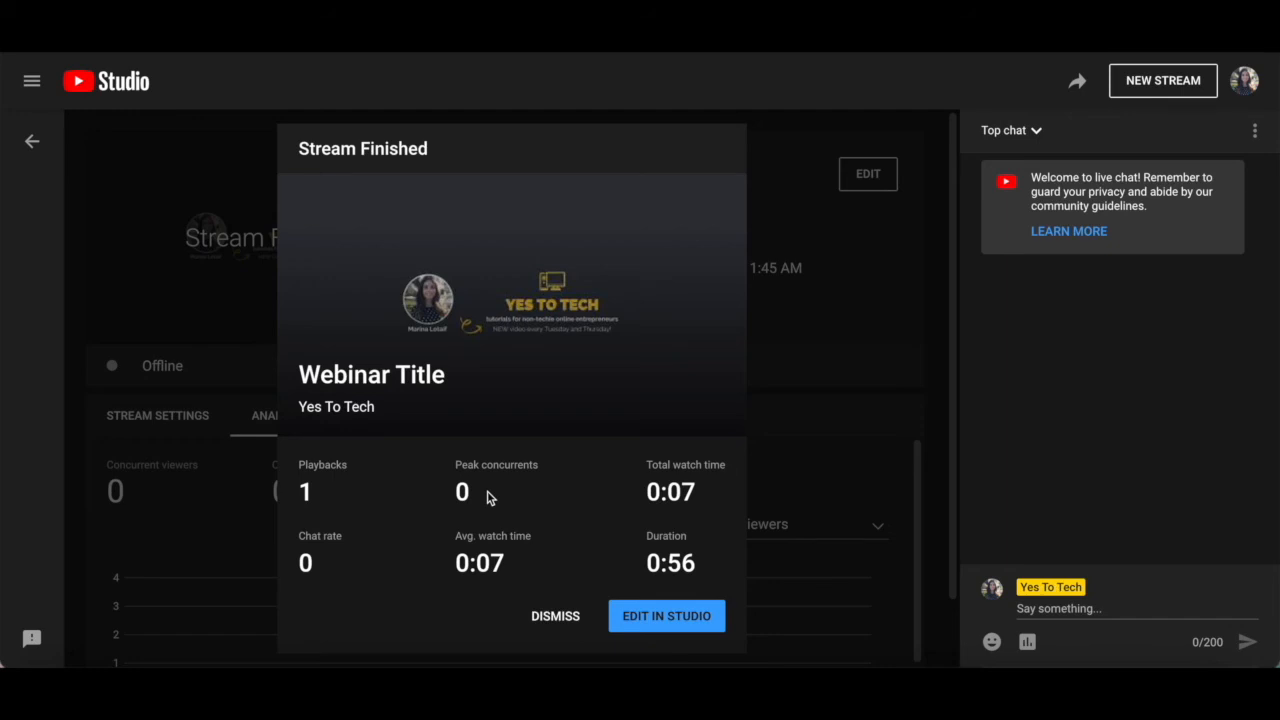
mouse_move(692, 485)
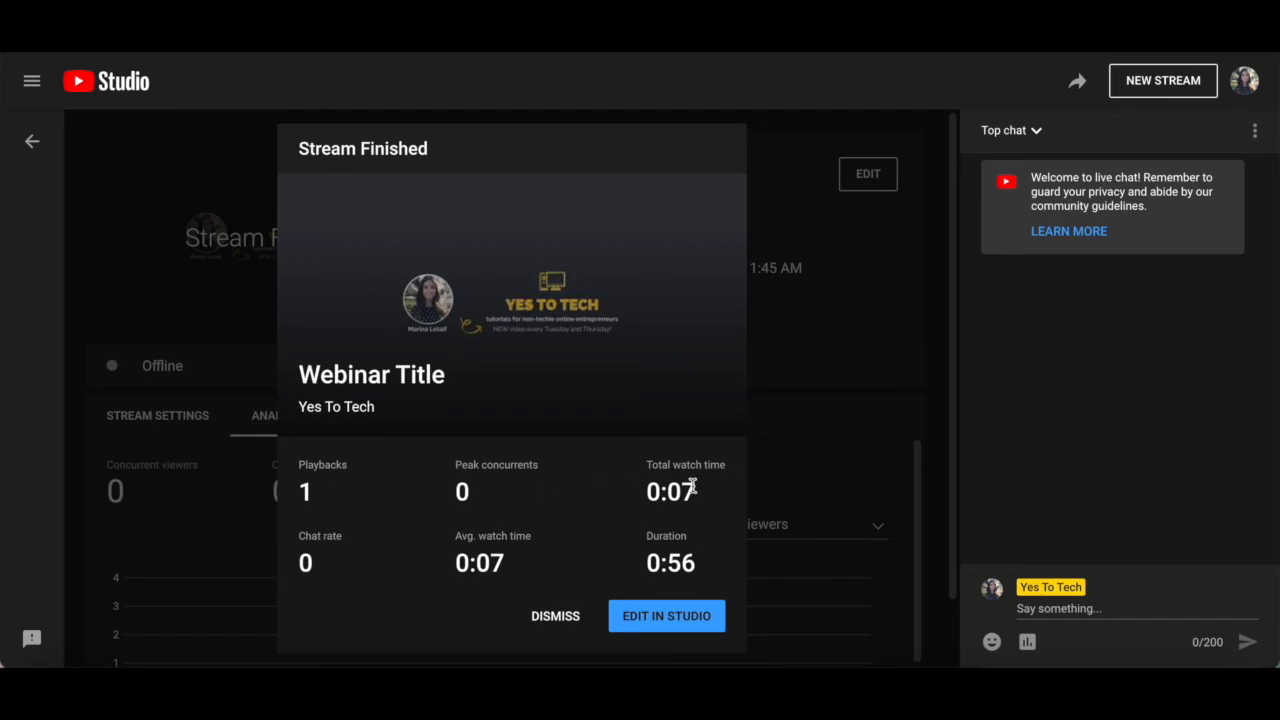
mouse_move(498, 563)
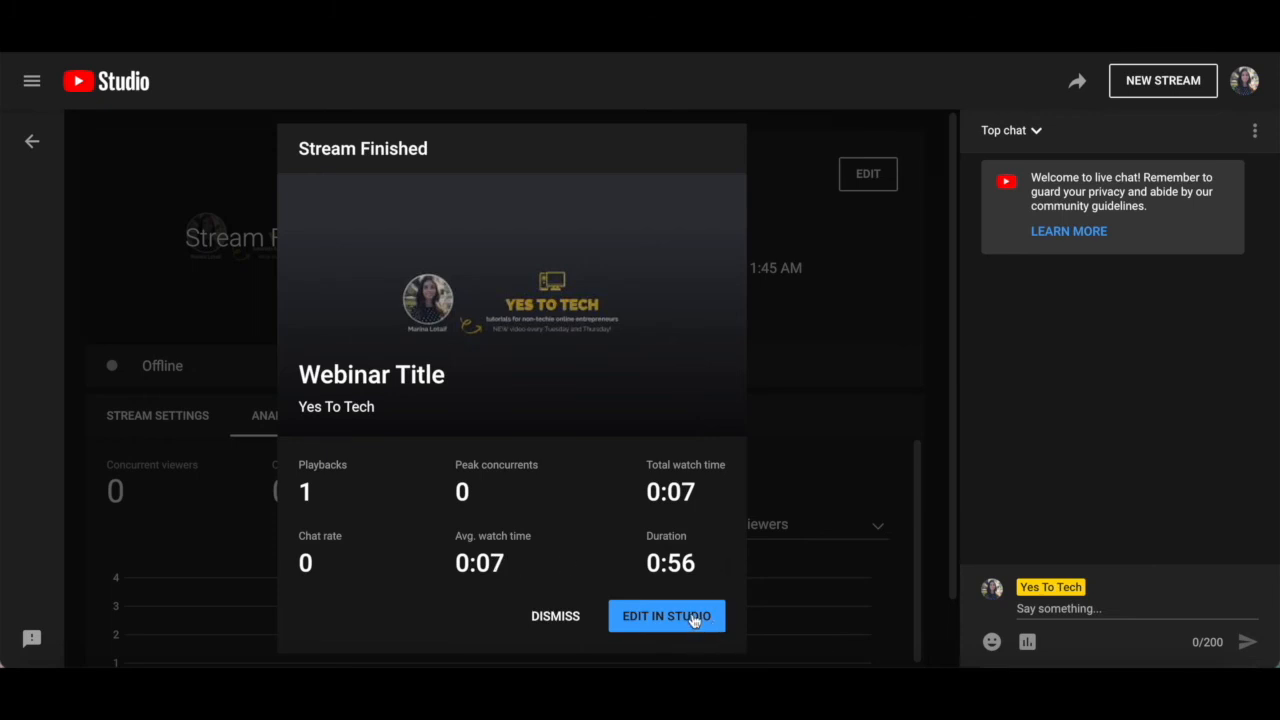
- Open the finished Webinar Title recording with EDIT IN STUDIO
click(666, 615)
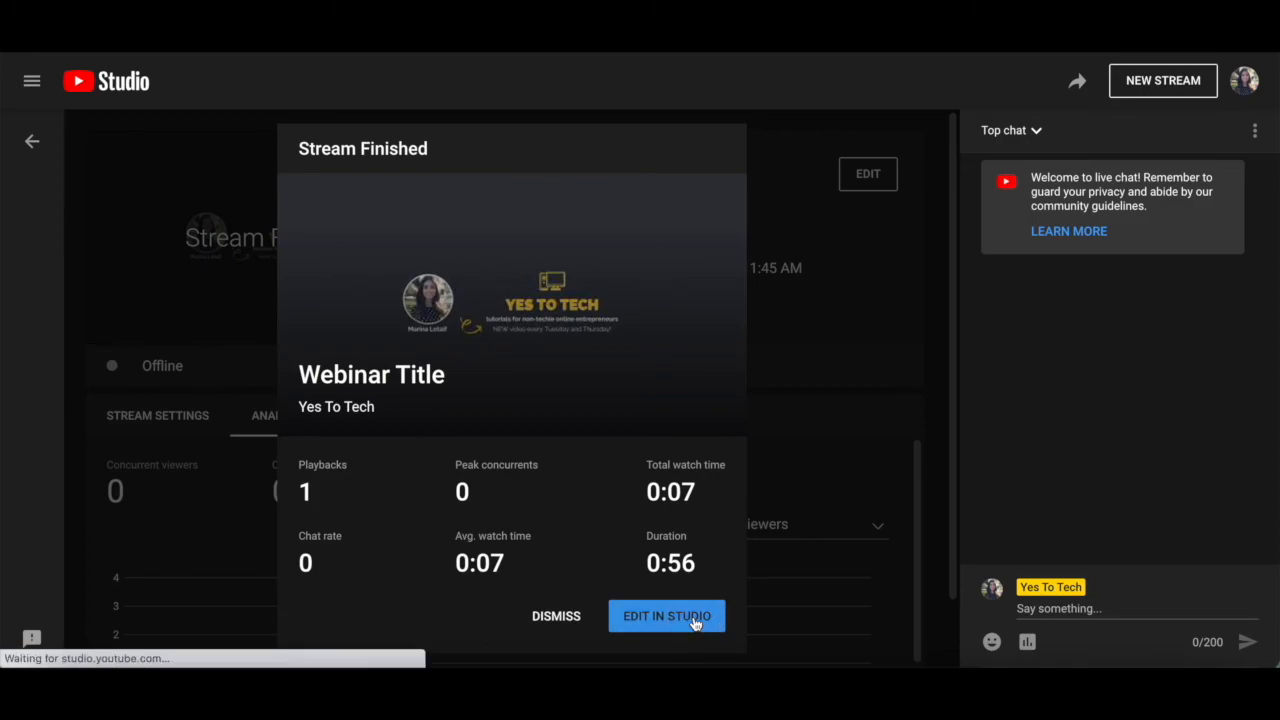
click(667, 615)
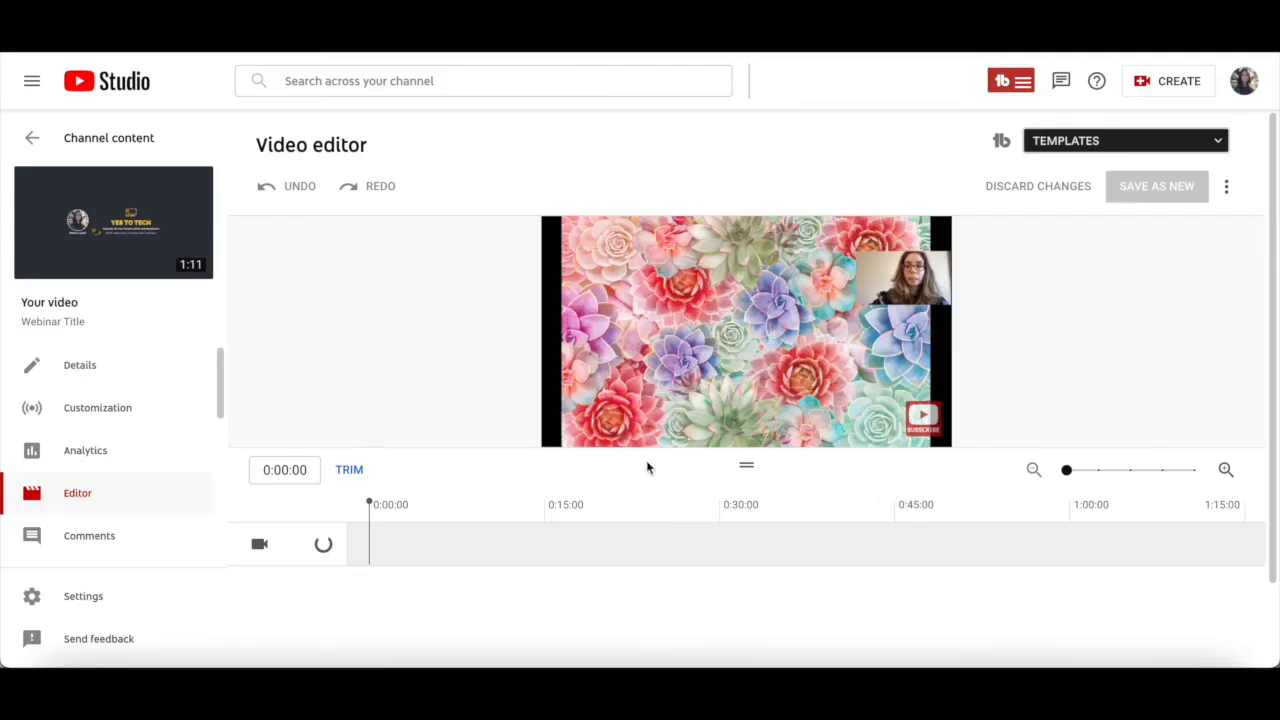
- Open Content, switch to the Live tab, and open the Webinar Title video
click(32, 137)
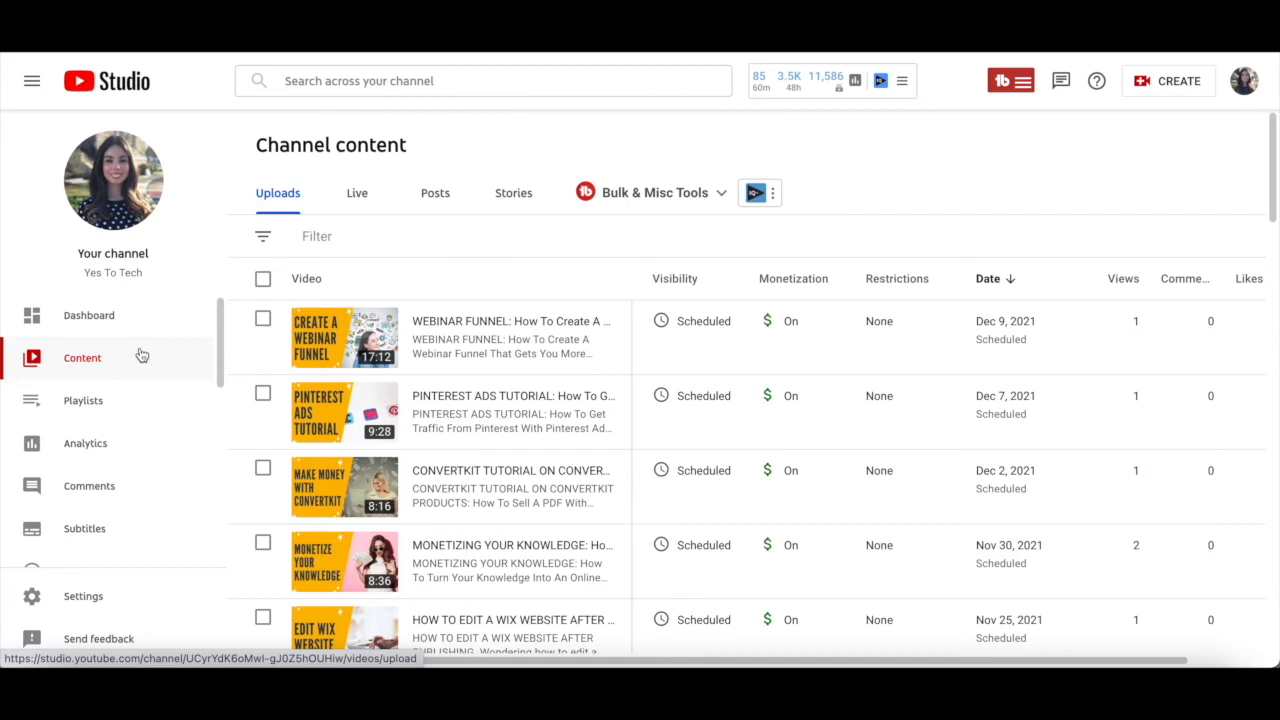
mouse_move(137, 377)
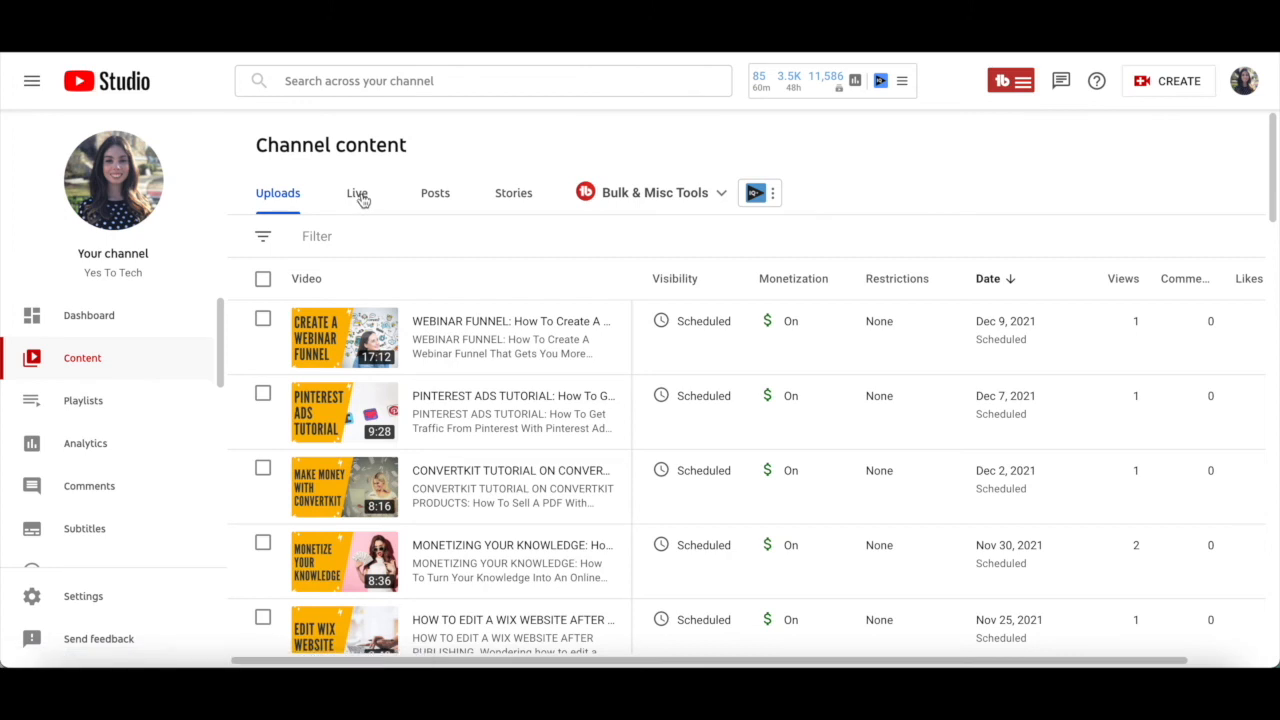
click(357, 193)
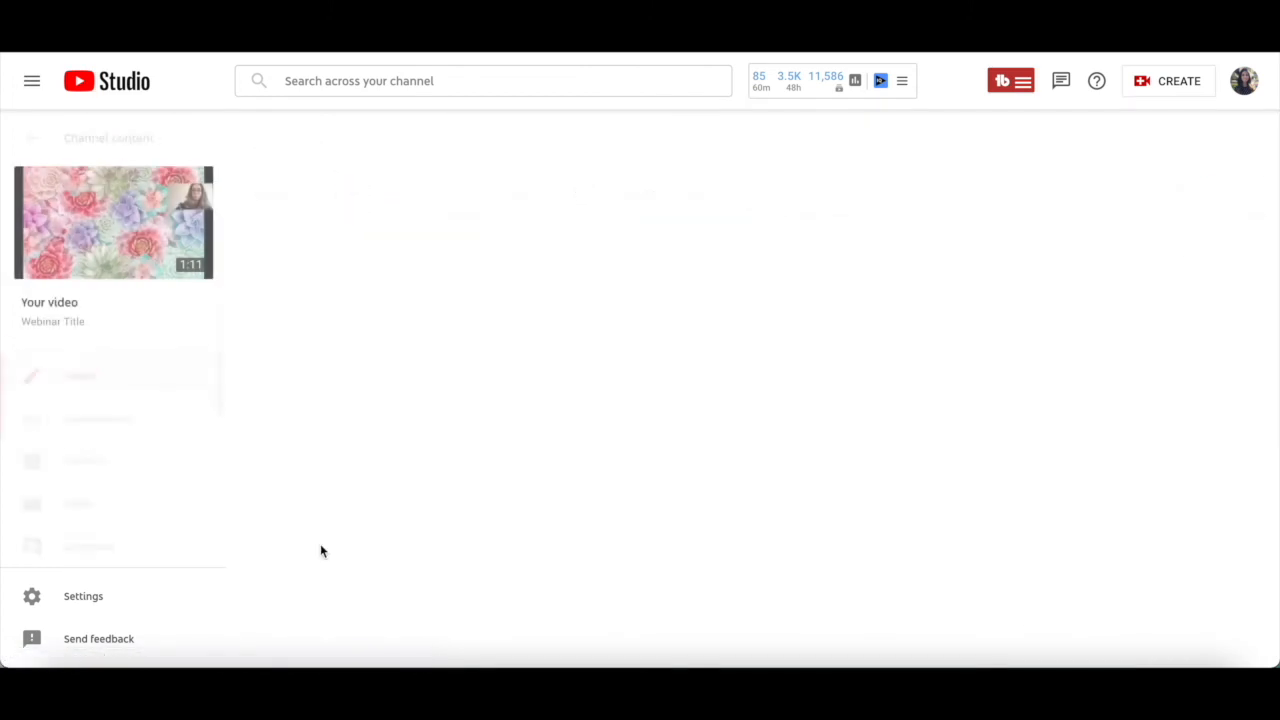
click(113, 222)
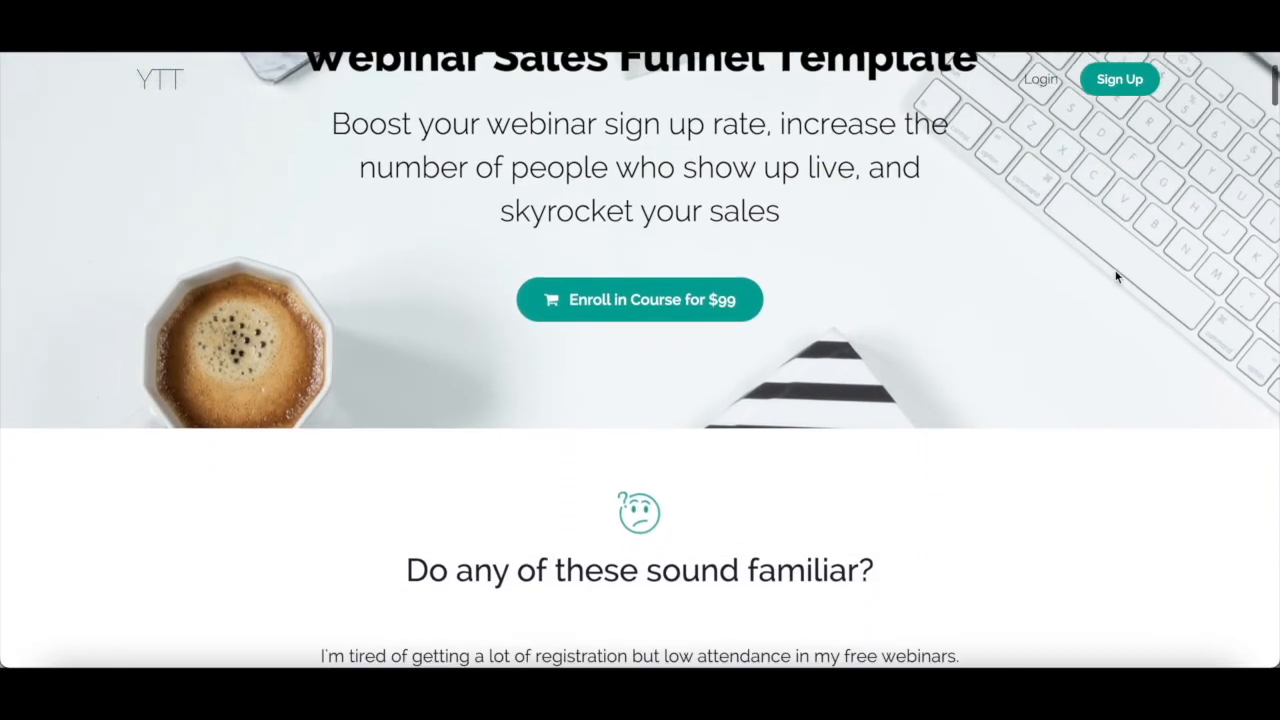
- Scroll the Webinar Sales Funnel Template page past the description to the bonuses list
scroll(down, 3)
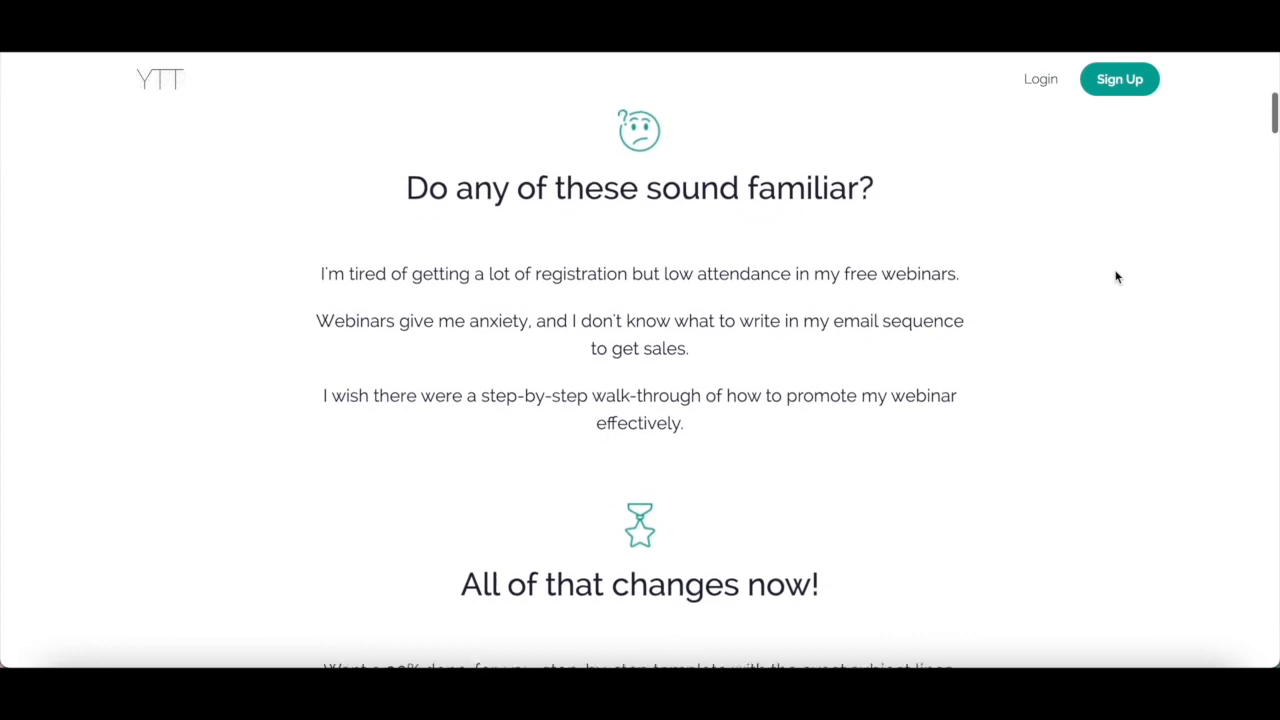
scroll(down, 3)
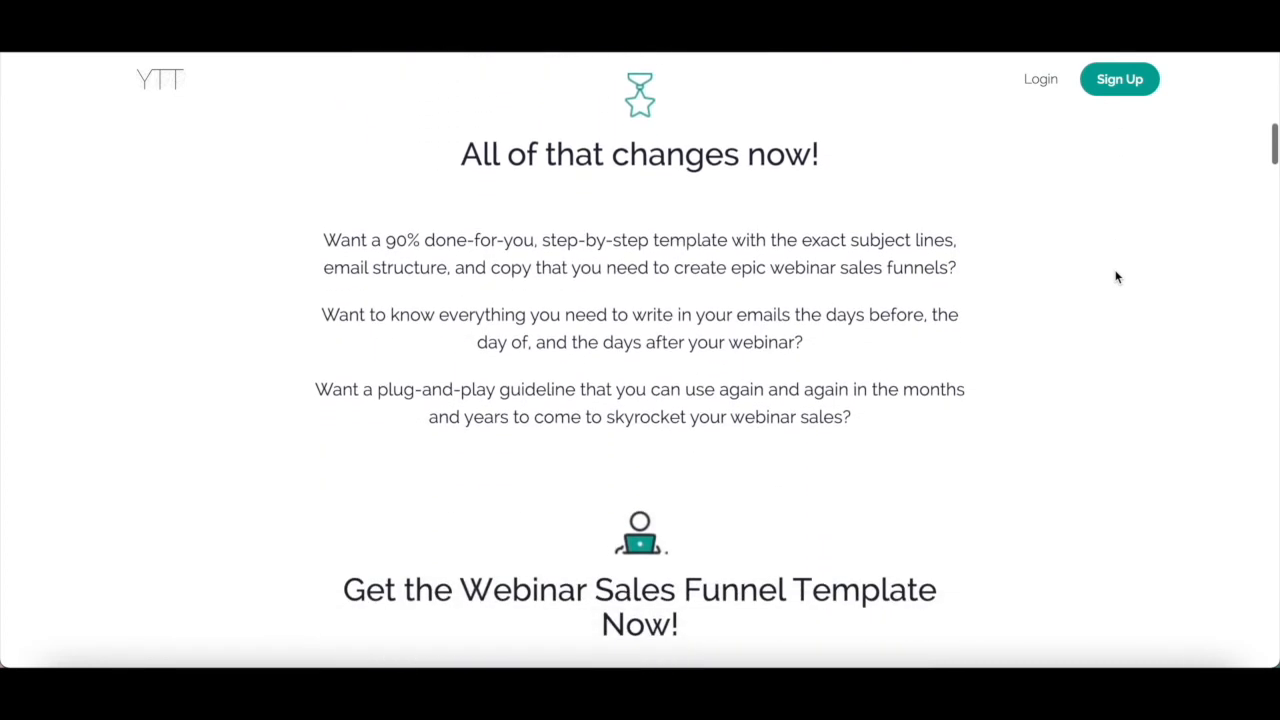
scroll(down, 3)
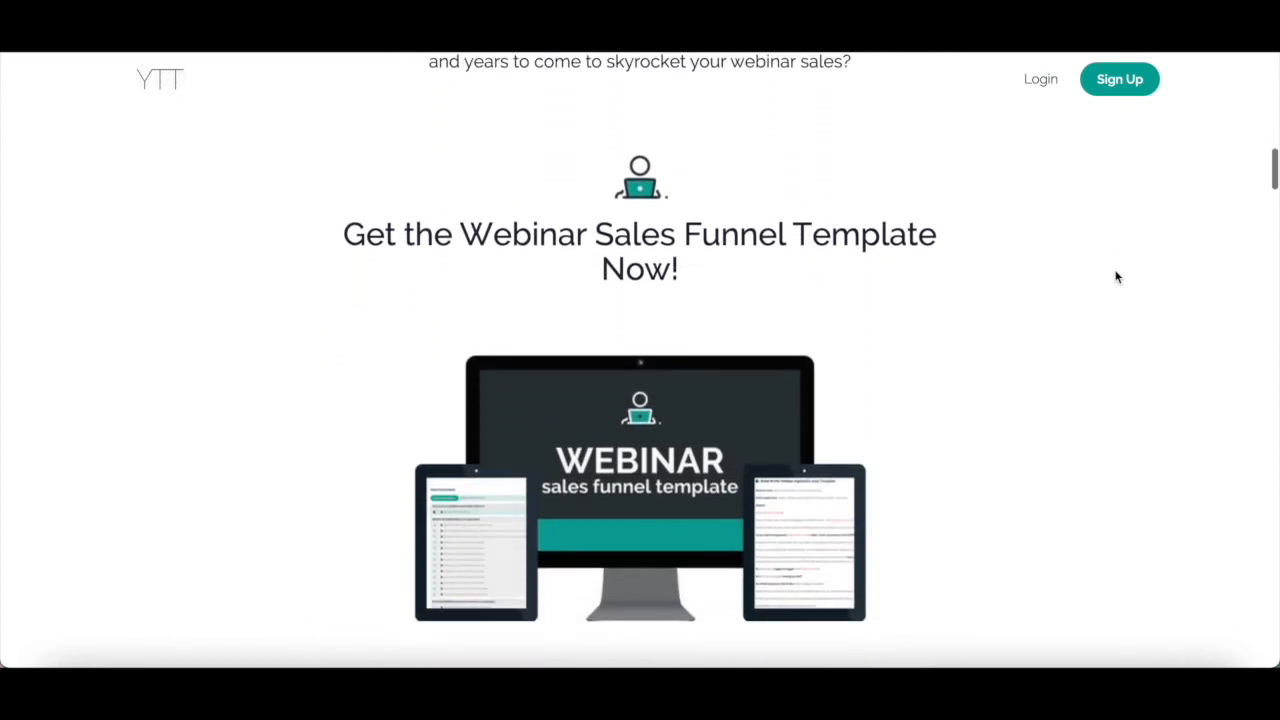
scroll(down, 3)
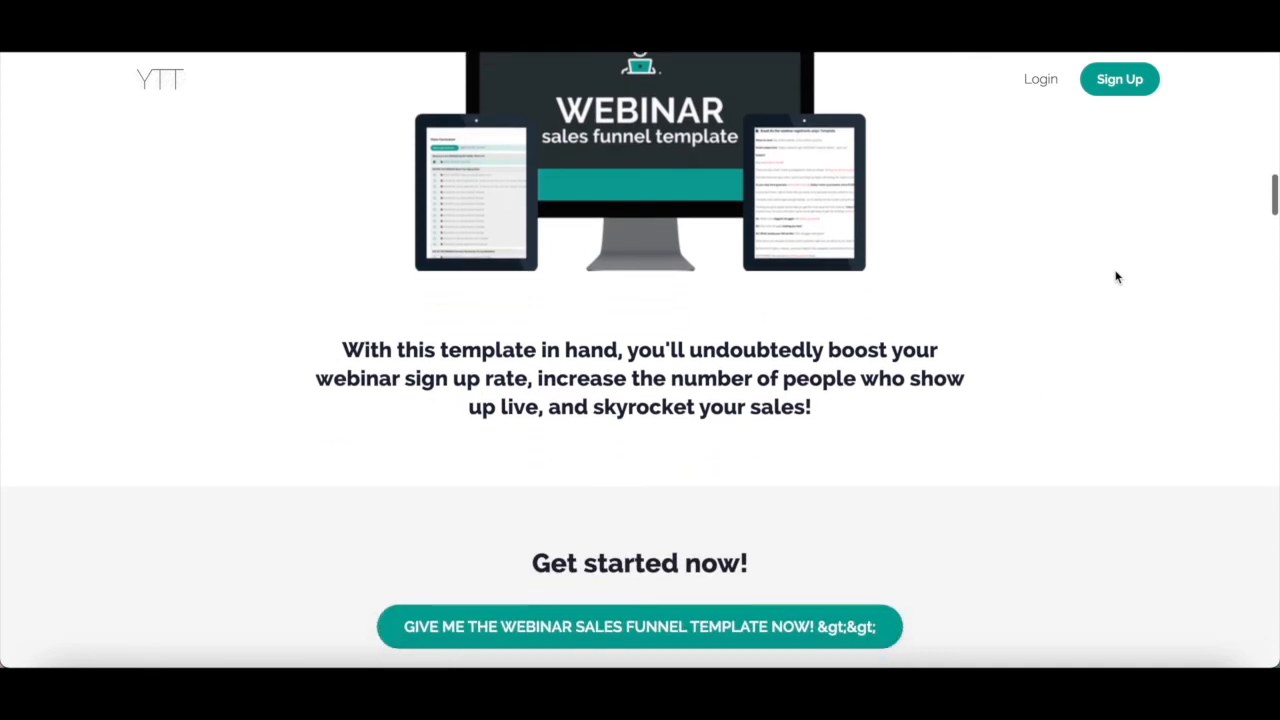
scroll(down, 3)
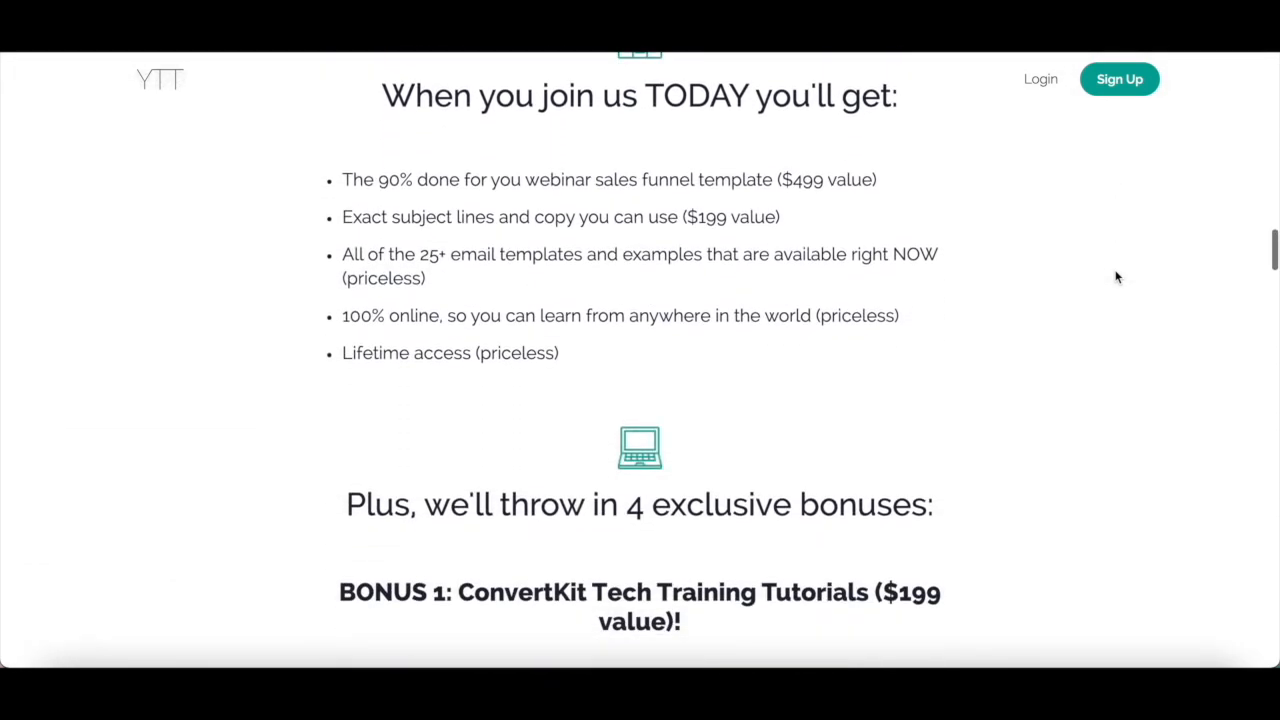
scroll(down, 3)
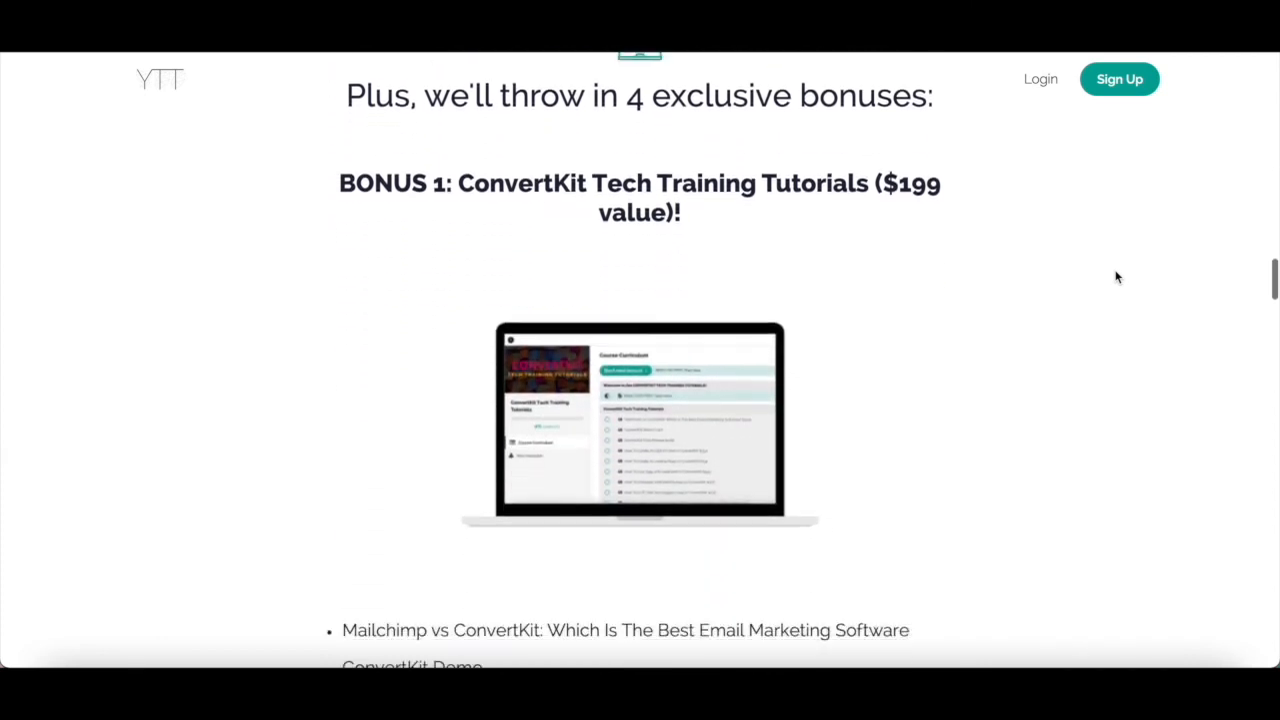
scroll(down, 3)
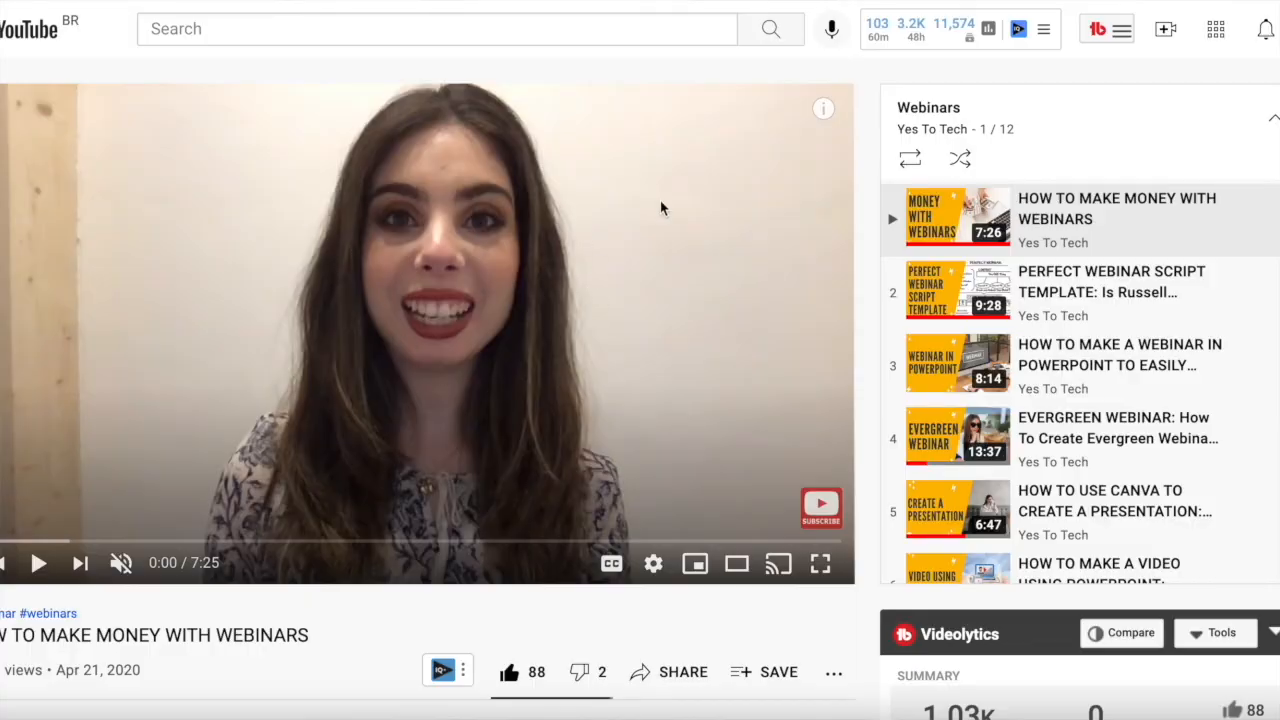
mouse_move(1114, 238)
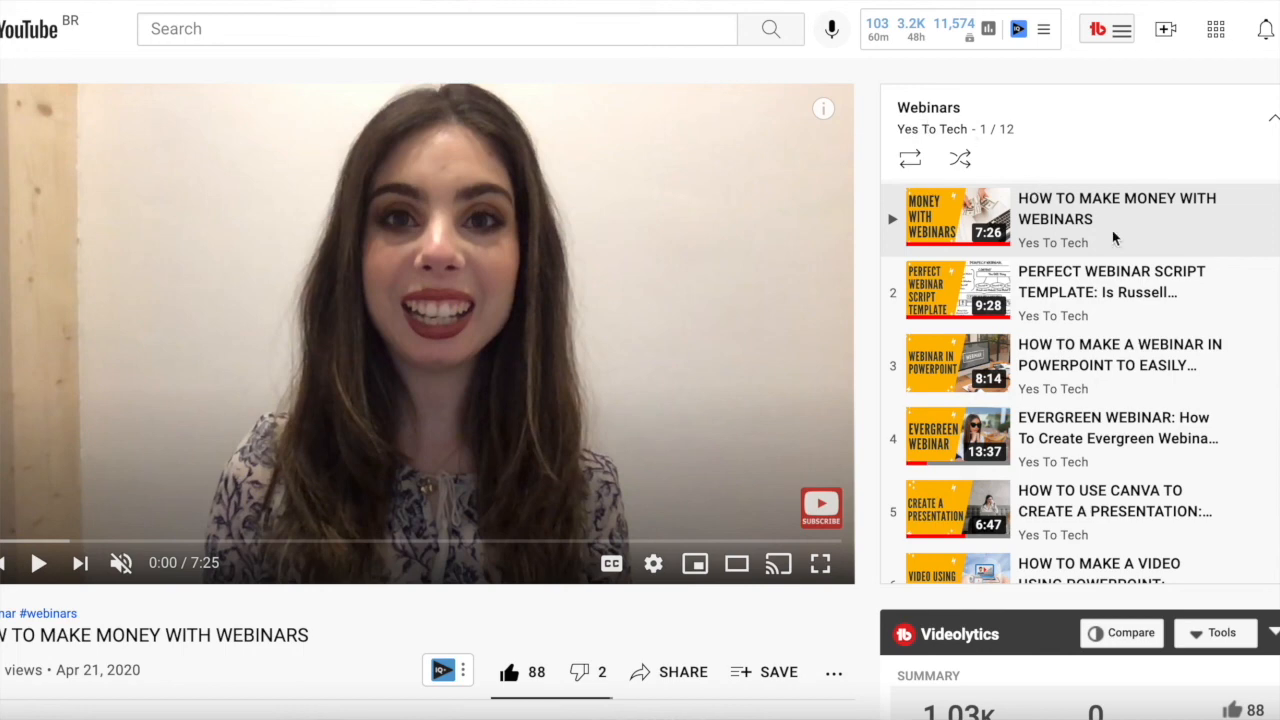
- Scroll down the Money Making Webinar 5-day challenge sign-up page past its registration bonus
scroll(down, 3)
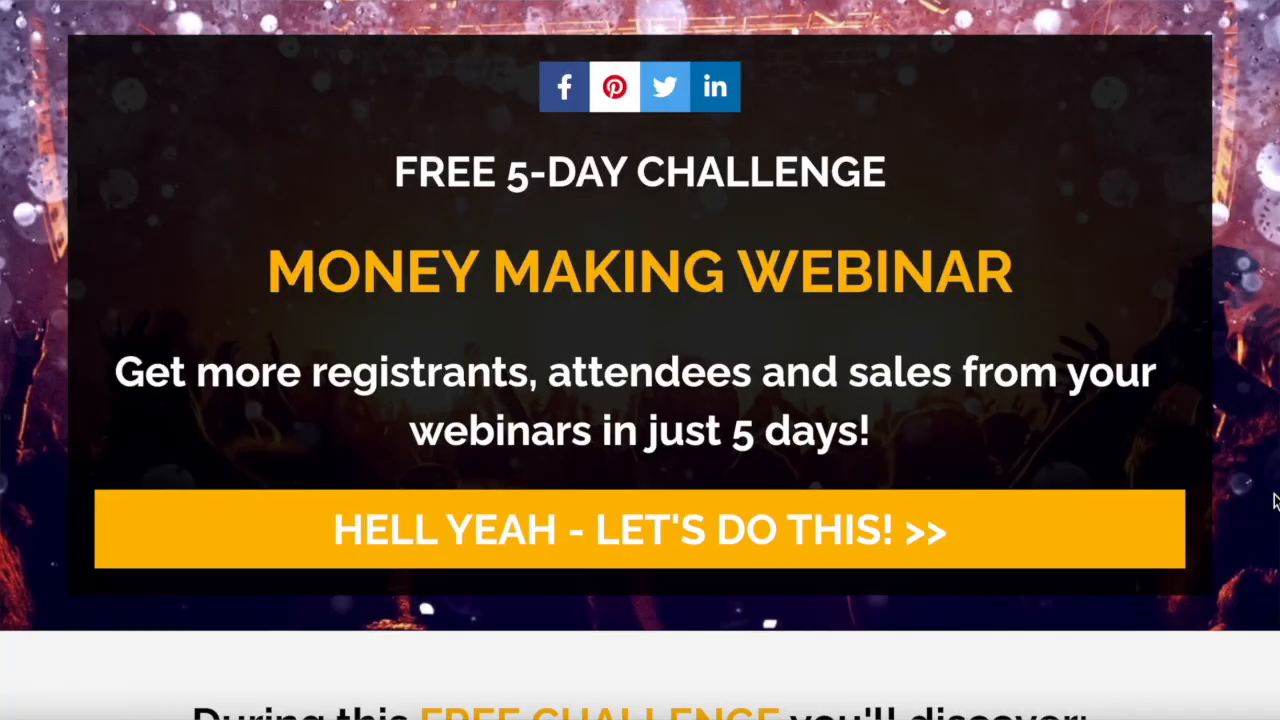
scroll(down, 3)
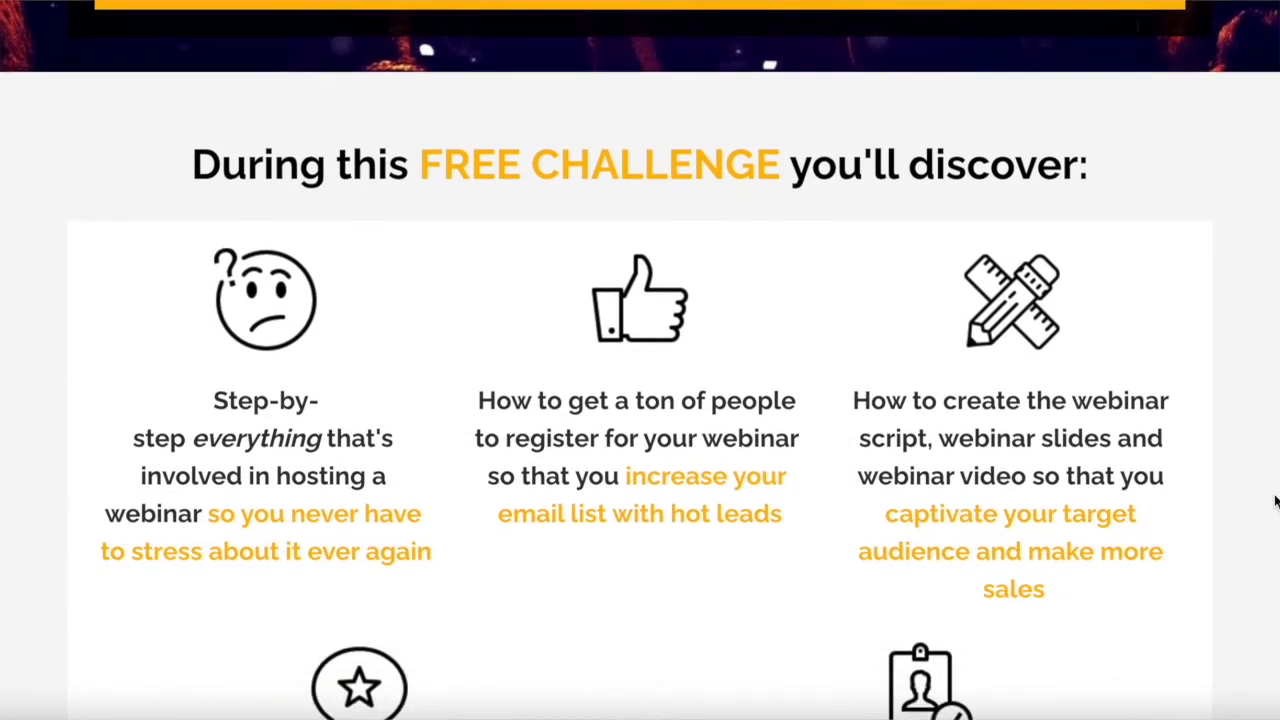
scroll(down, 3)
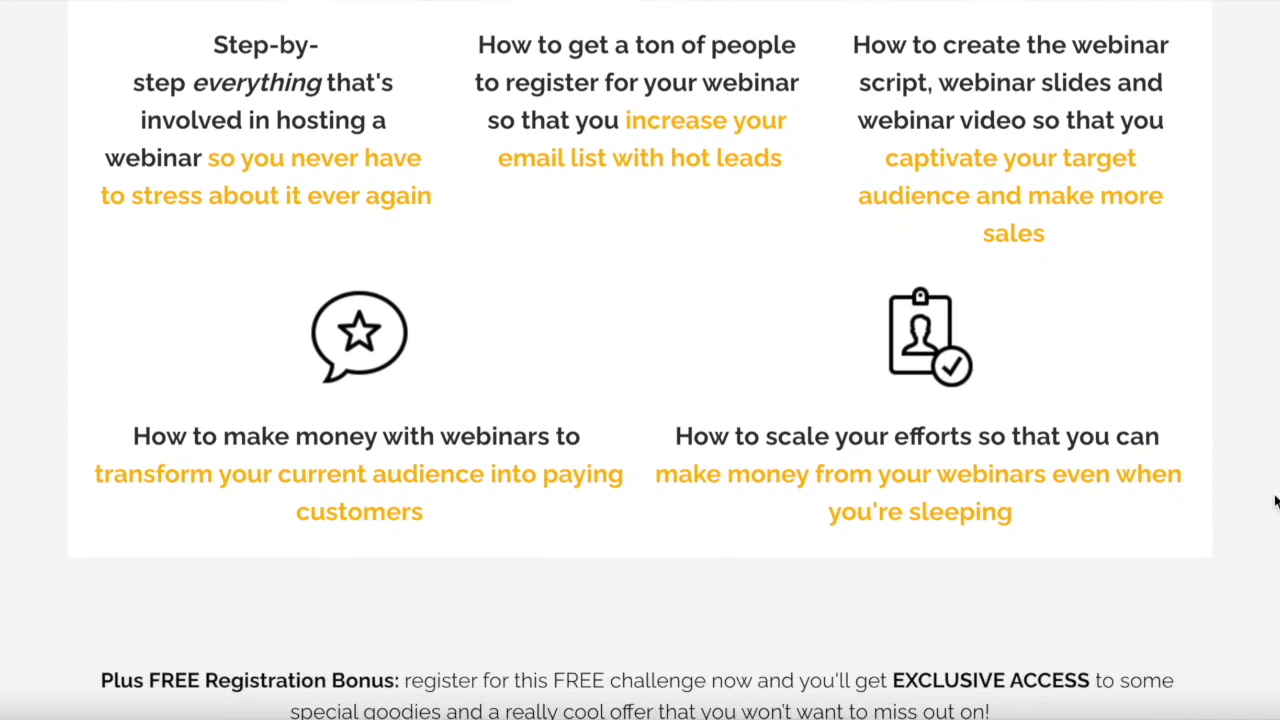
scroll(down, 3)
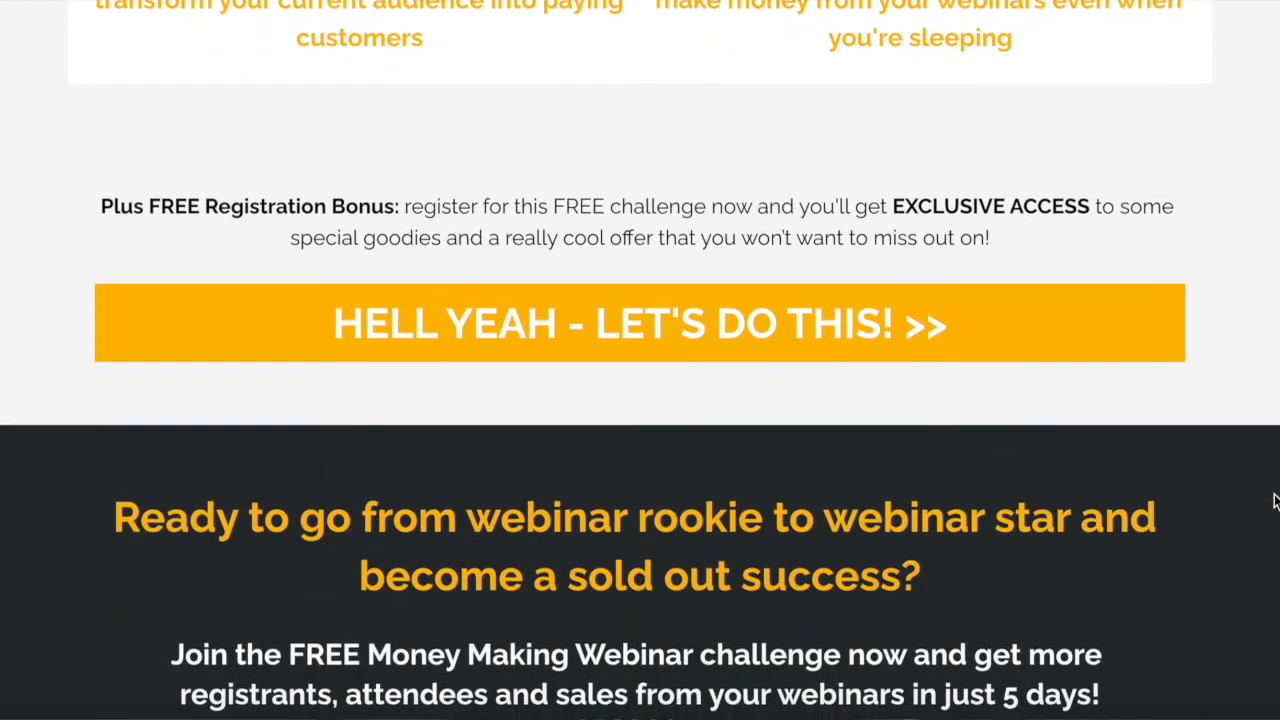